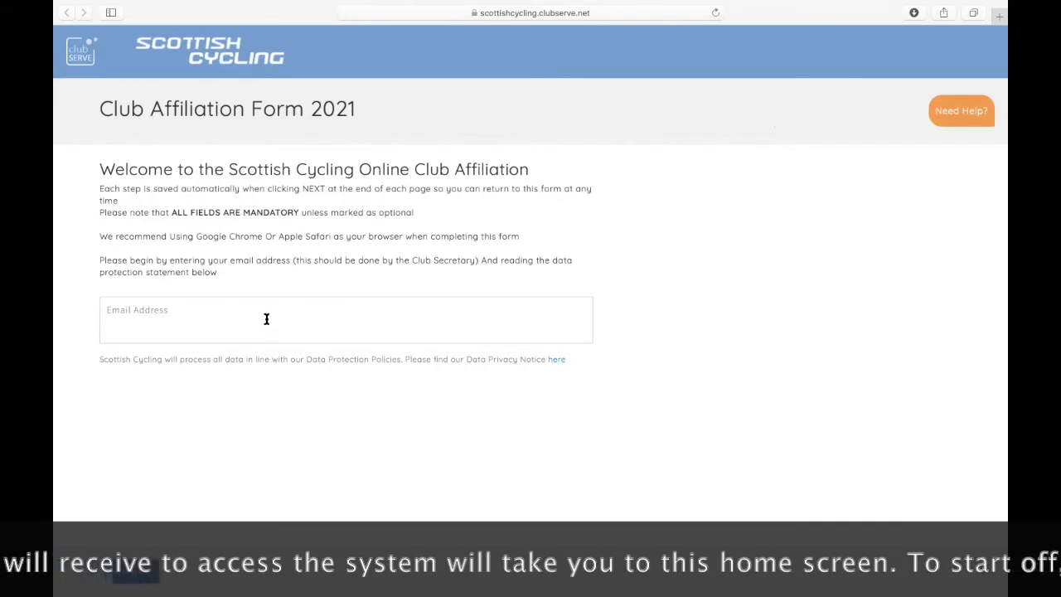
click(346, 320)
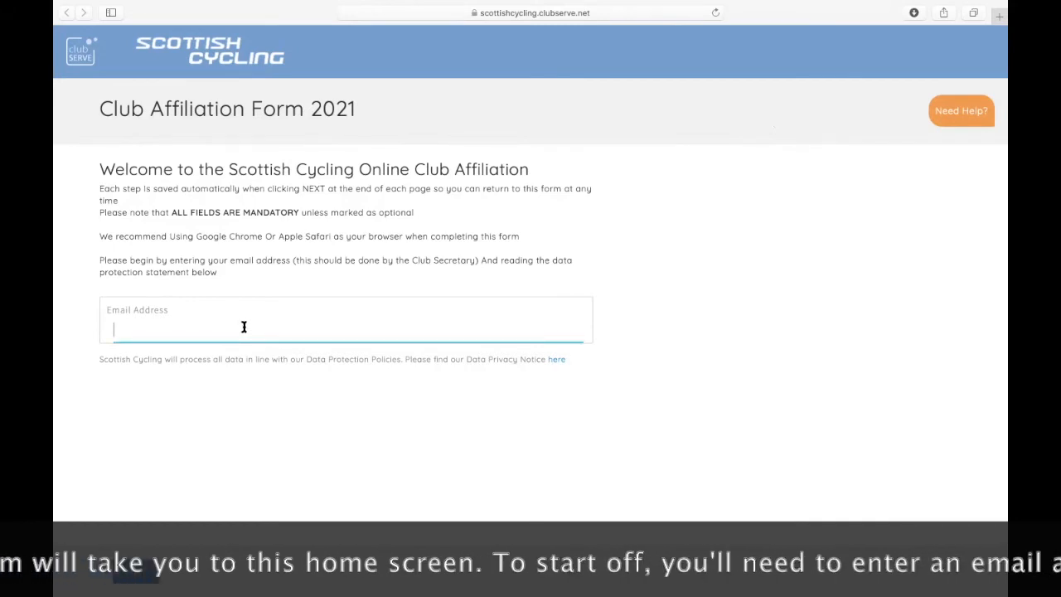
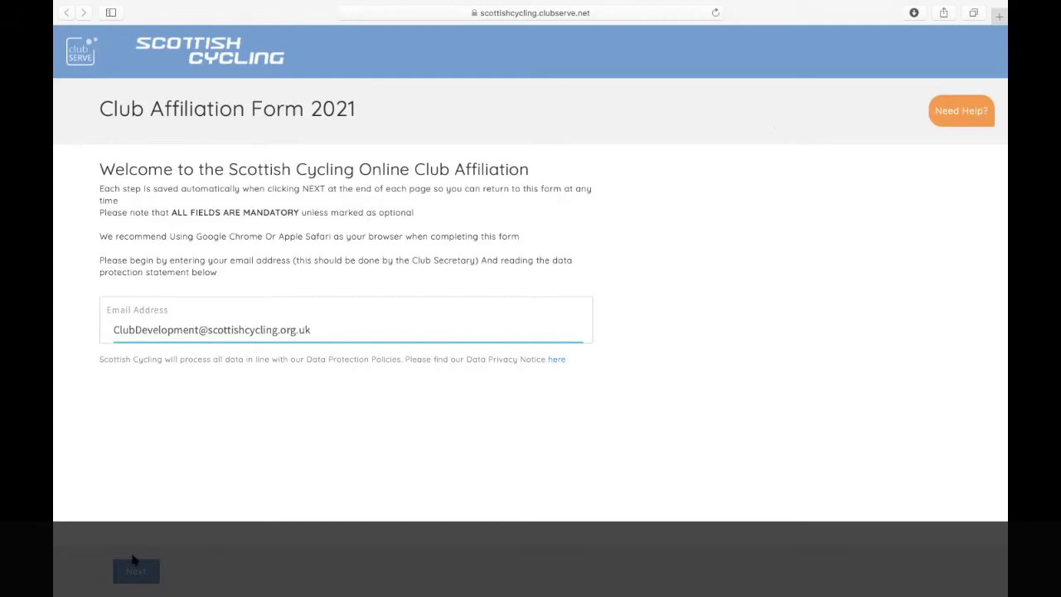
click(135, 570)
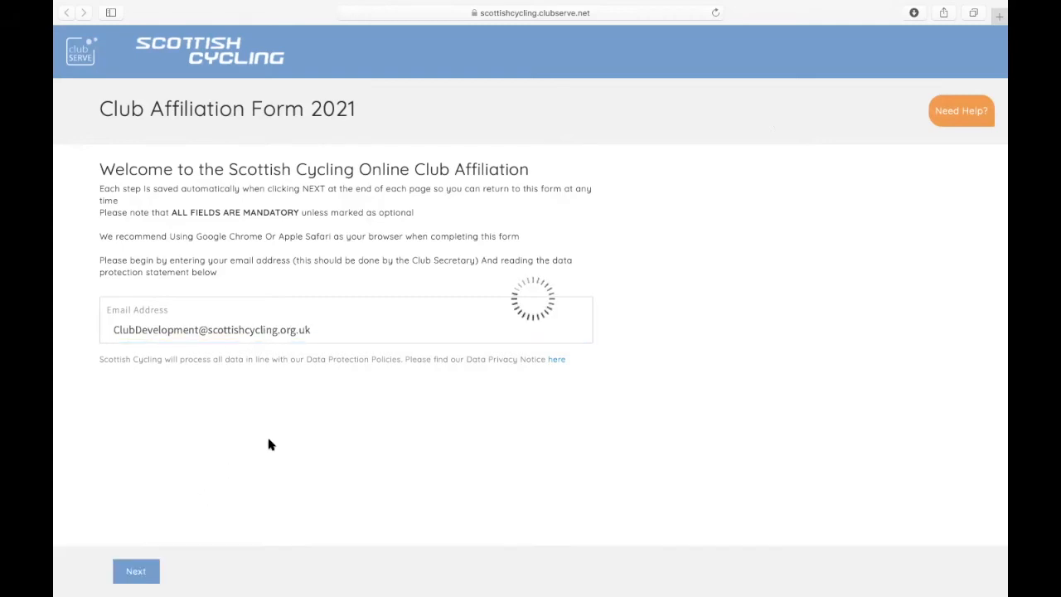
click(135, 571)
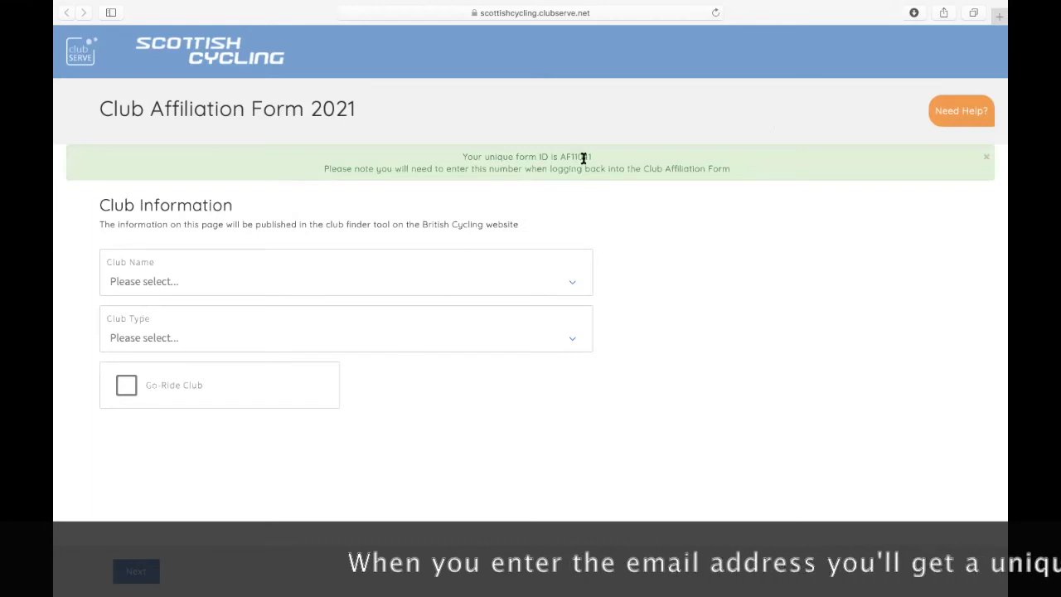
double_click(574, 157)
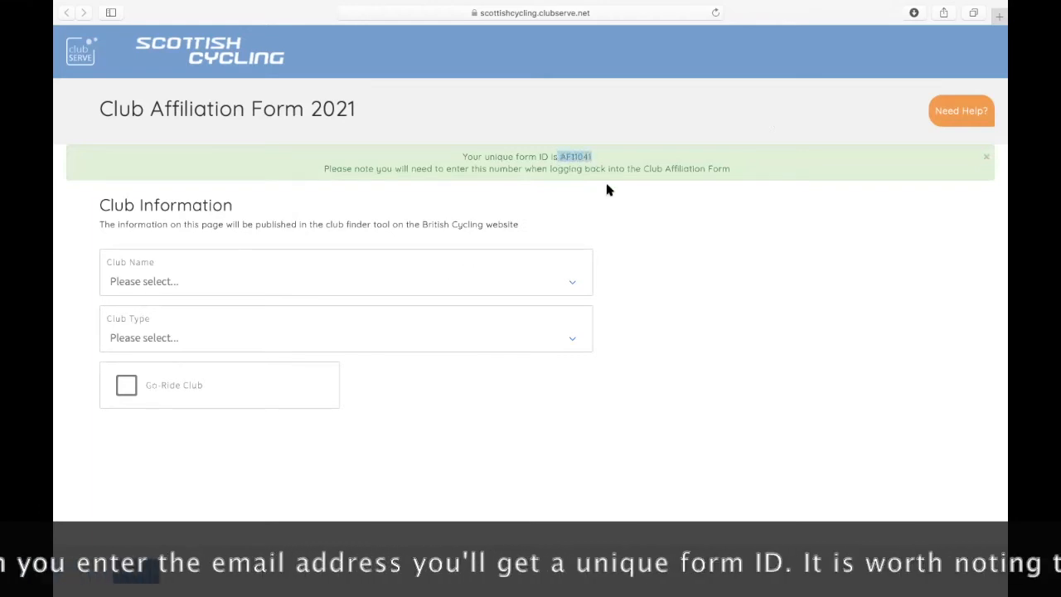
mouse_move(638, 211)
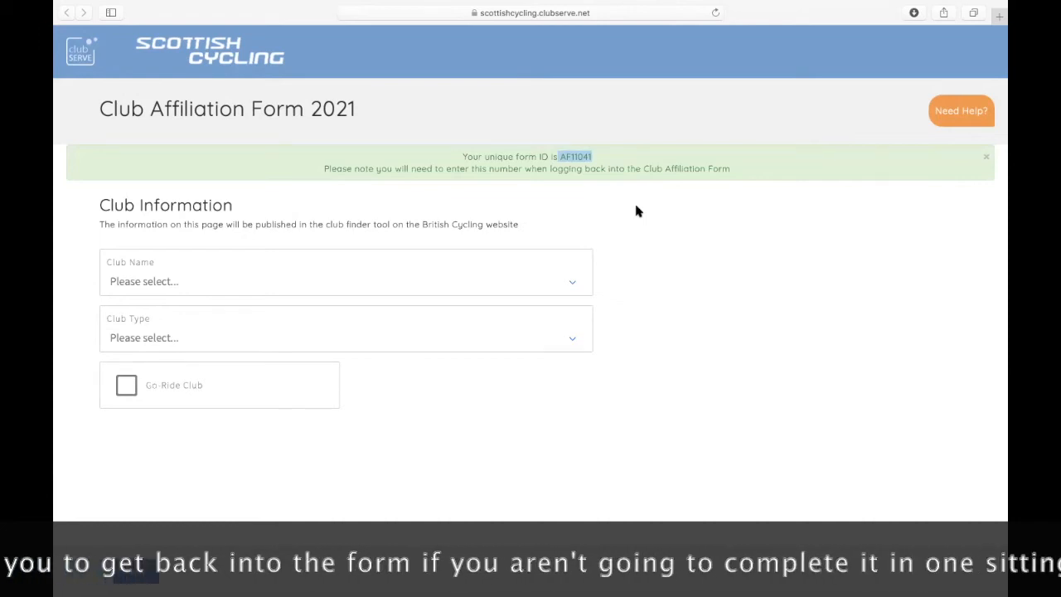
mouse_move(947, 139)
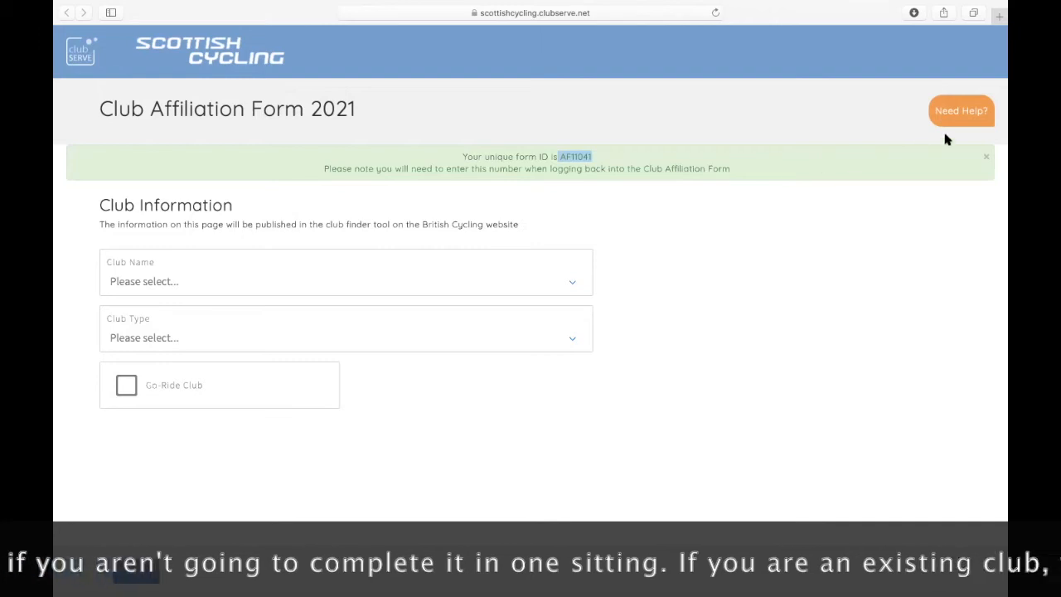
Step: Add new club 'Scottish Cycling' as a Standard Club including U18 members, marked Go-Ride
click(986, 156)
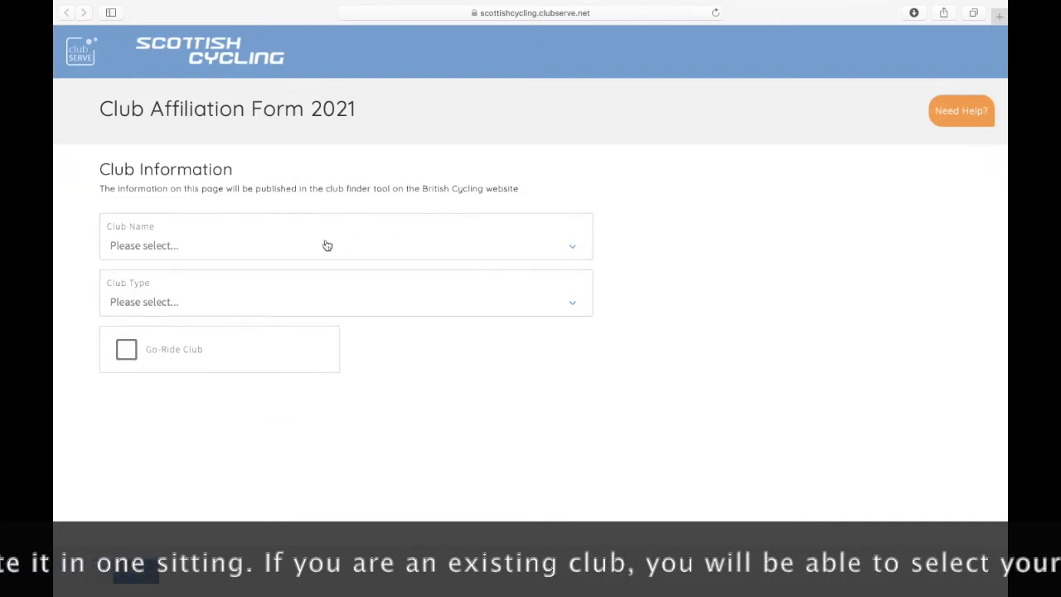
click(327, 245)
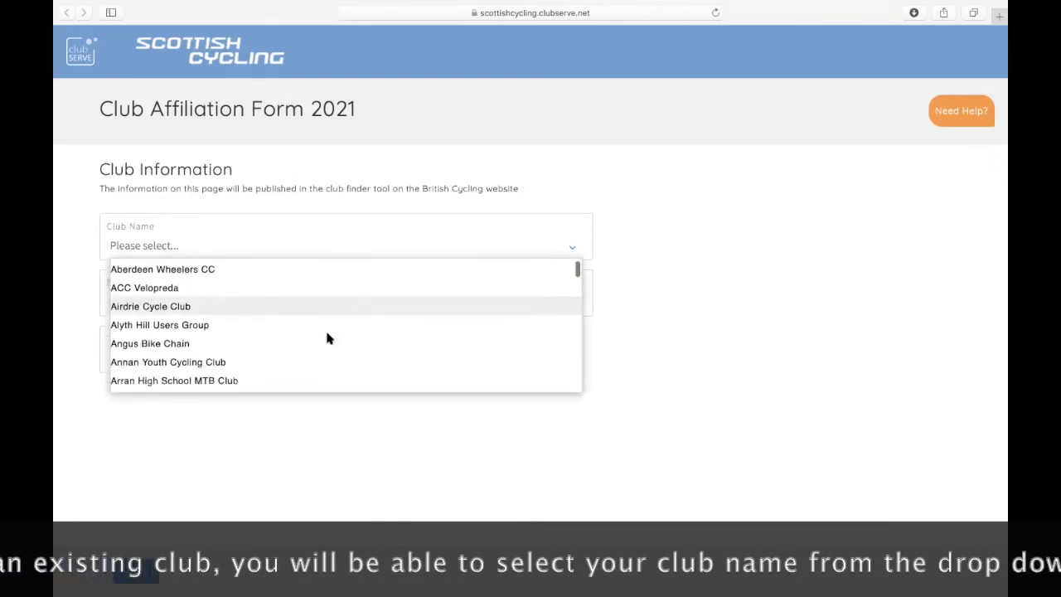
scroll(down, 3)
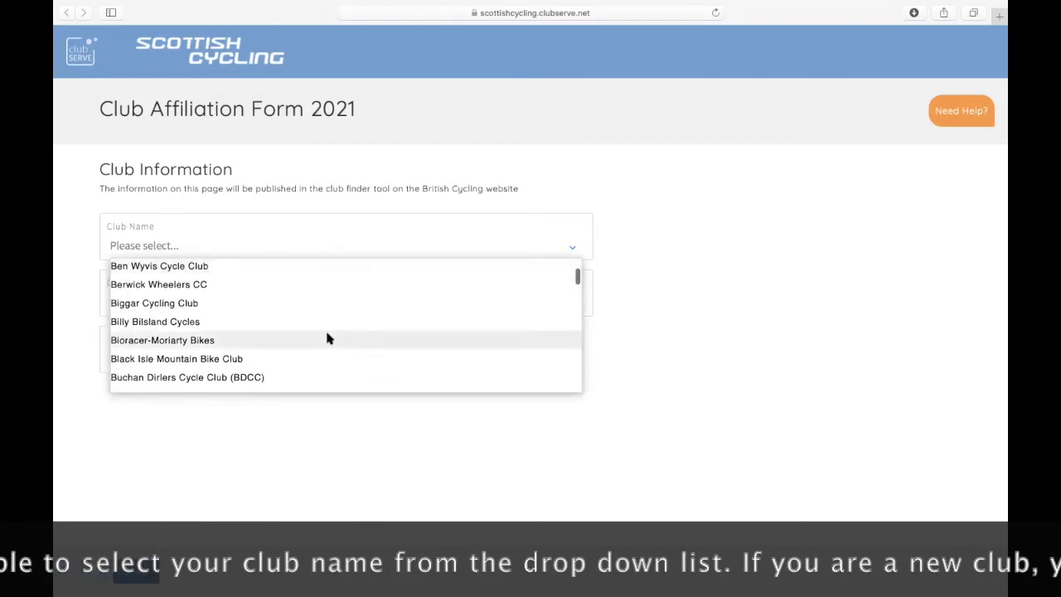
scroll(down, 3)
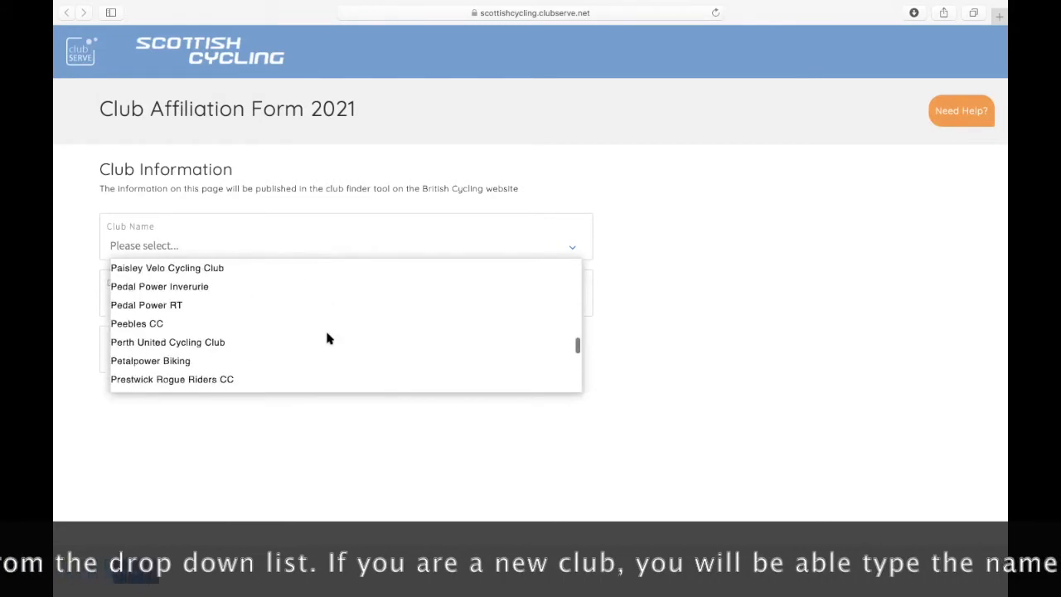
scroll(down, 3)
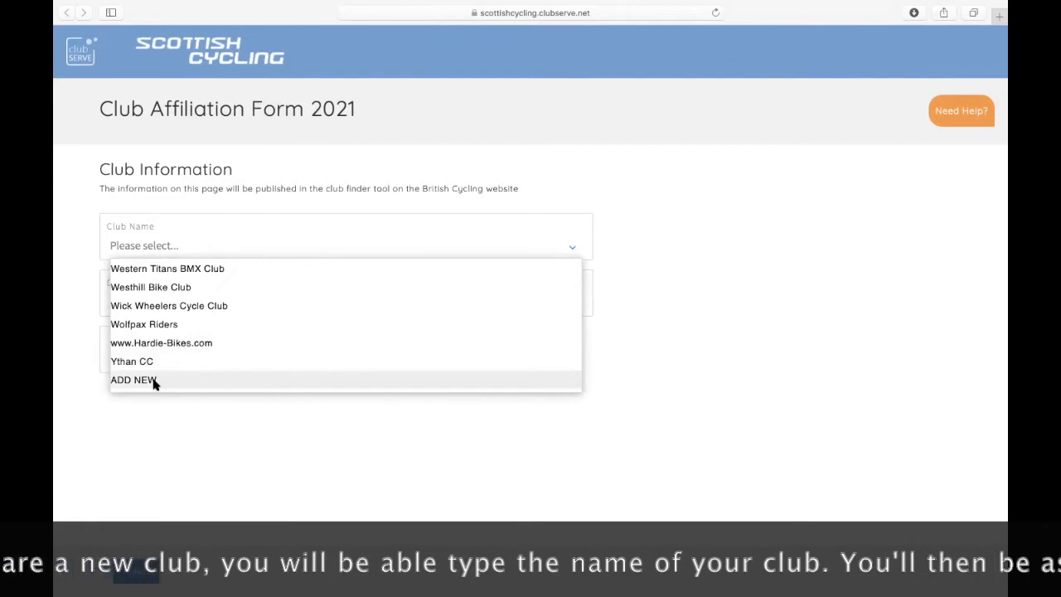
click(132, 380)
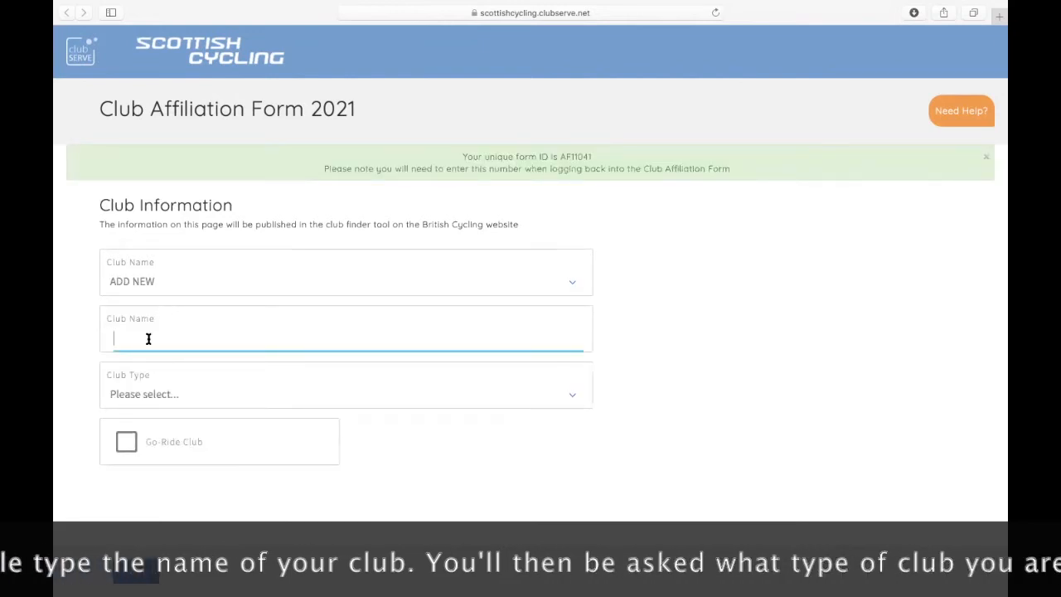
text(Scottish)
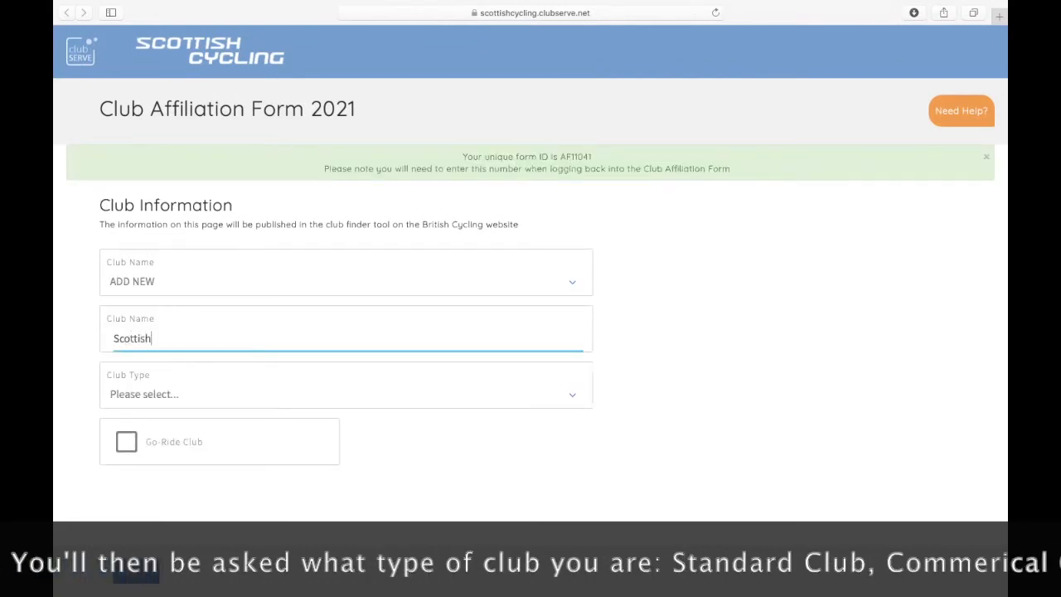
text(Cycl)
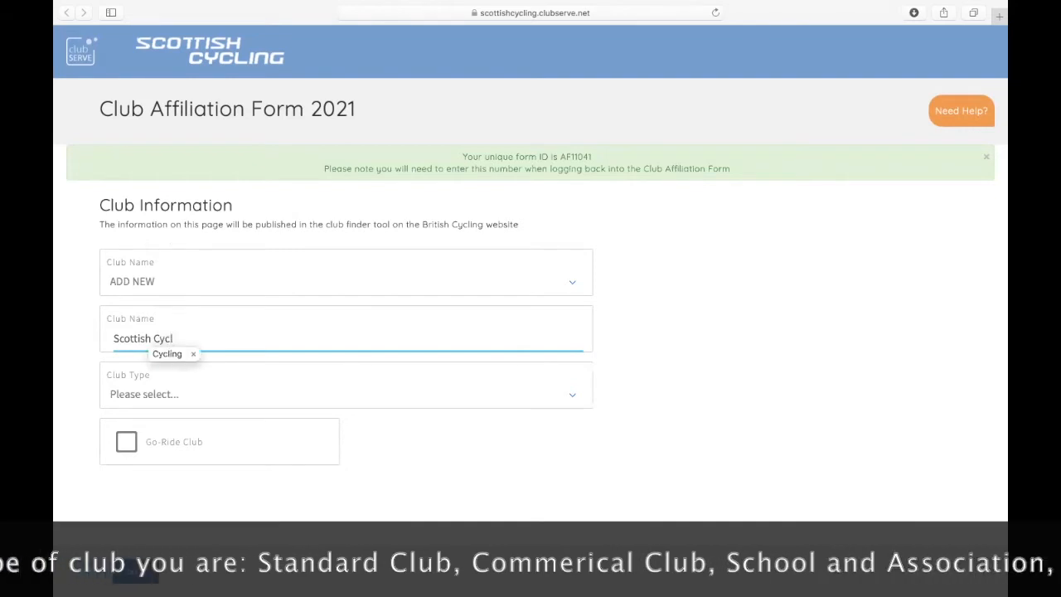
click(345, 394)
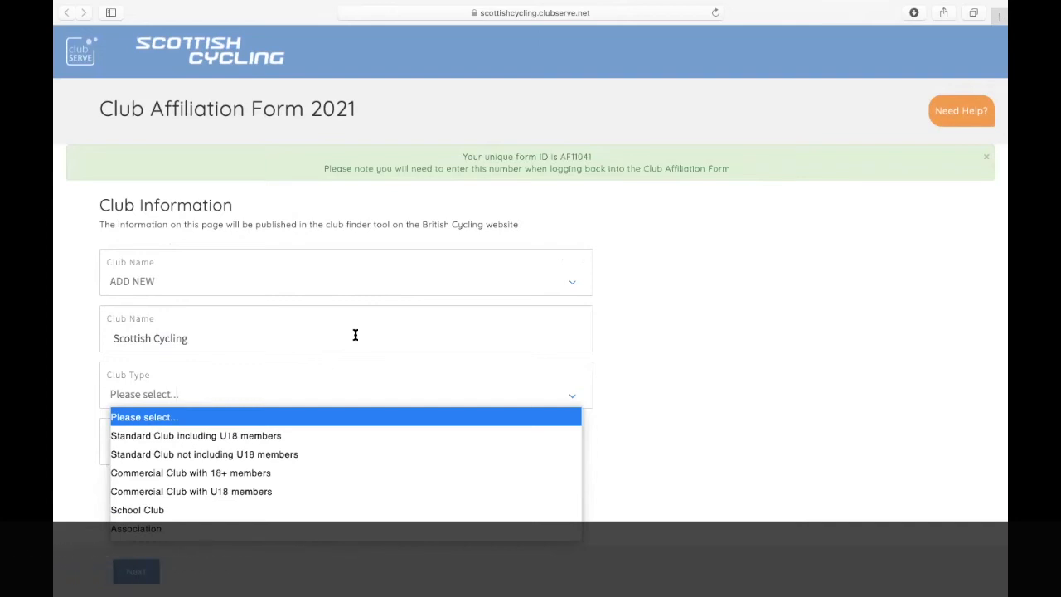
mouse_move(202, 440)
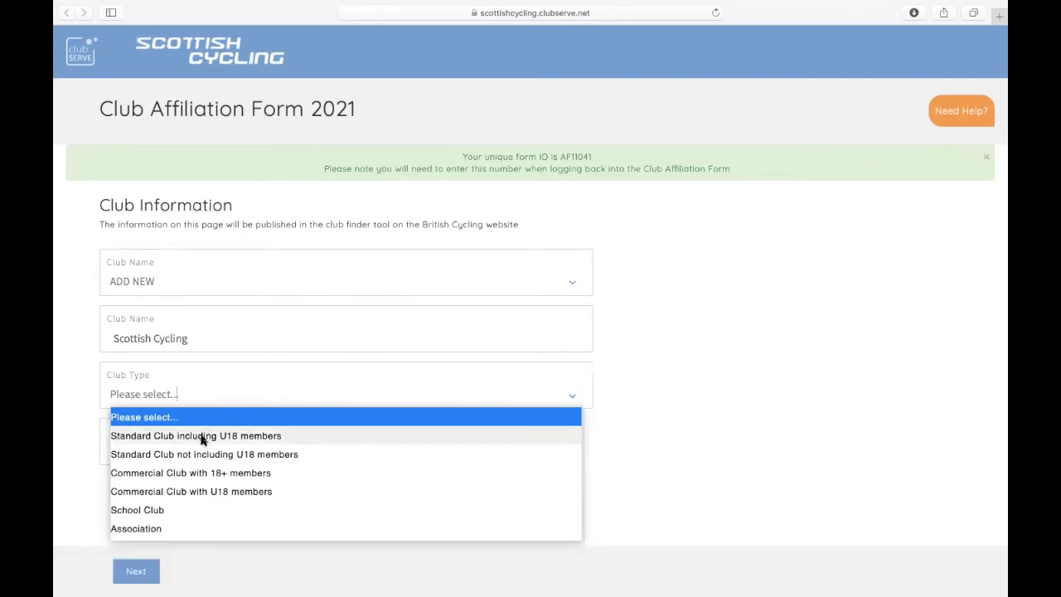
click(196, 435)
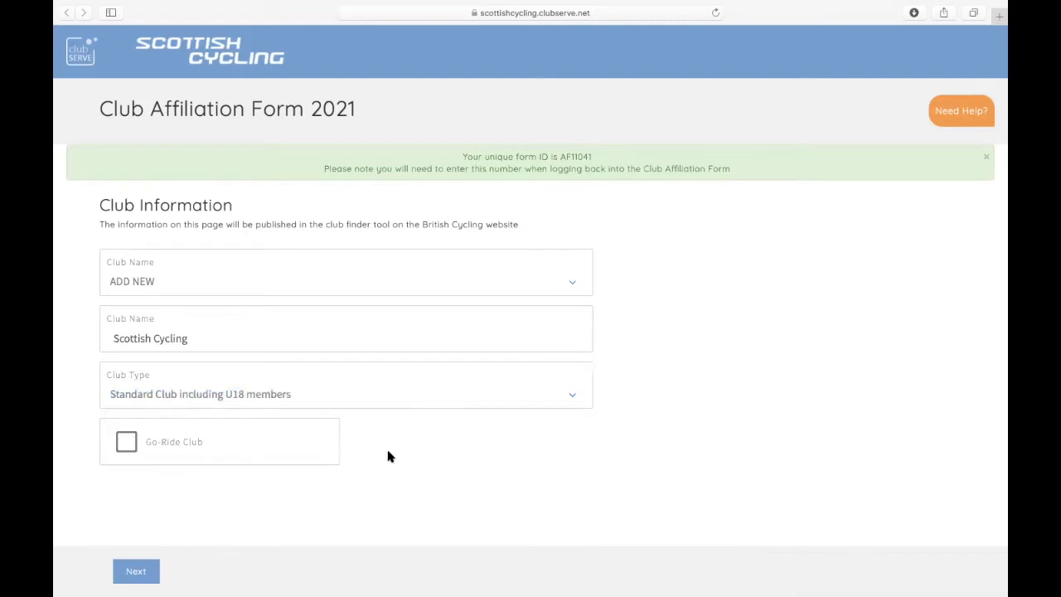
mouse_move(127, 445)
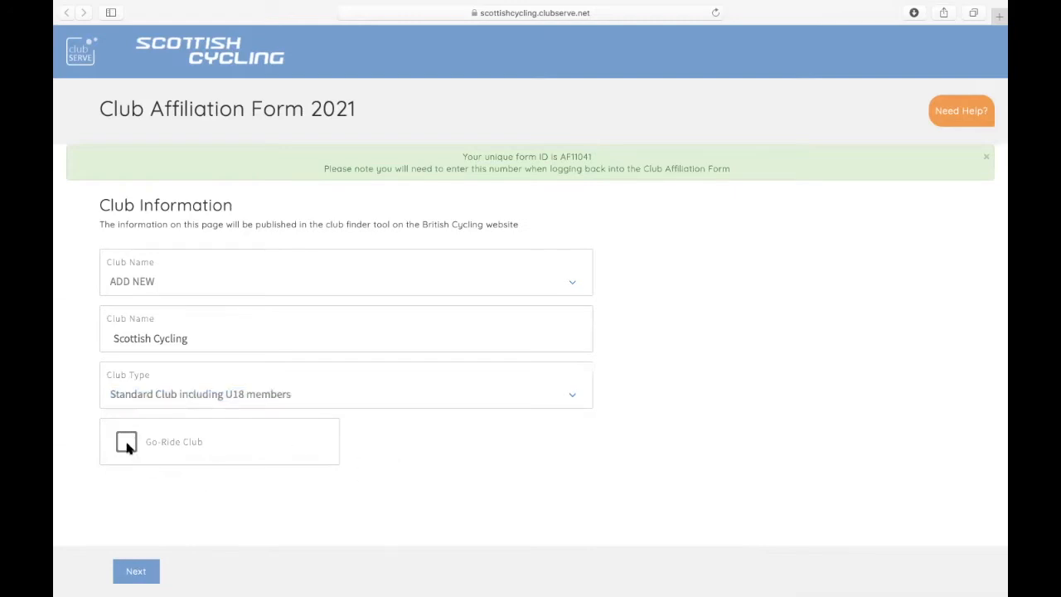
click(126, 441)
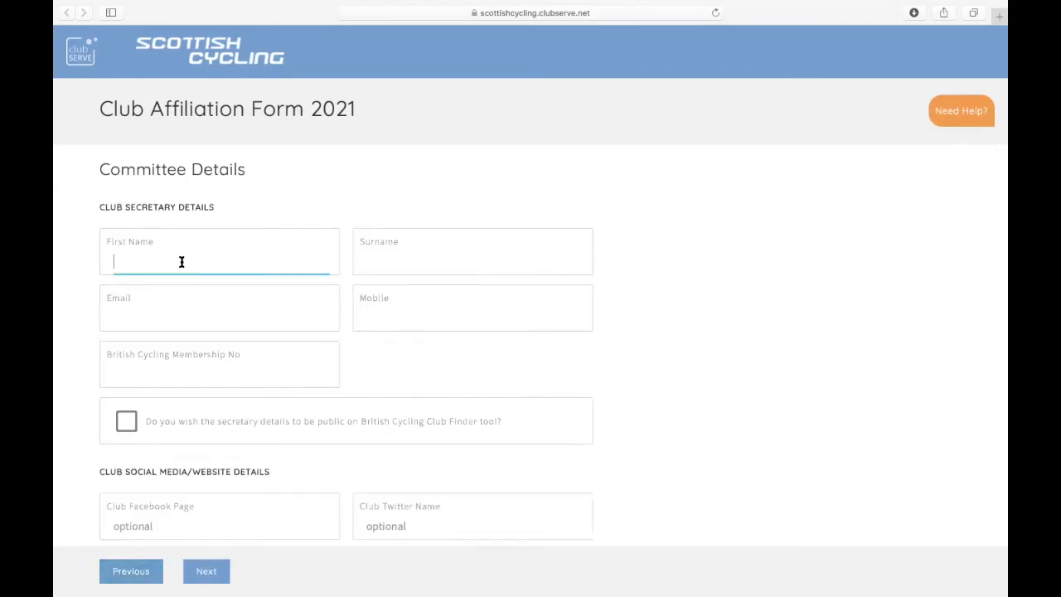
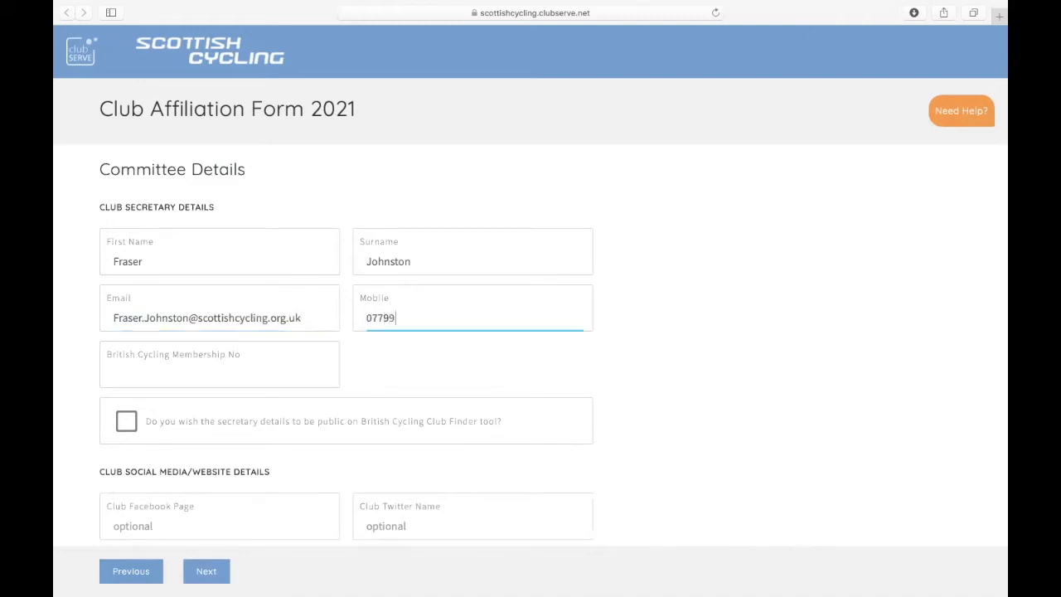
text(009900)
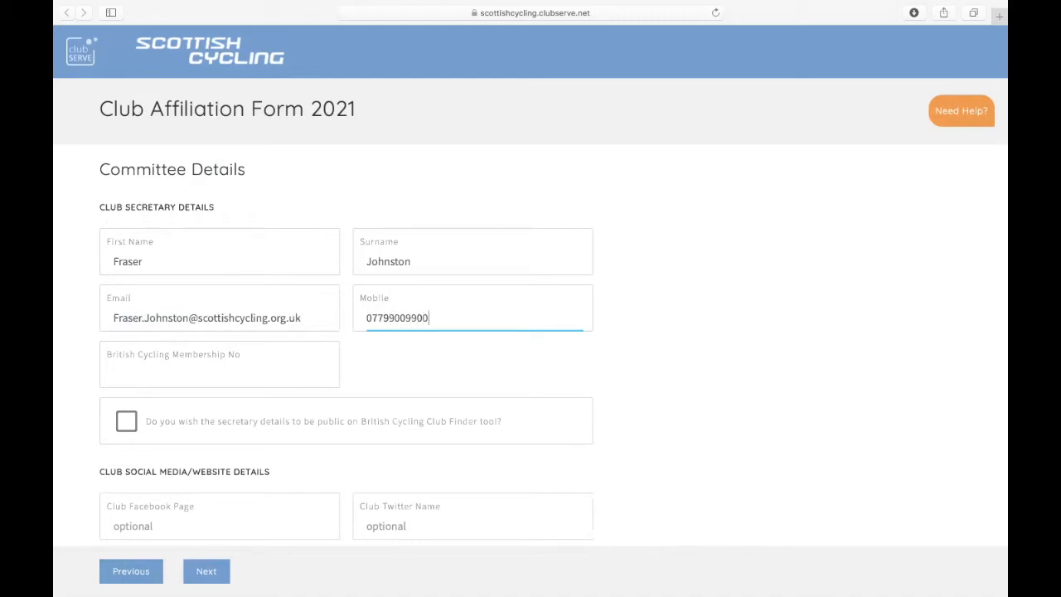
text(900)
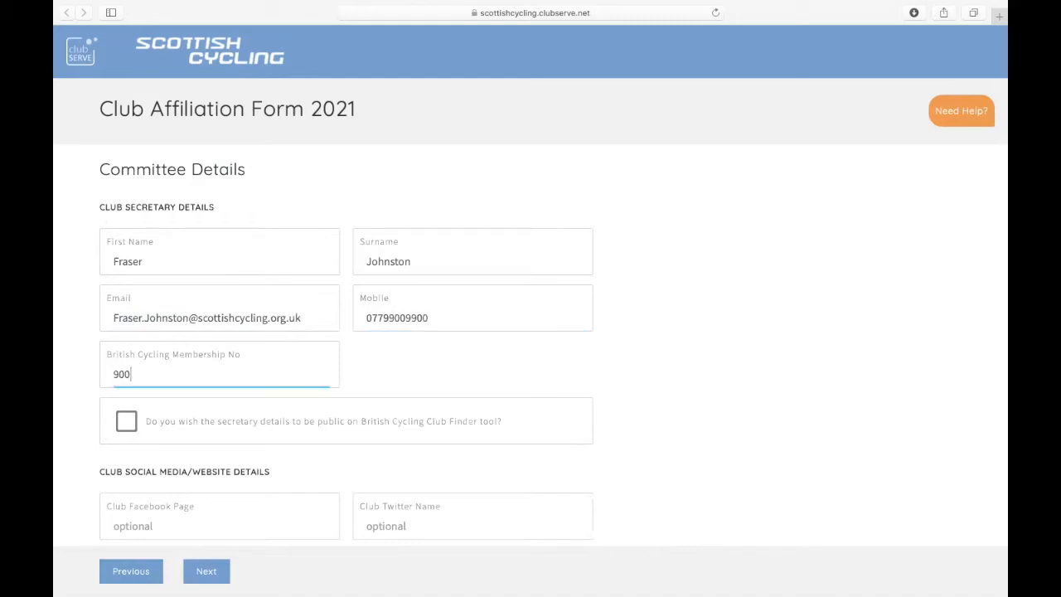
text(900)
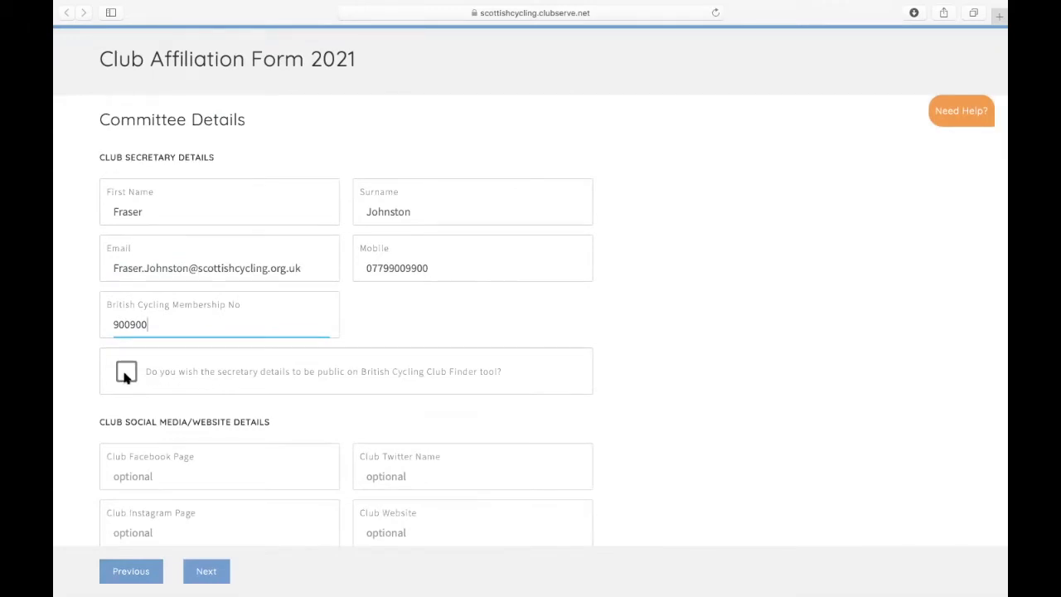
click(126, 371)
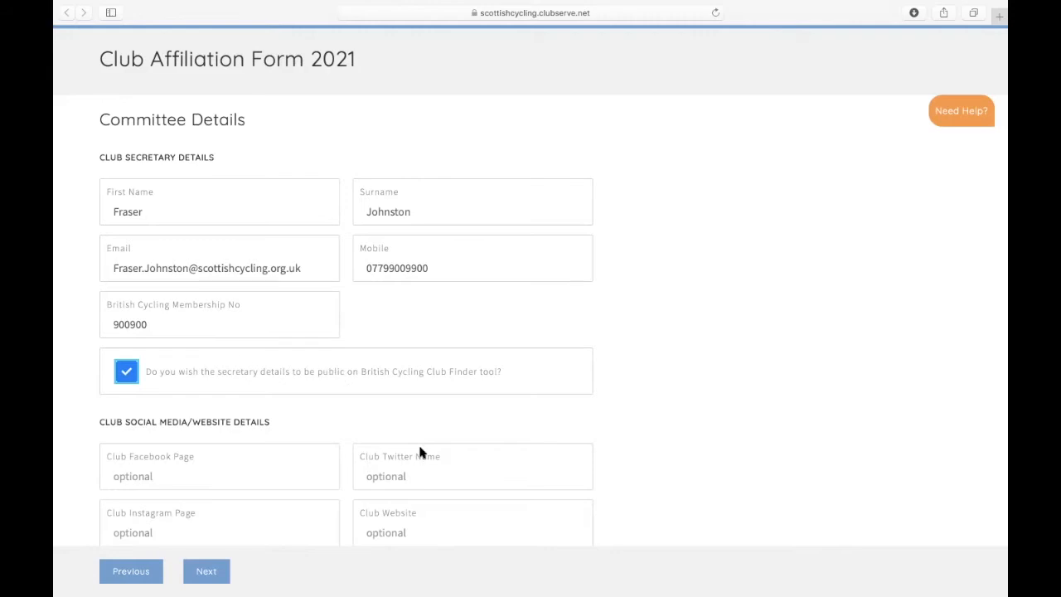
scroll(down, 3)
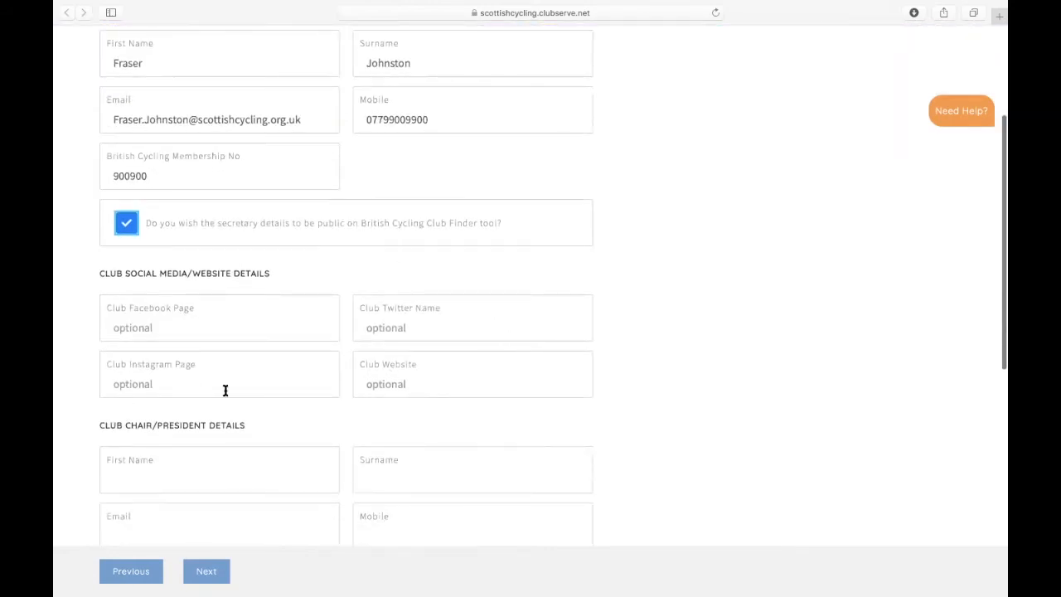
mouse_move(372, 352)
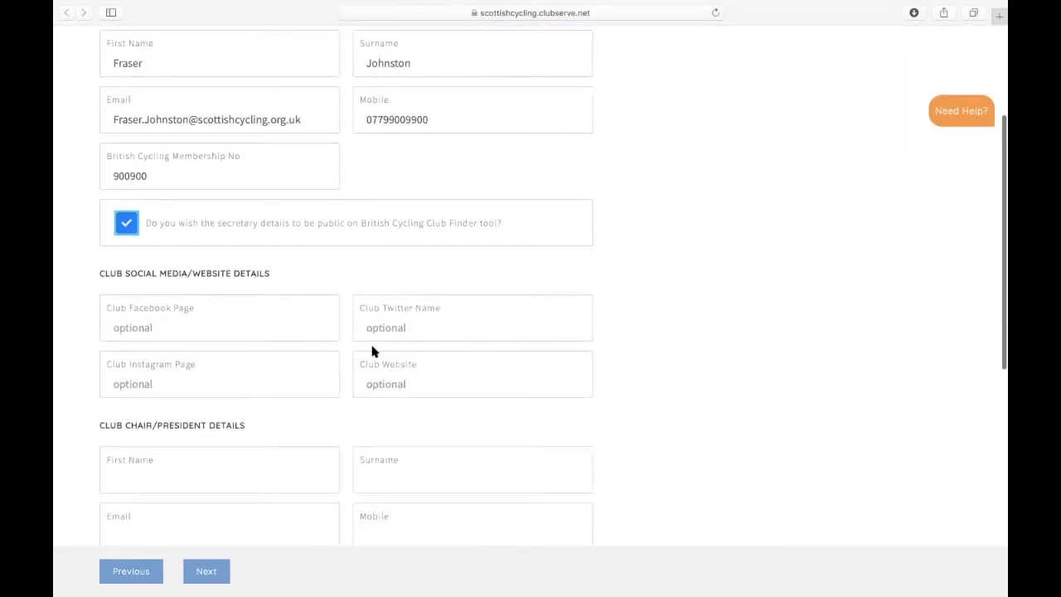
mouse_move(180, 323)
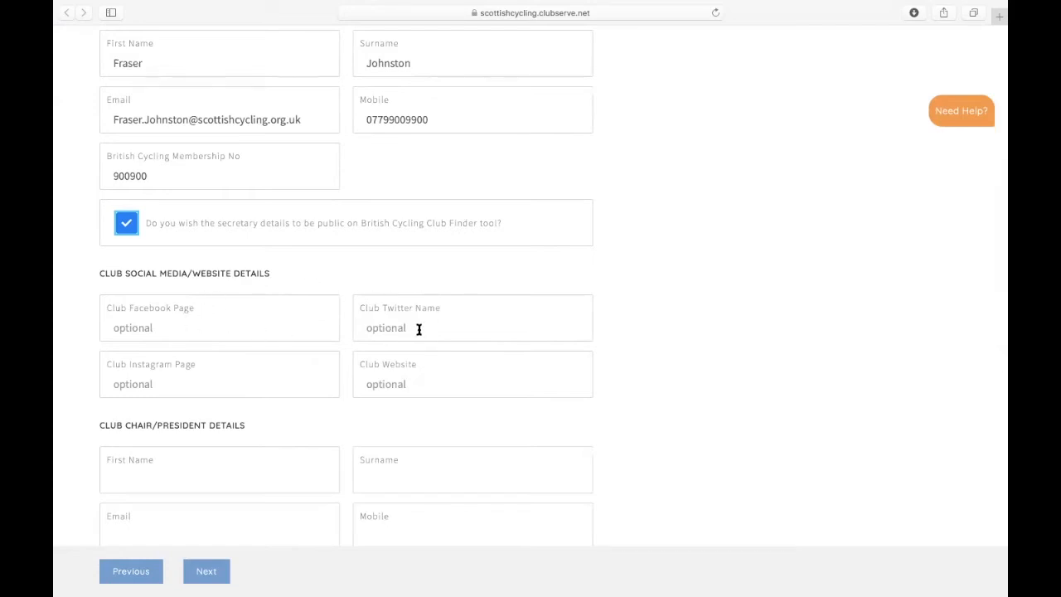
mouse_move(400, 276)
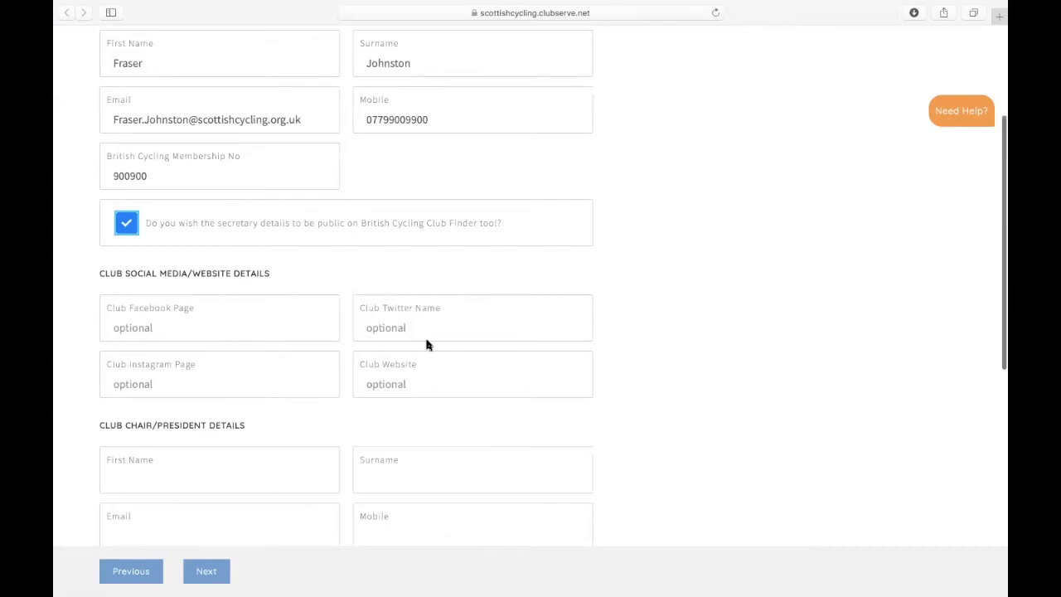
scroll(down, 3)
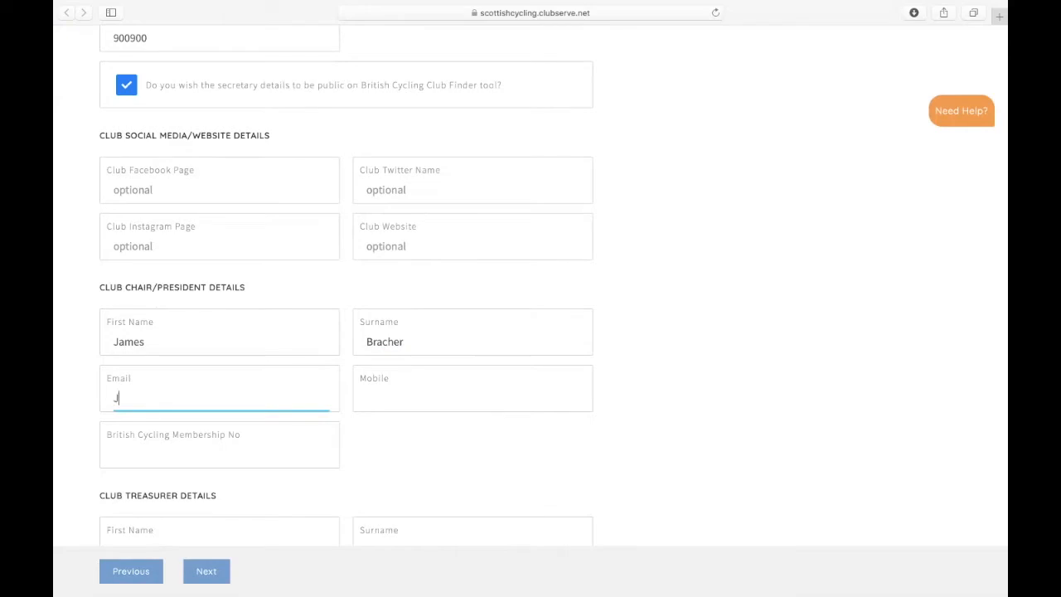
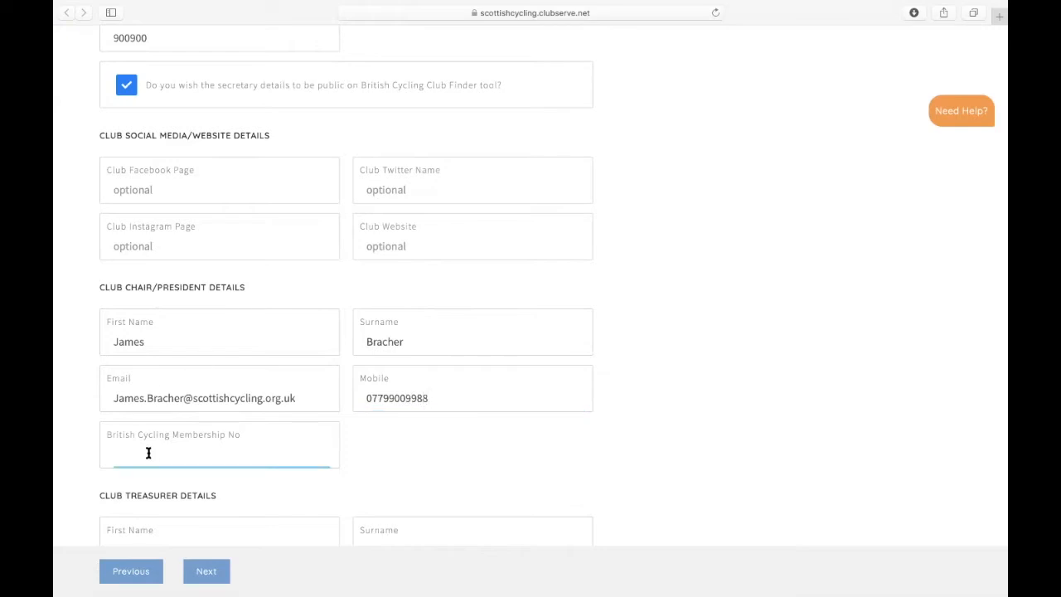
Step: Fill in the chair/president's email, mobile number and membership number
text(80080)
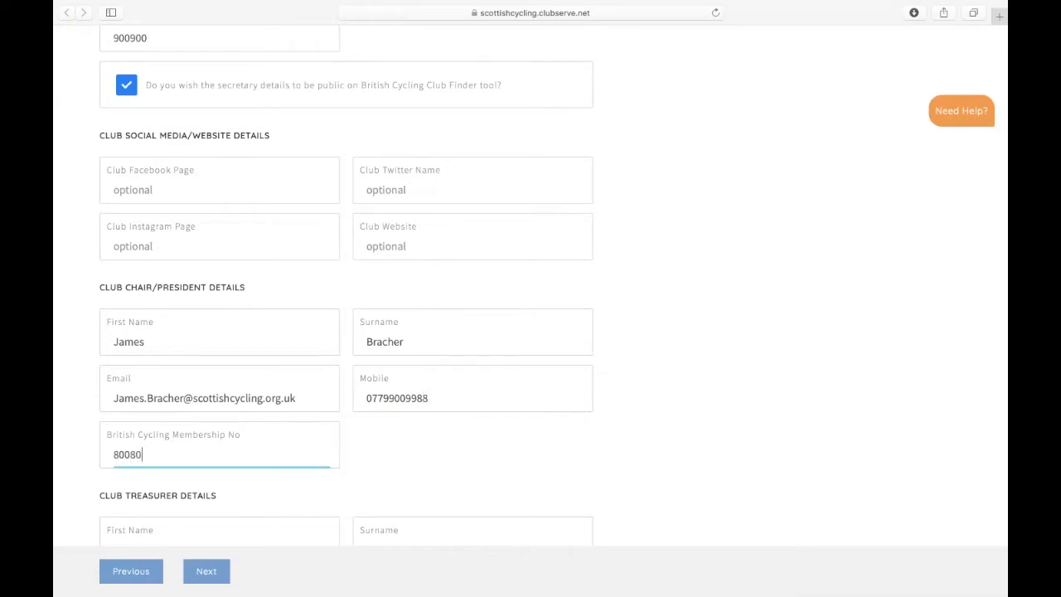
scroll(up, 3)
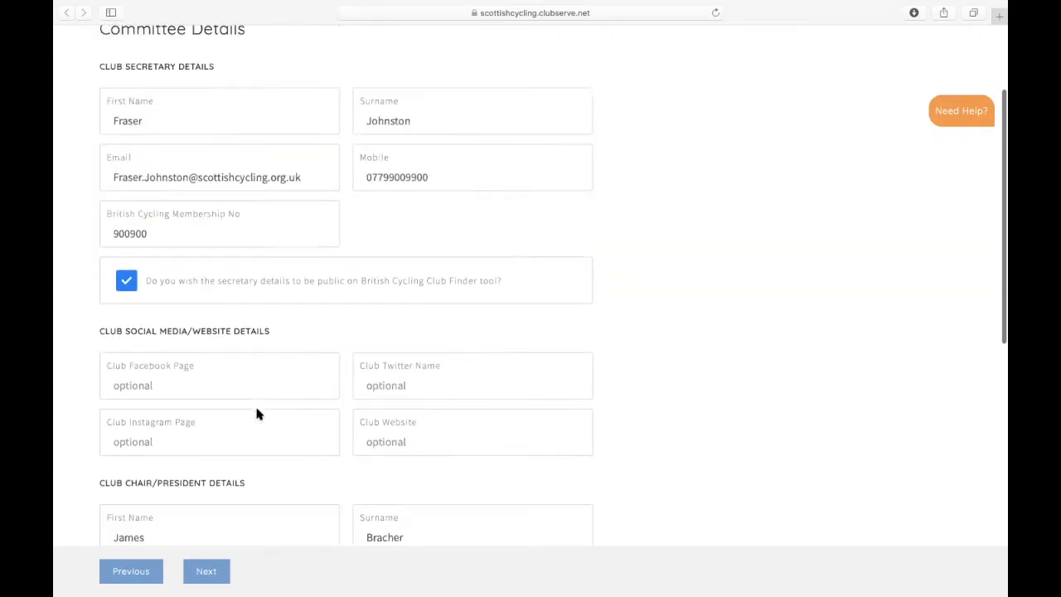
scroll(up, 3)
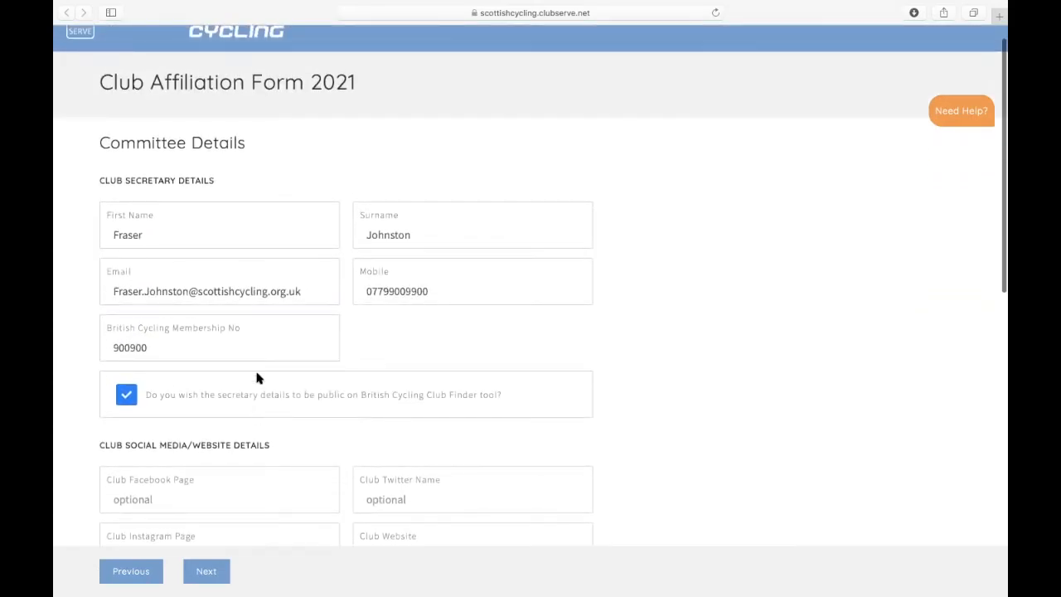
mouse_move(361, 199)
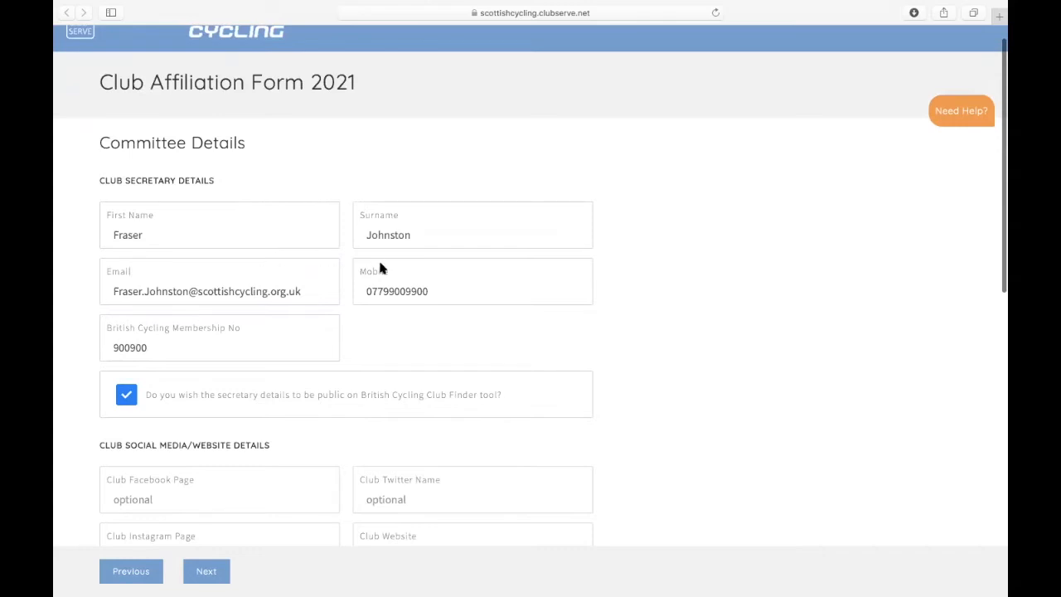
scroll(down, 3)
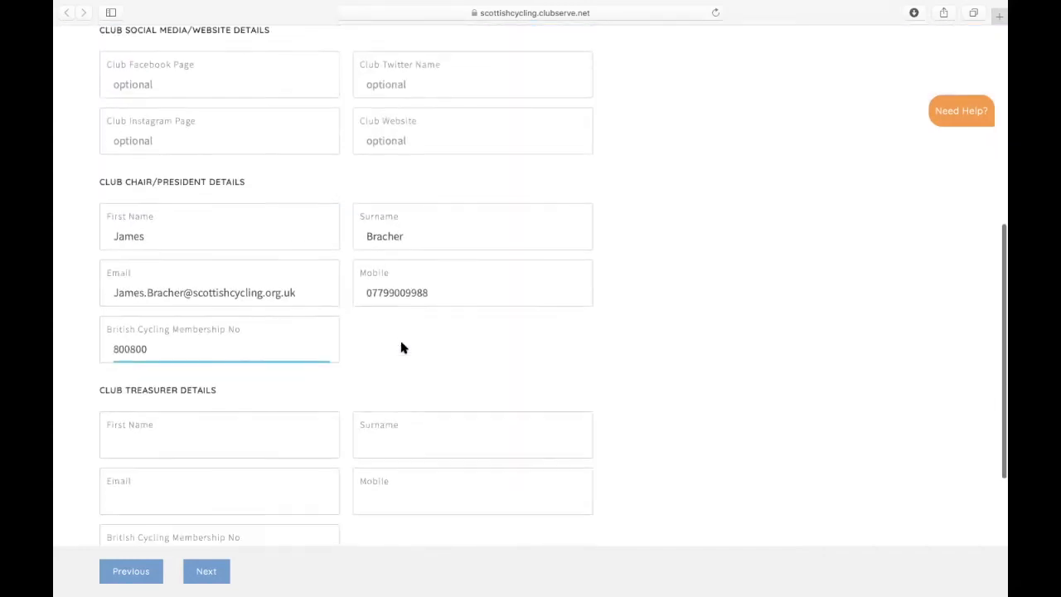
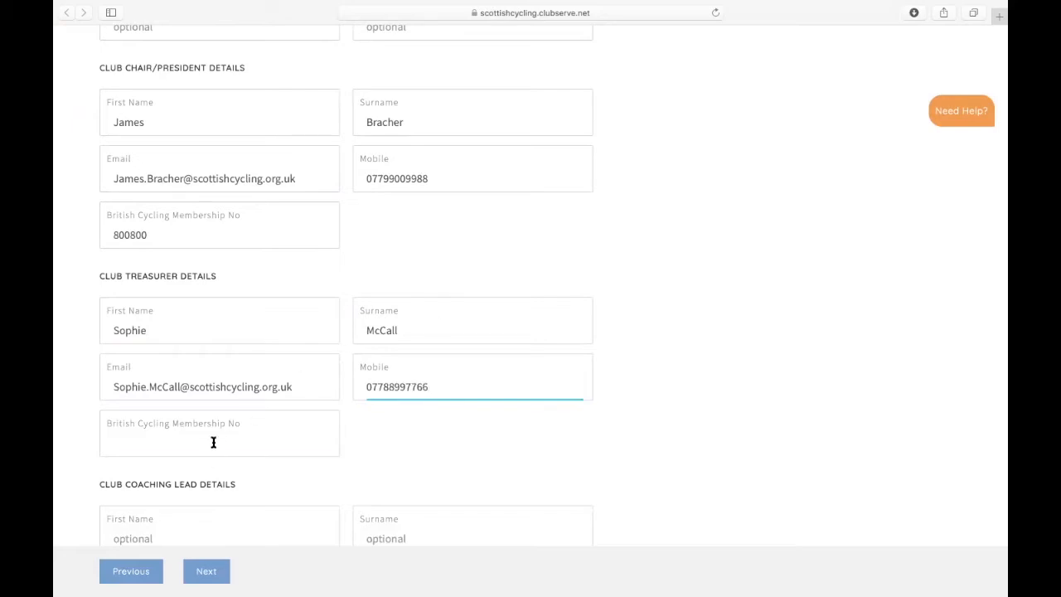
text(600600)
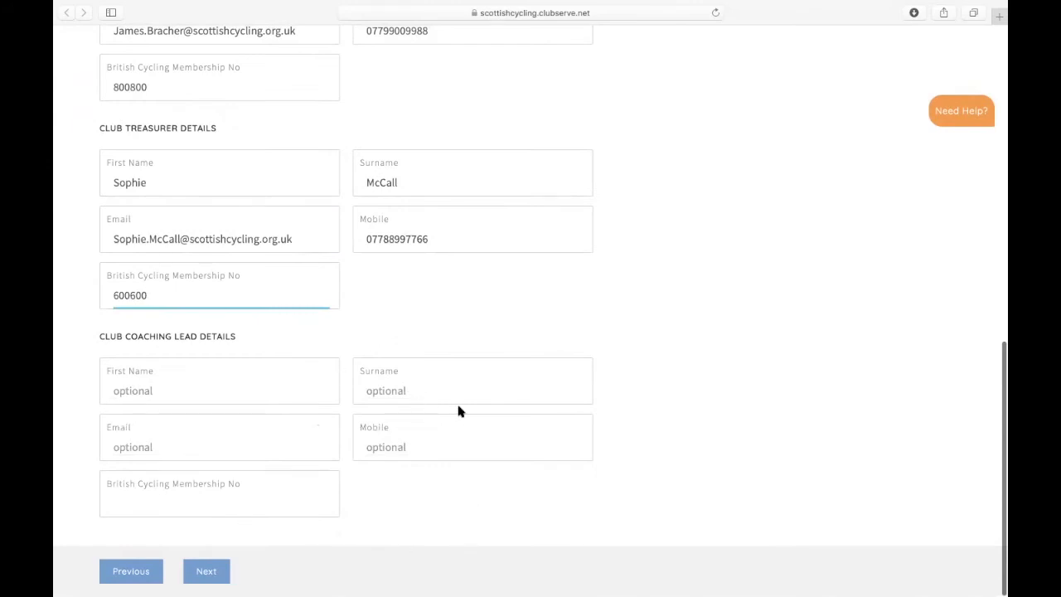
mouse_move(321, 378)
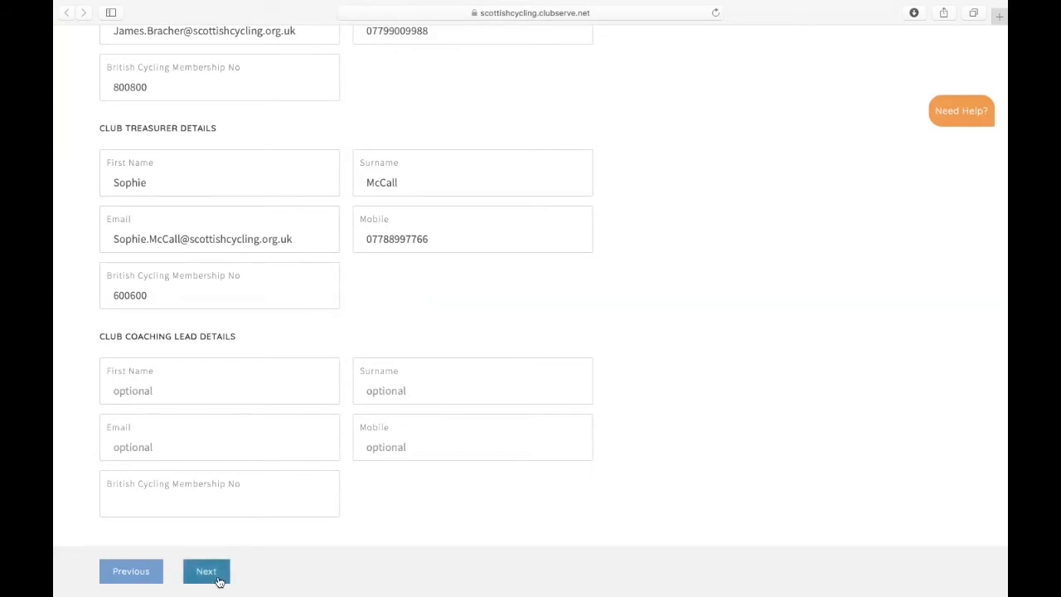
click(205, 571)
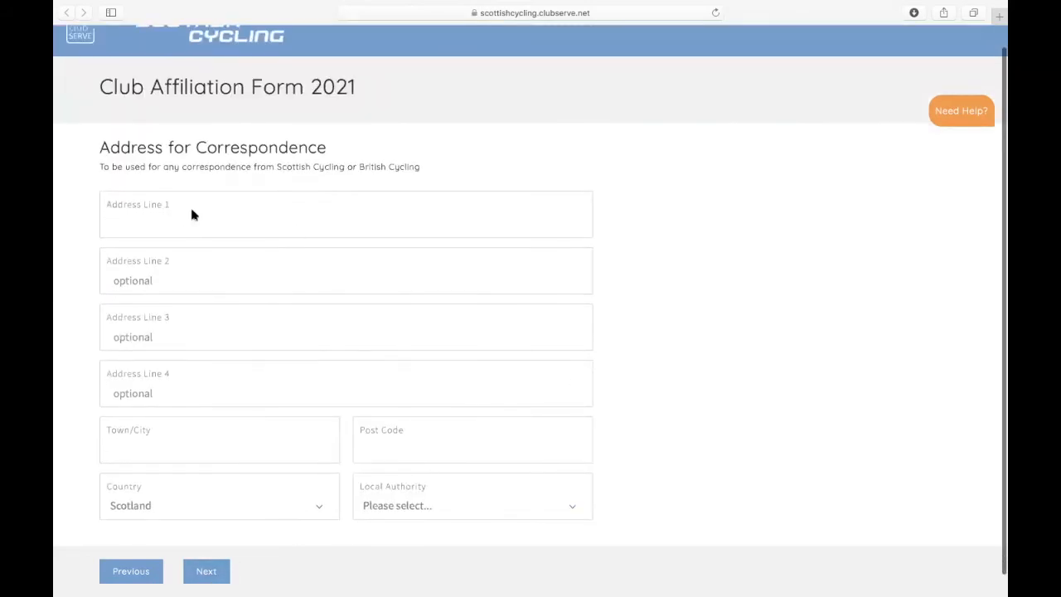
text(100)
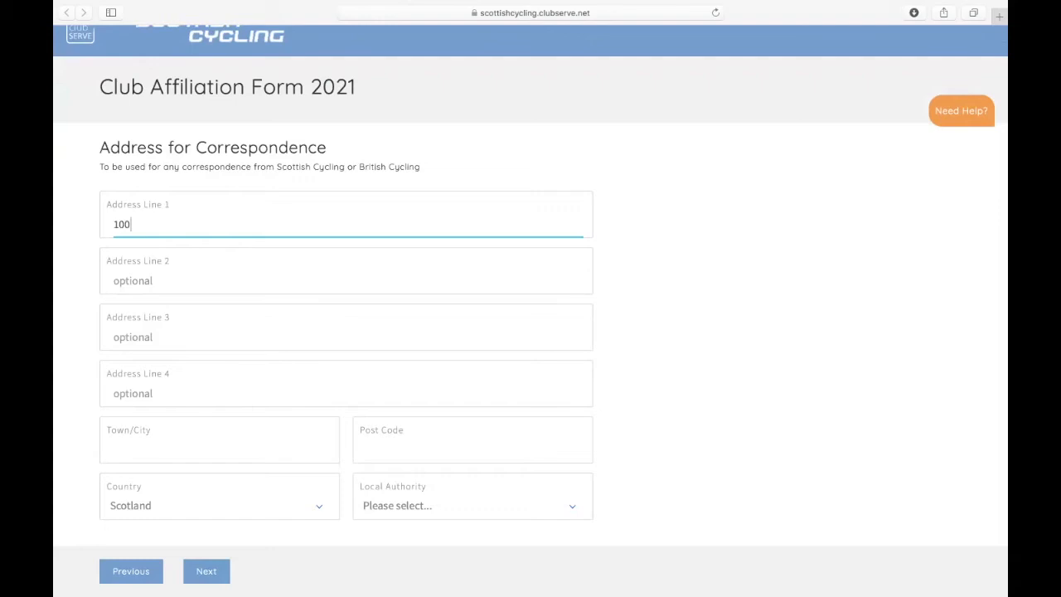
text(0 London Road)
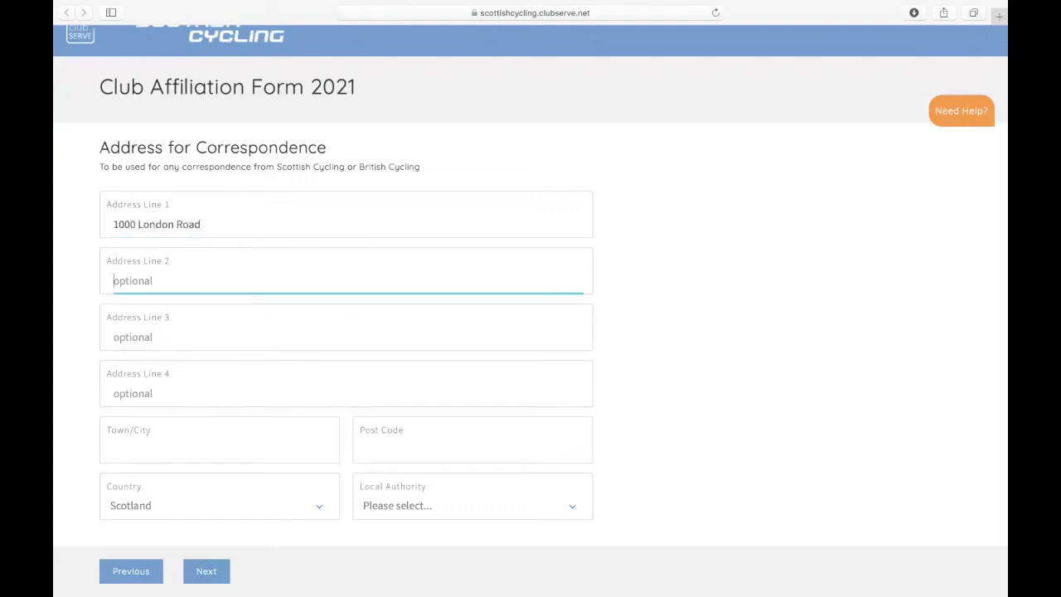
click(219, 439)
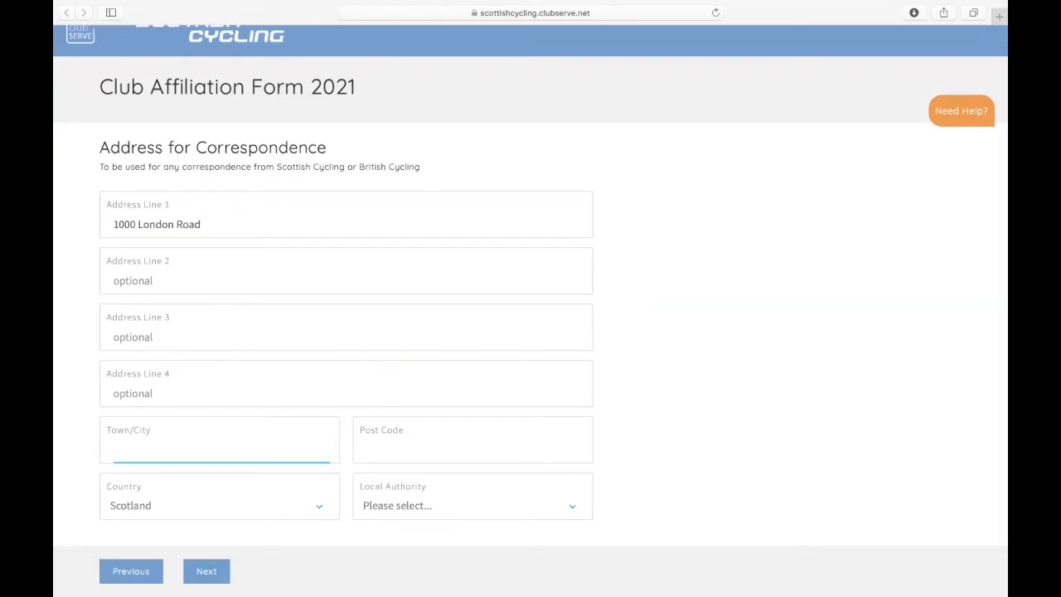
text(Glasgow)
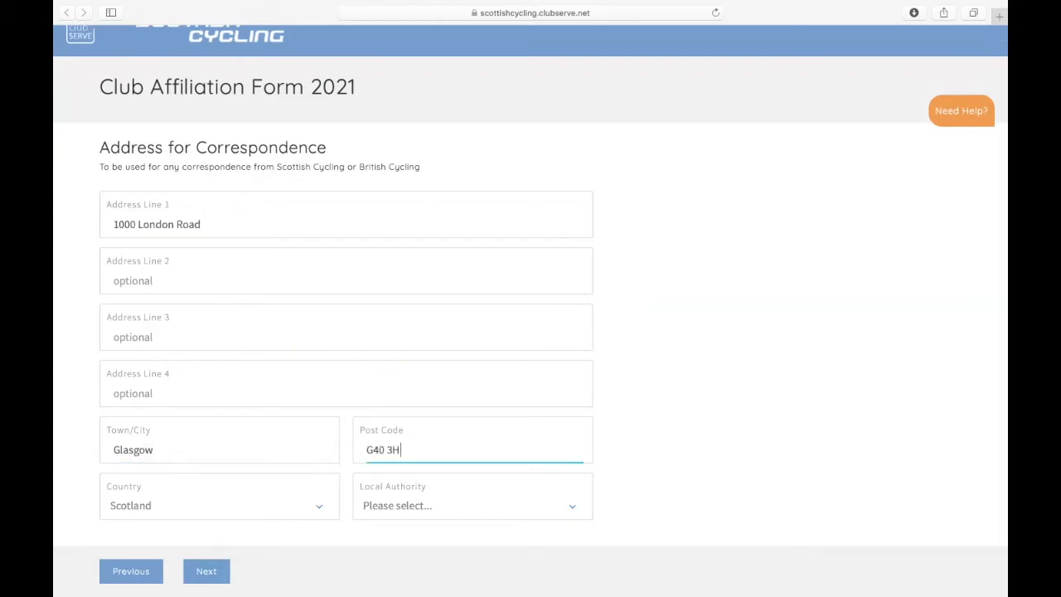
click(471, 505)
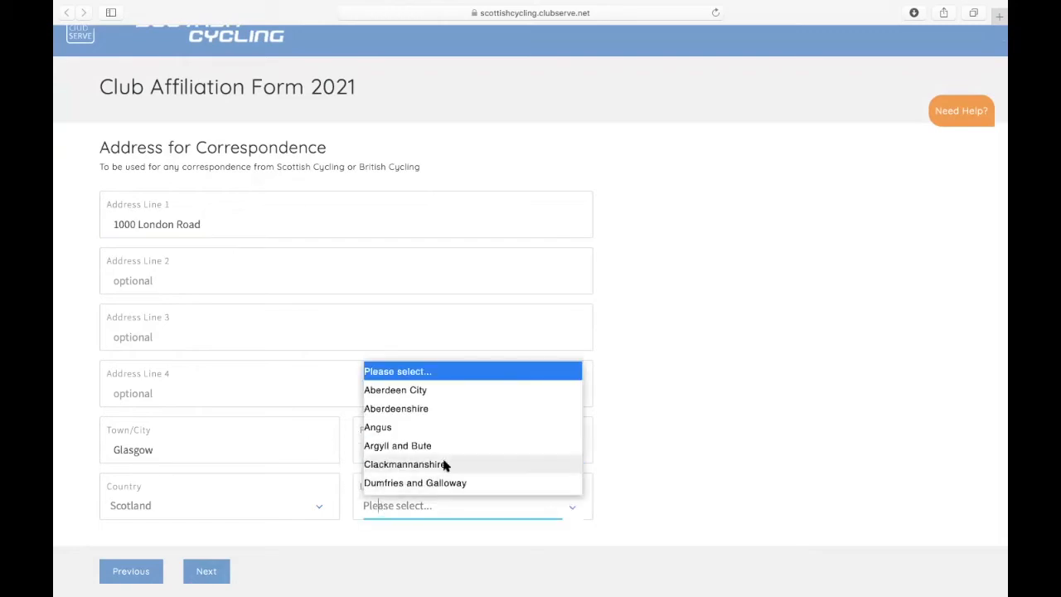
scroll(down, 3)
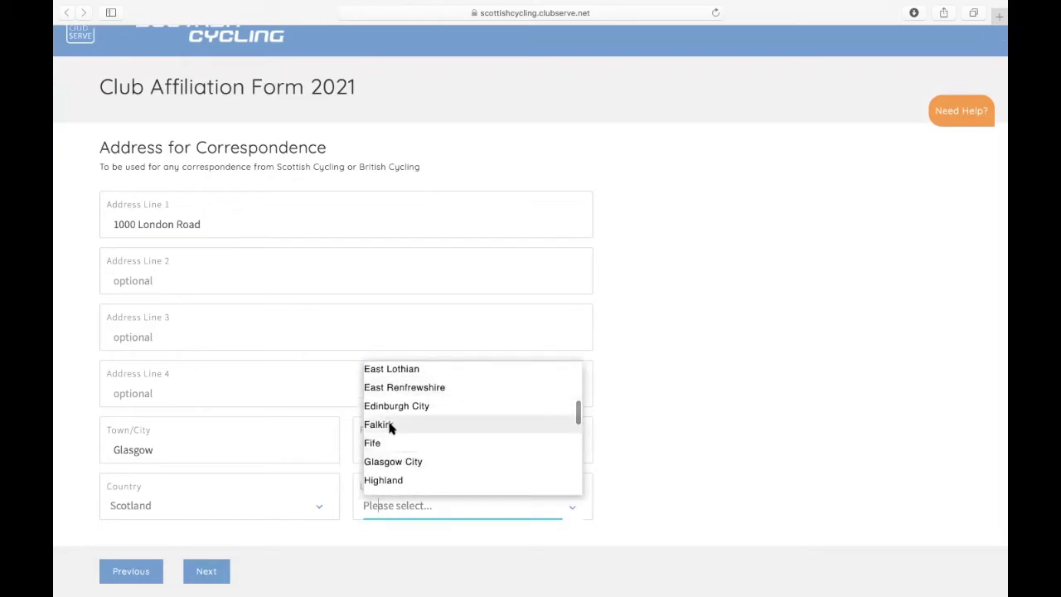
click(378, 425)
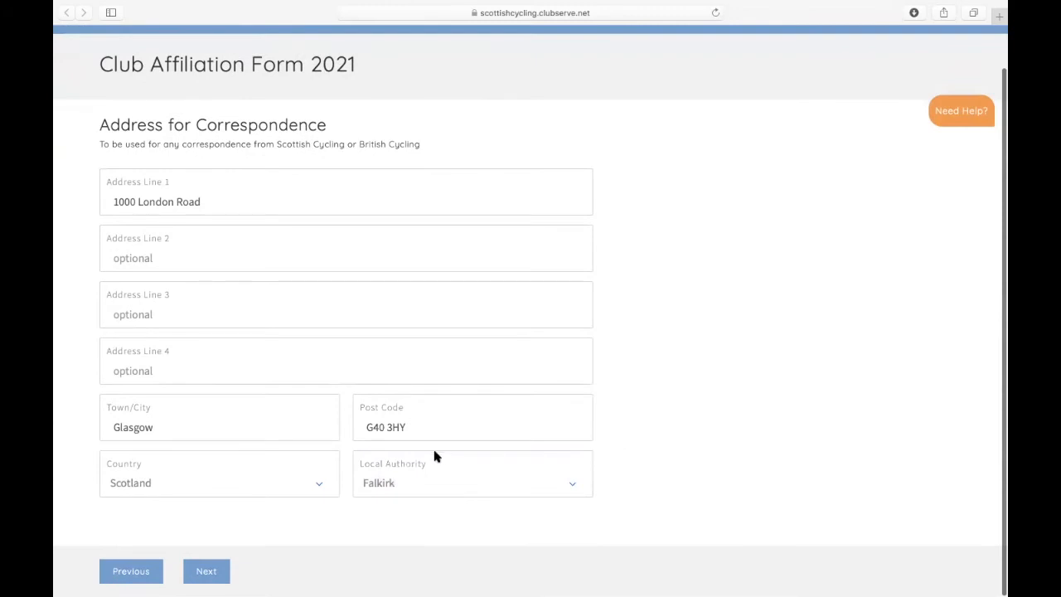
mouse_move(236, 584)
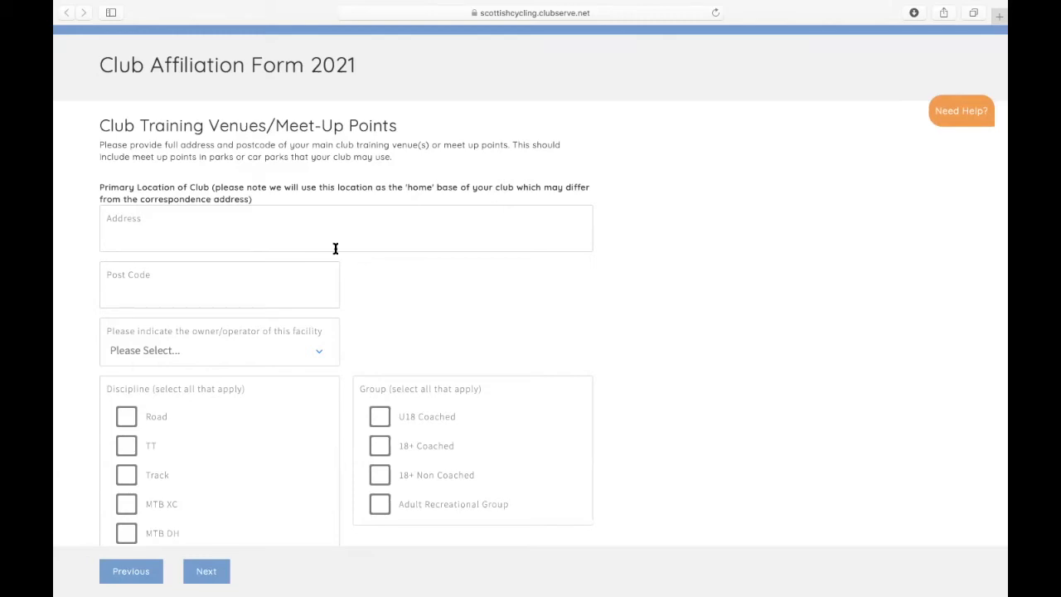
Step: Enter 1000 London Road as the primary venue, operated by the Local Authority
click(335, 232)
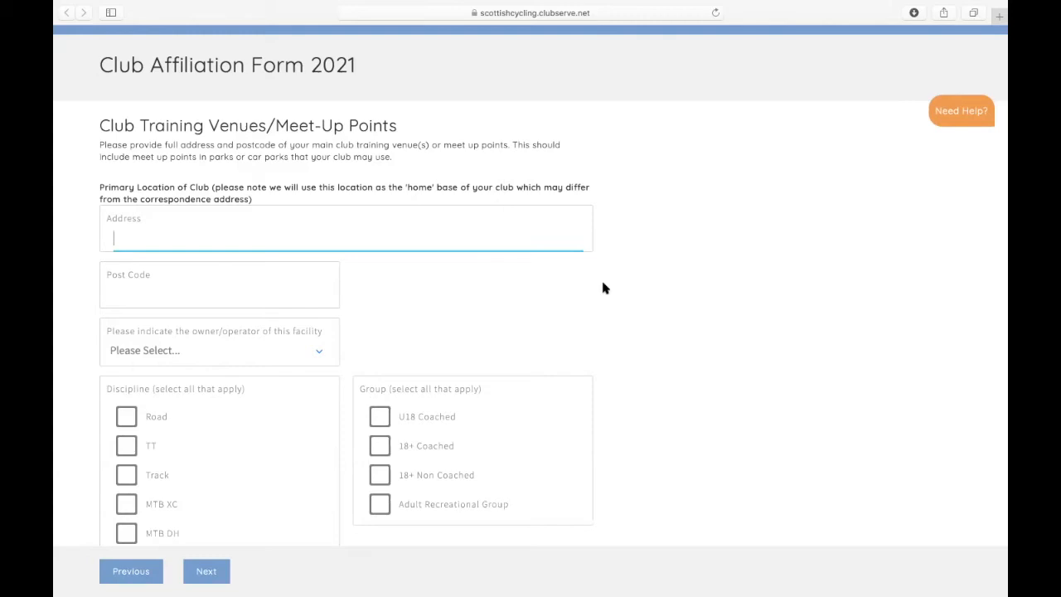
text(100)
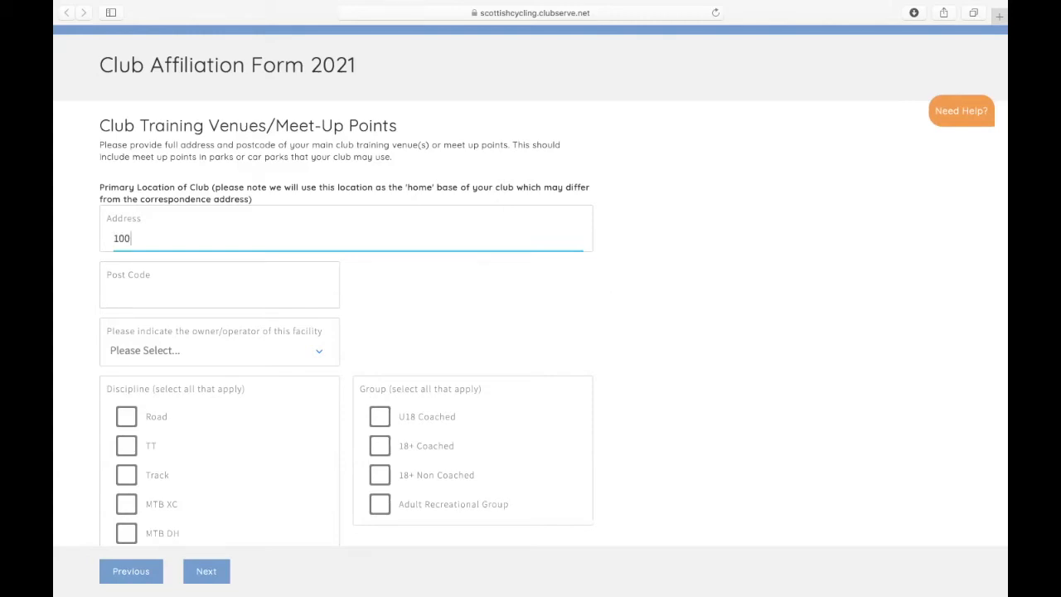
text(0)
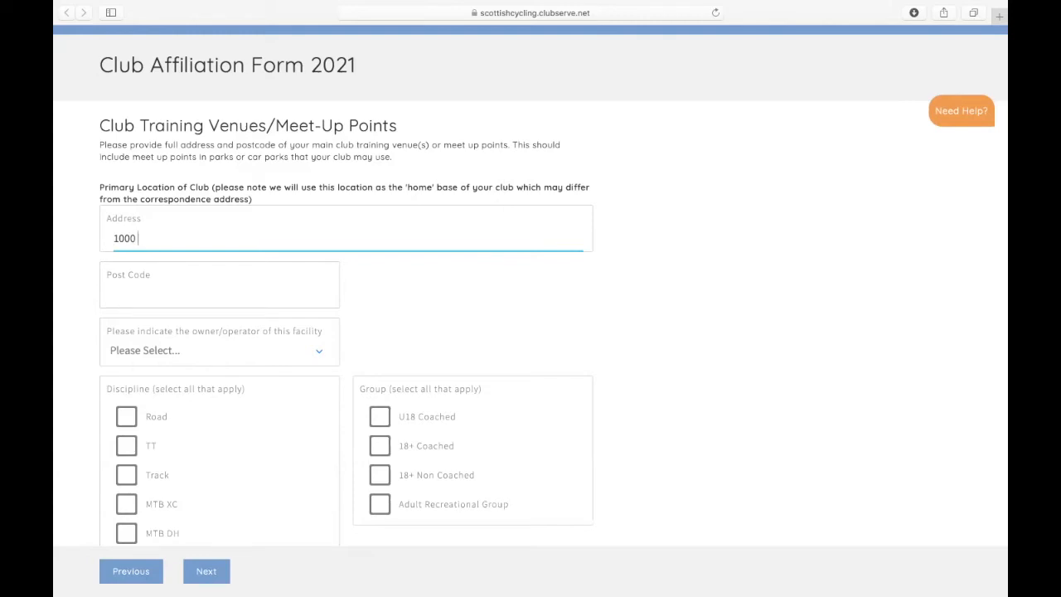
text(London Road)
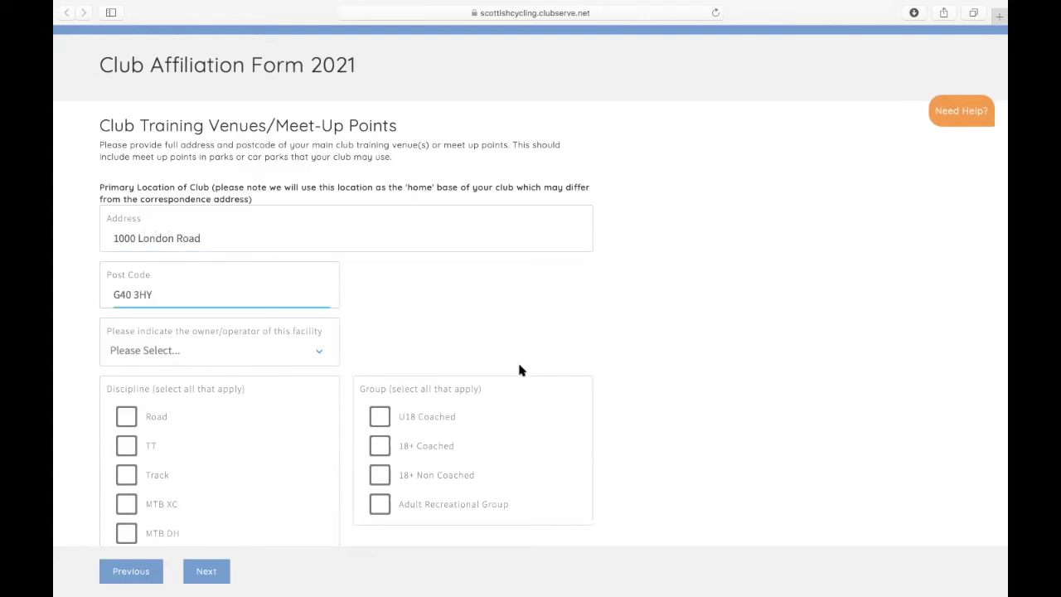
click(218, 350)
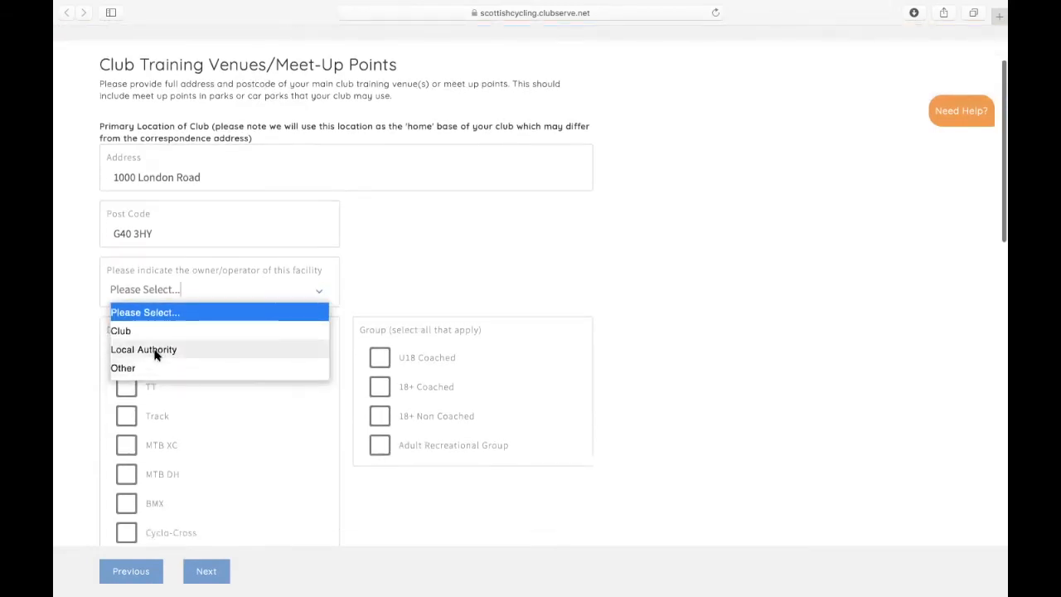
click(143, 349)
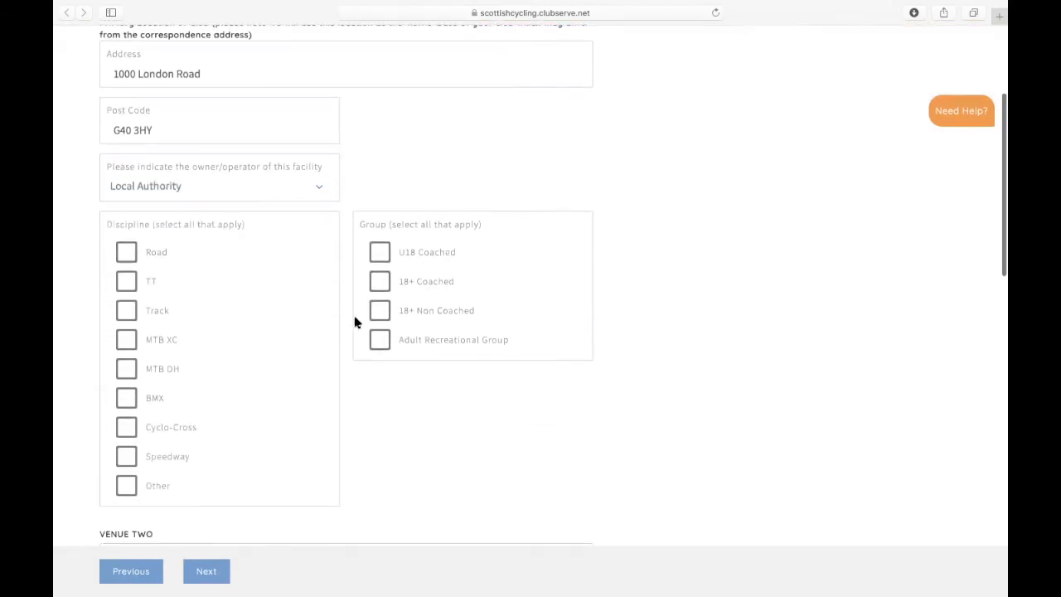
Step: Tick Road and Track as the disciplines offered at the venue
scroll(up, 3)
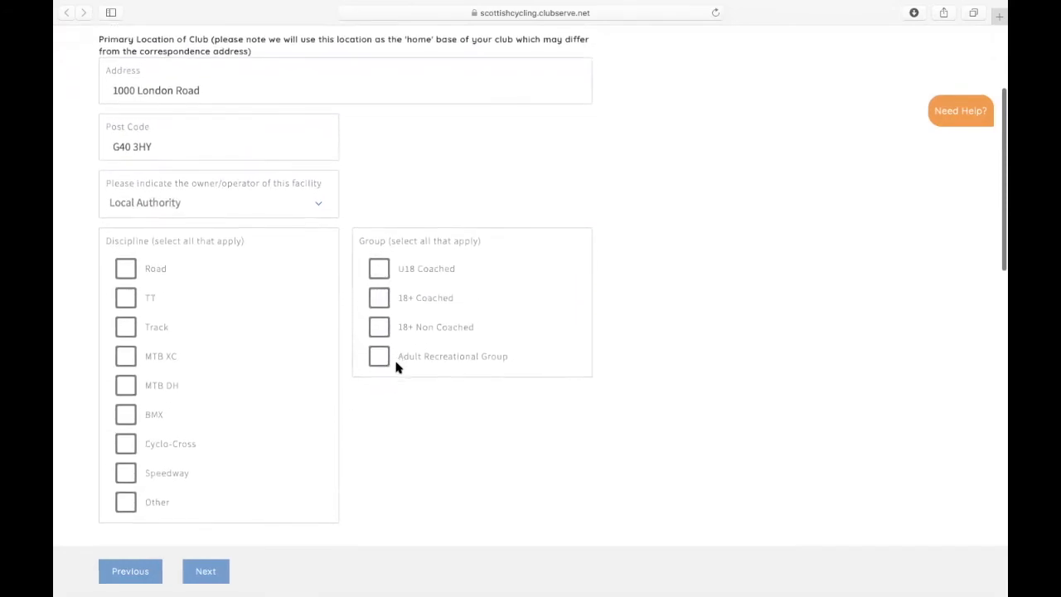
click(125, 267)
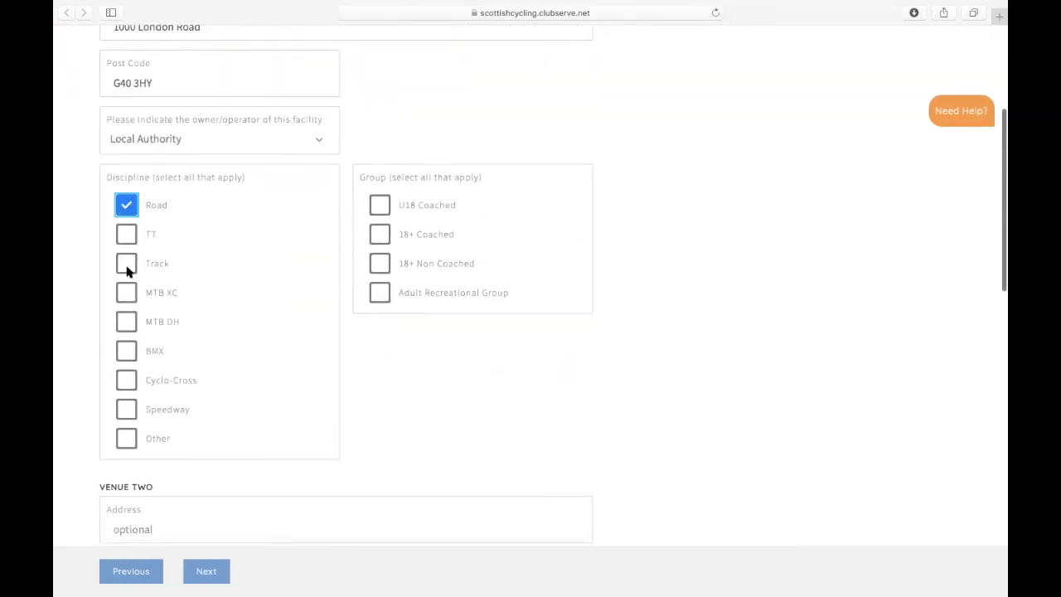
click(126, 263)
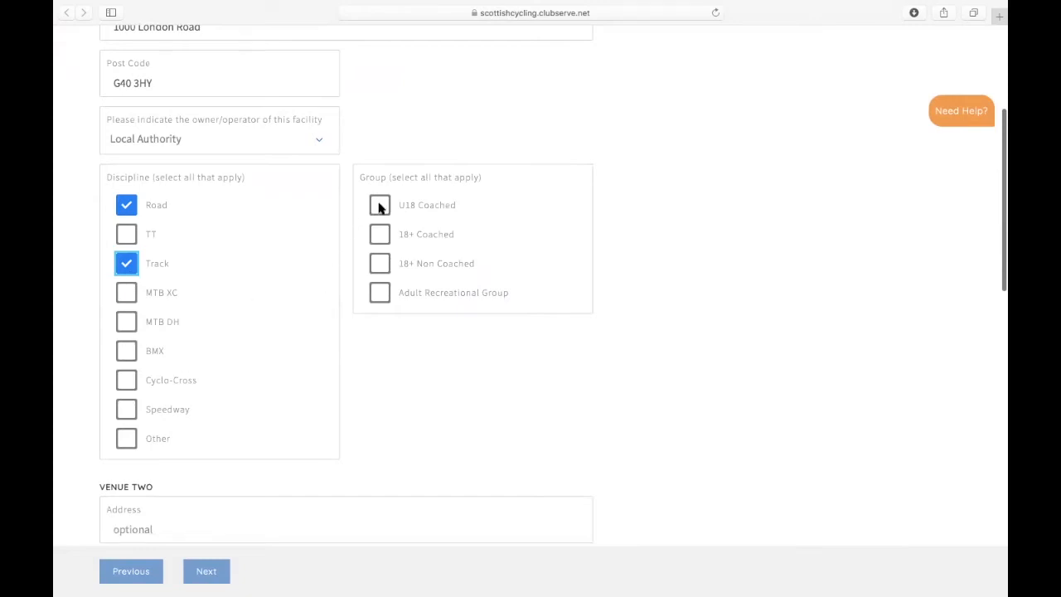
scroll(down, 3)
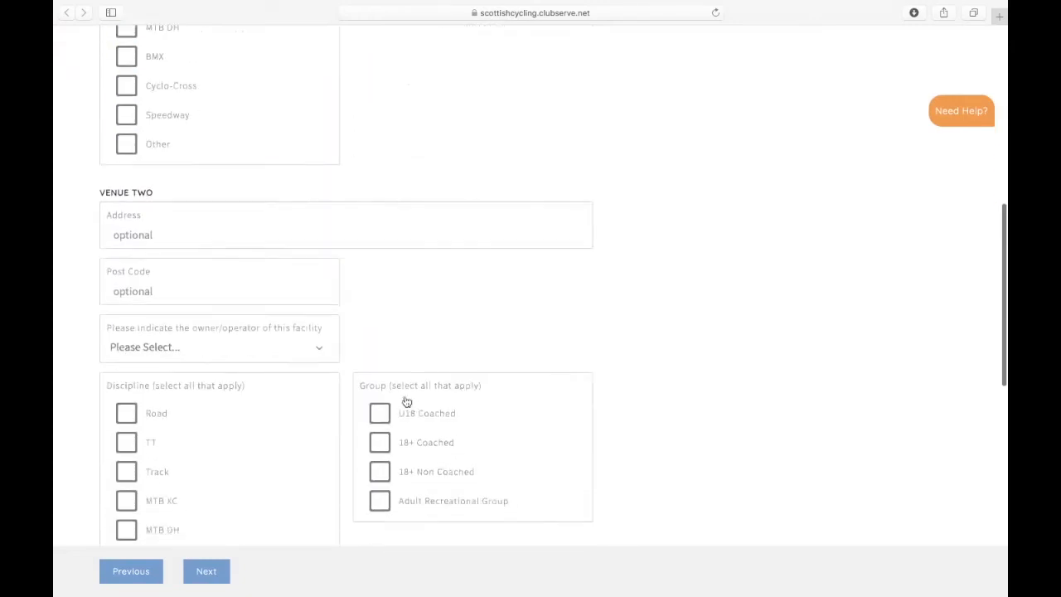
scroll(down, 3)
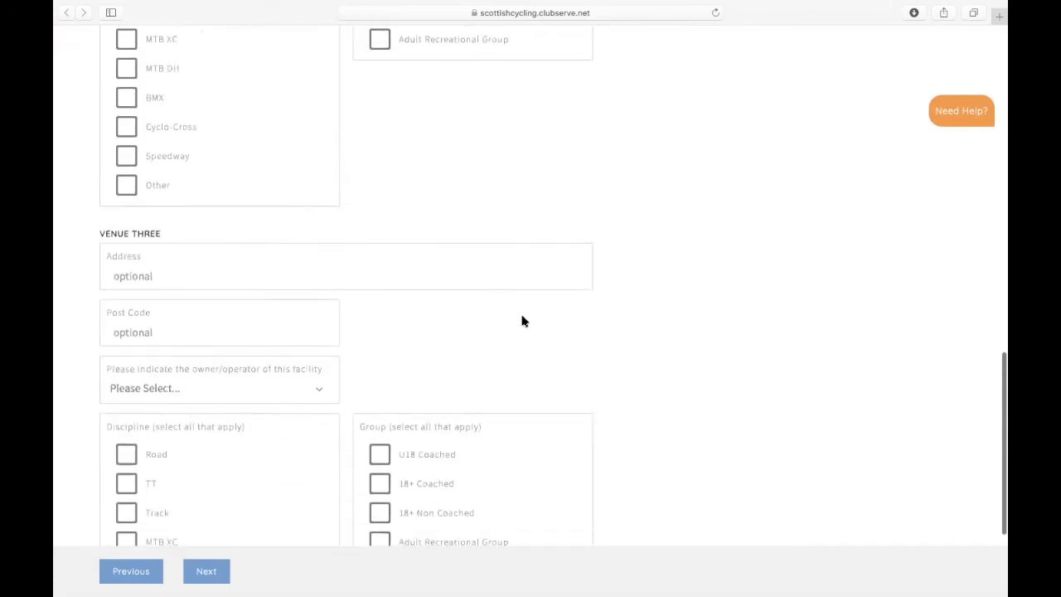
scroll(down, 3)
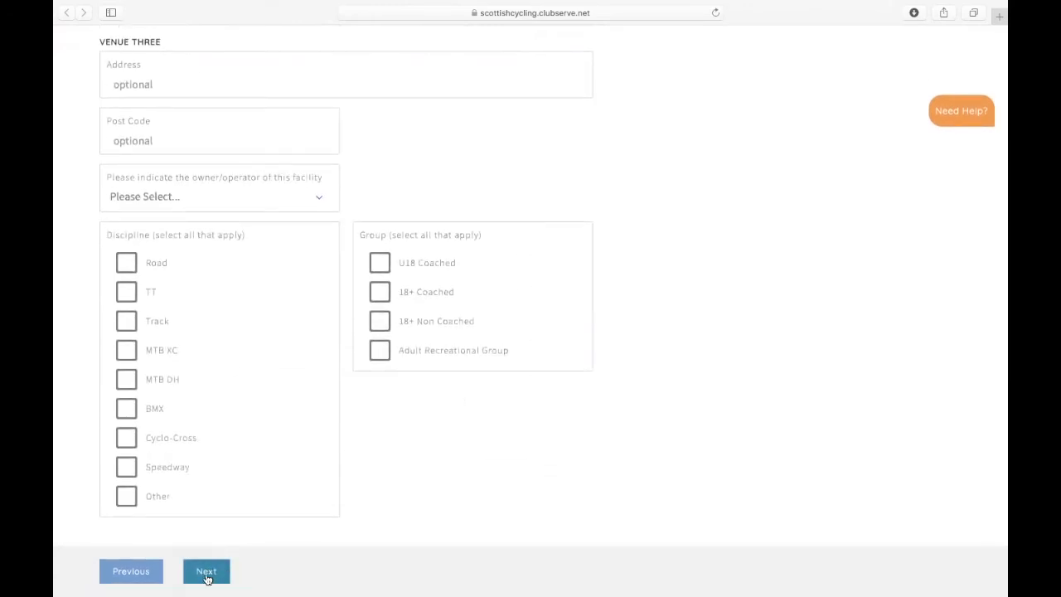
Step: Tick all twelve club activities, including Cycle Speedway, and continue to Governance
click(205, 571)
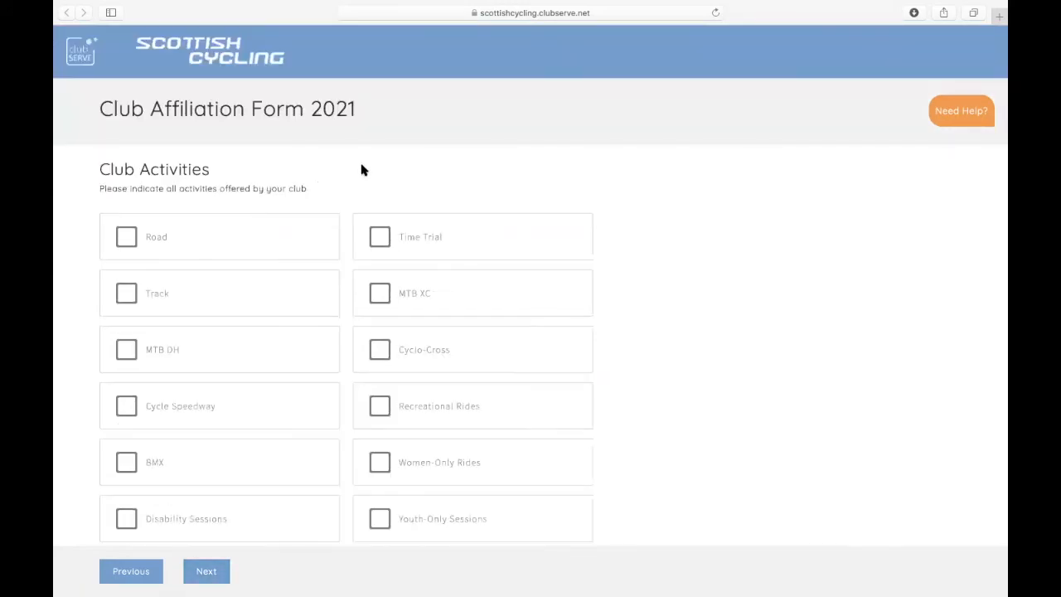
click(380, 197)
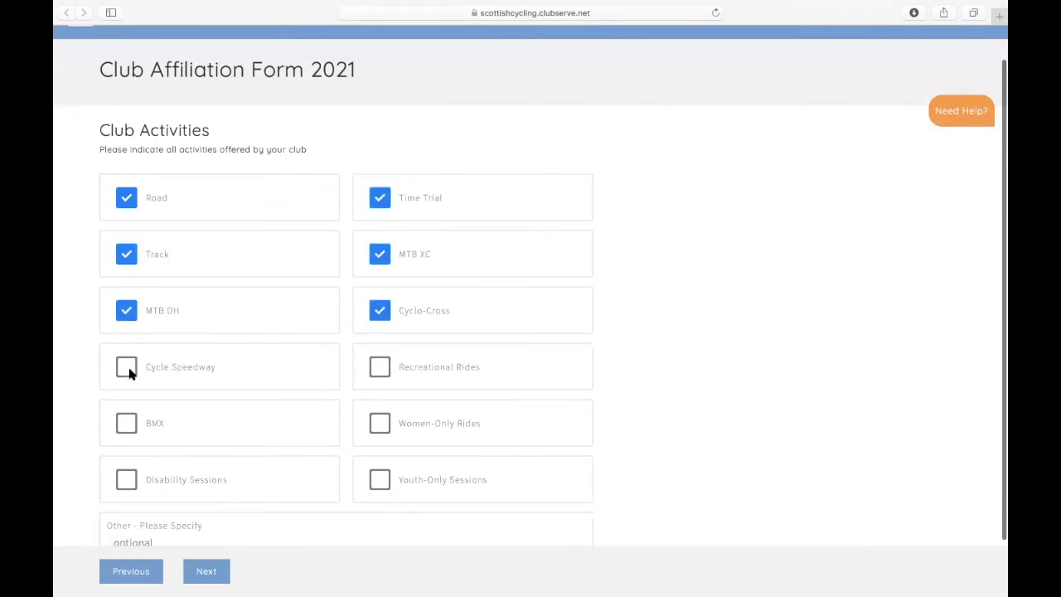
click(126, 423)
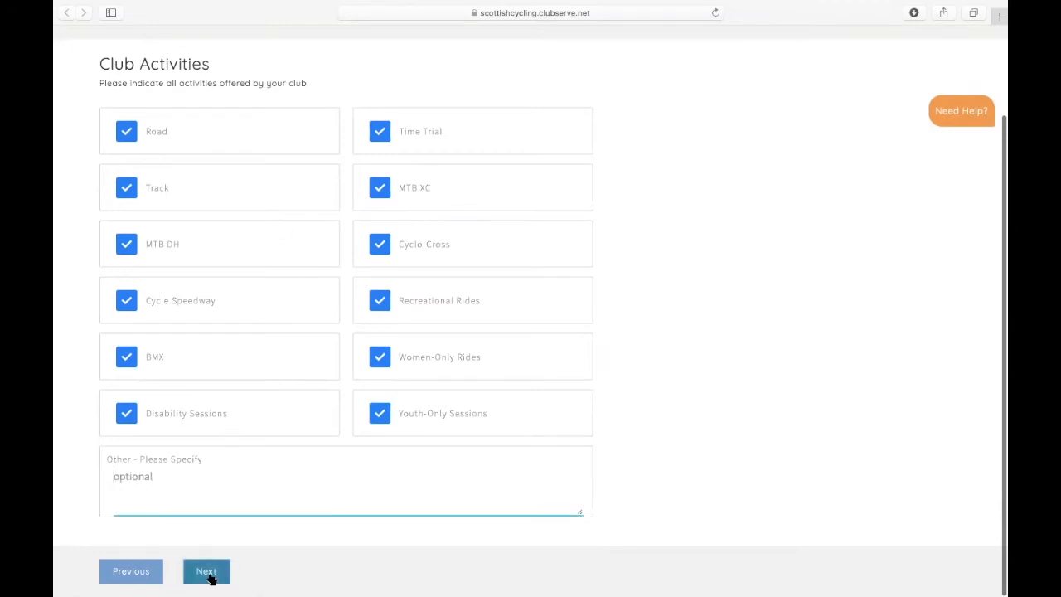
click(205, 571)
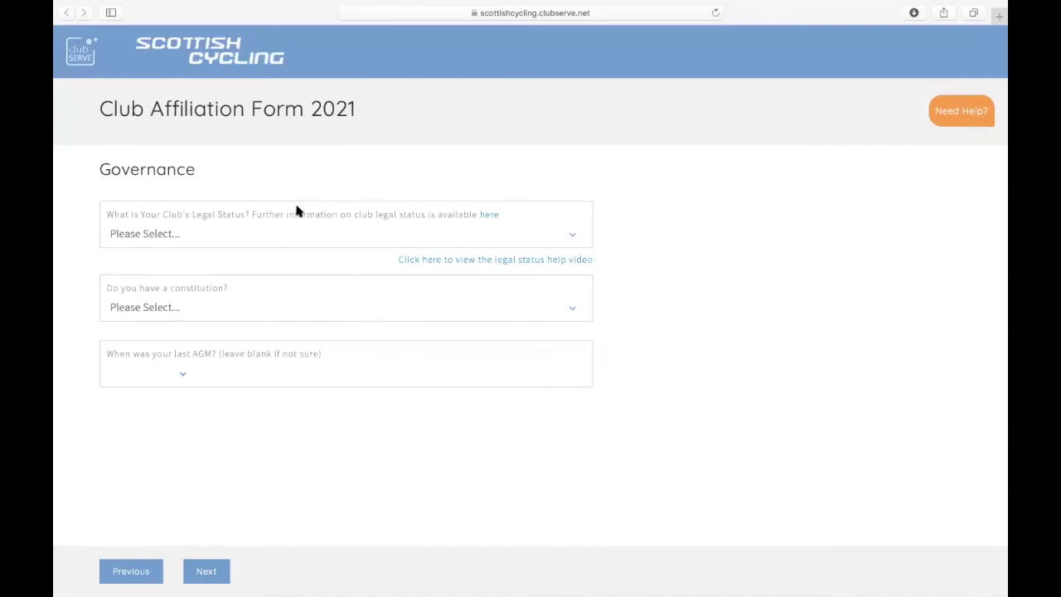
Step: Set legal status to SCIO, confirm a constitution exists, last updated May 2020
click(345, 233)
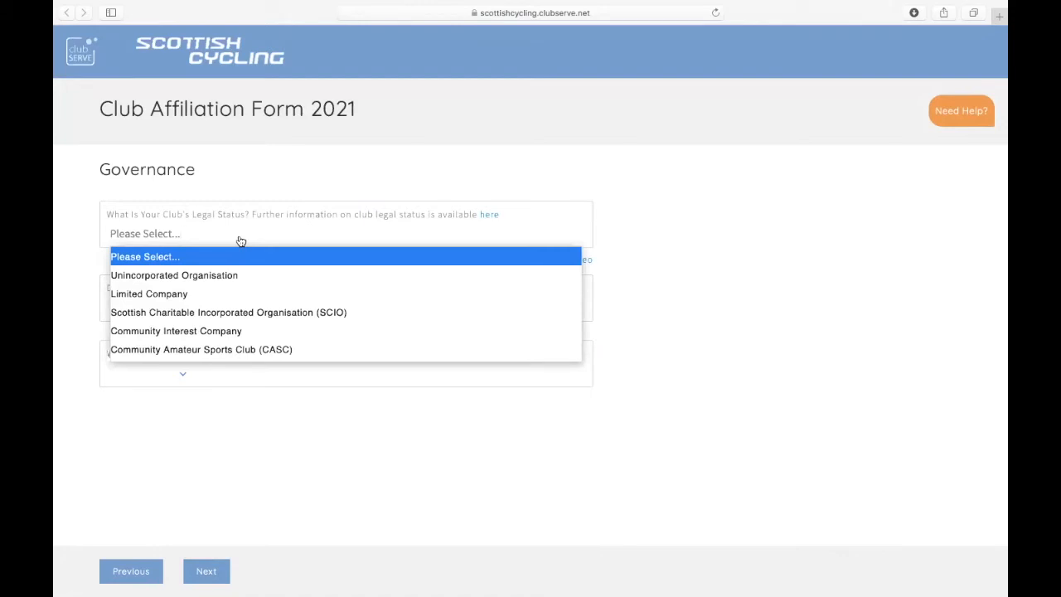
mouse_move(213, 301)
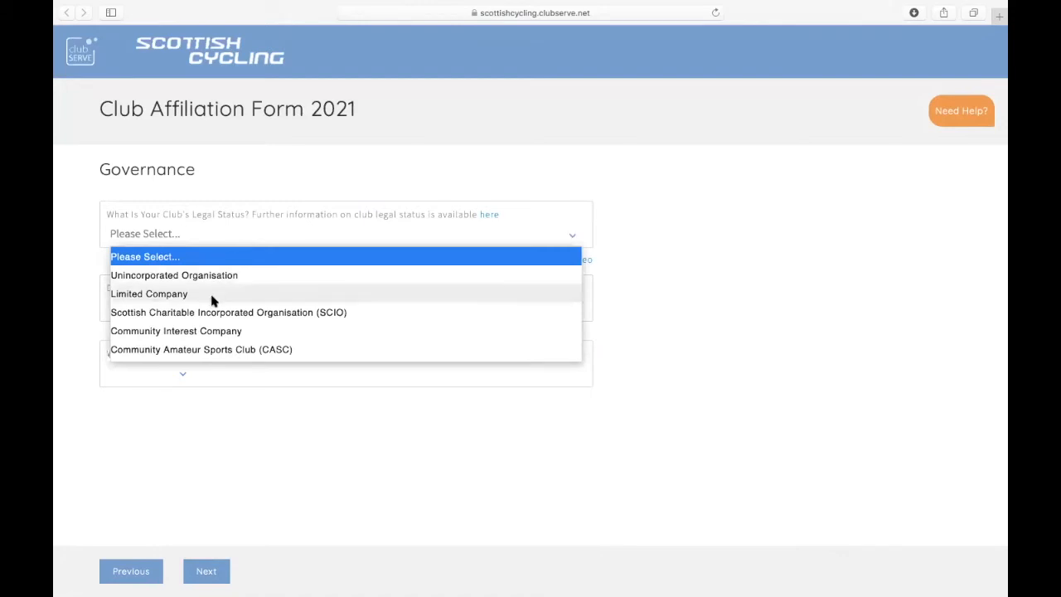
click(229, 311)
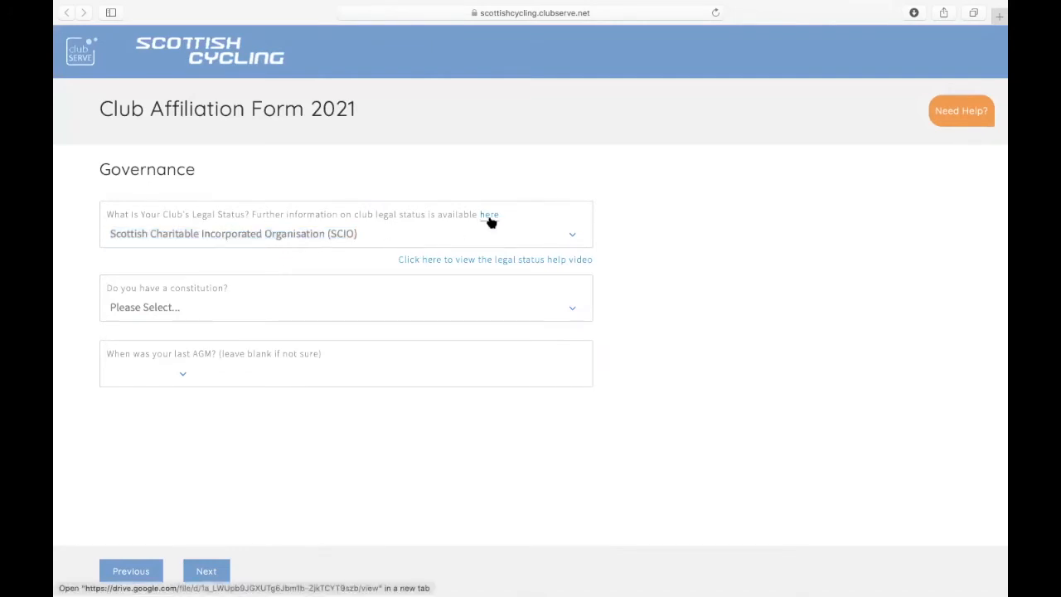
mouse_move(473, 259)
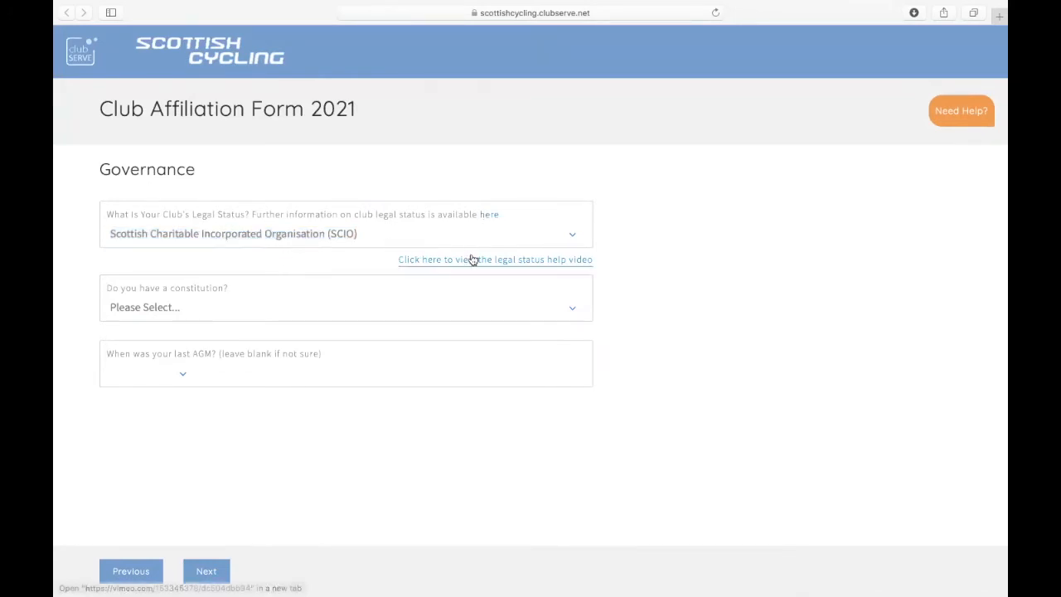
mouse_move(472, 259)
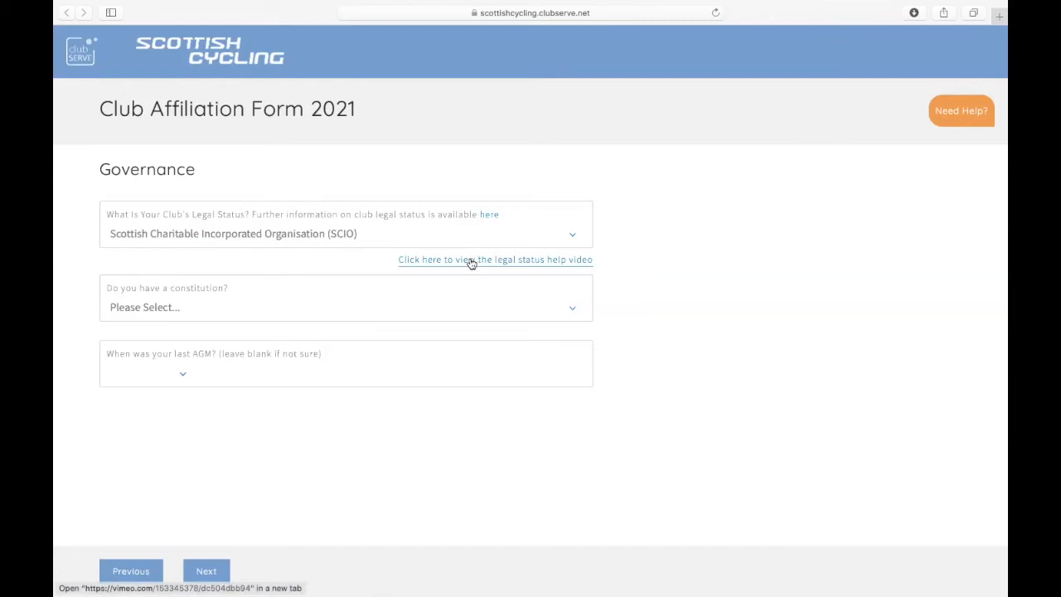
mouse_move(431, 297)
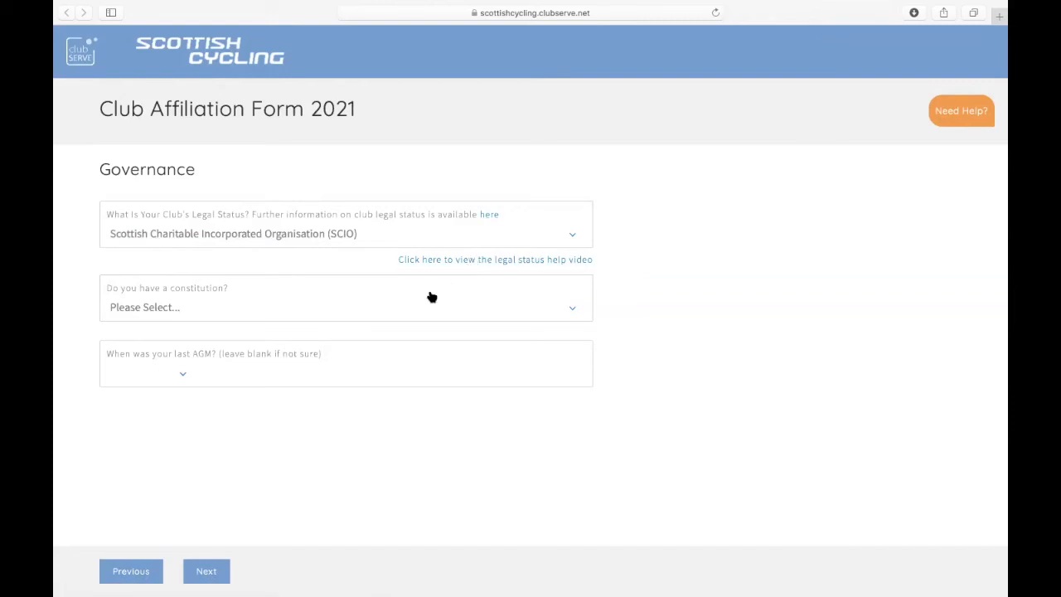
click(346, 307)
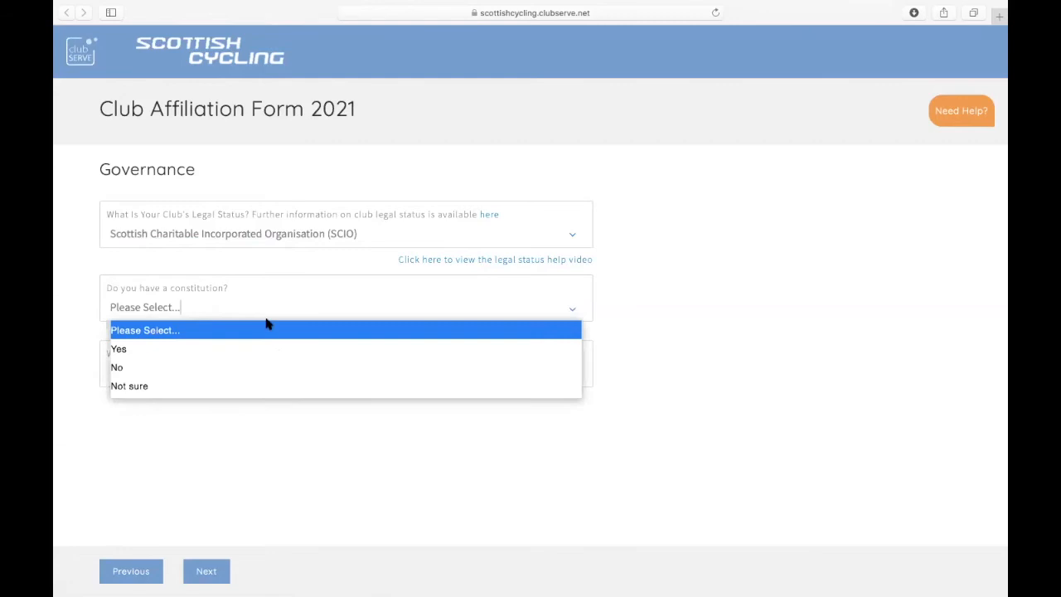
click(119, 348)
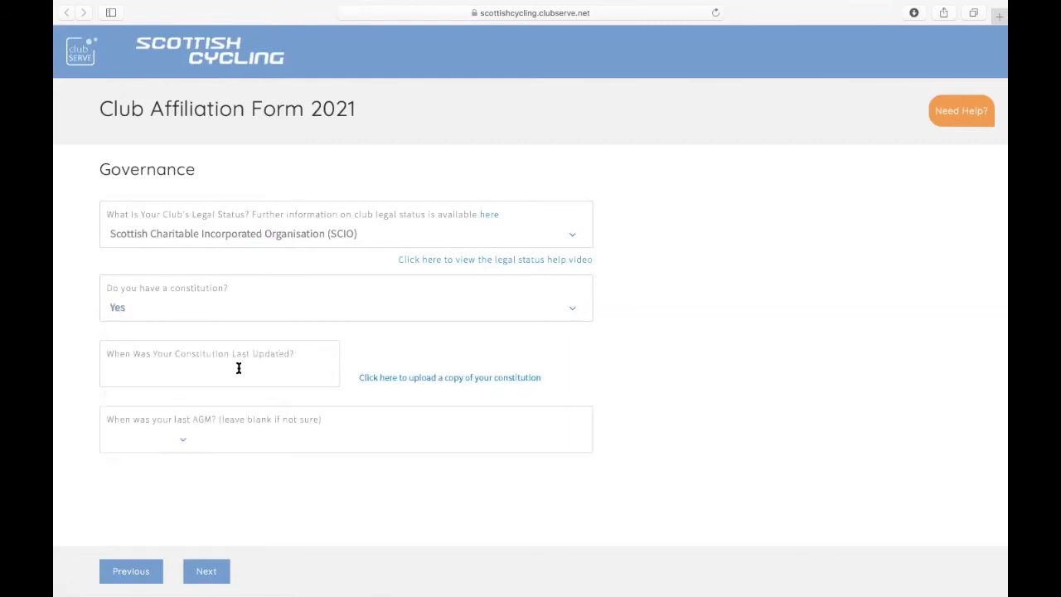
click(219, 363)
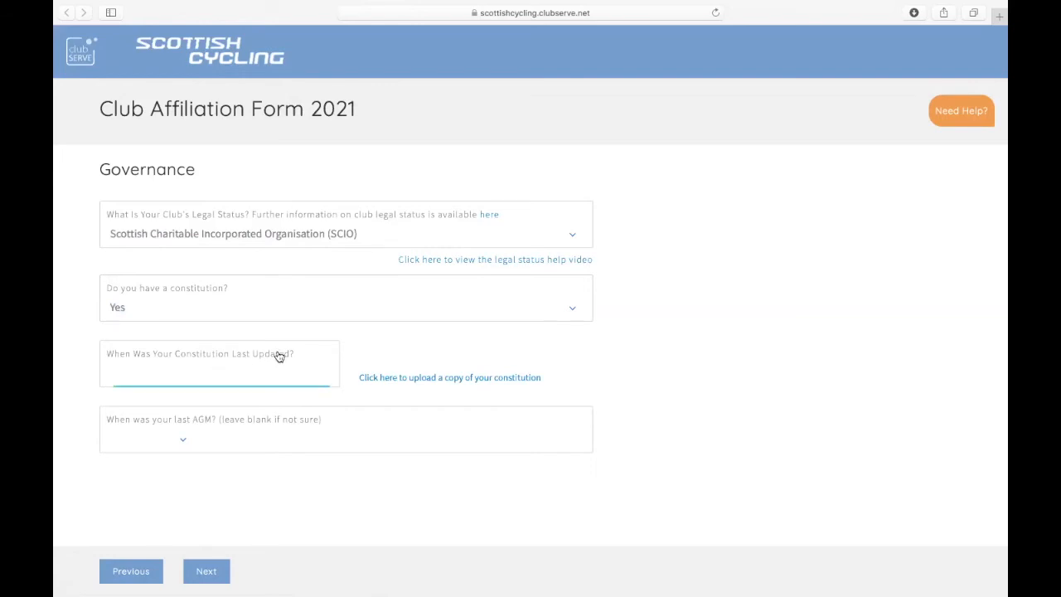
text(May 20)
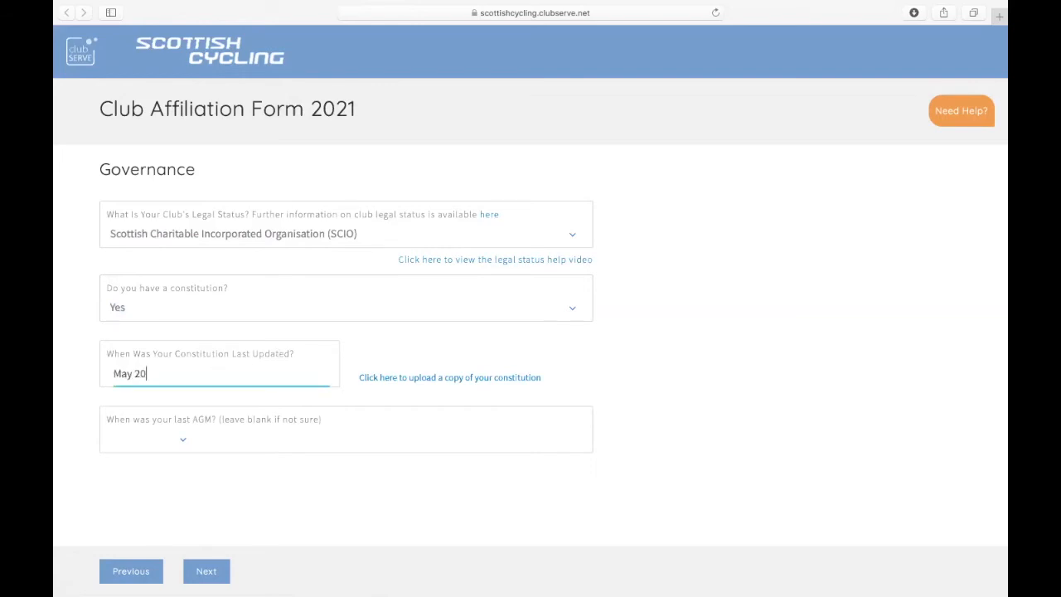
text(20)
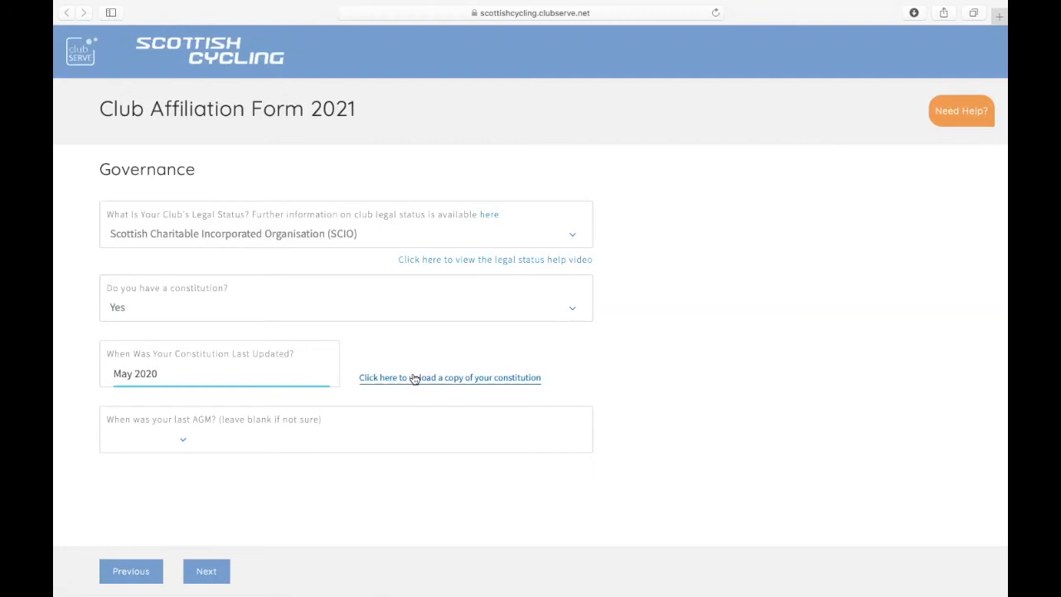
mouse_move(159, 444)
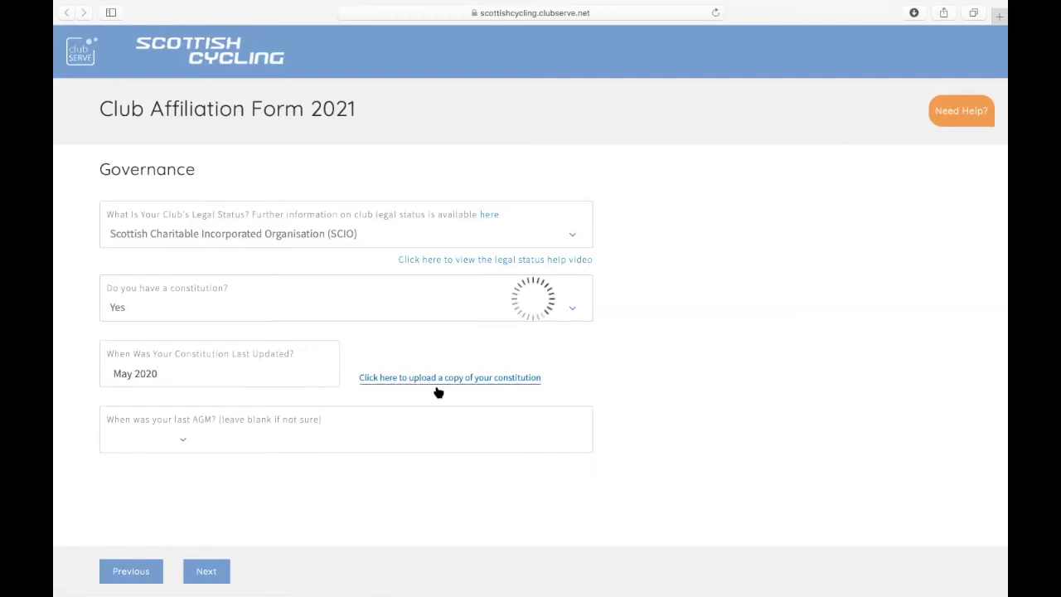
Step: Upload the constitution copy and pick 07/05/2020 as the last AGM date
click(449, 377)
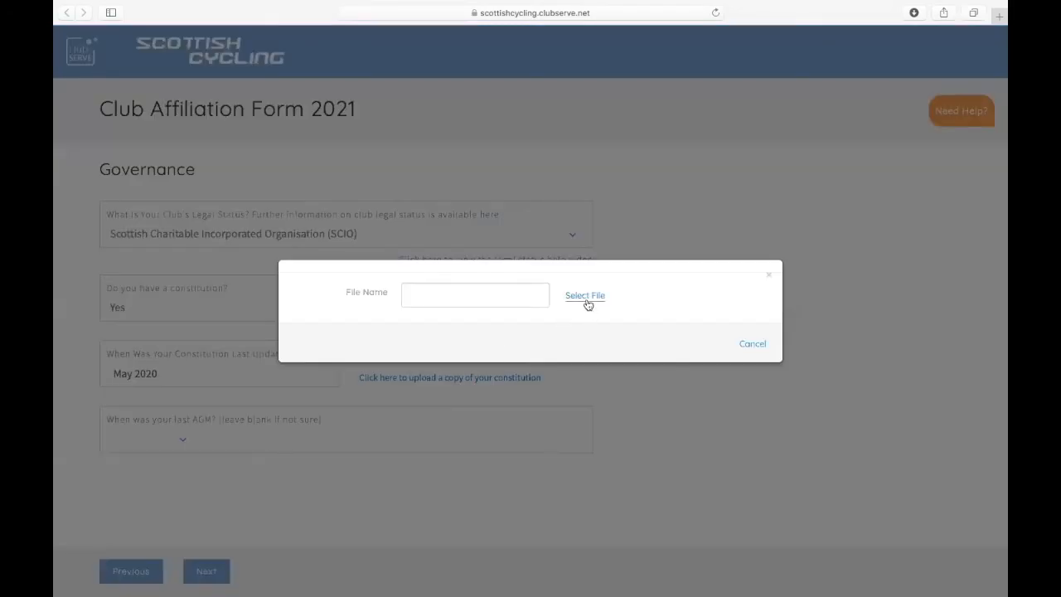
mouse_move(429, 119)
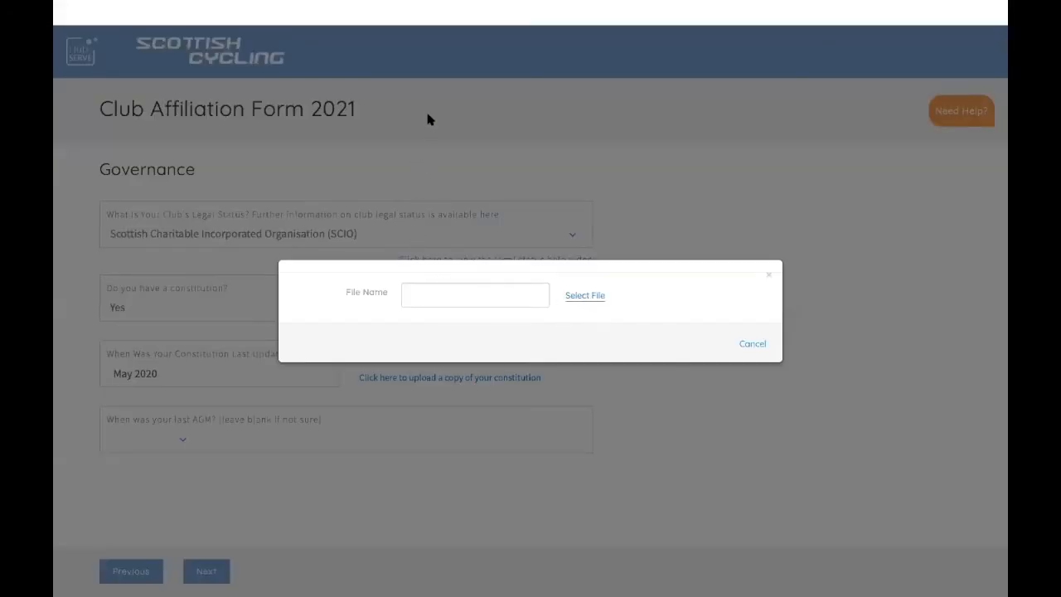
mouse_move(374, 105)
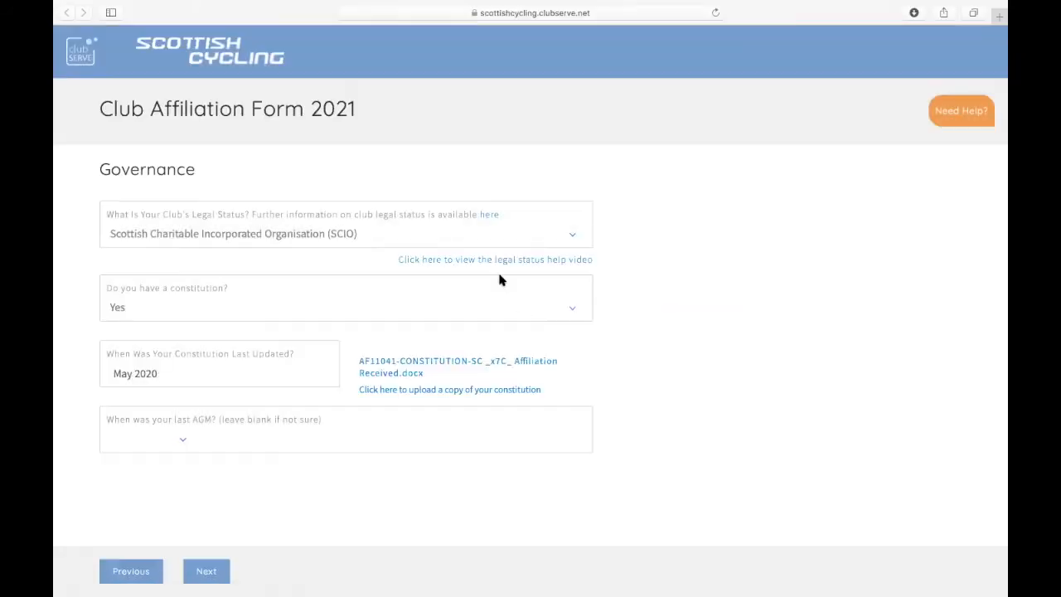
mouse_move(453, 366)
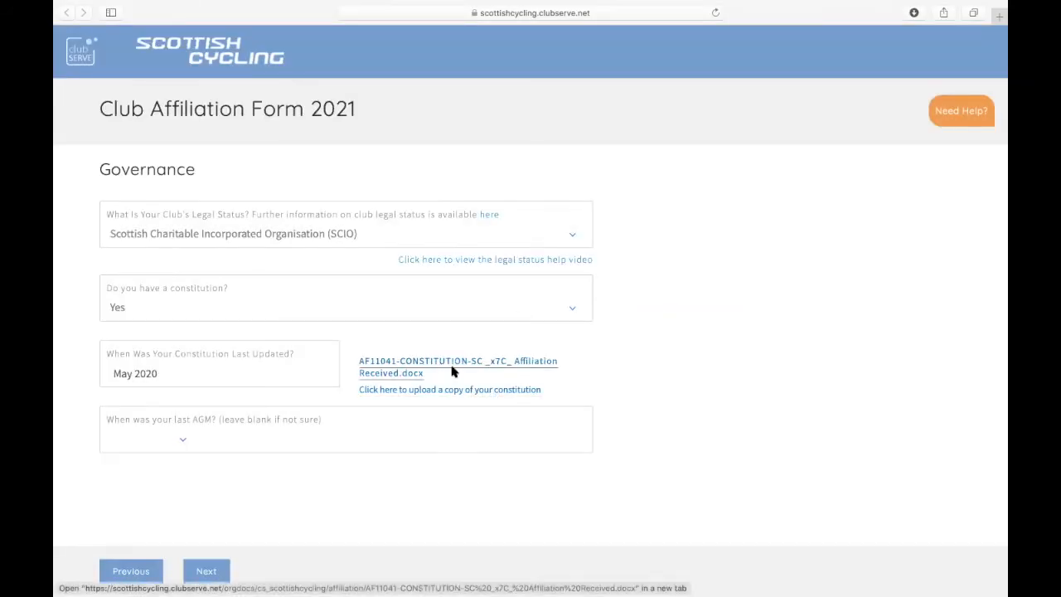
mouse_move(273, 481)
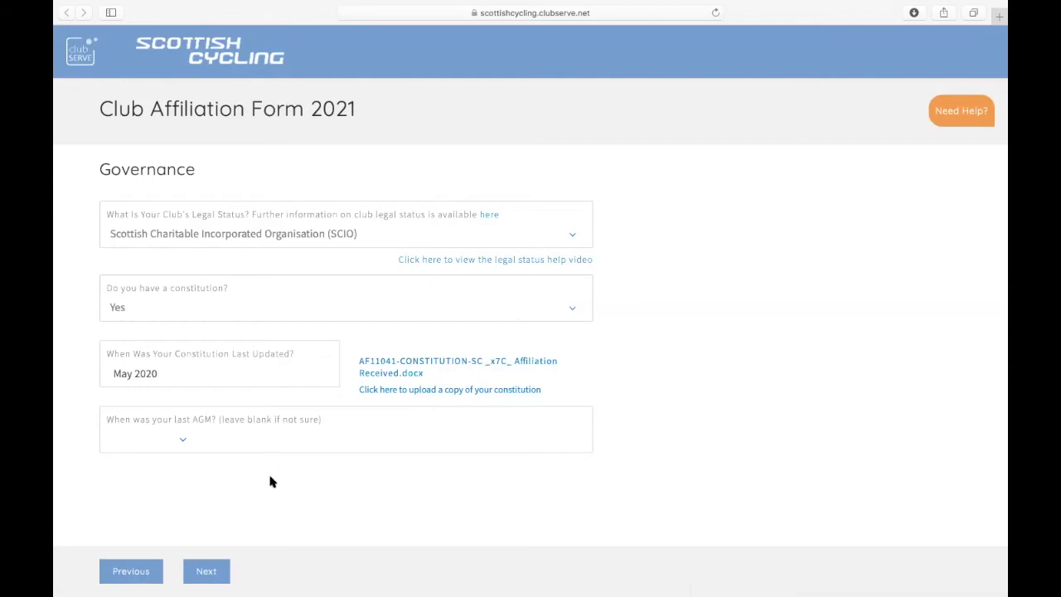
click(182, 437)
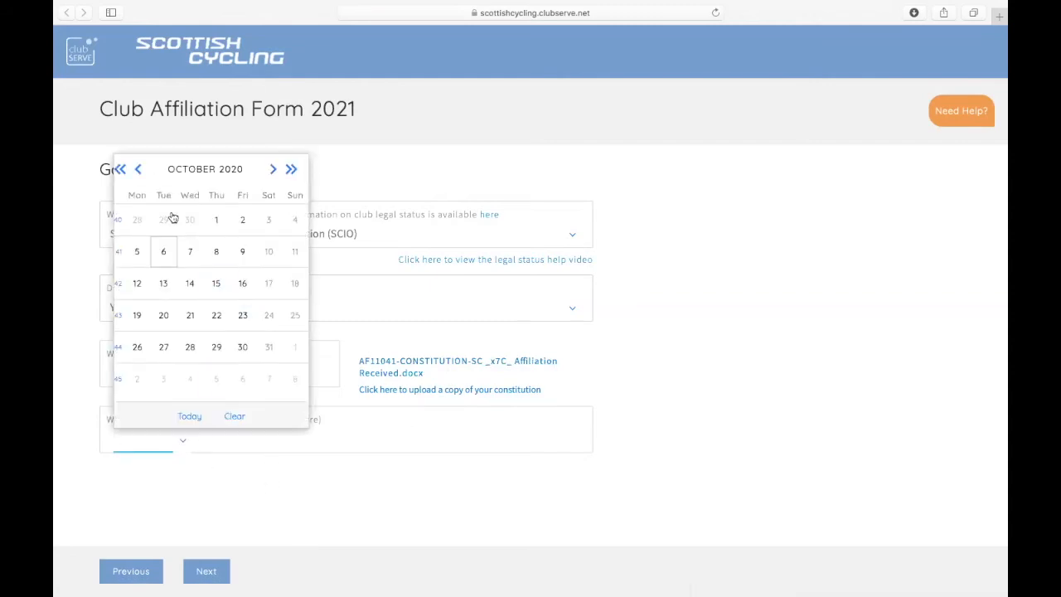
click(137, 169)
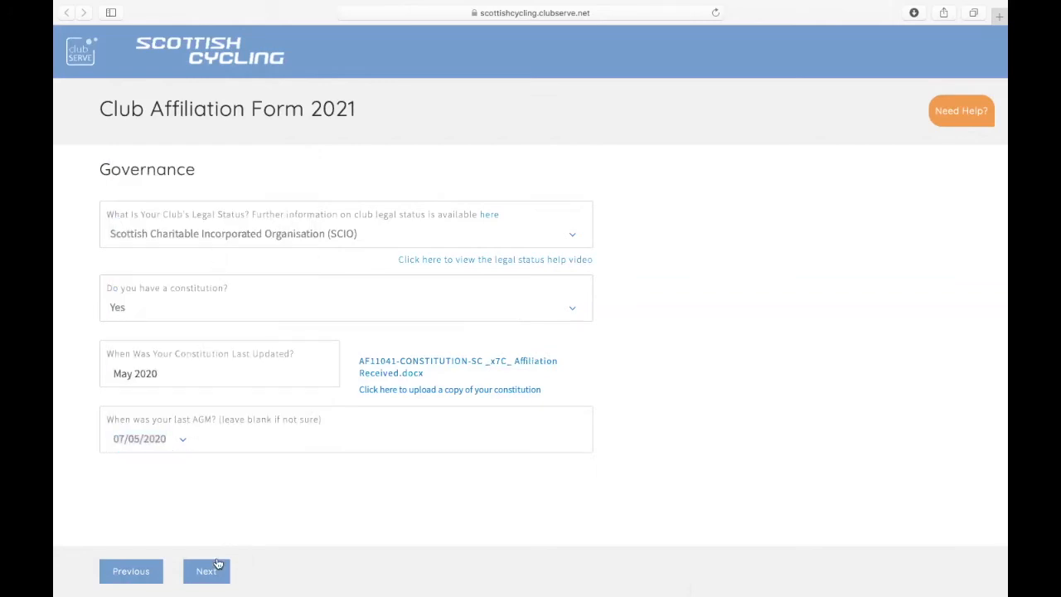
Step: Tick the Wellbeing & Protection Policy and other policies, leaving the Officer question unticked
click(205, 570)
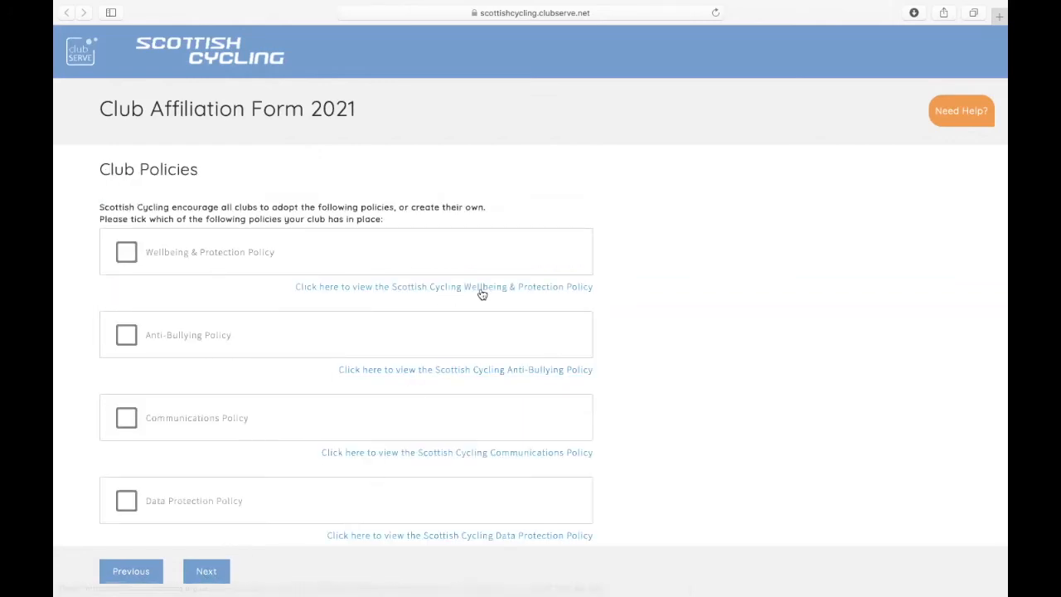
mouse_move(700, 262)
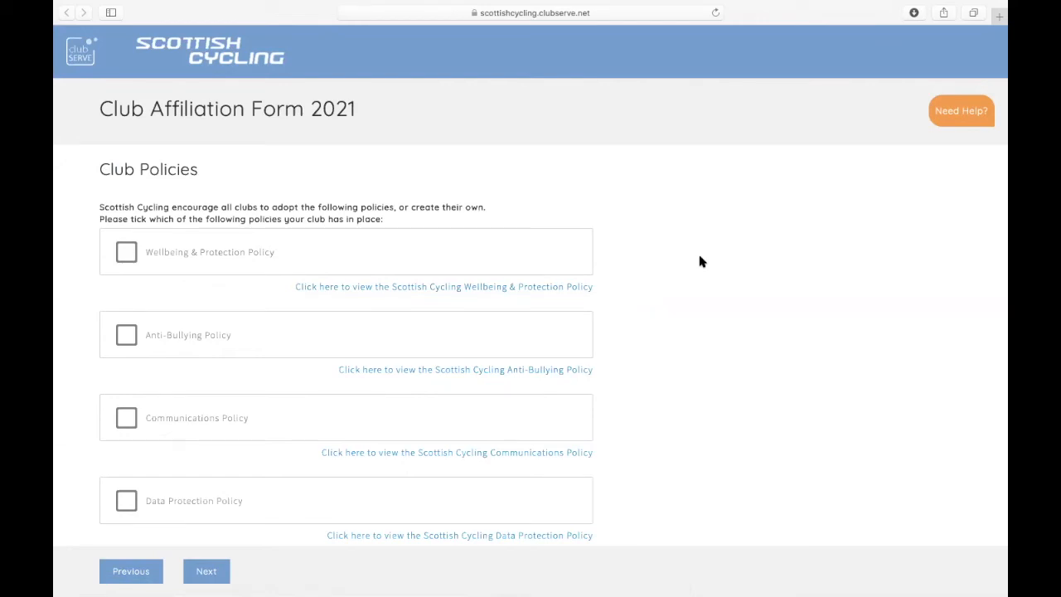
scroll(down, 3)
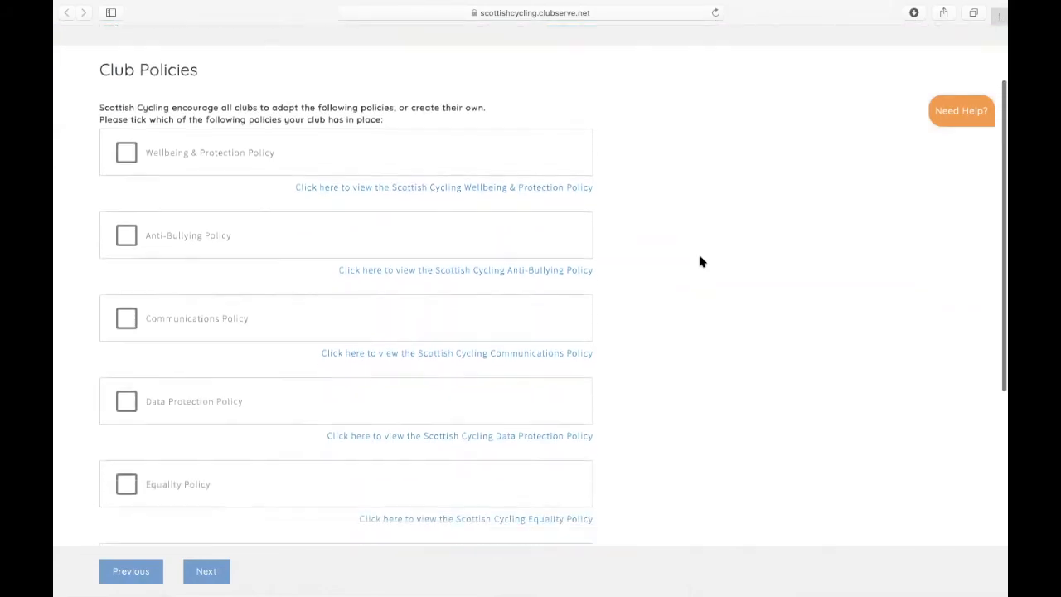
scroll(down, 3)
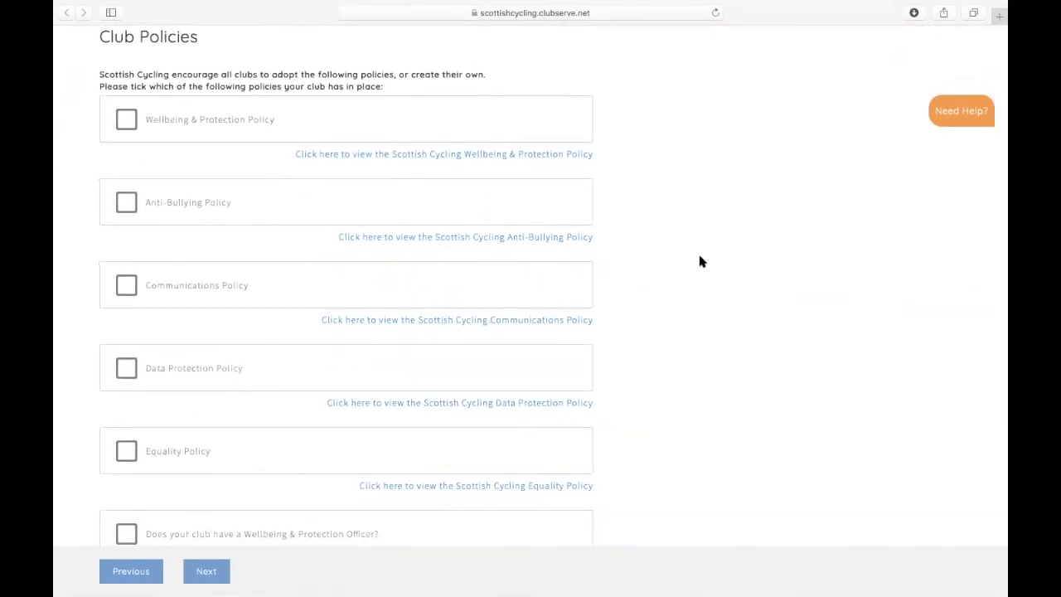
scroll(up, 3)
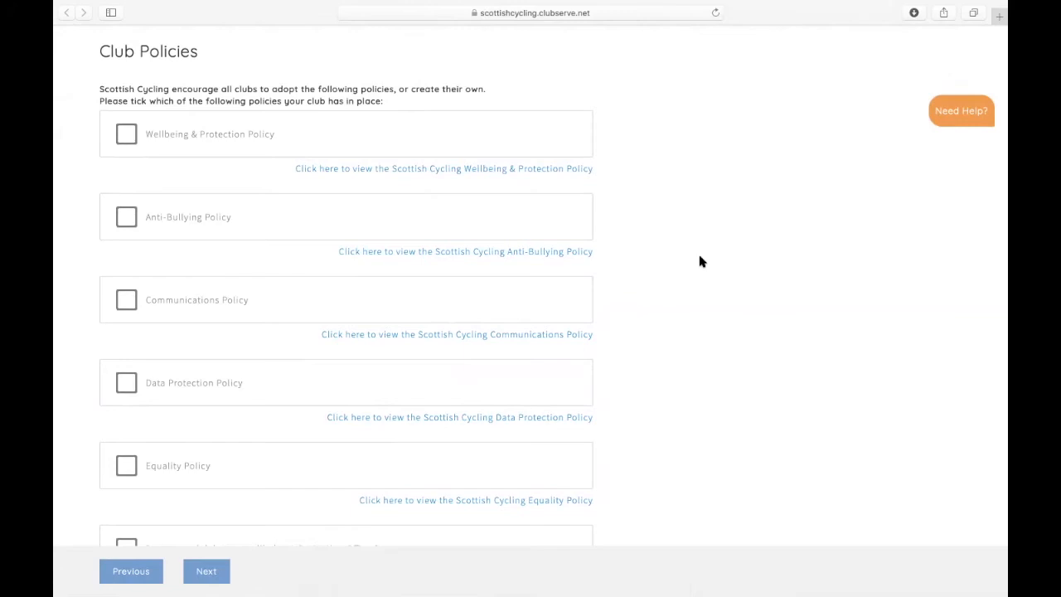
mouse_move(569, 230)
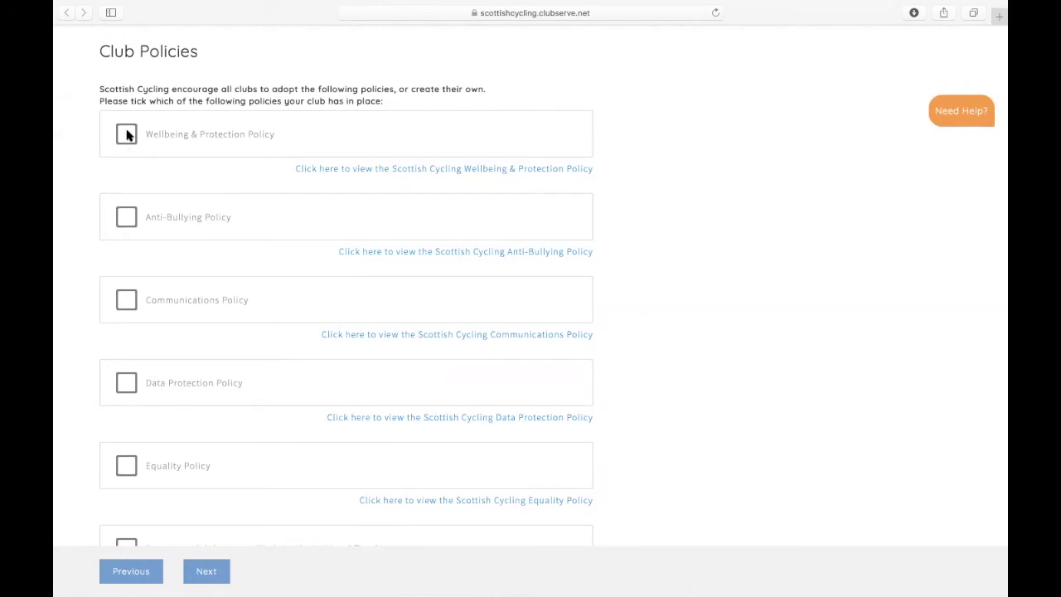
click(125, 216)
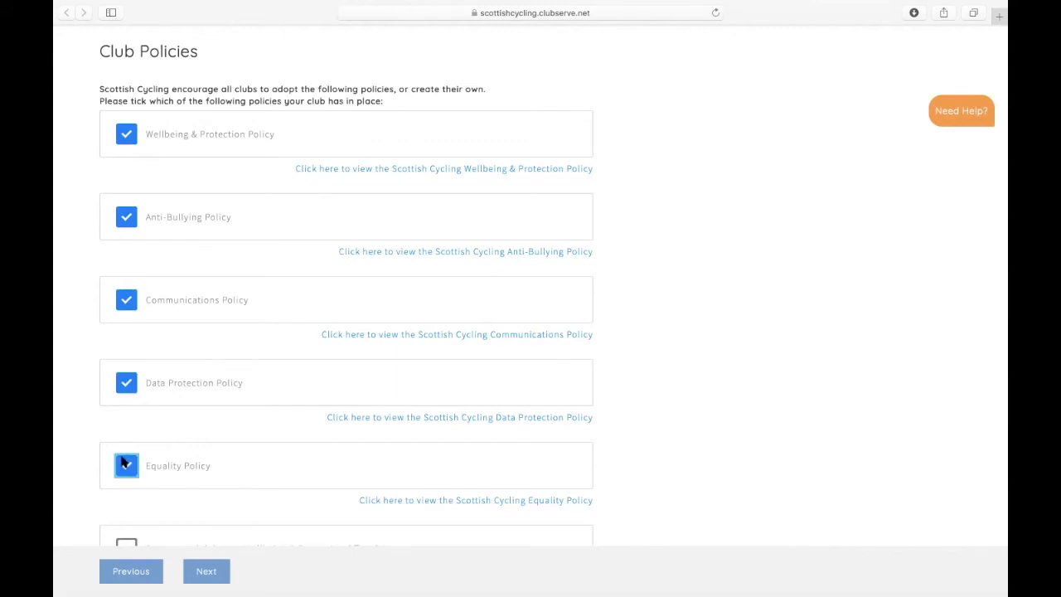
scroll(down, 3)
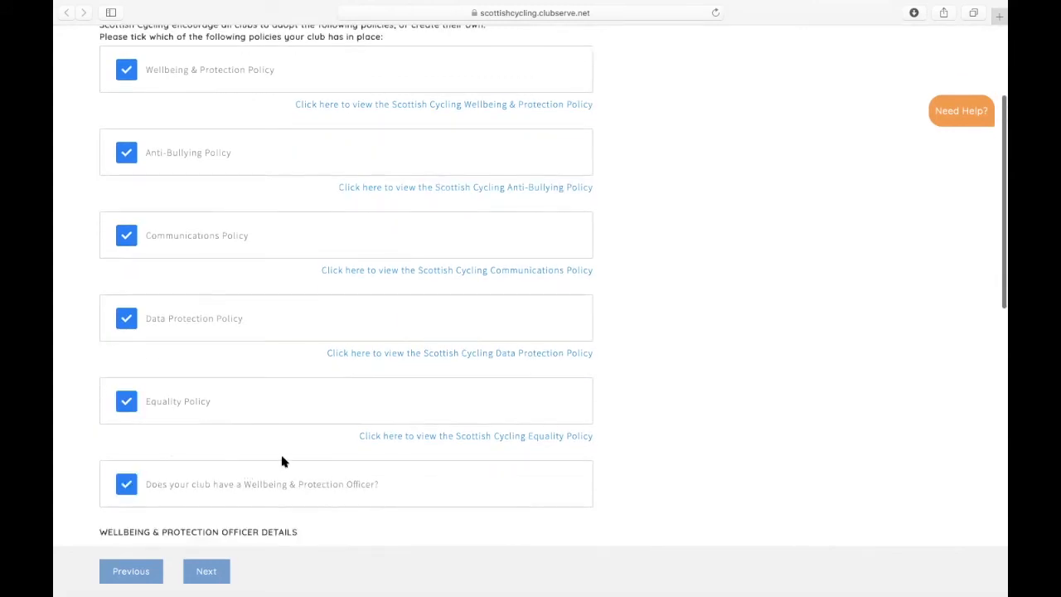
click(126, 484)
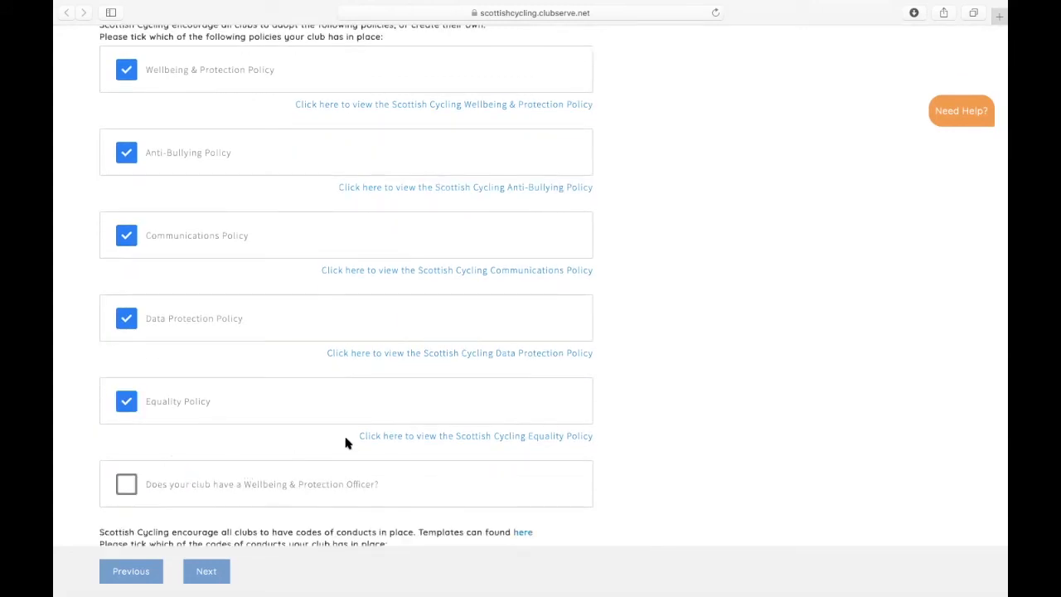
scroll(up, 3)
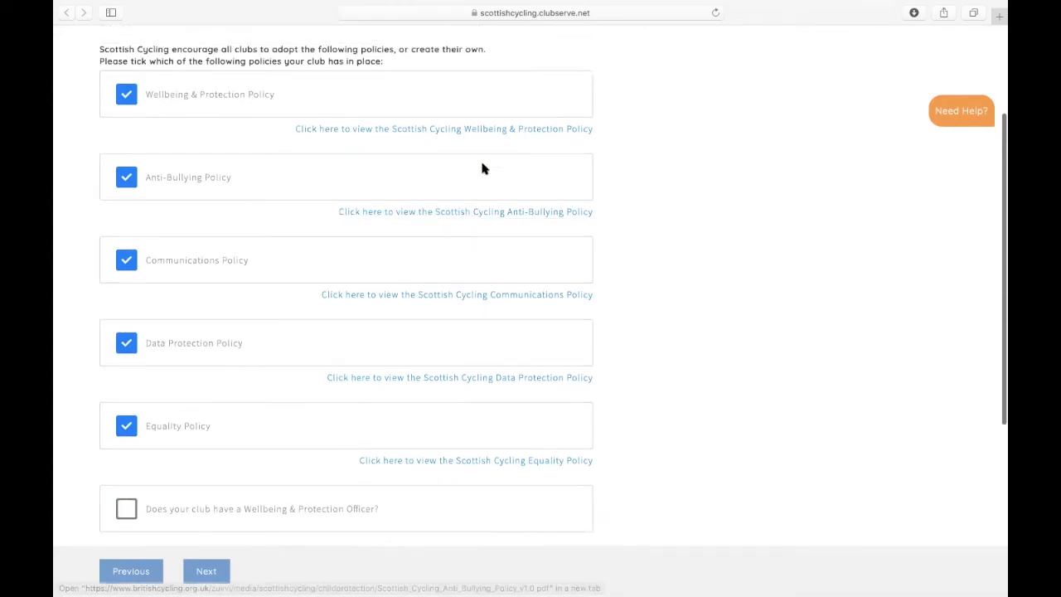
mouse_move(473, 286)
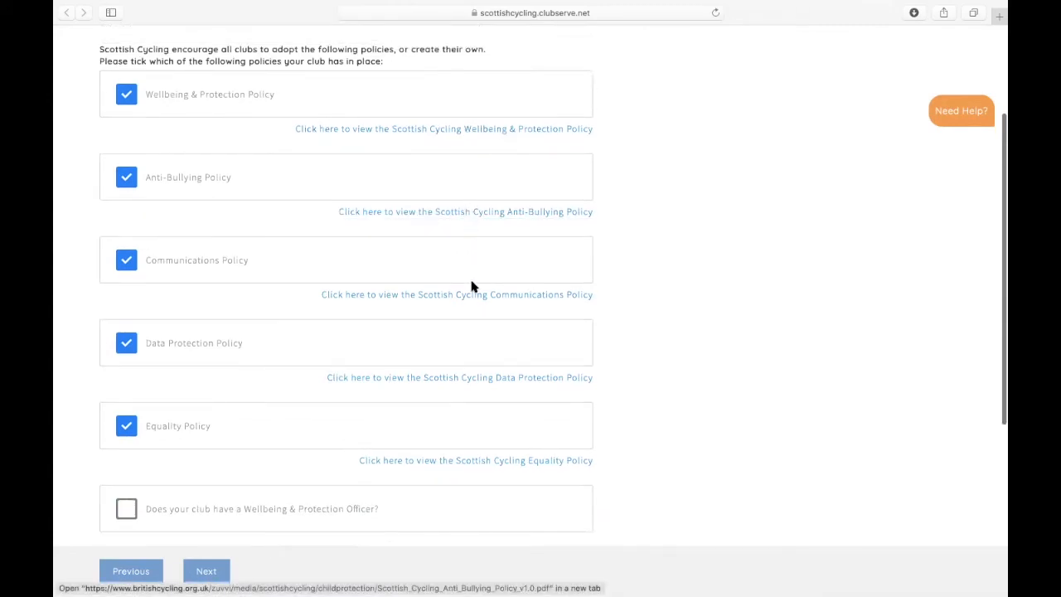
scroll(down, 3)
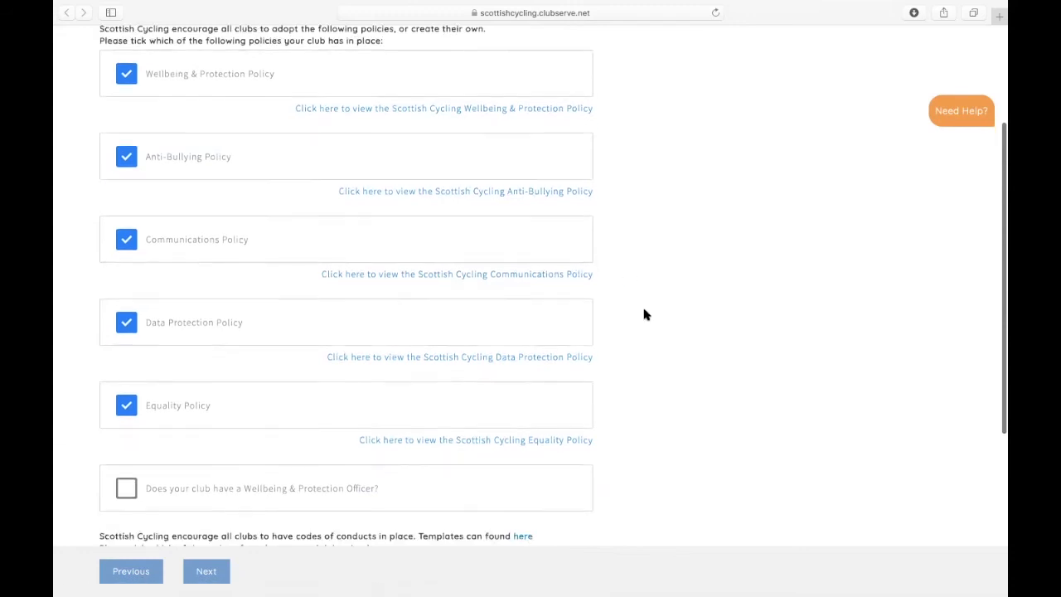
scroll(down, 3)
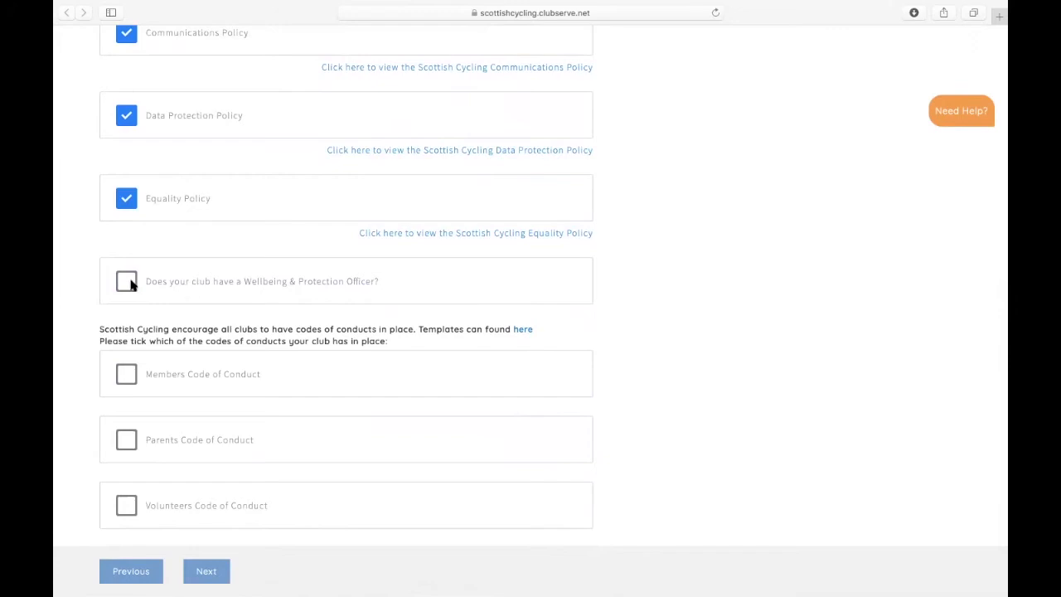
click(126, 281)
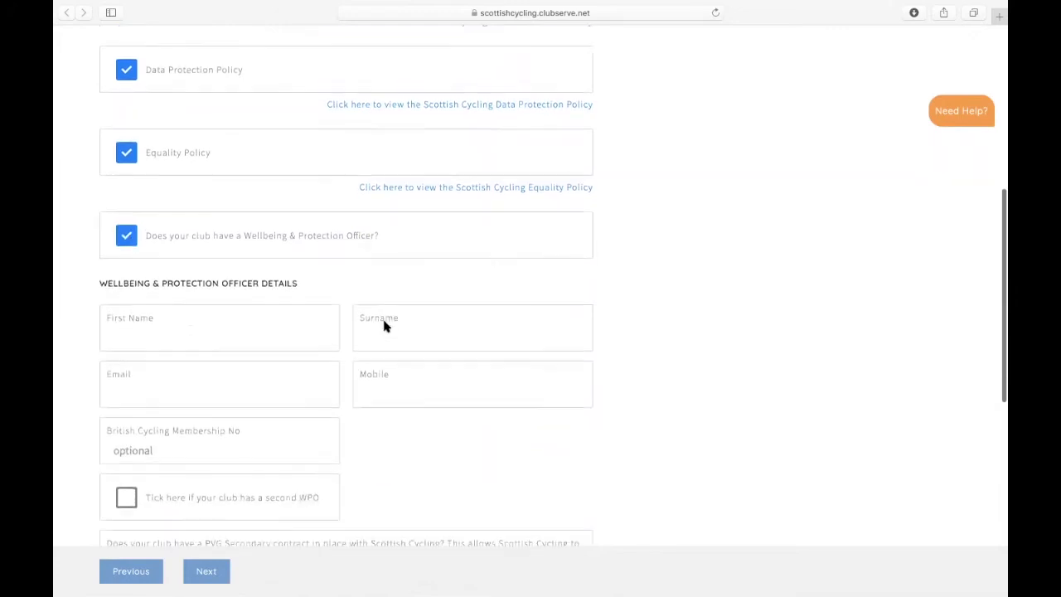
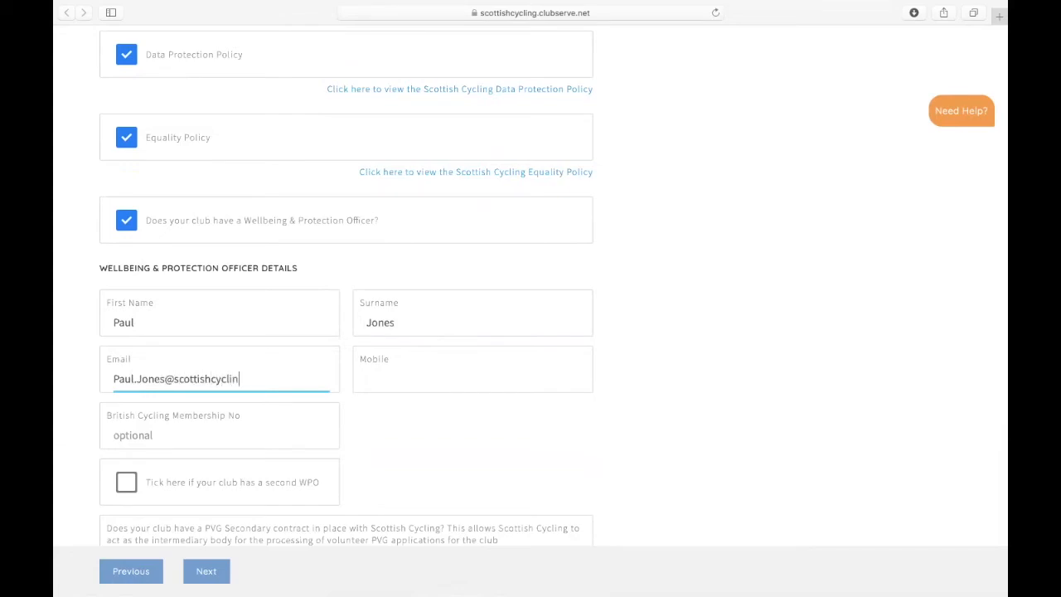
click(472, 379)
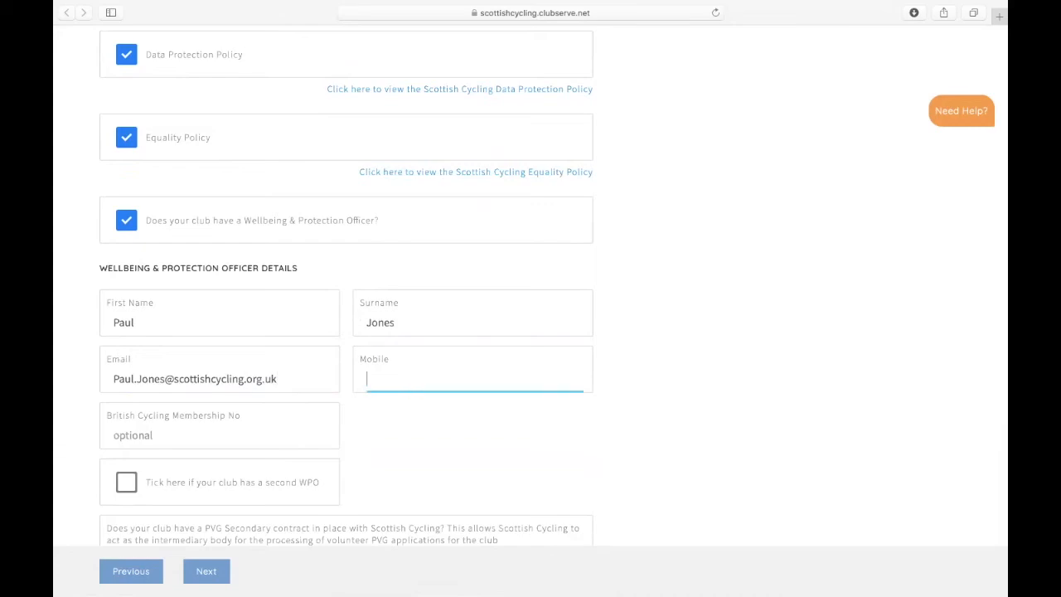
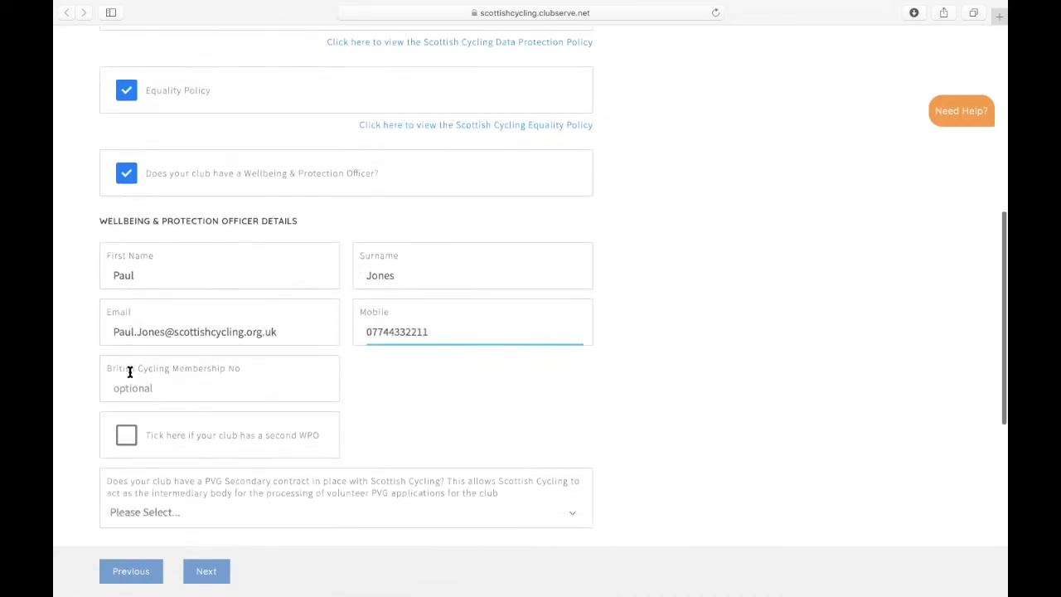
Step: Tick the second WPO box, then untick it again
scroll(down, 3)
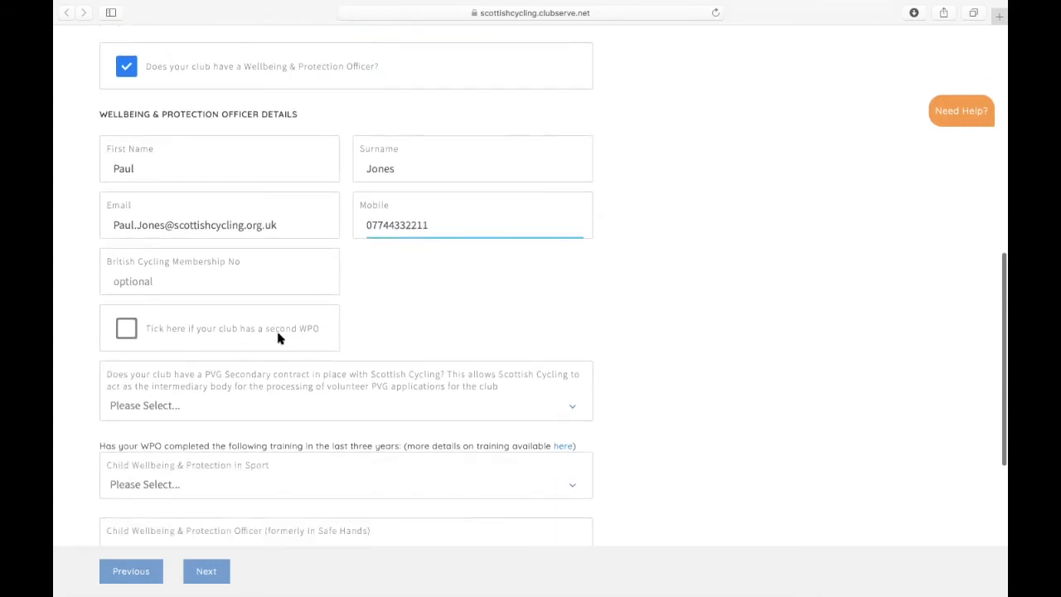
click(126, 327)
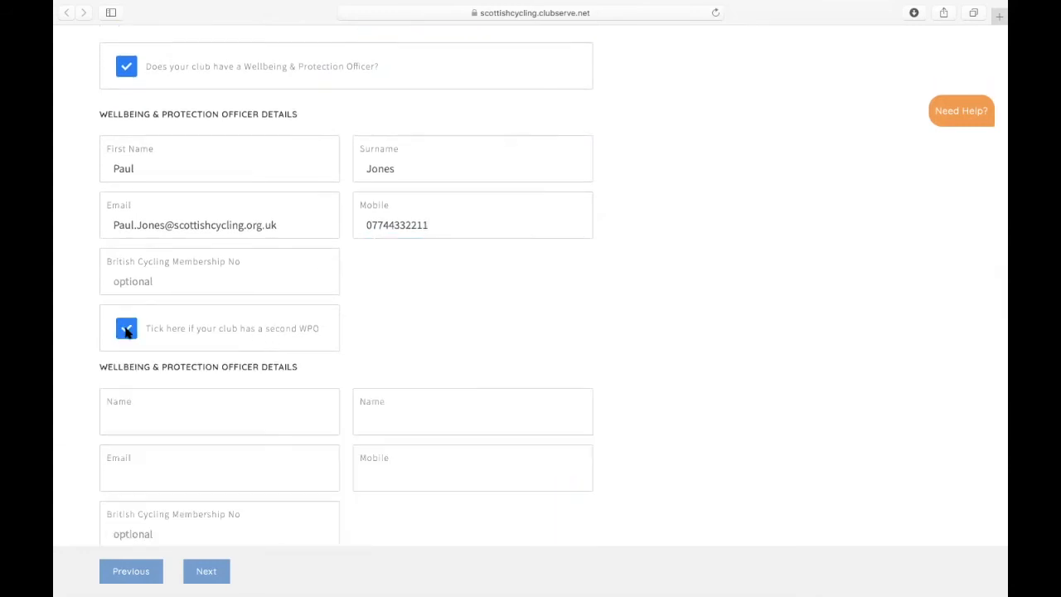
scroll(down, 3)
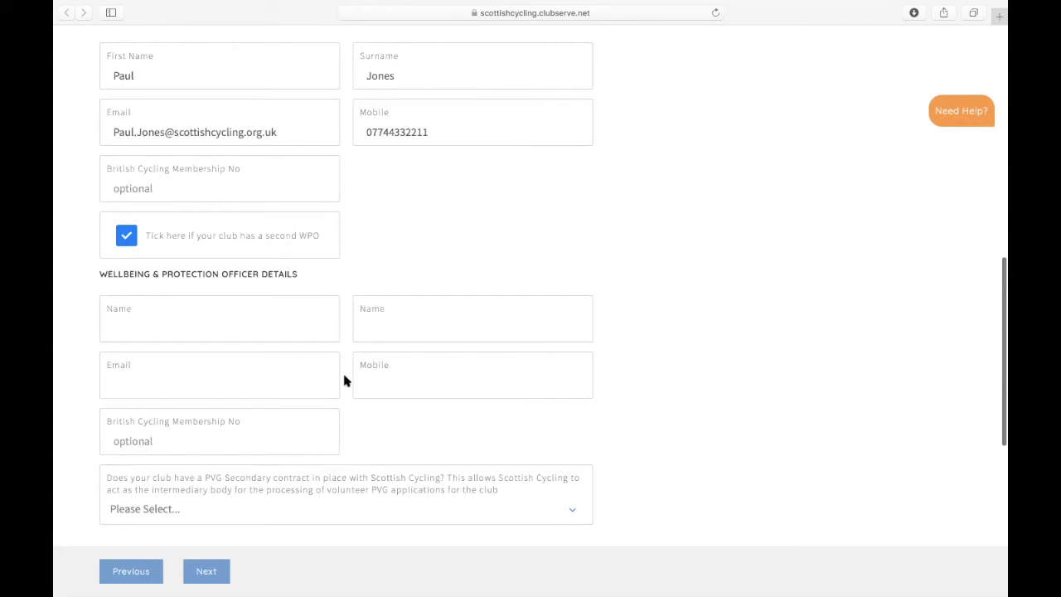
click(126, 236)
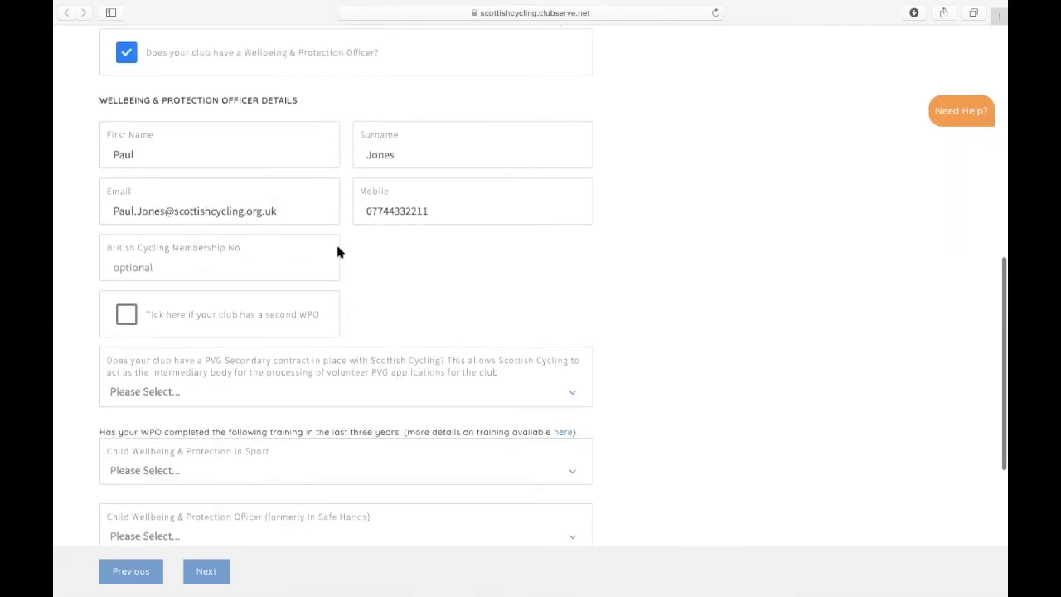
Step: Answer Yes to the PVG Secondary contract question, briefly trying Not Sure first
scroll(down, 3)
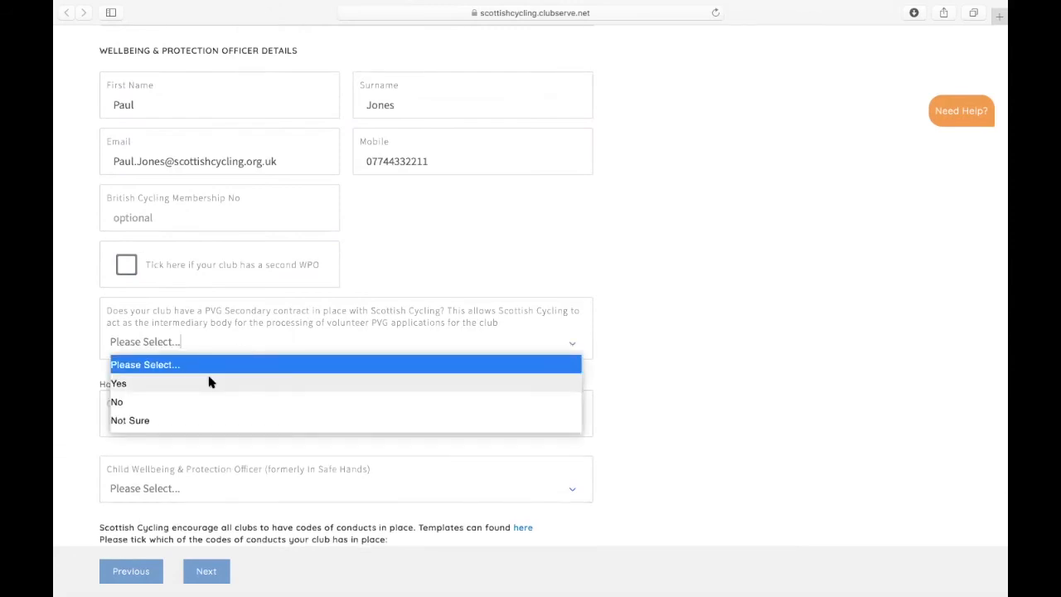
click(117, 383)
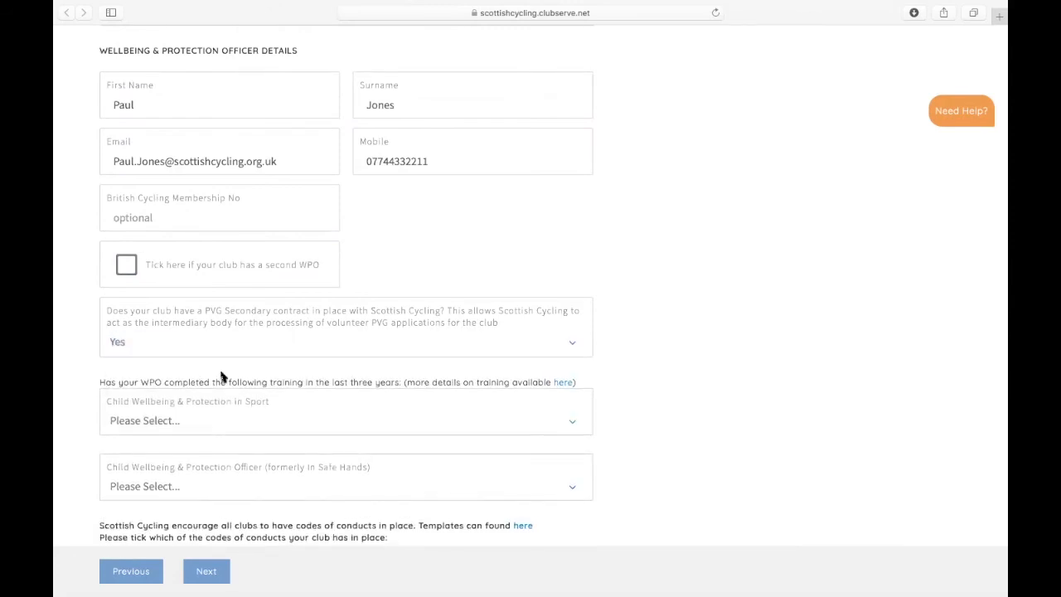
click(343, 341)
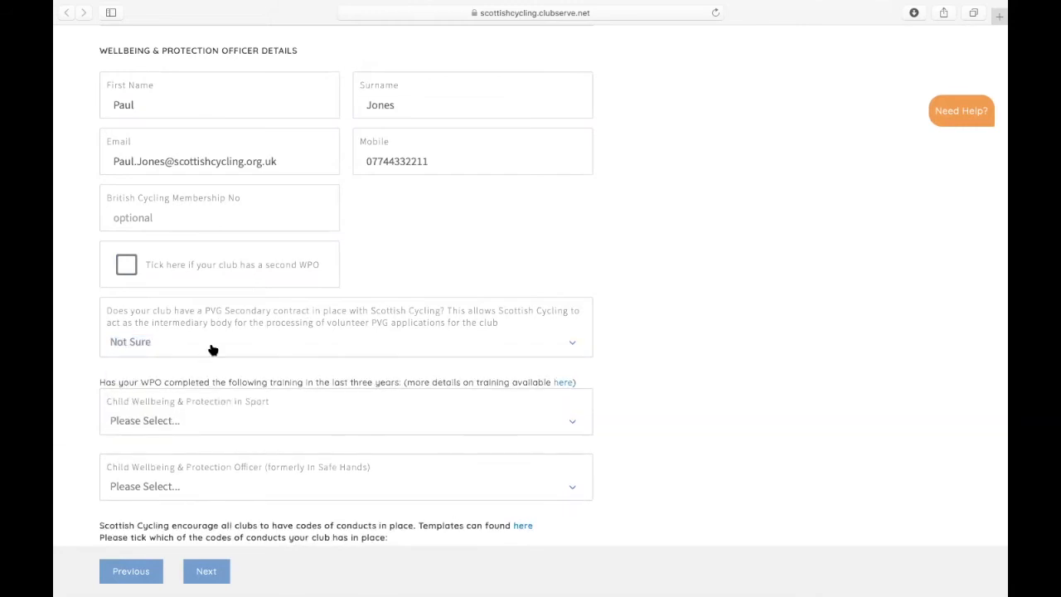
click(345, 341)
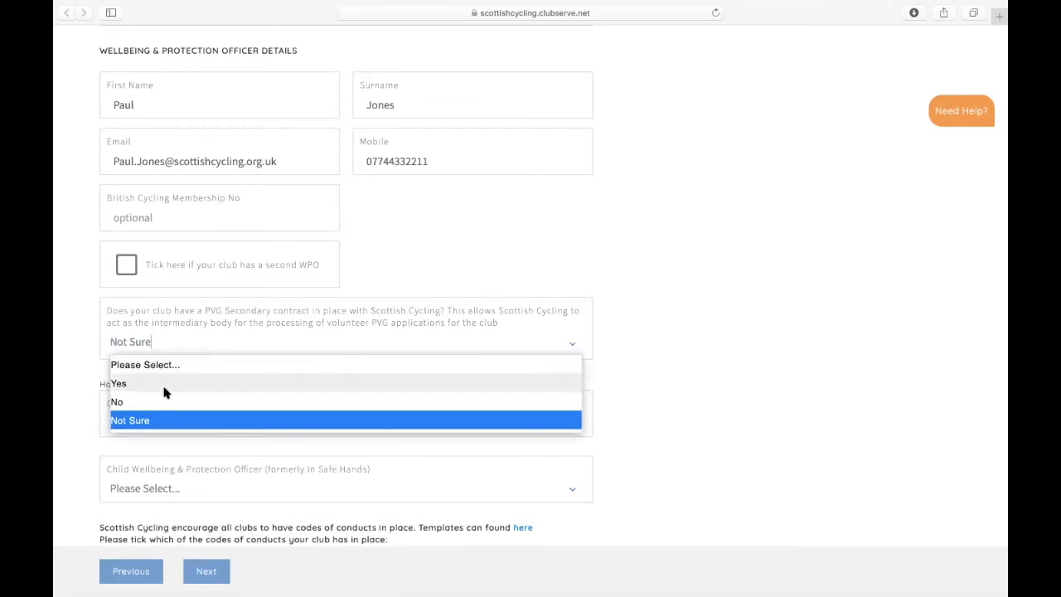
click(117, 383)
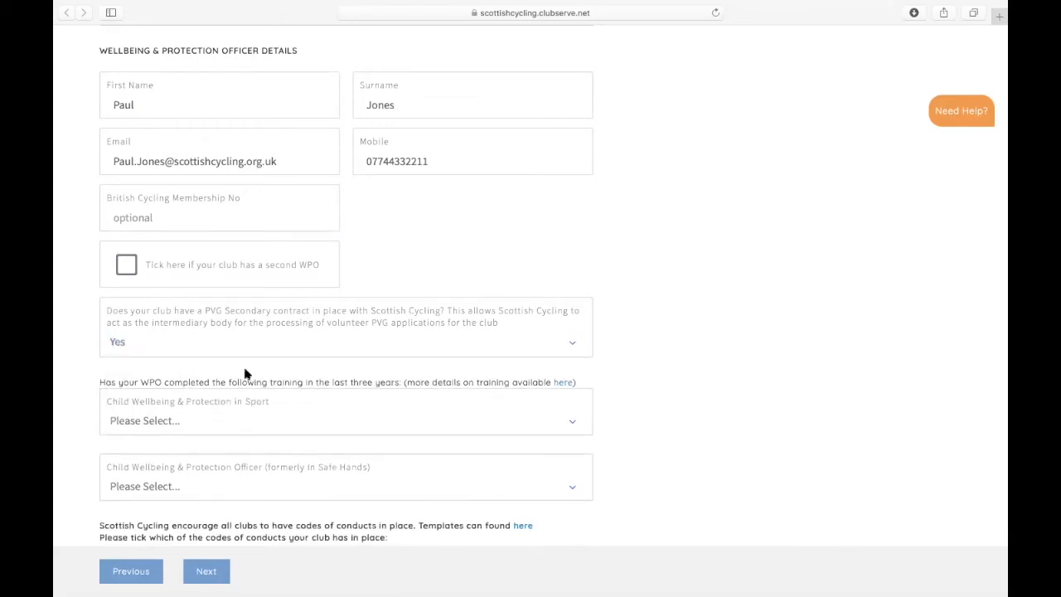
Step: Answer Yes for Child Wellbeing & Protection in Sport training
scroll(down, 3)
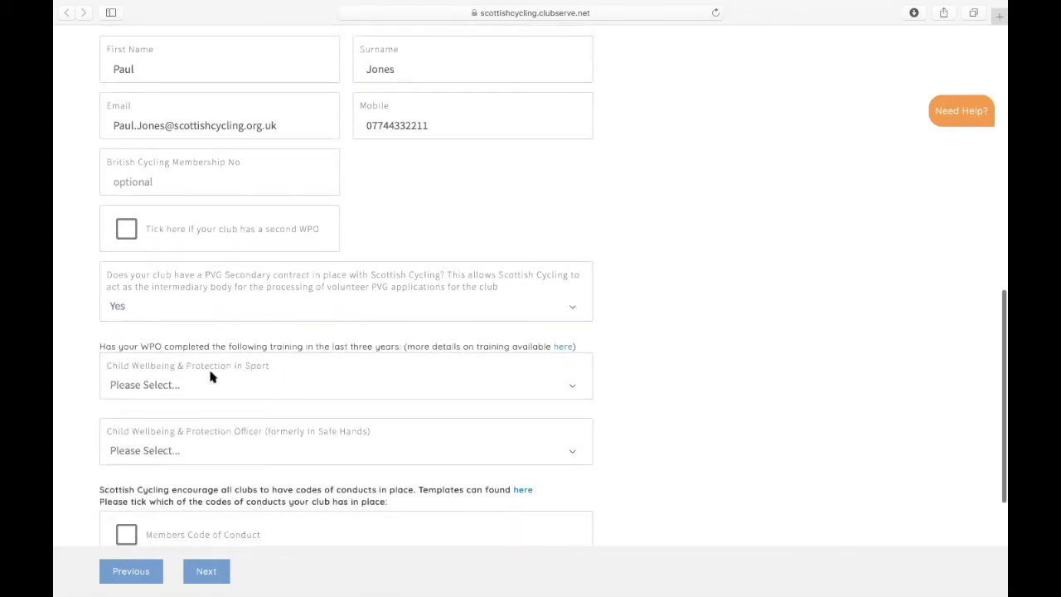
mouse_move(234, 375)
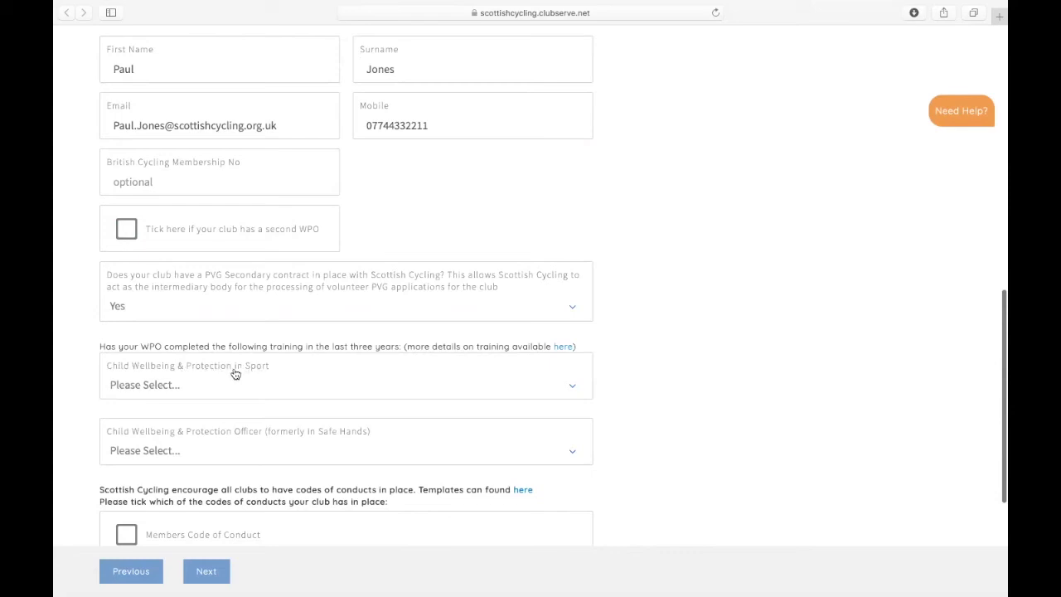
click(331, 385)
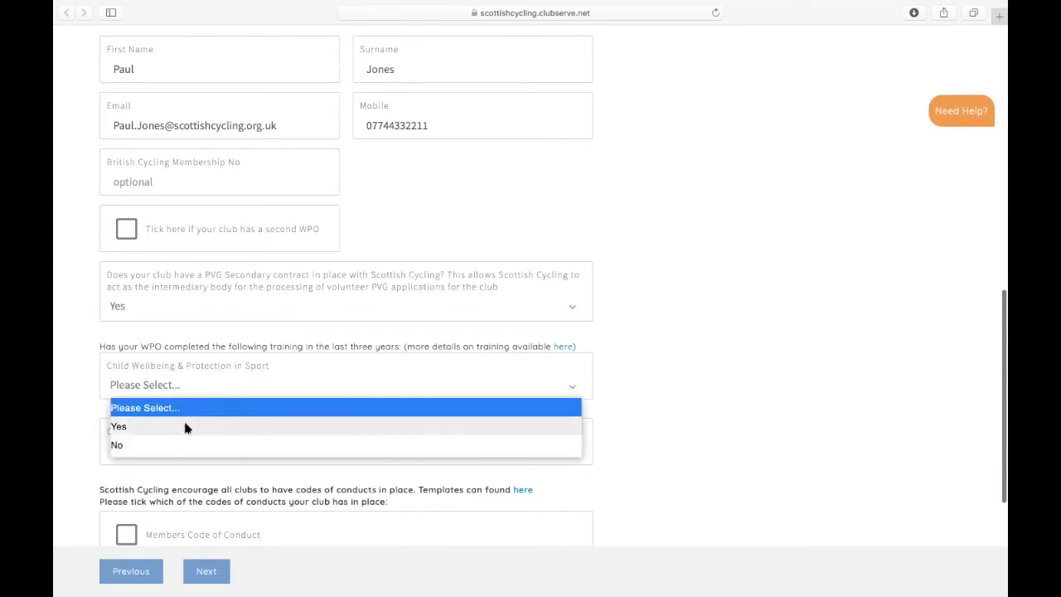
click(118, 425)
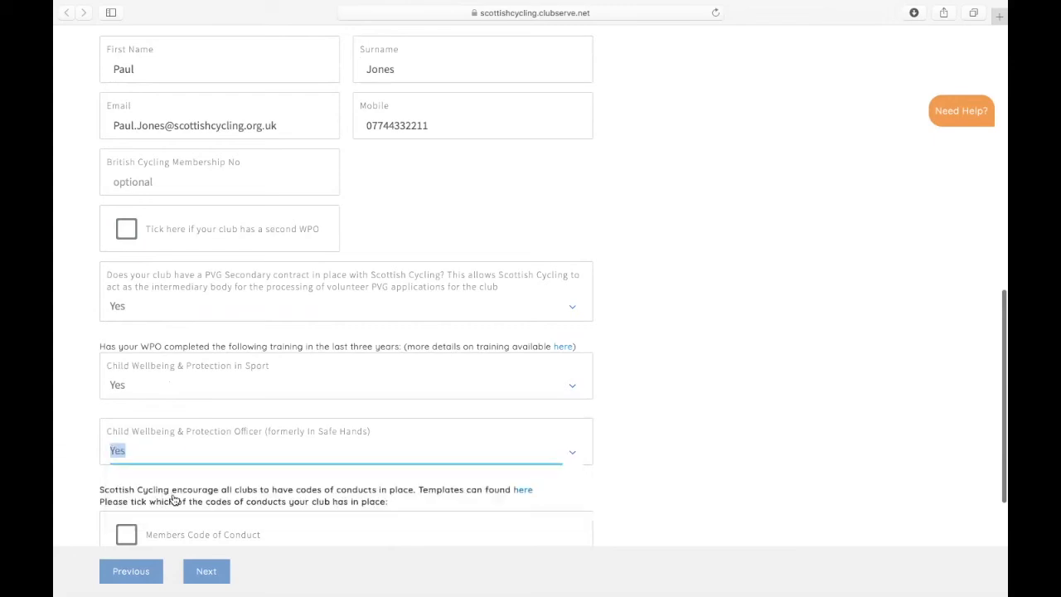
mouse_move(563, 347)
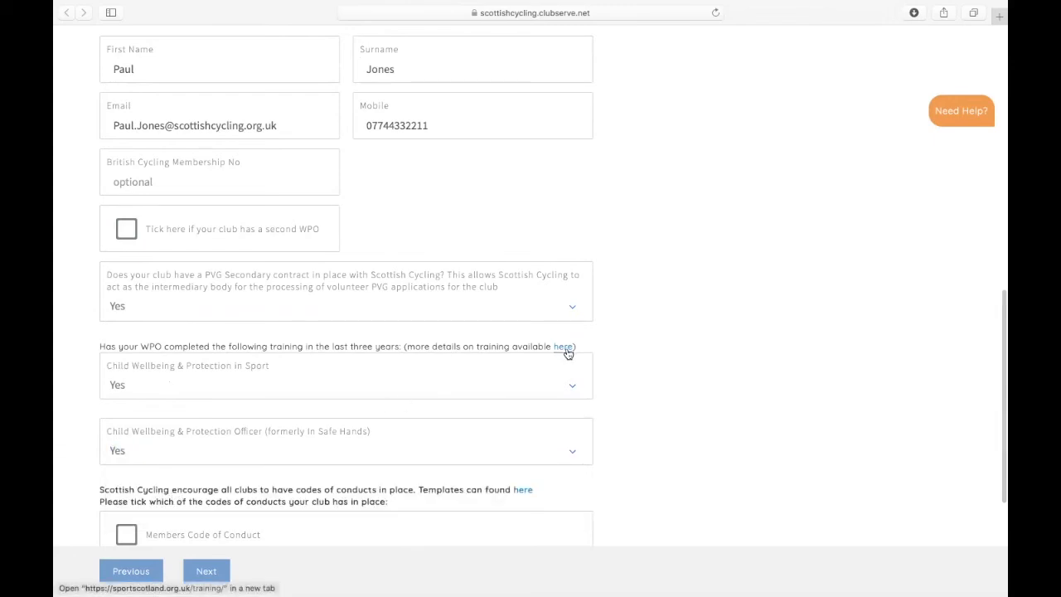
Step: Tick the Members, Parents and Volunteers Codes of Conduct as in place
scroll(down, 3)
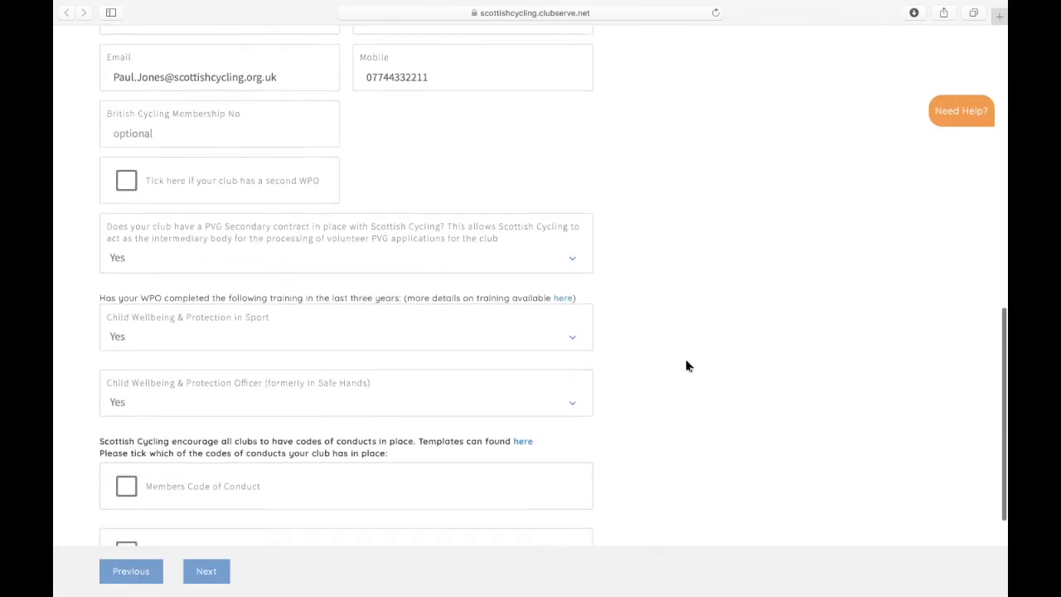
scroll(down, 3)
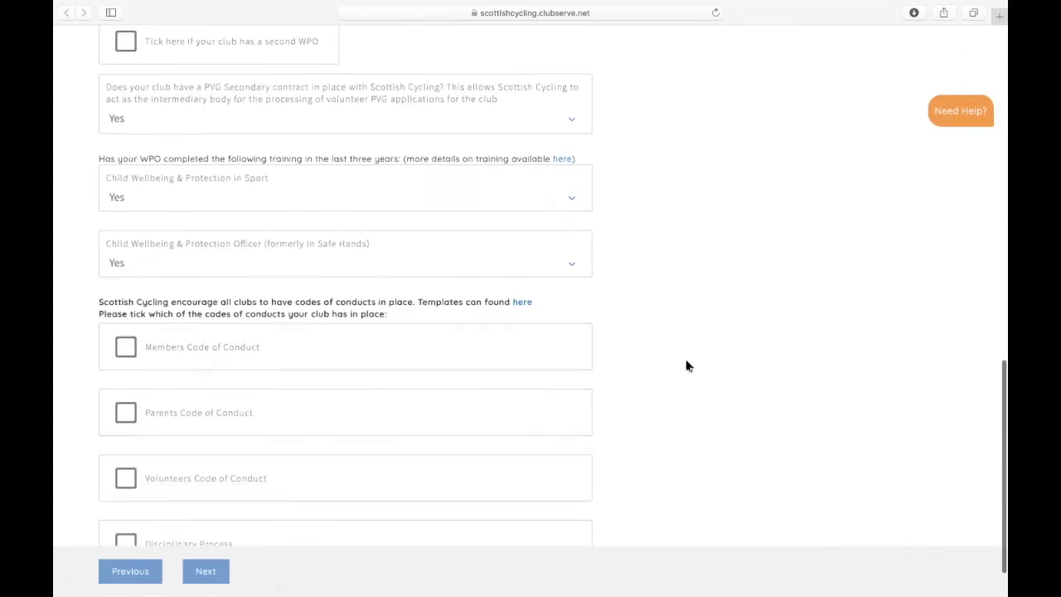
scroll(down, 3)
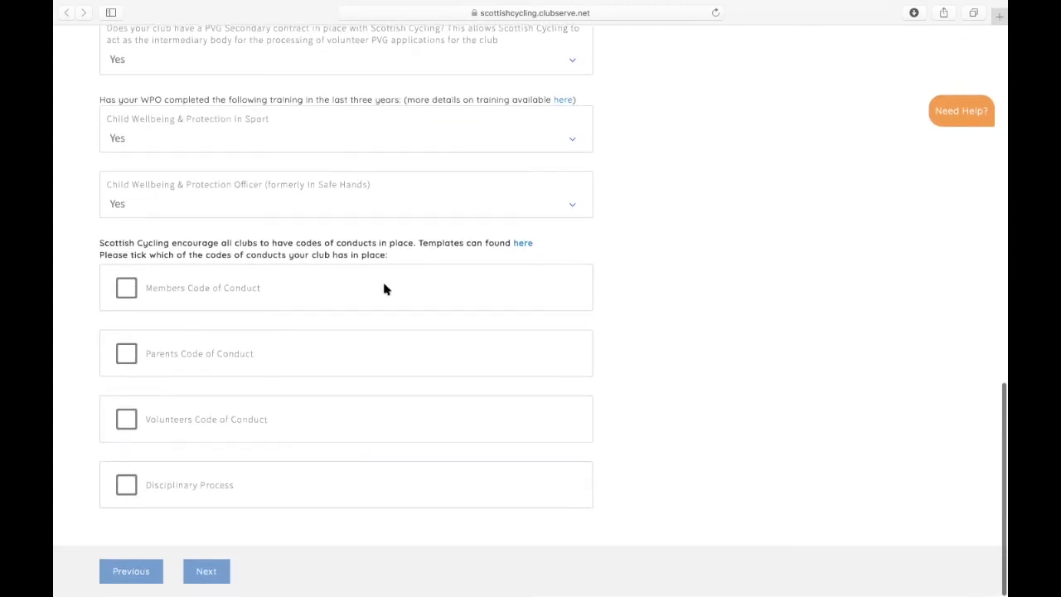
mouse_move(242, 295)
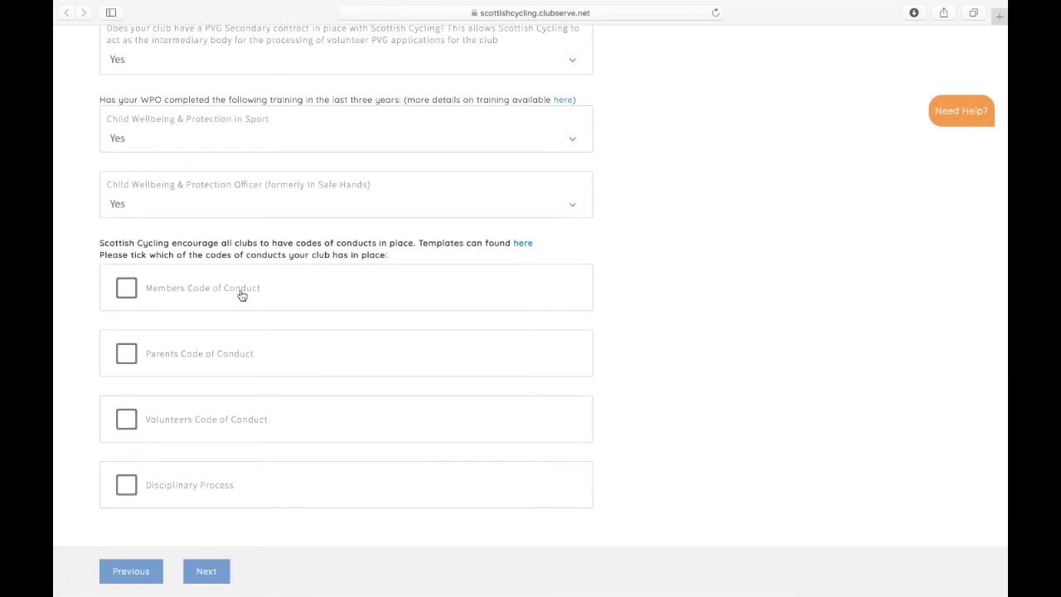
mouse_move(324, 308)
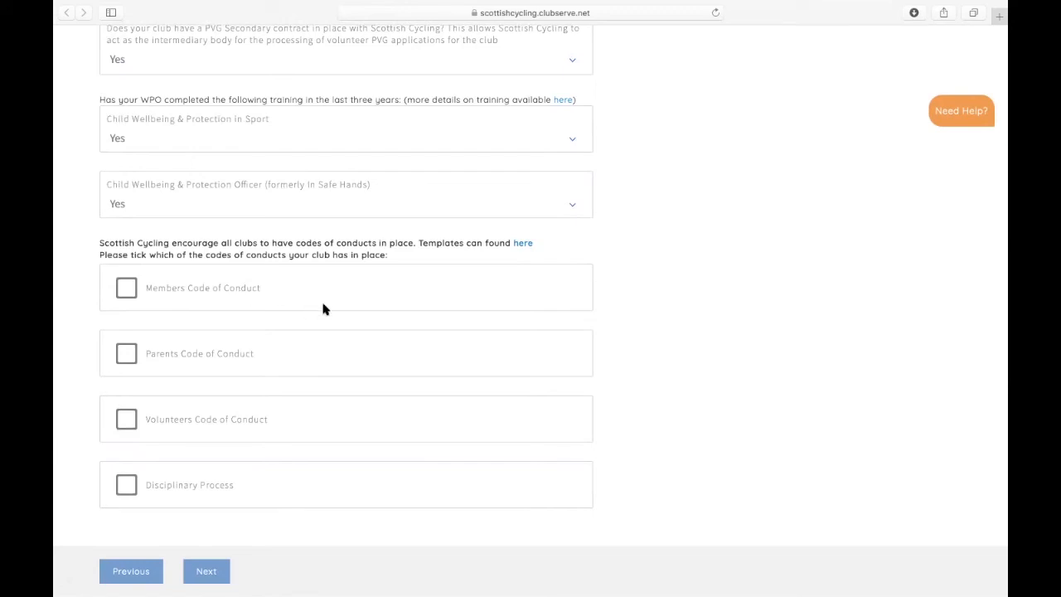
mouse_move(522, 243)
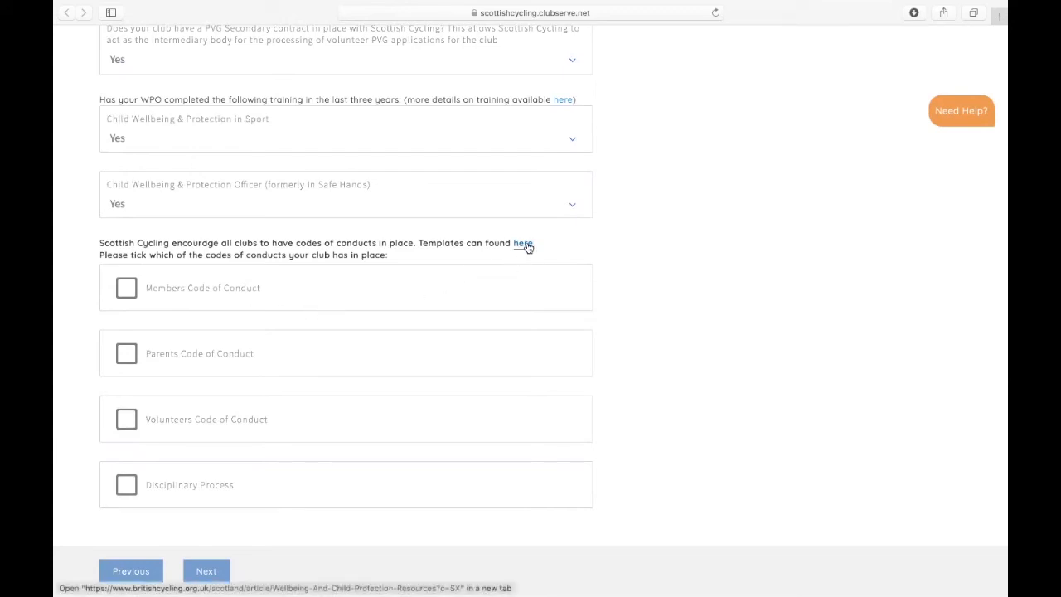
mouse_move(244, 297)
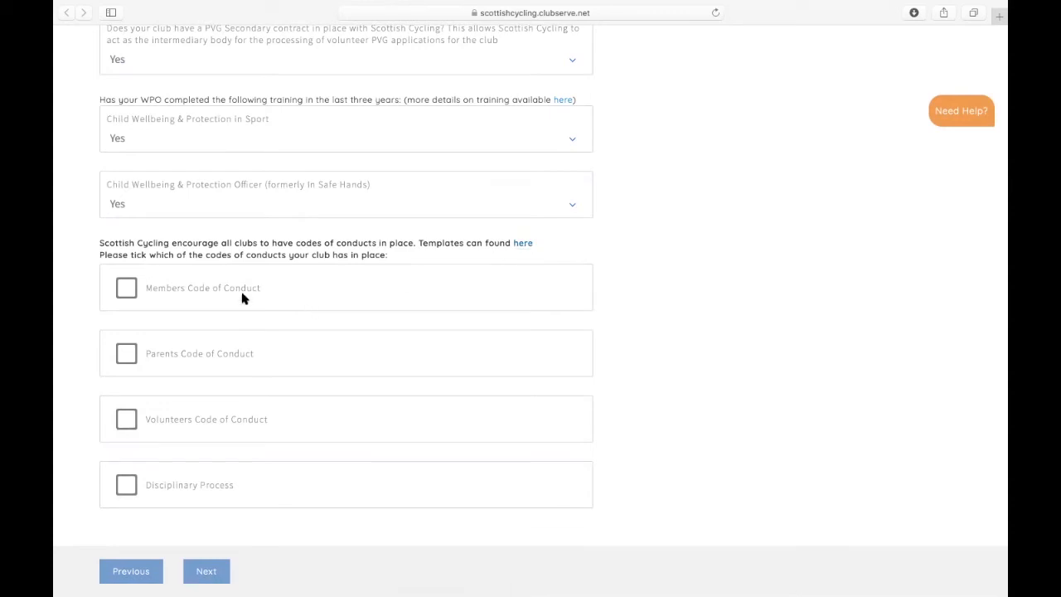
click(126, 288)
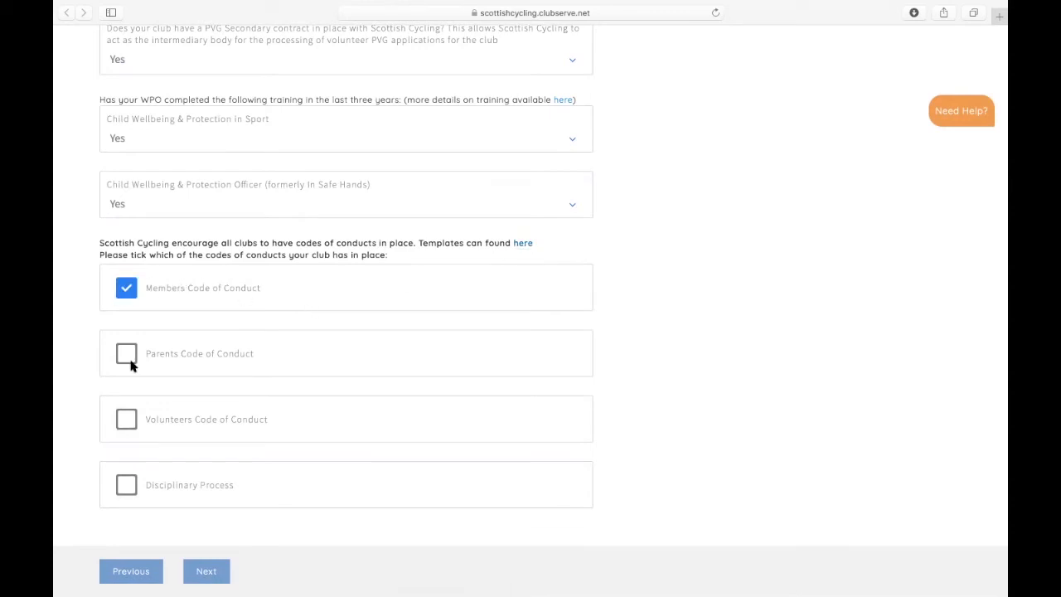
click(126, 418)
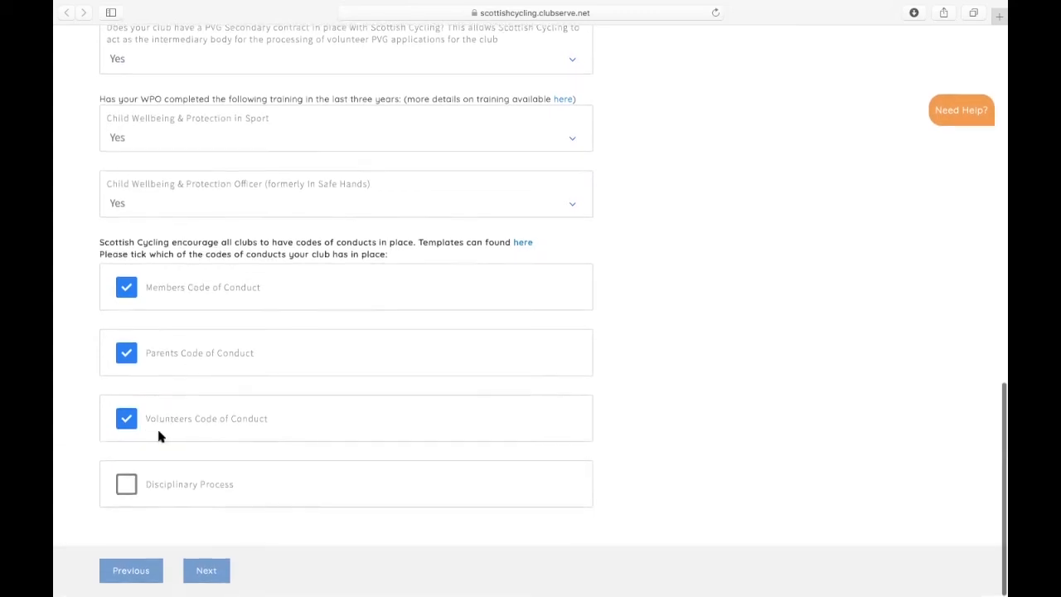
click(126, 484)
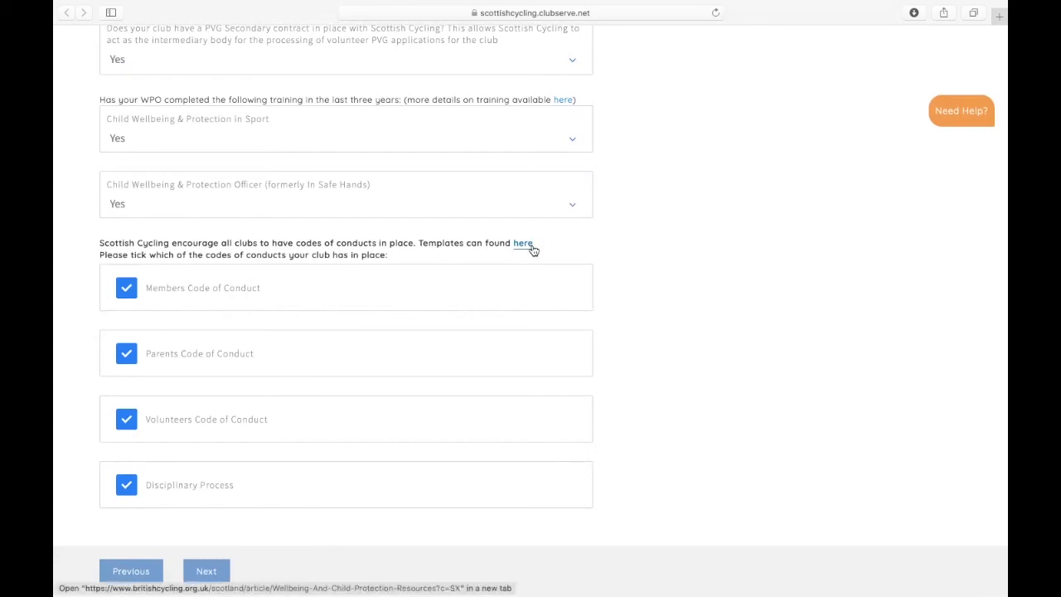
mouse_move(269, 270)
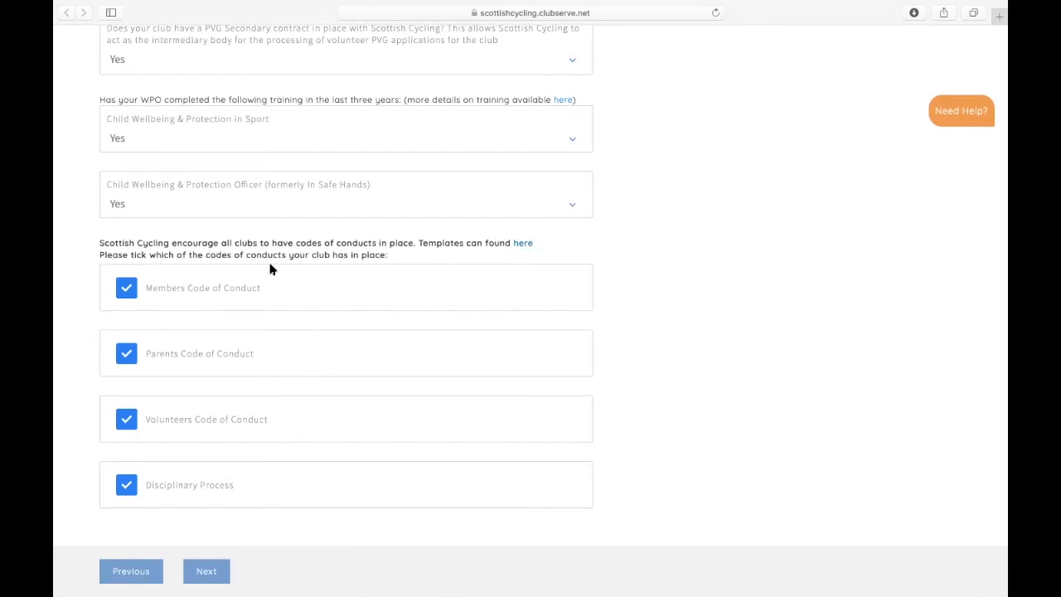
mouse_move(235, 502)
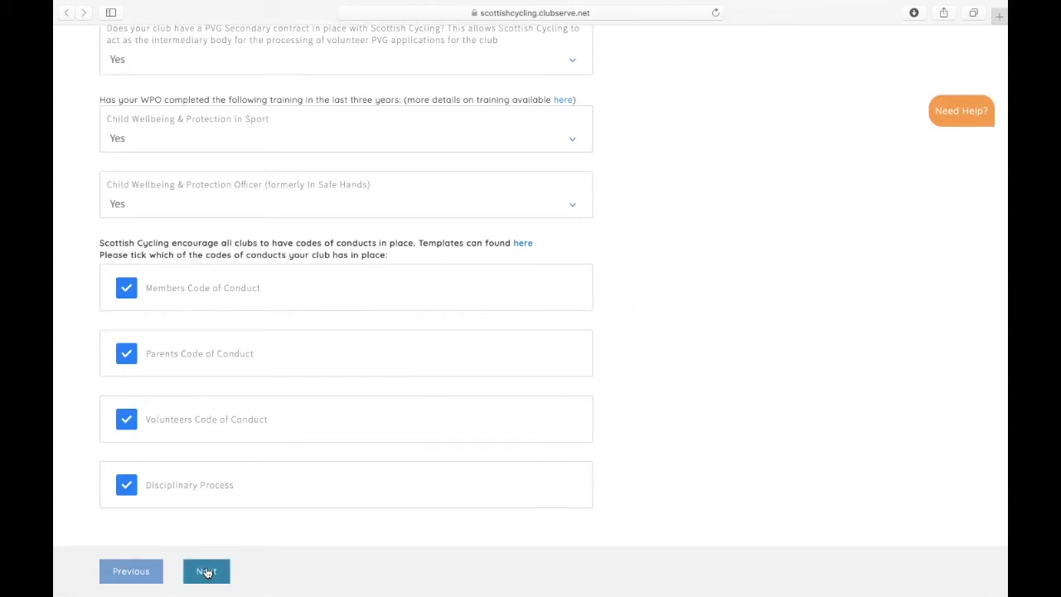
Step: Move to the Club Kit page, declare no club kit, and acknowledge the kit-design notice
click(206, 571)
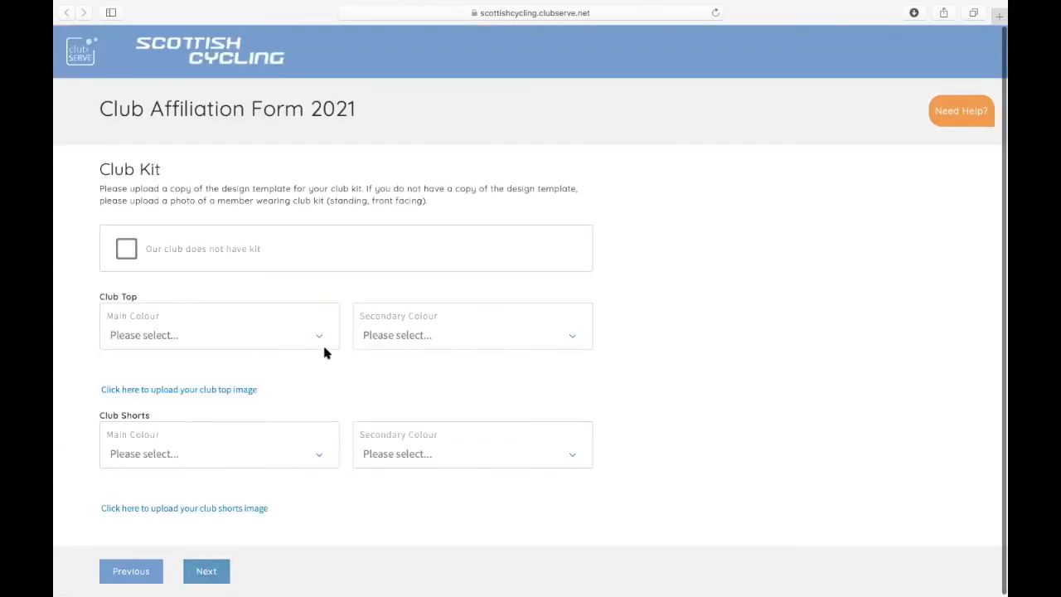
mouse_move(315, 179)
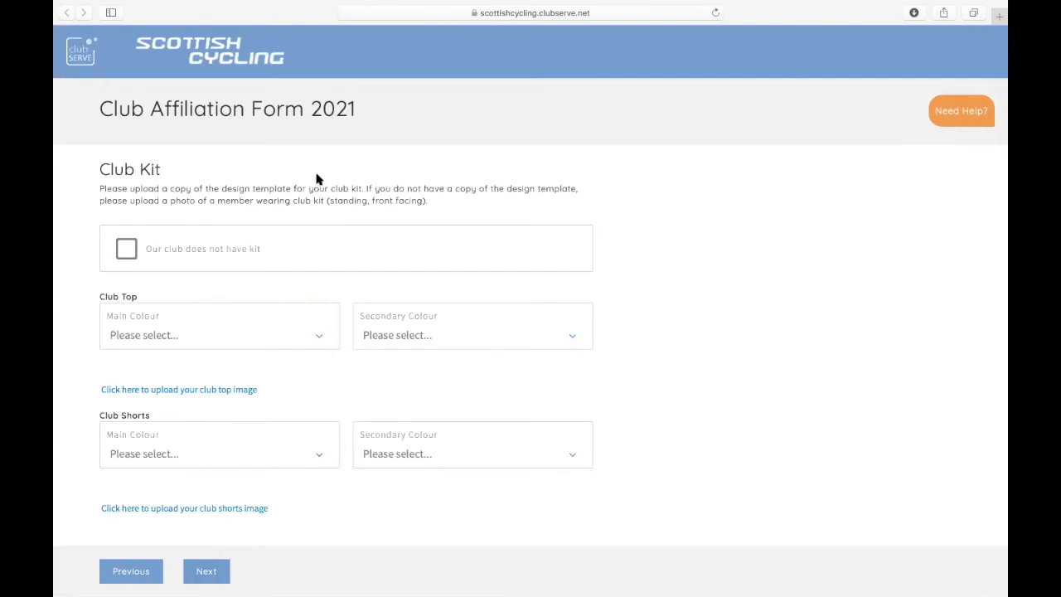
mouse_move(313, 217)
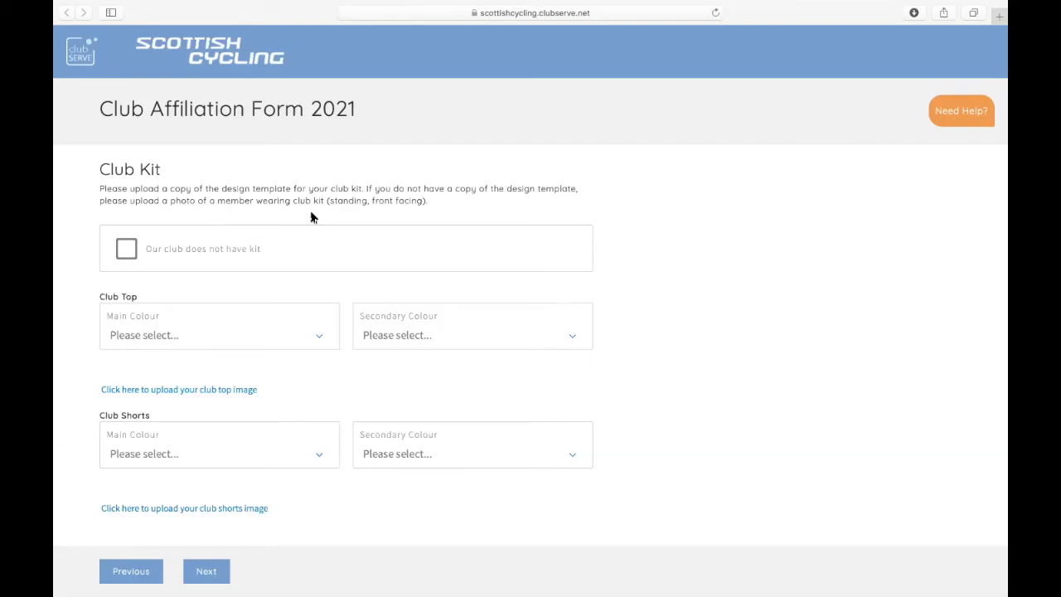
mouse_move(268, 223)
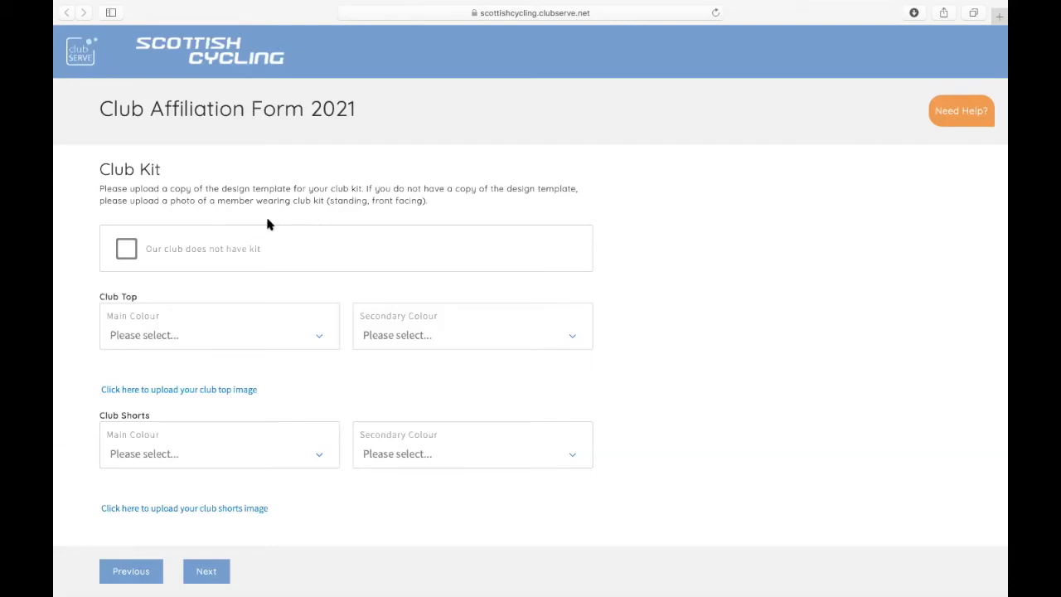
mouse_move(232, 254)
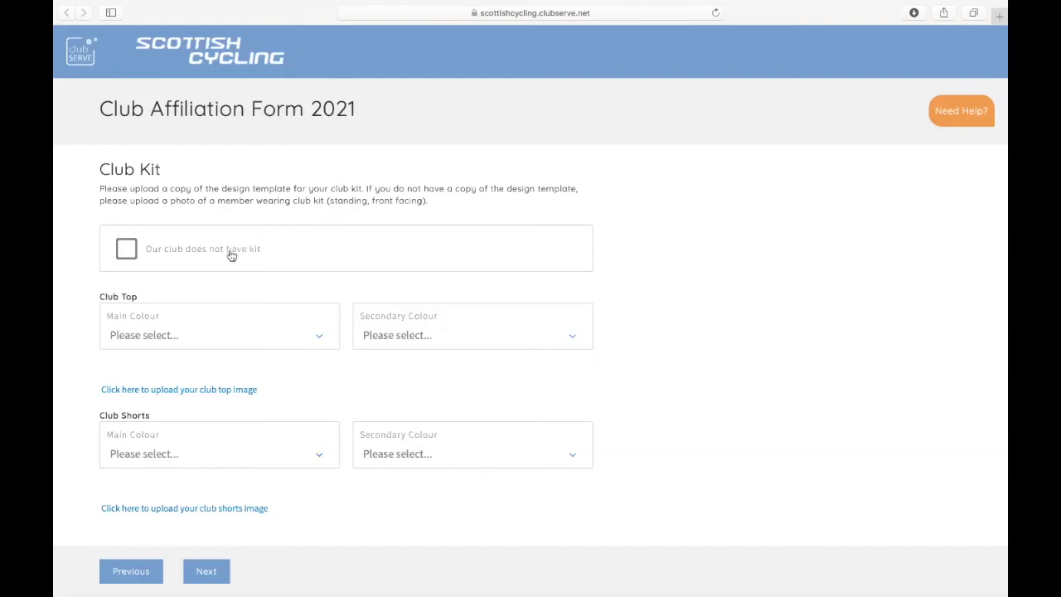
mouse_move(161, 253)
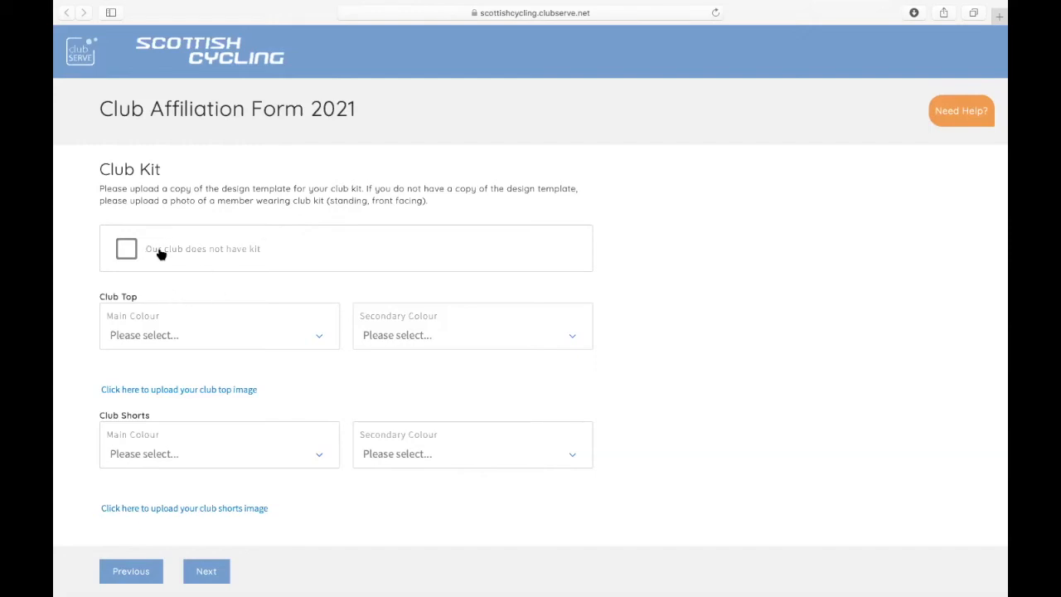
click(126, 248)
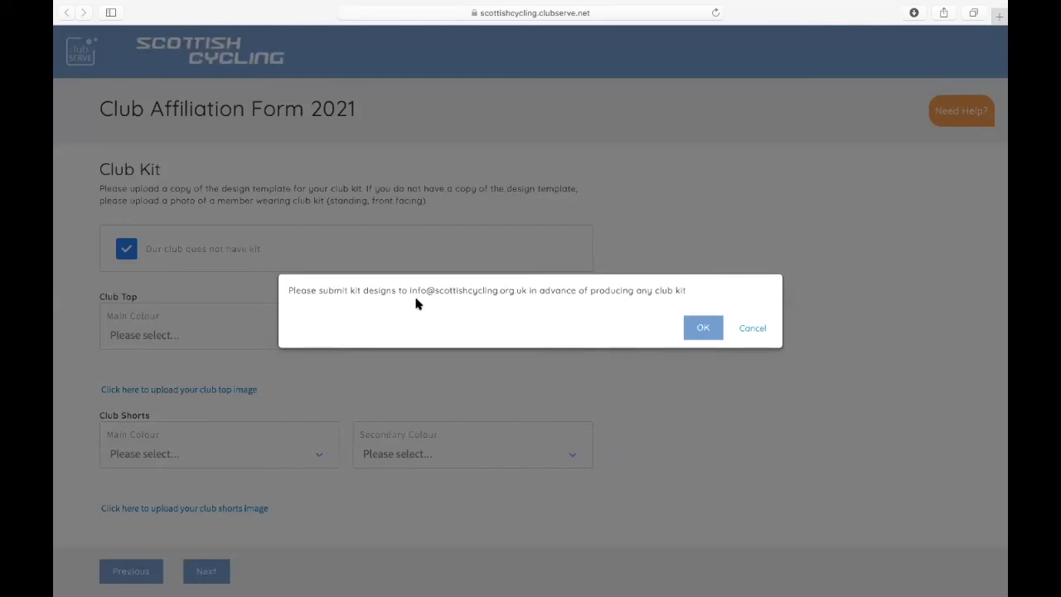
mouse_move(442, 310)
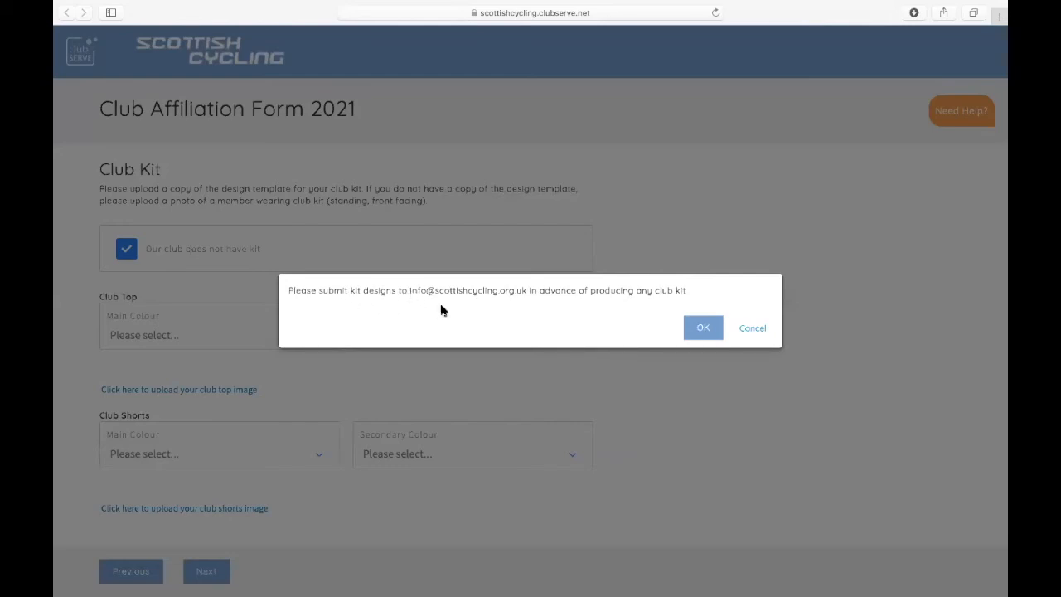
mouse_move(532, 307)
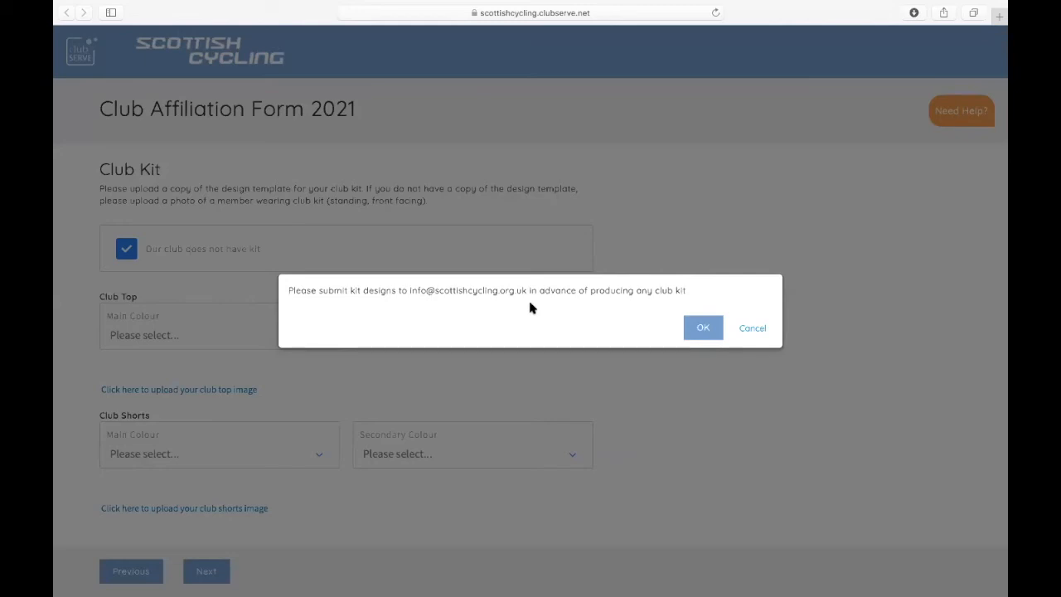
mouse_move(672, 300)
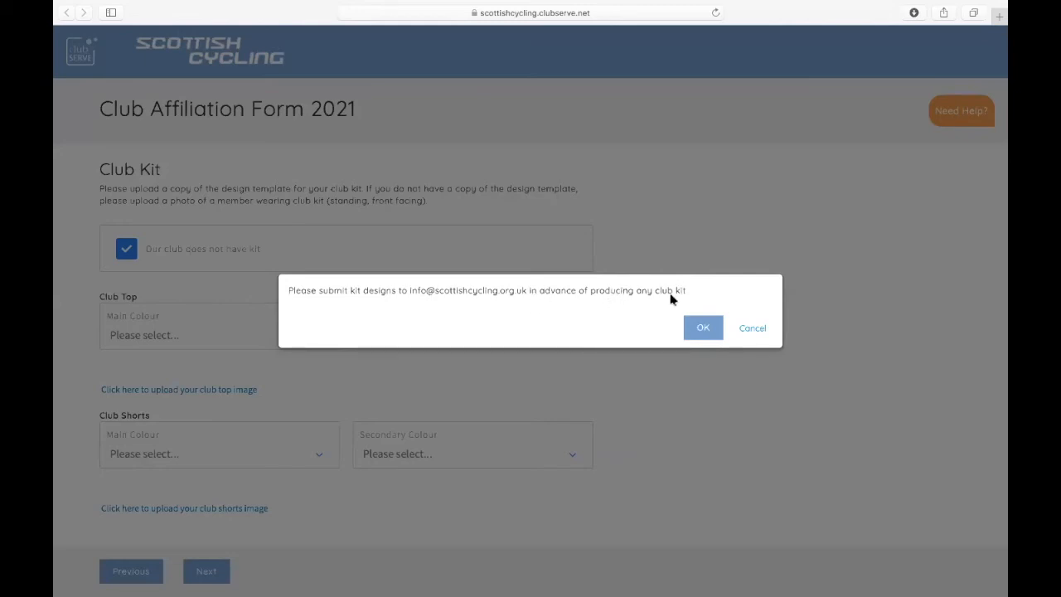
mouse_move(659, 317)
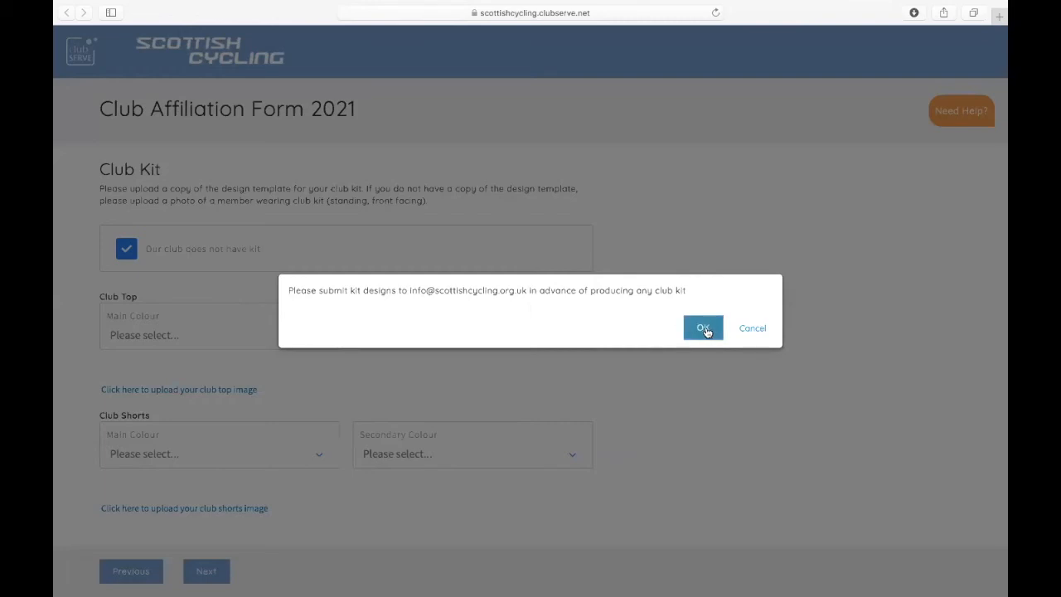
click(703, 327)
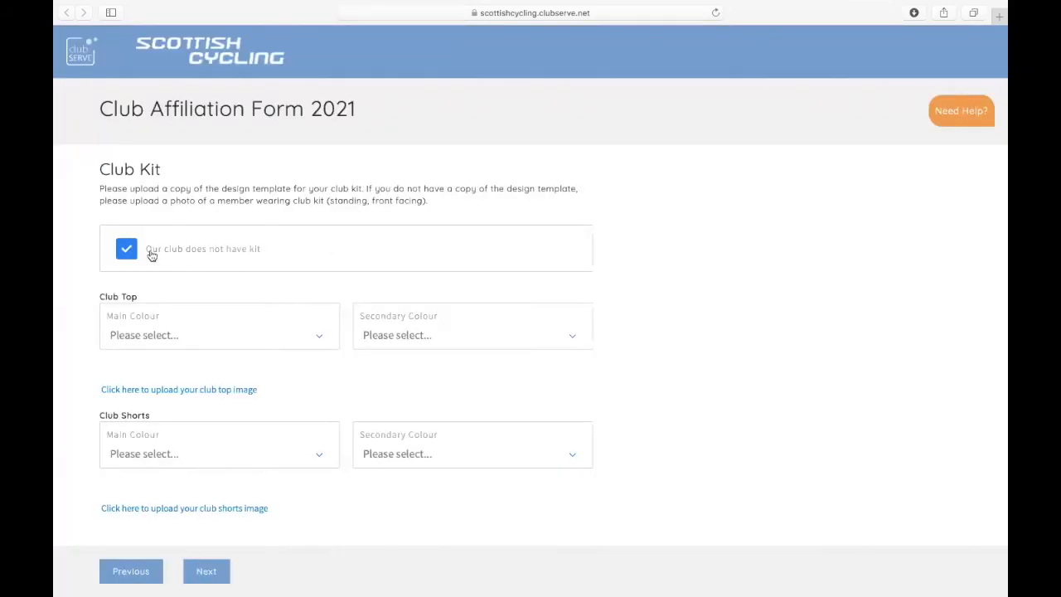
Step: Withdraw the no-kit declaration, set the top's main colour to Blue, and upload its image
click(219, 334)
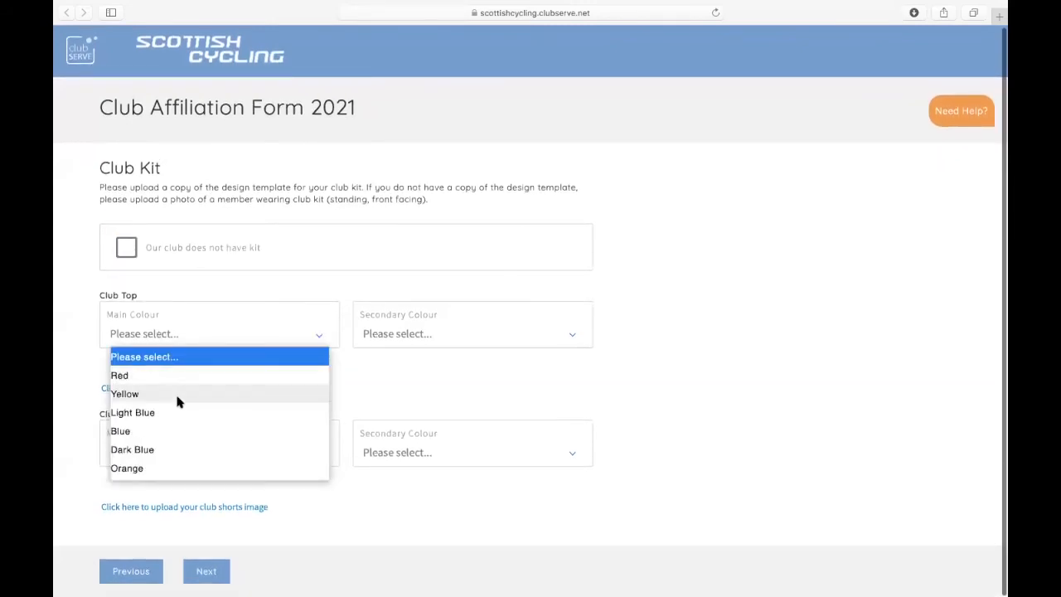
click(120, 430)
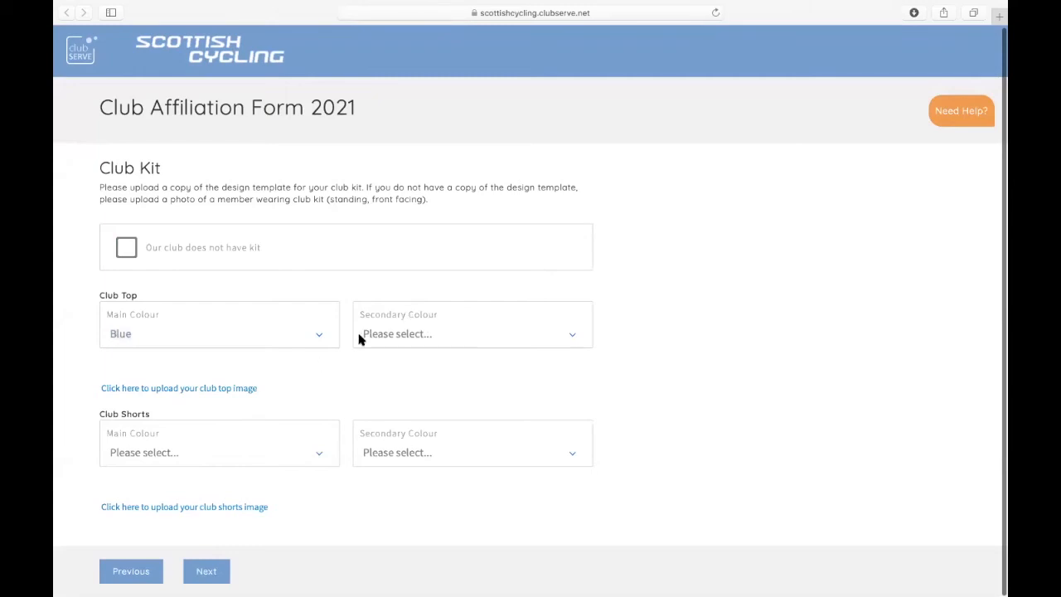
click(178, 388)
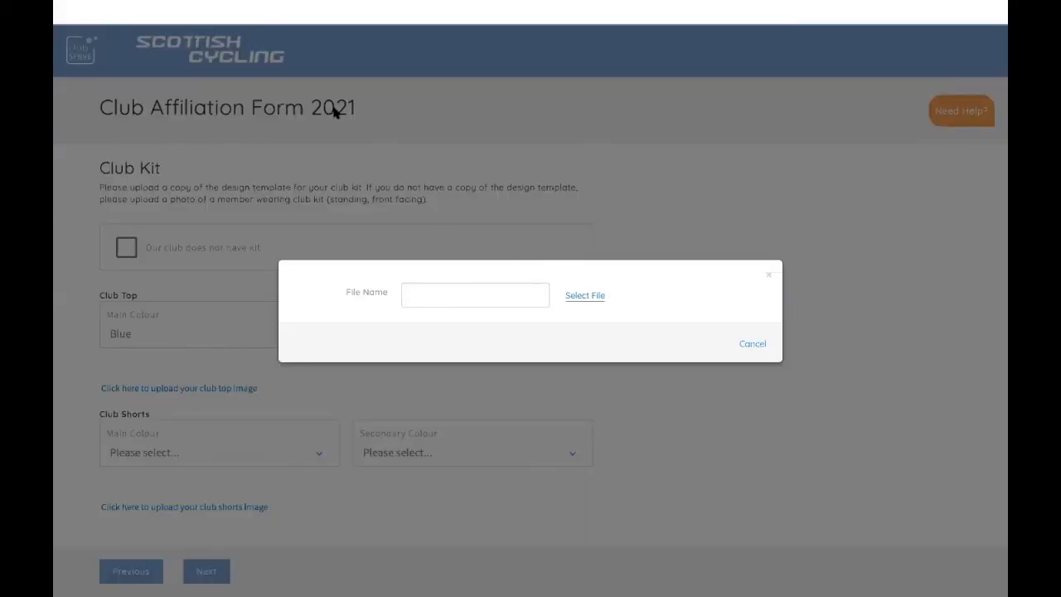
mouse_move(430, 179)
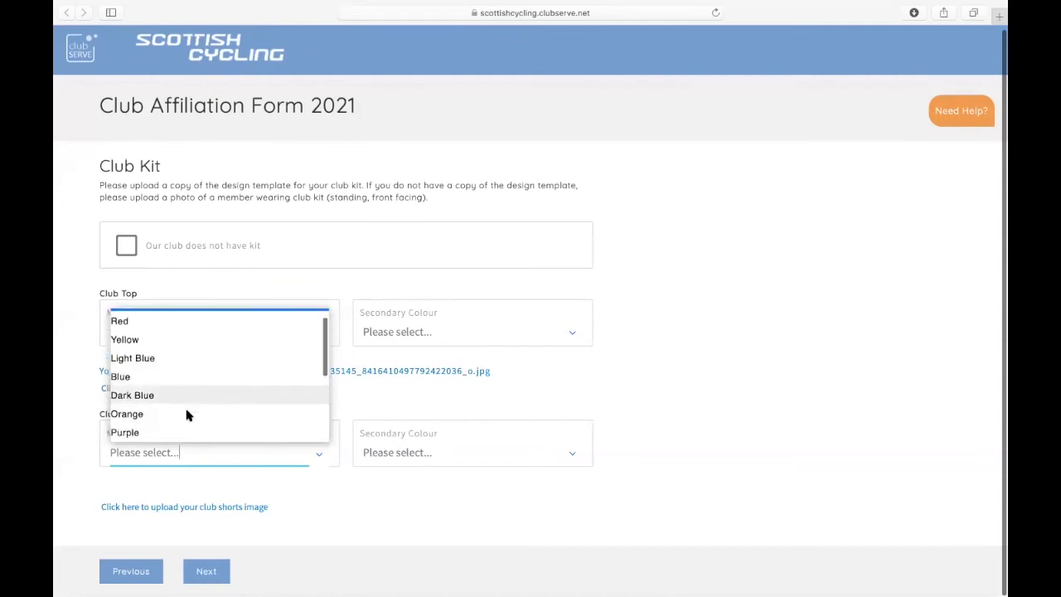
Step: Set the shorts' main colour and upload the club shorts photo
click(120, 377)
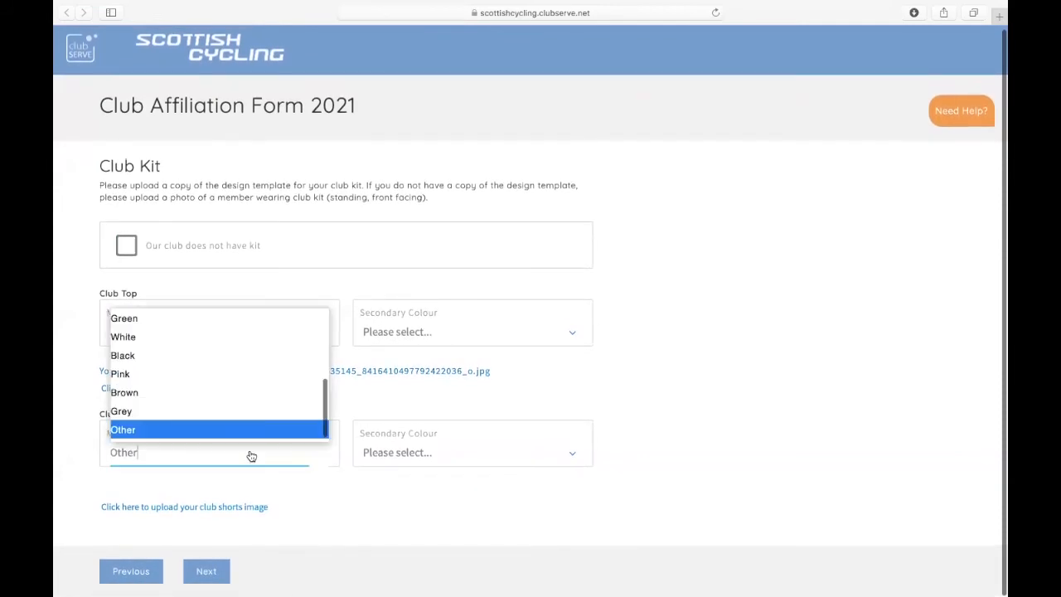
mouse_move(164, 353)
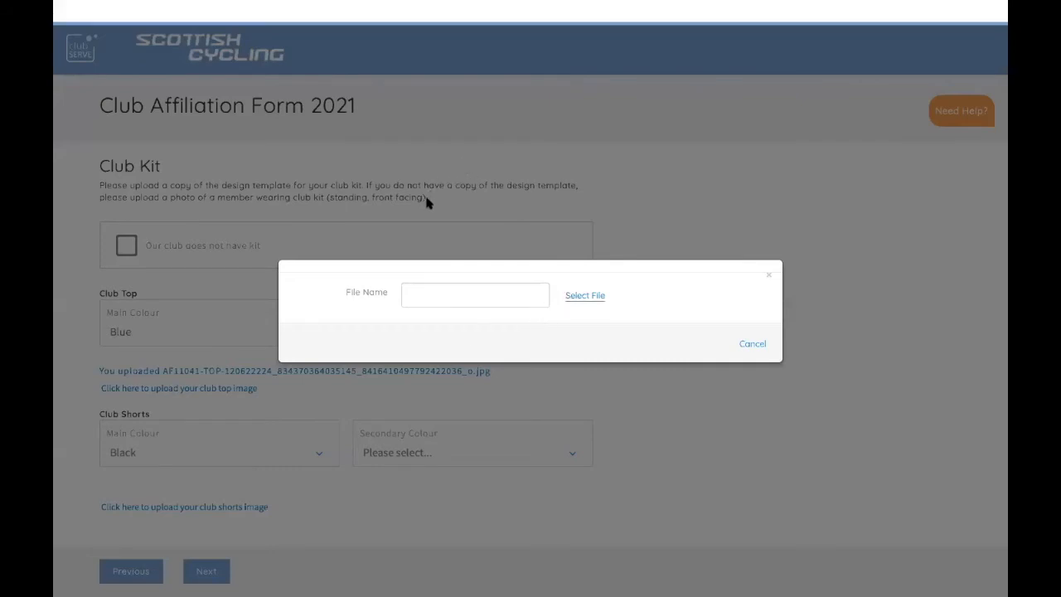
click(584, 295)
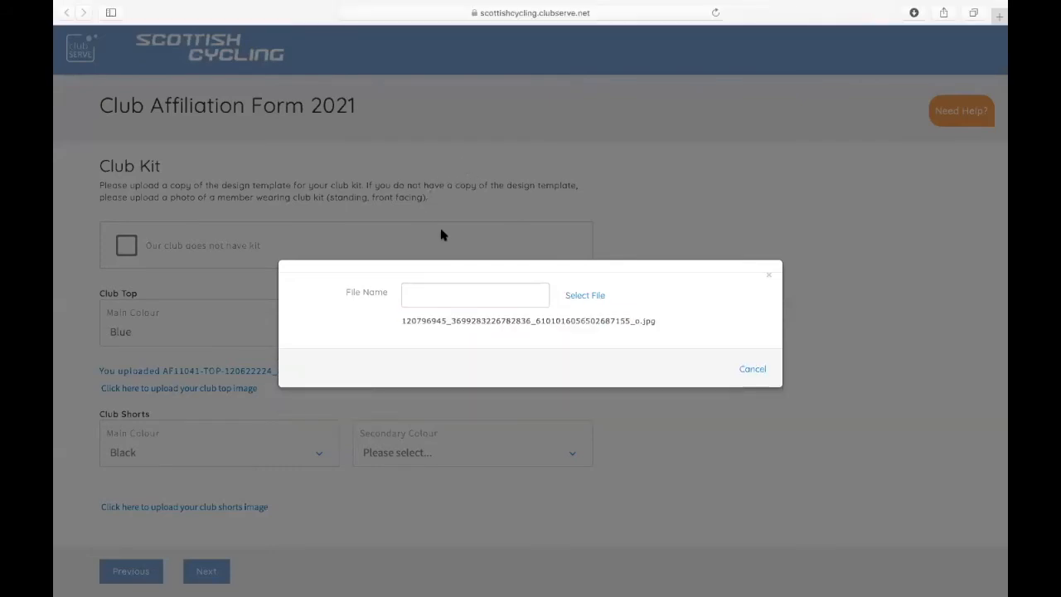
click(751, 368)
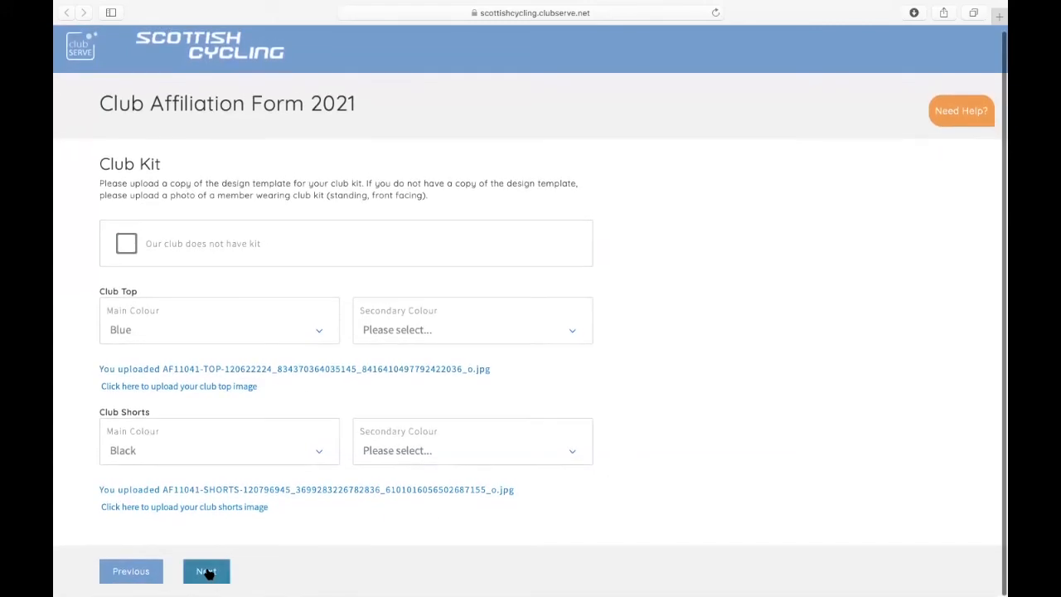
Step: Advance from Club Kit to the Coaches & Leaders page, leaving all counts at zero
click(205, 571)
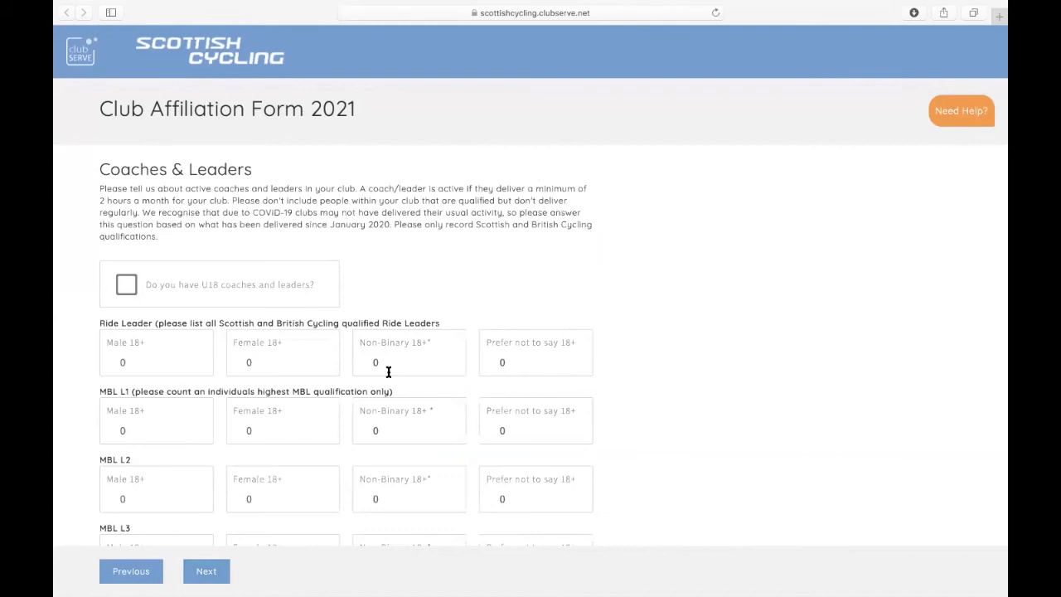
scroll(down, 3)
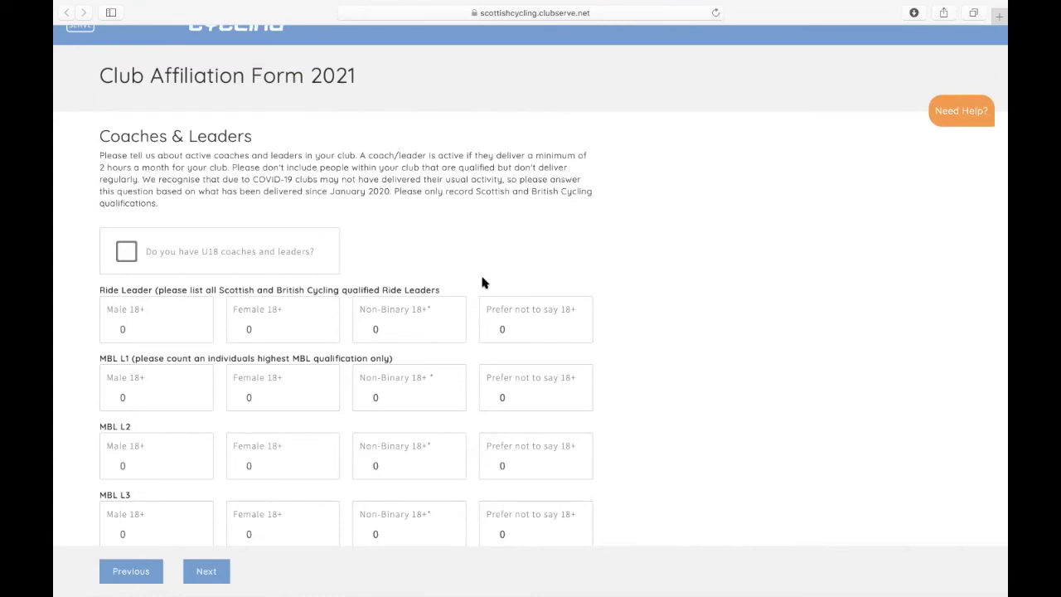
mouse_move(336, 292)
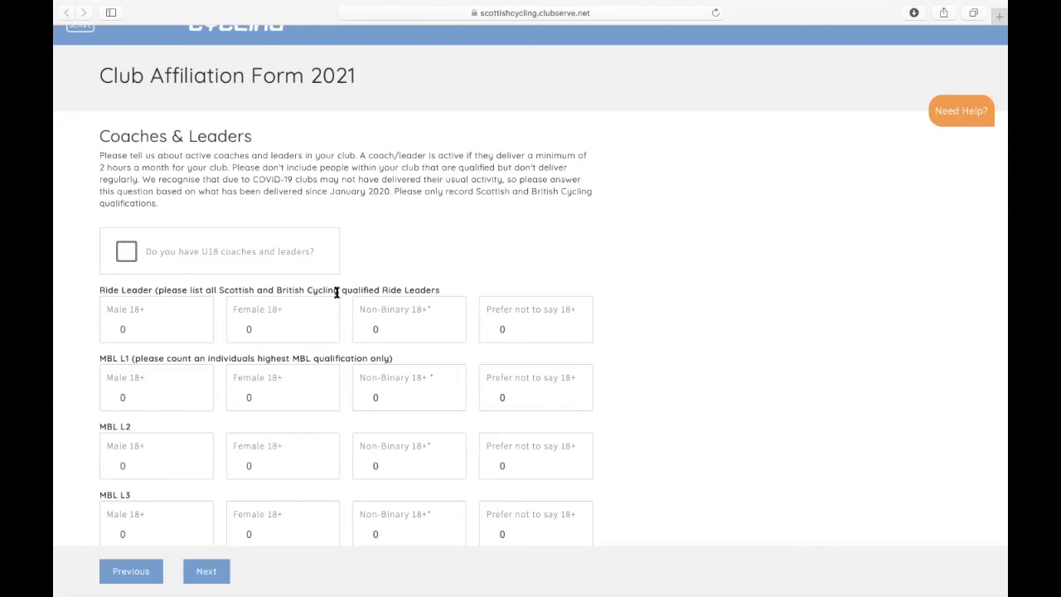
Step: Enter coach counts: L1 3 male/3 female, L2 5/5, L2 DSU 3 female, L3 DSU 2 male
scroll(down, 3)
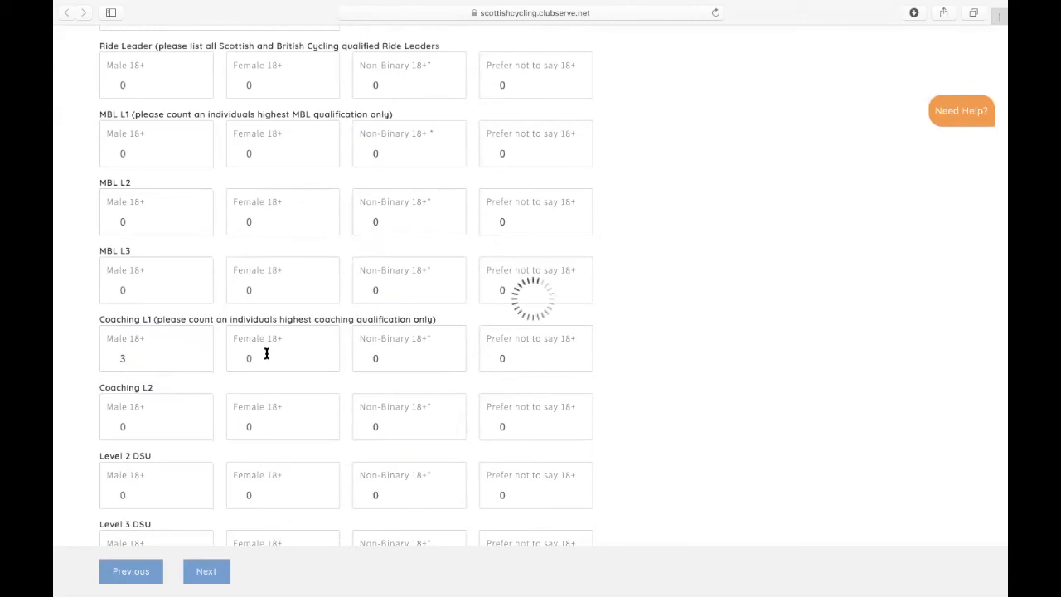
click(282, 358)
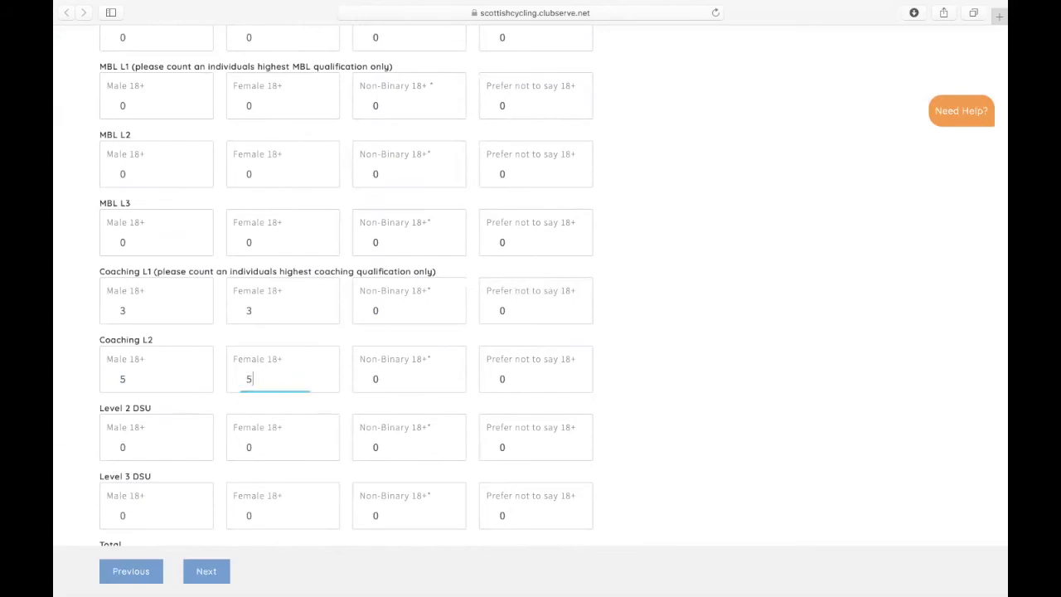
click(409, 378)
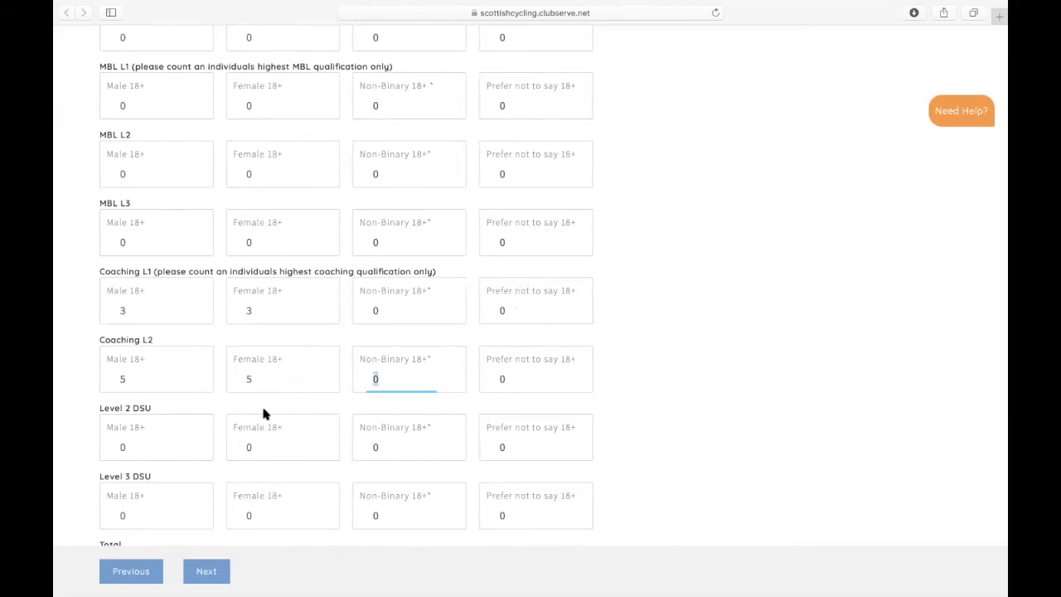
scroll(down, 3)
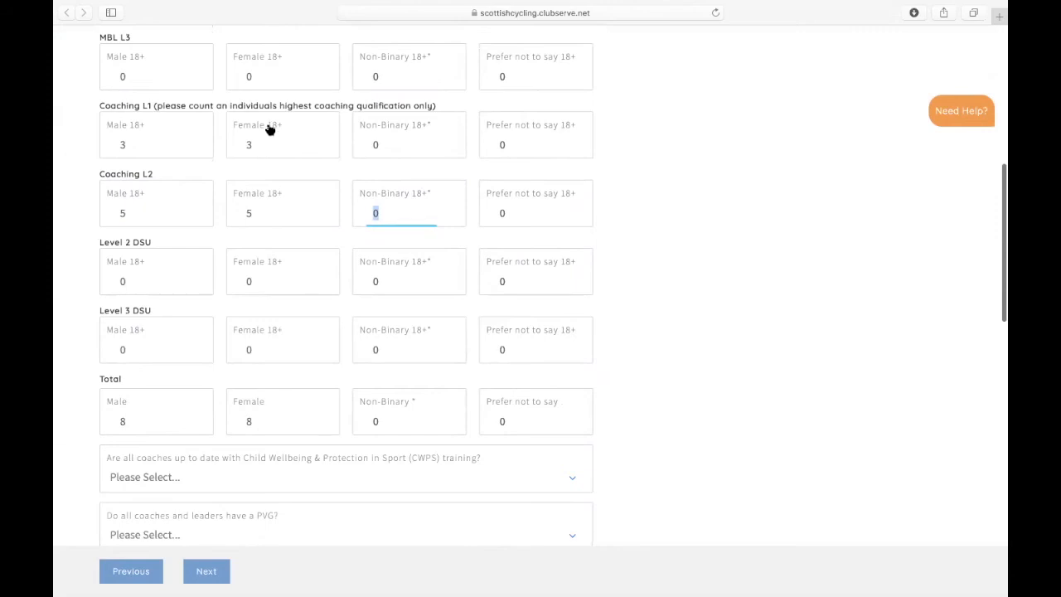
mouse_move(340, 256)
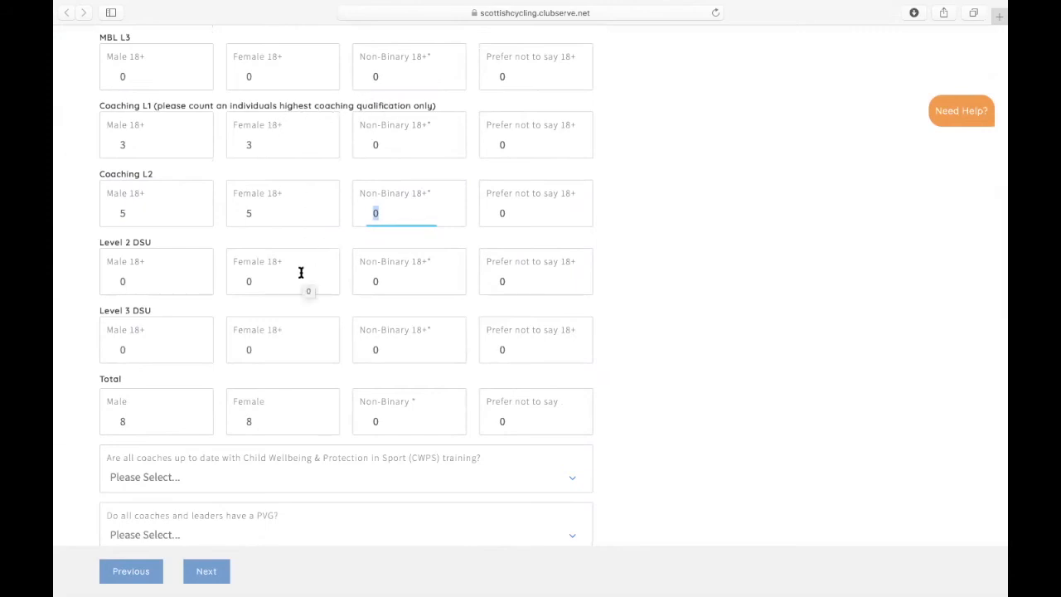
mouse_move(242, 267)
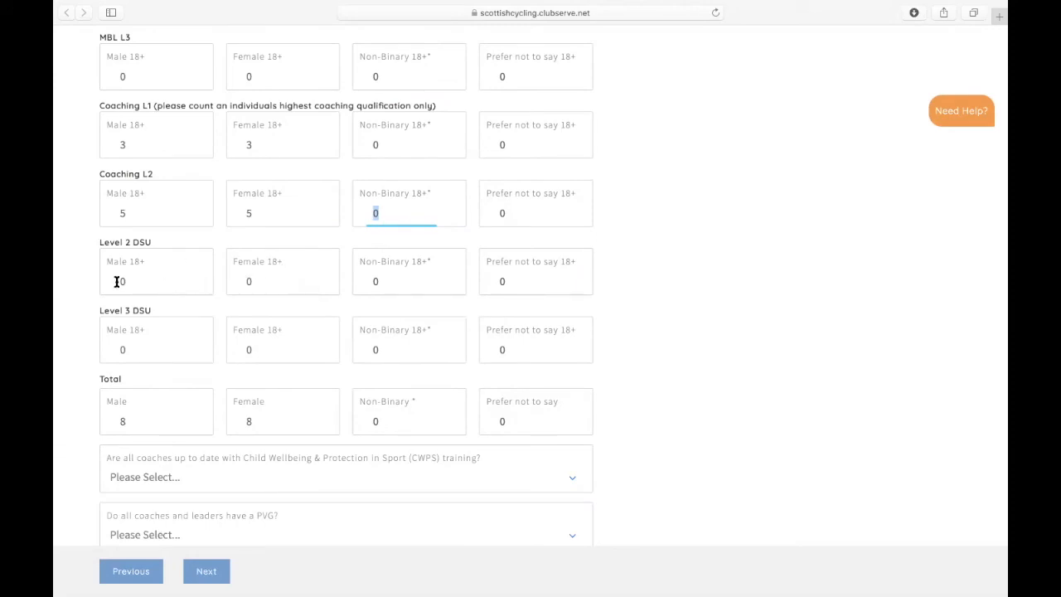
mouse_move(215, 259)
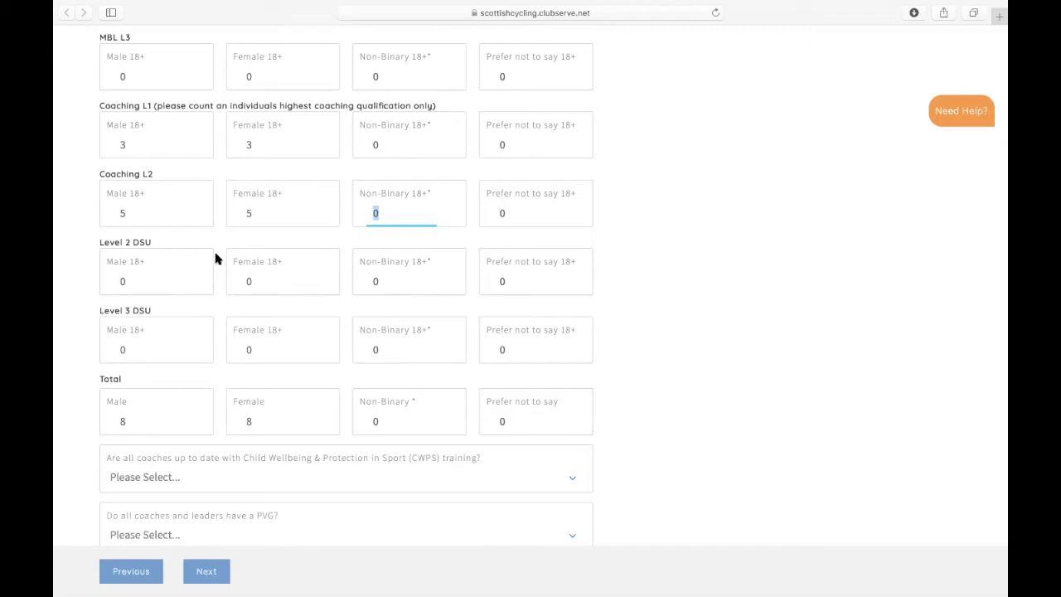
mouse_move(191, 330)
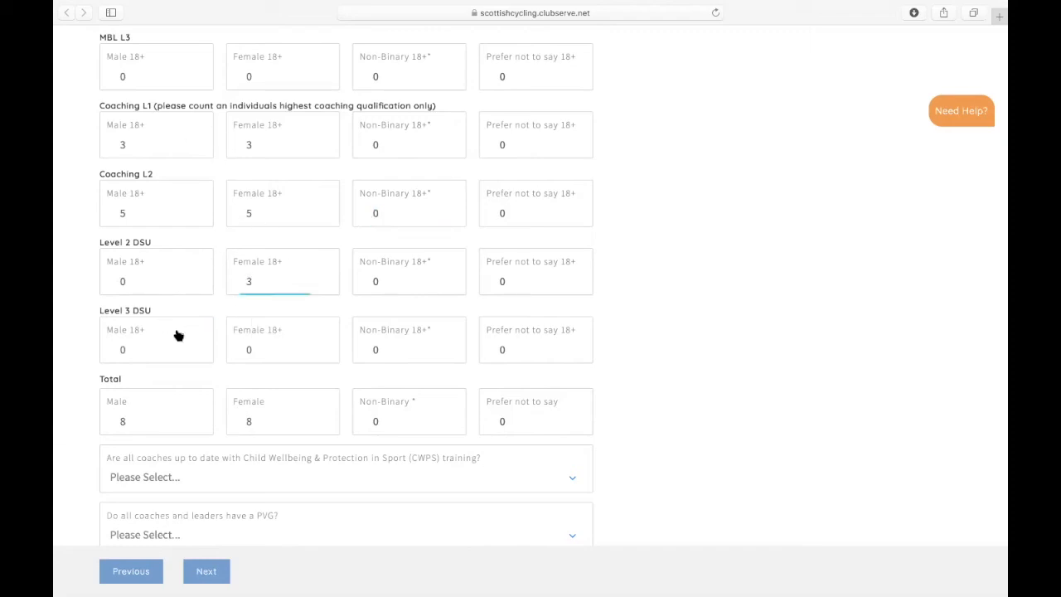
click(156, 348)
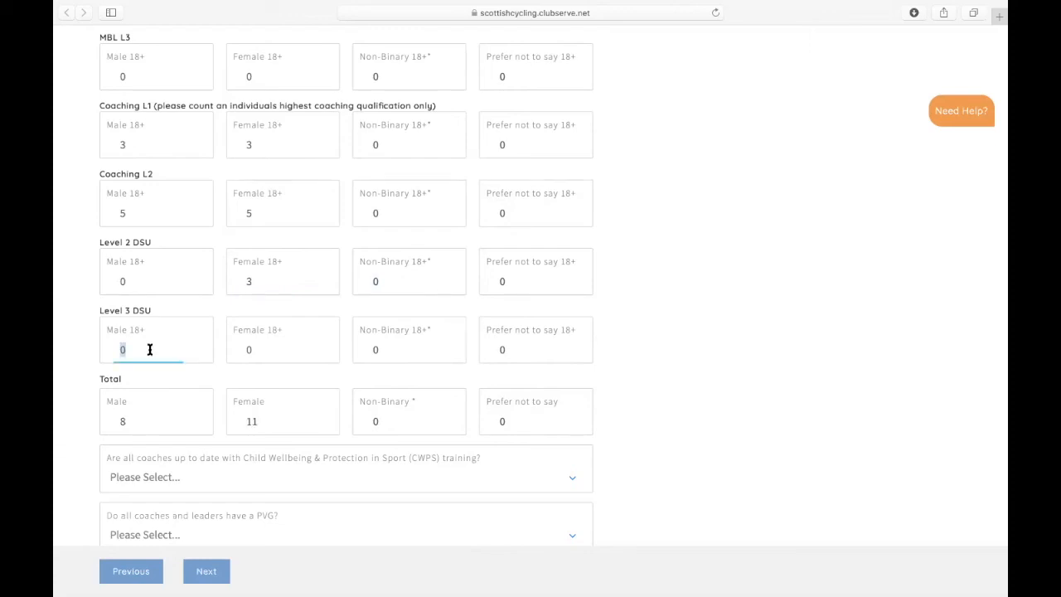
text(2)
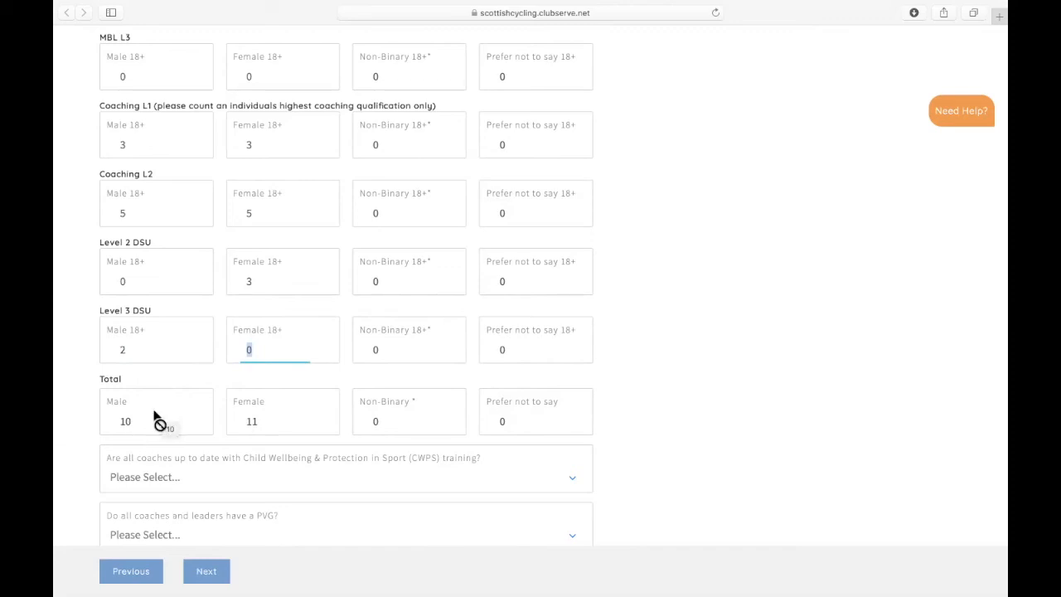
scroll(down, 3)
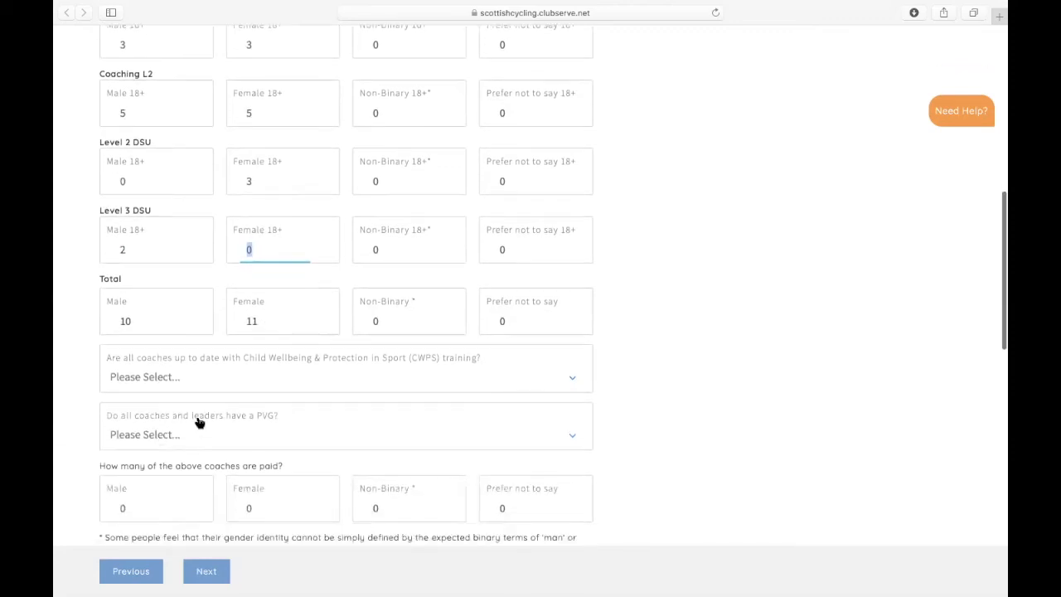
Step: Answer Yes to all coaches having CWPS training and Yes to all having a PVG
click(345, 376)
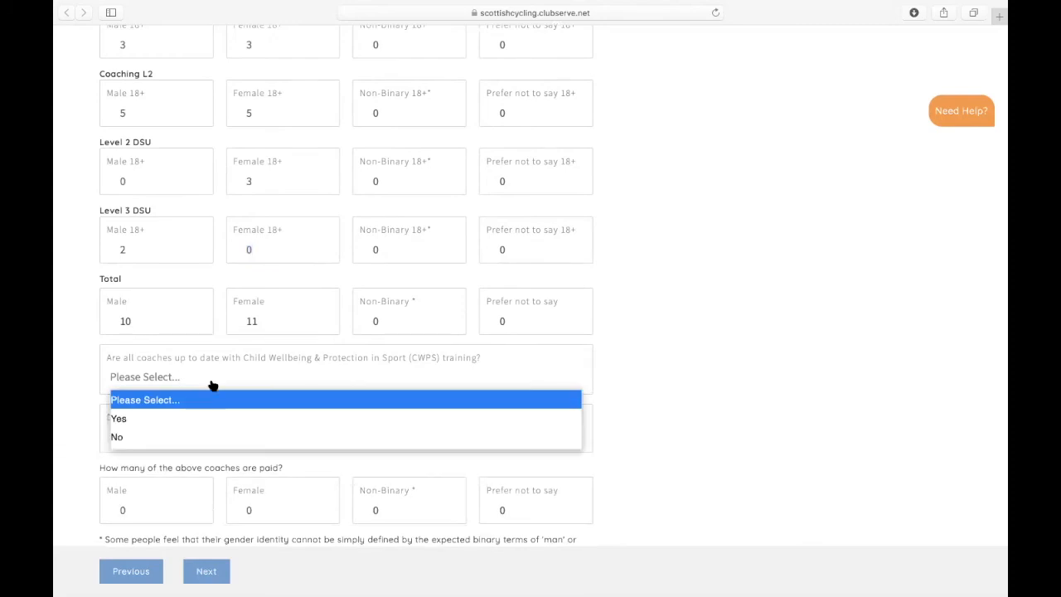
click(119, 418)
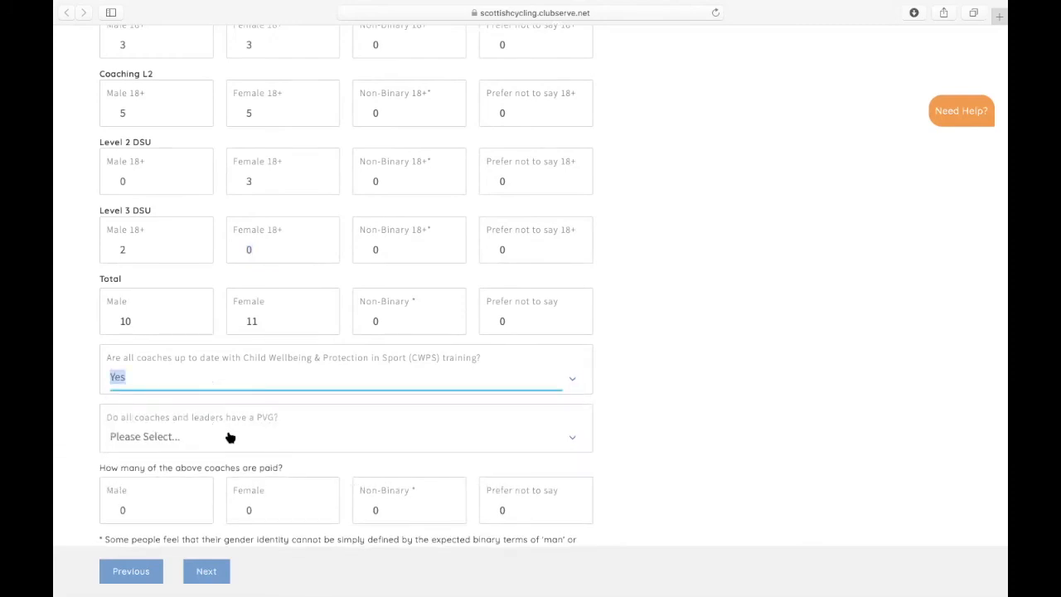
click(344, 437)
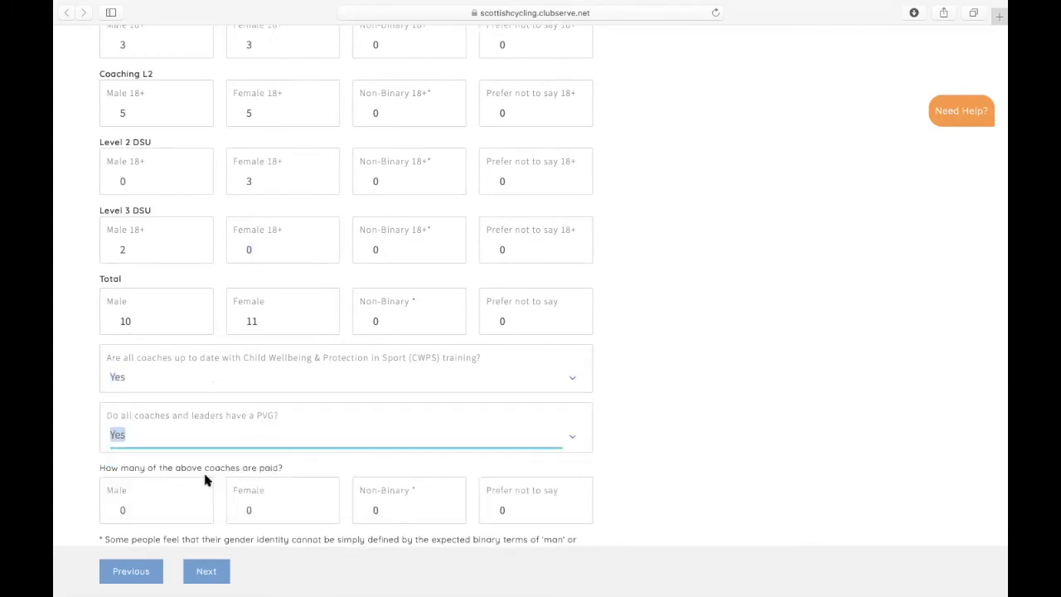
scroll(down, 3)
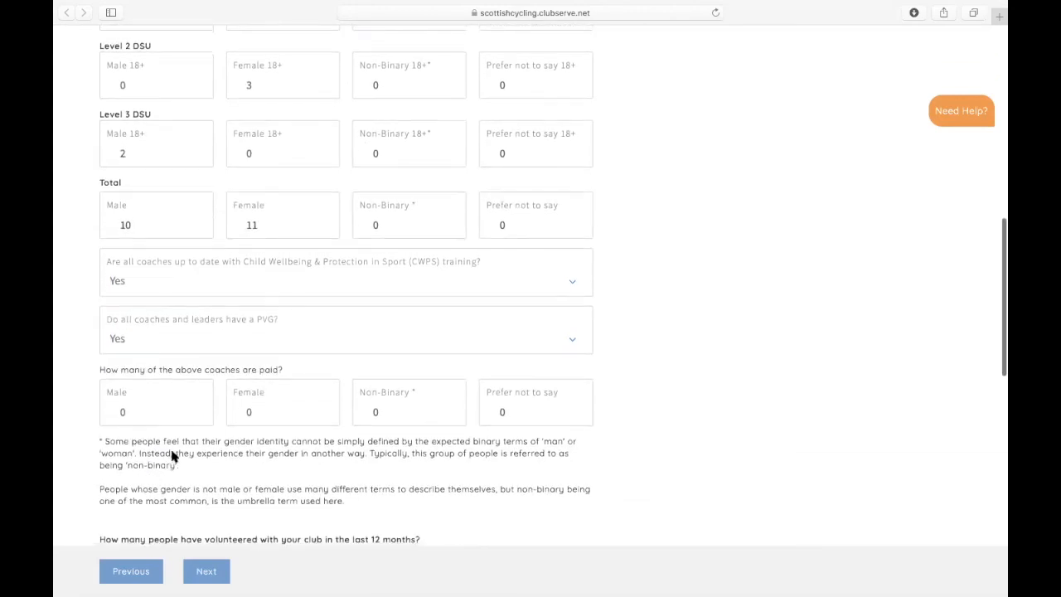
scroll(down, 3)
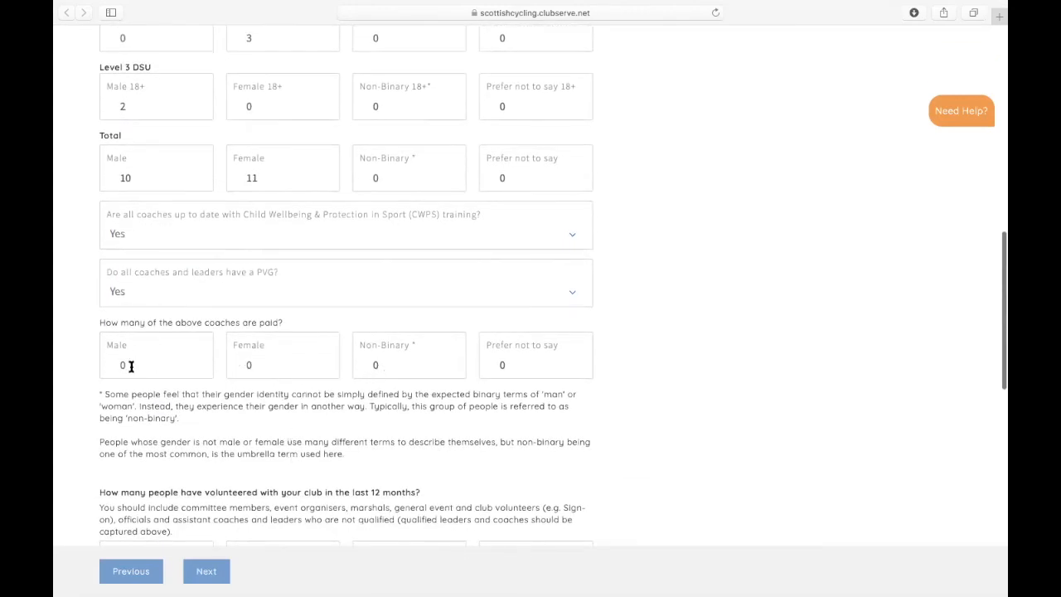
scroll(down, 3)
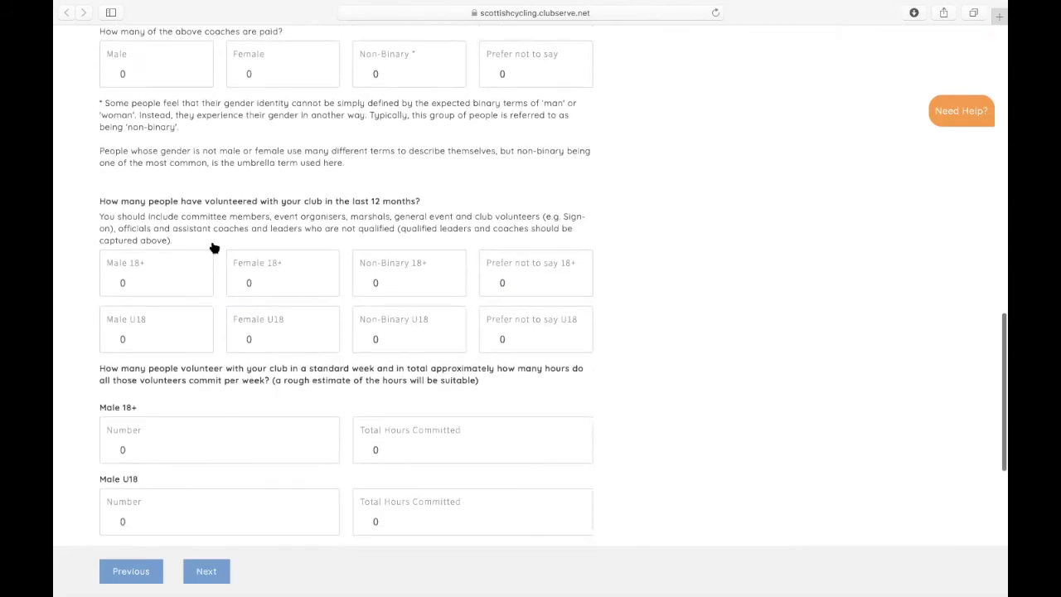
Step: Enter 3 volunteers for each of Male 18+, Female 18+, Male U18 and Female U18
click(156, 283)
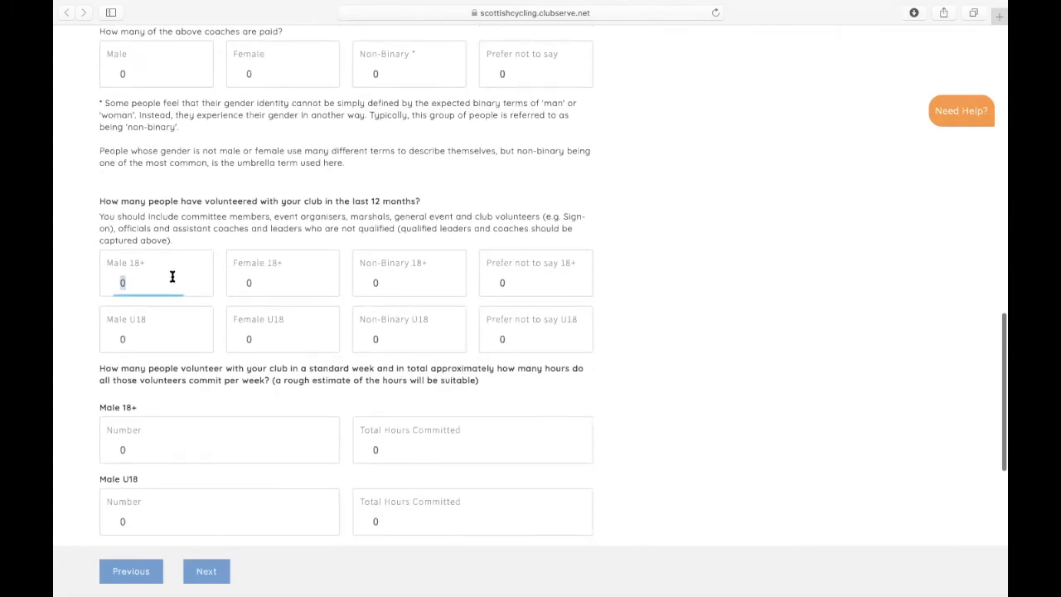
text(3)
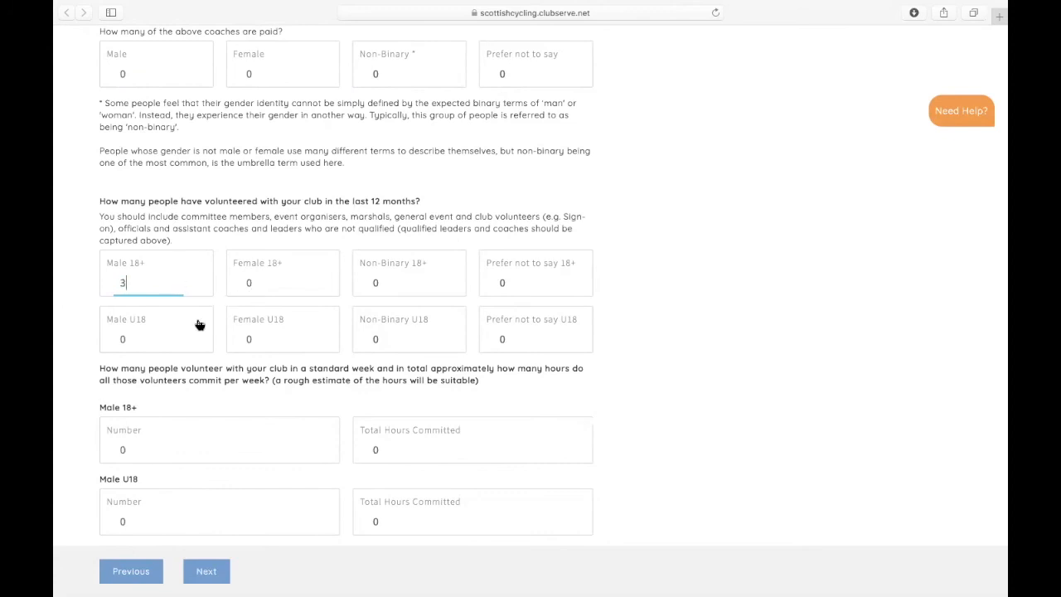
click(282, 283)
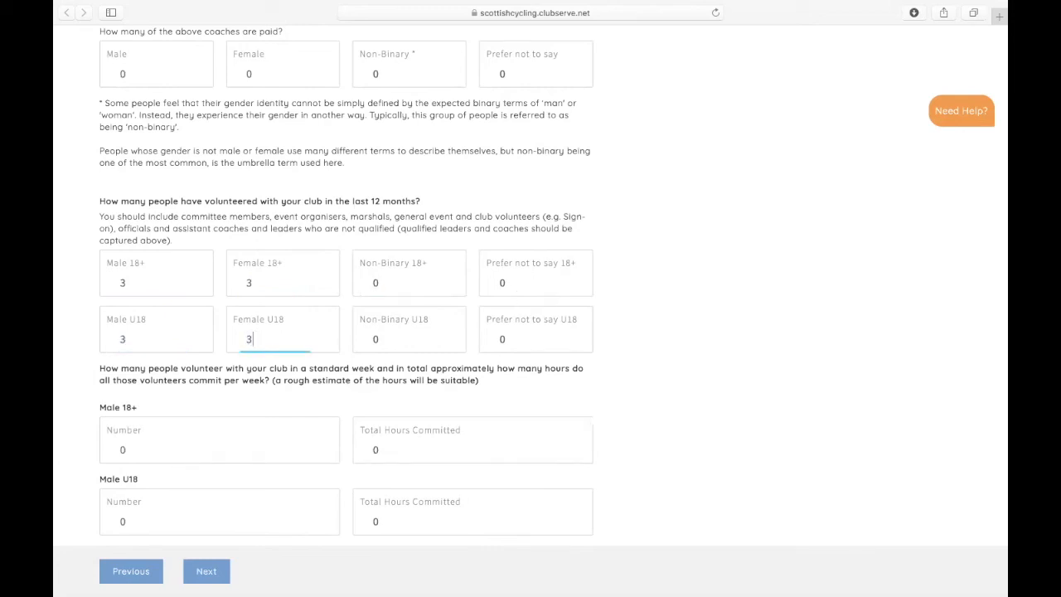
Step: Record 2 male and 2 female U18 Coaching L1 coaches, giving totals of 12 male, 13 female
scroll(up, 3)
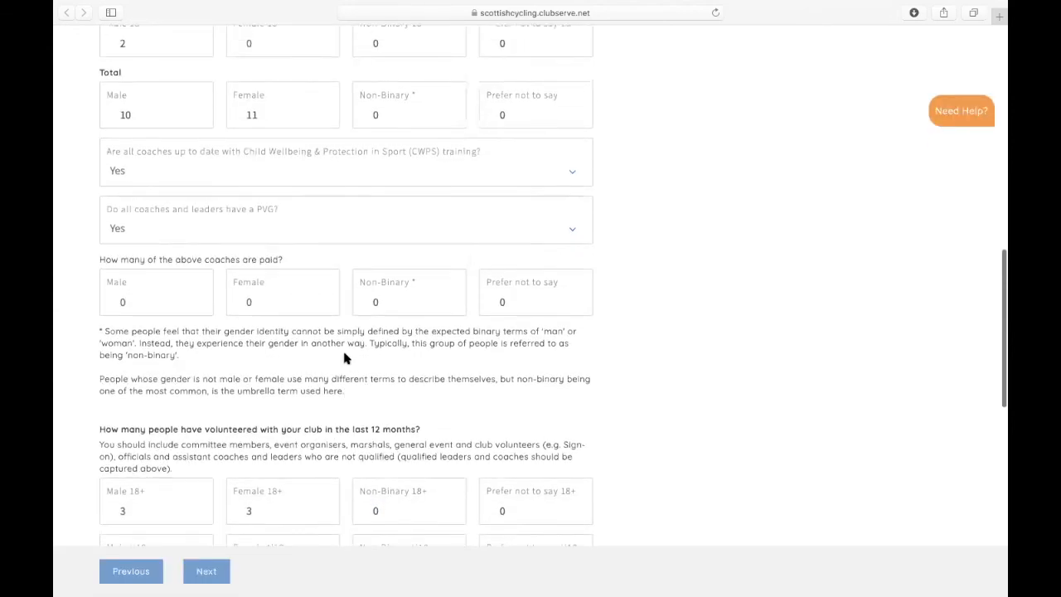
scroll(up, 3)
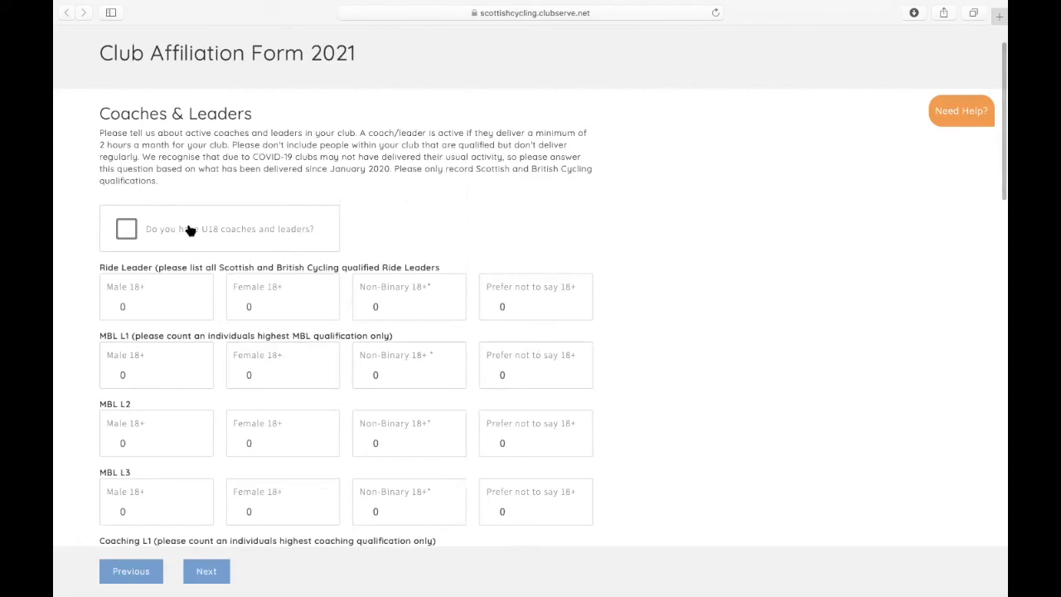
click(126, 229)
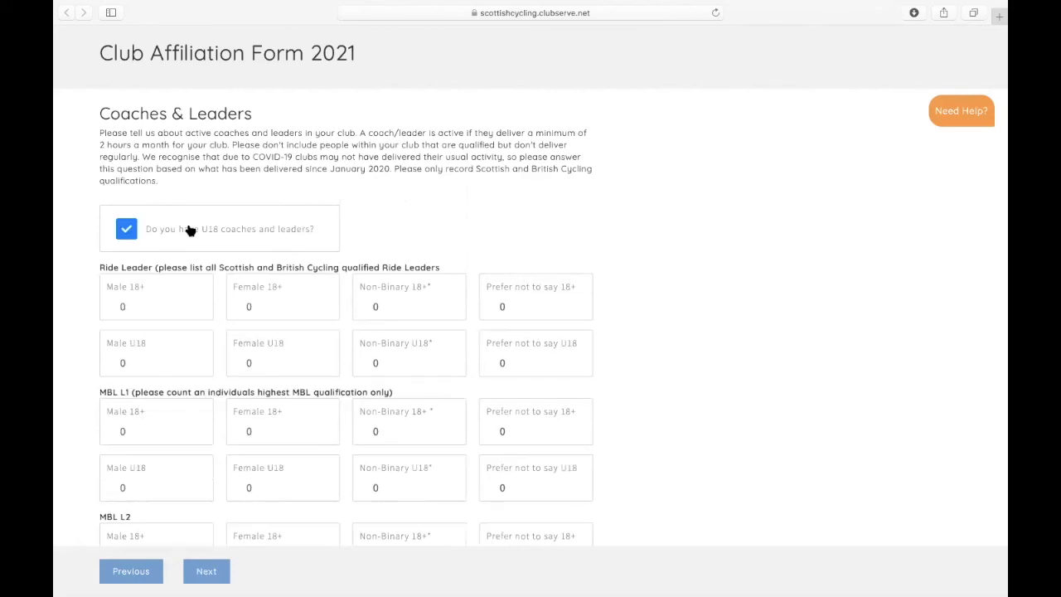
mouse_move(180, 358)
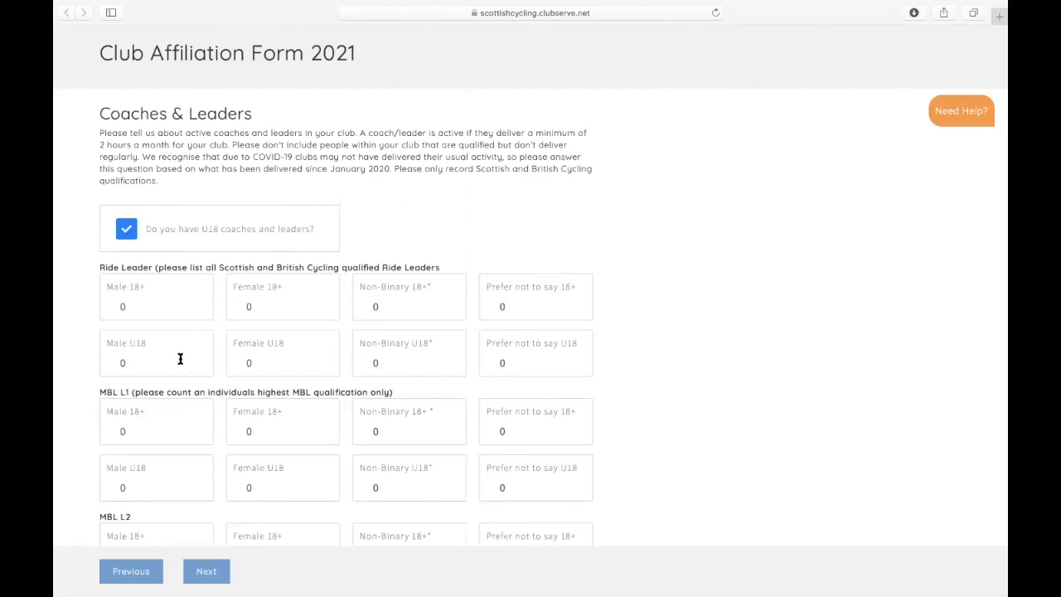
mouse_move(189, 439)
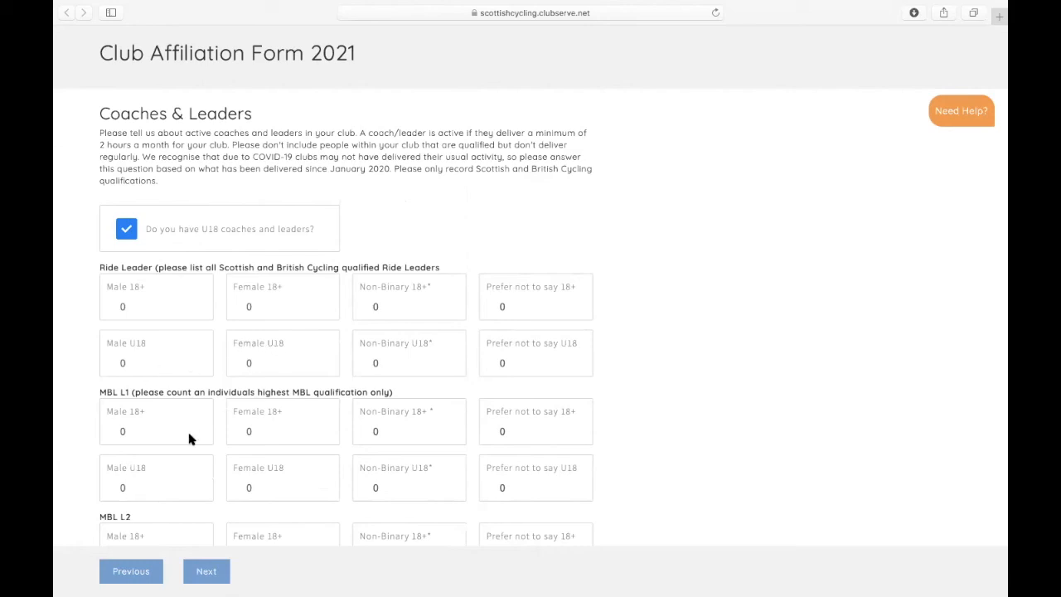
scroll(down, 3)
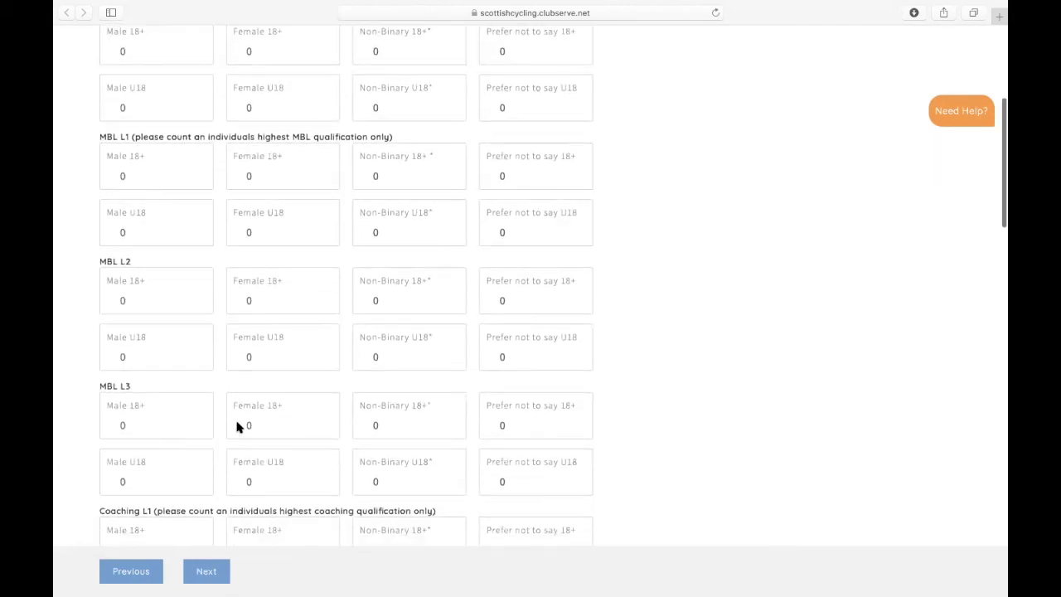
scroll(down, 3)
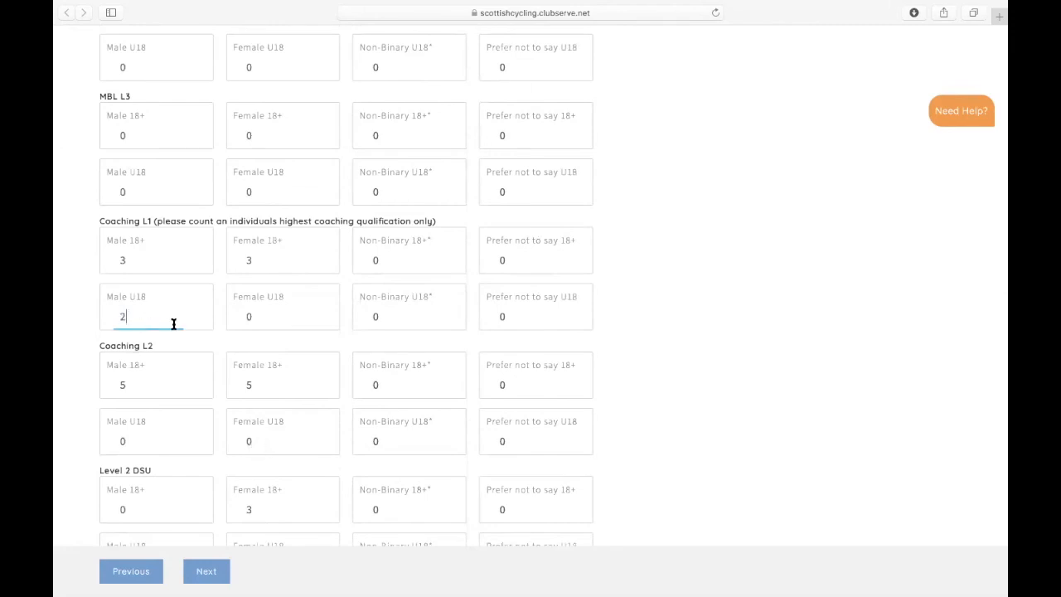
click(282, 317)
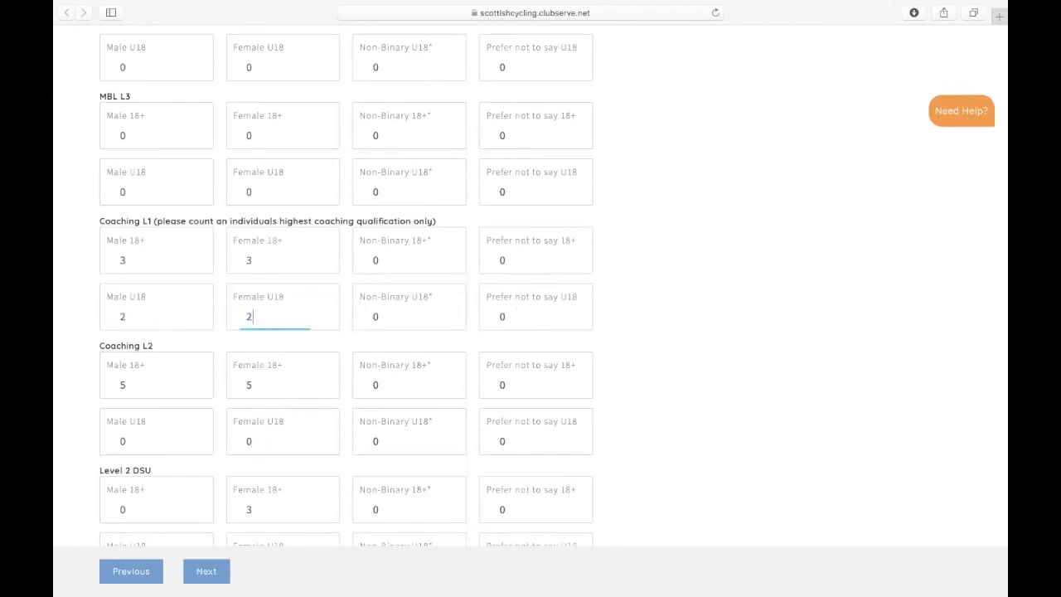
scroll(down, 3)
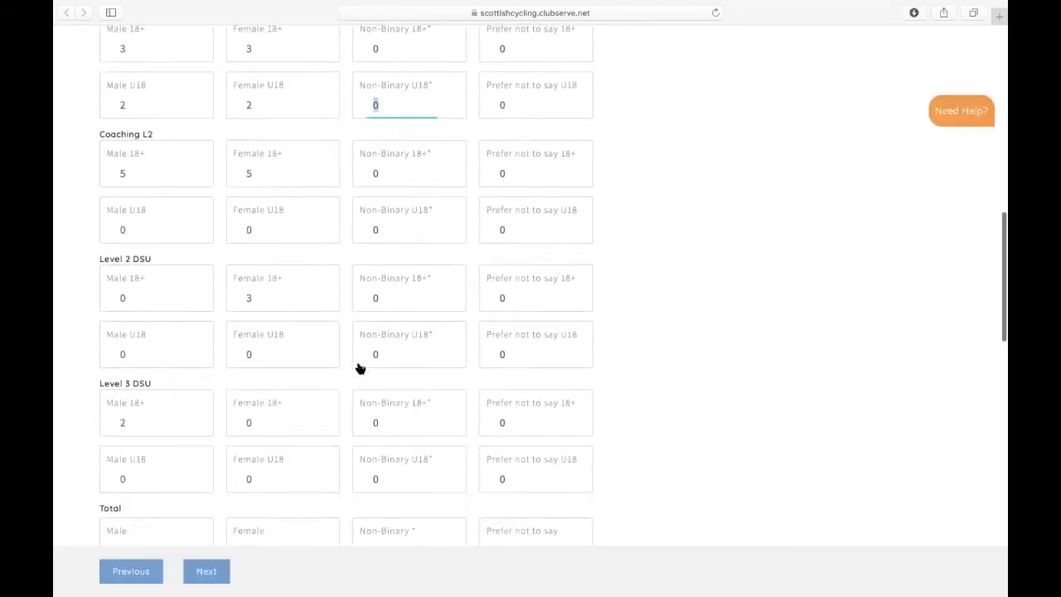
scroll(down, 3)
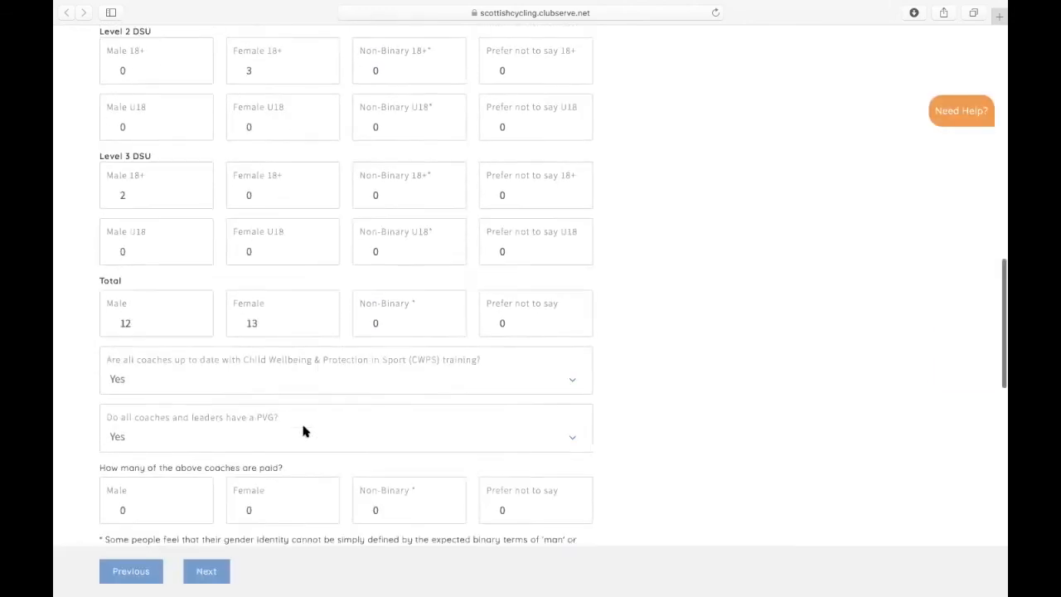
Step: Record 3 weekly volunteers committing 15 hours for each male and female 18+ and U18 group
scroll(down, 3)
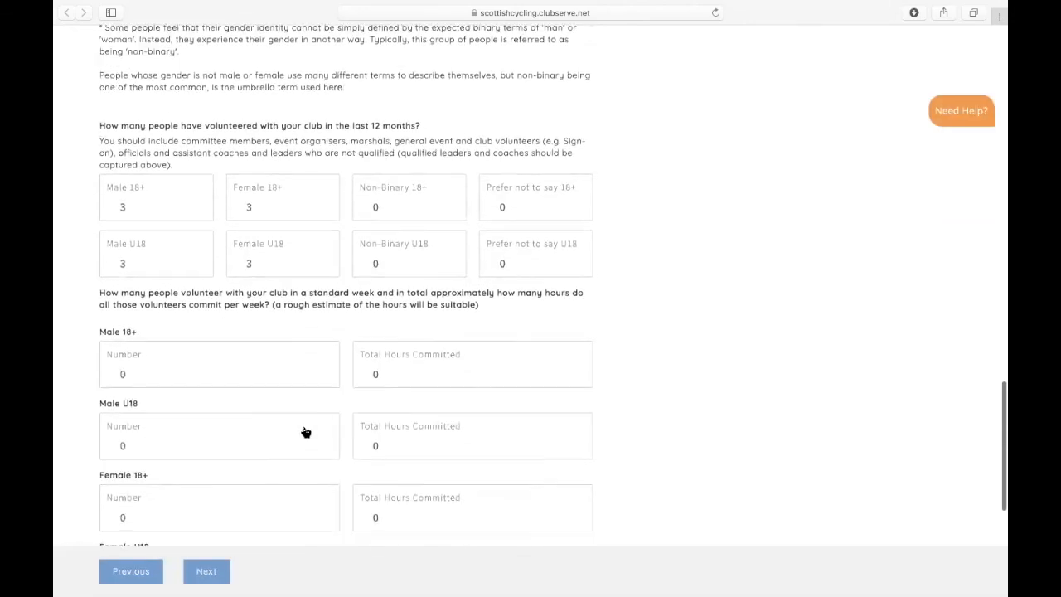
scroll(down, 3)
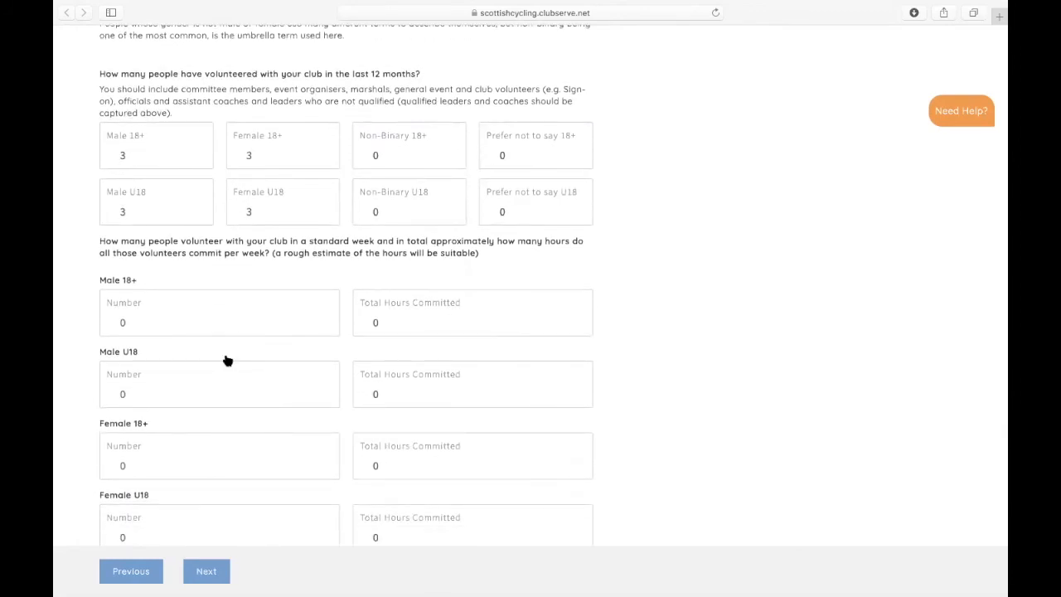
mouse_move(282, 337)
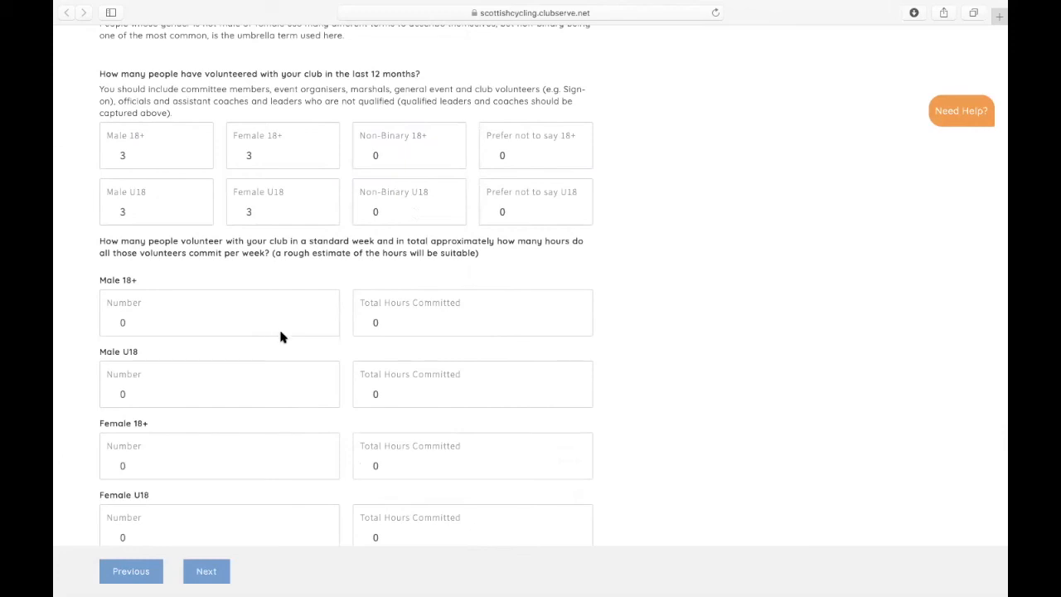
mouse_move(122, 178)
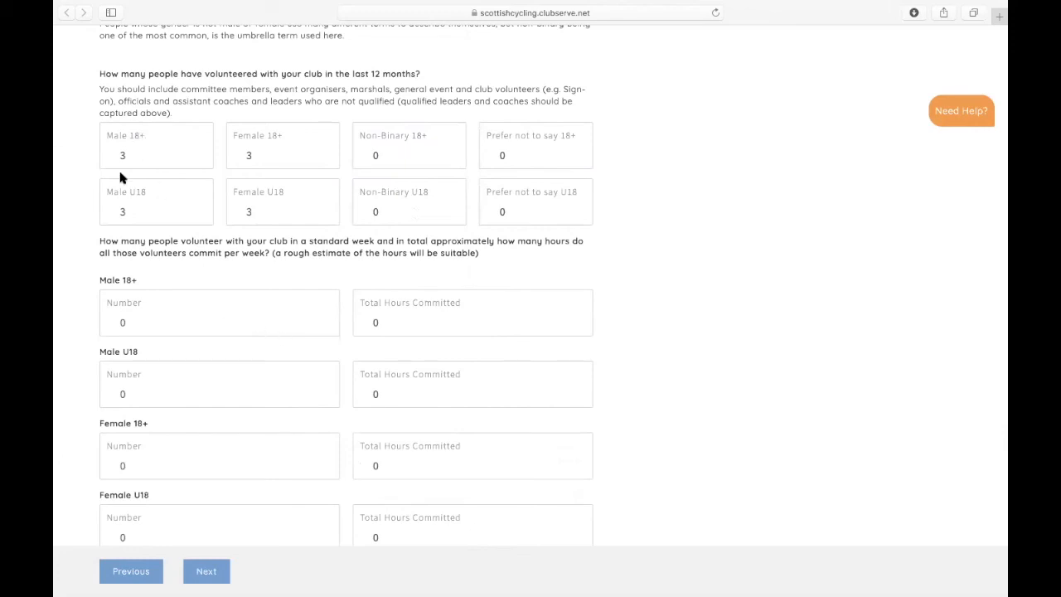
mouse_move(265, 321)
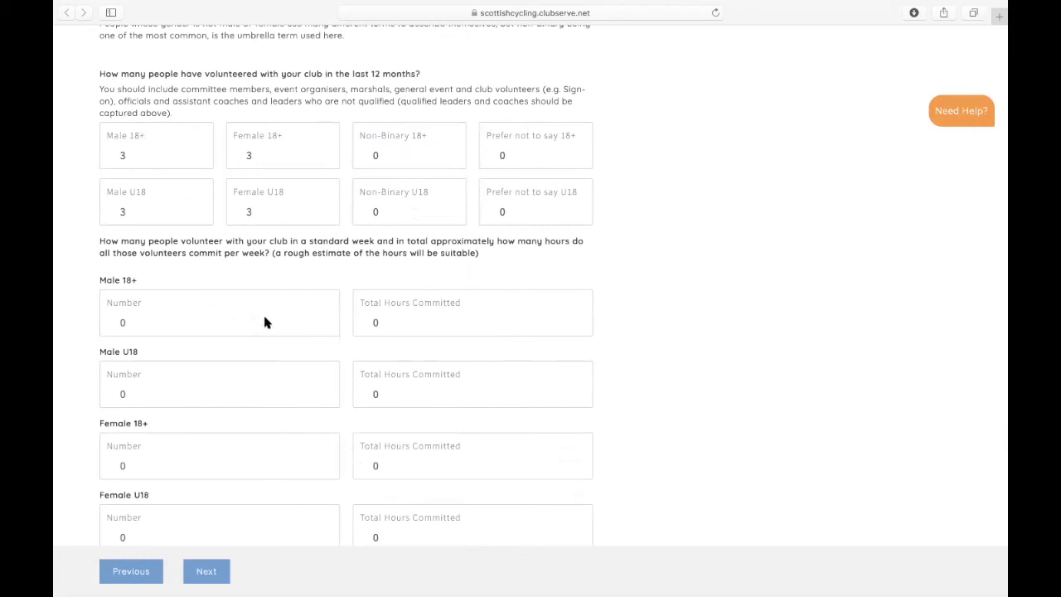
mouse_move(211, 313)
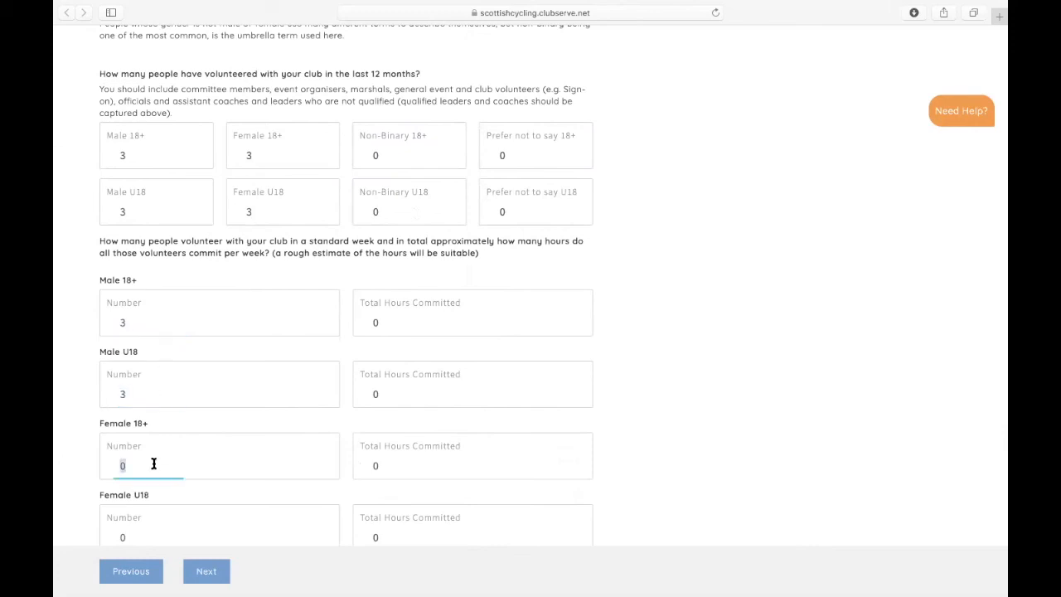
text(3)
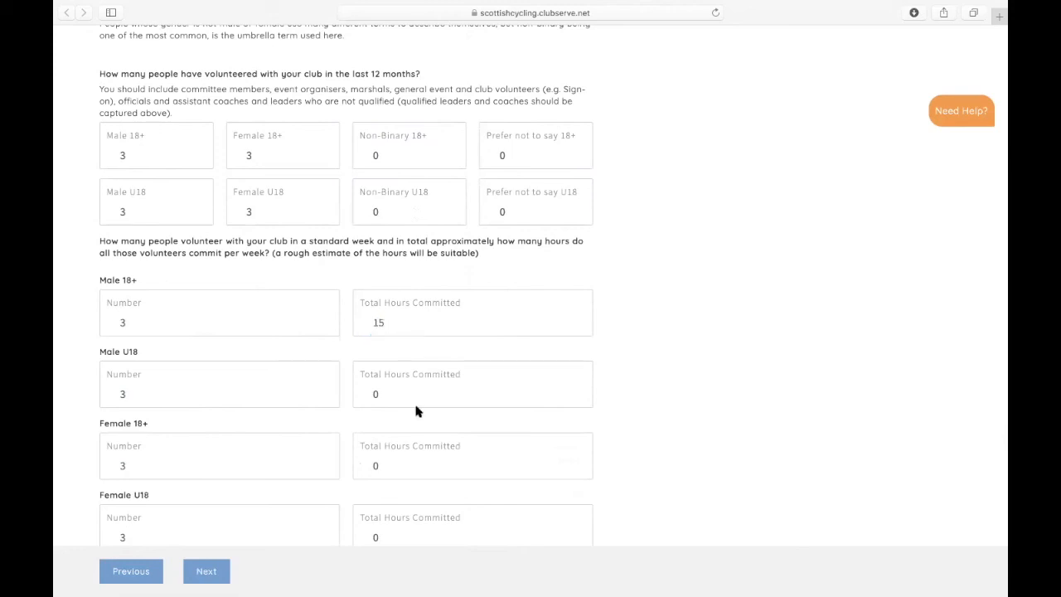
click(473, 465)
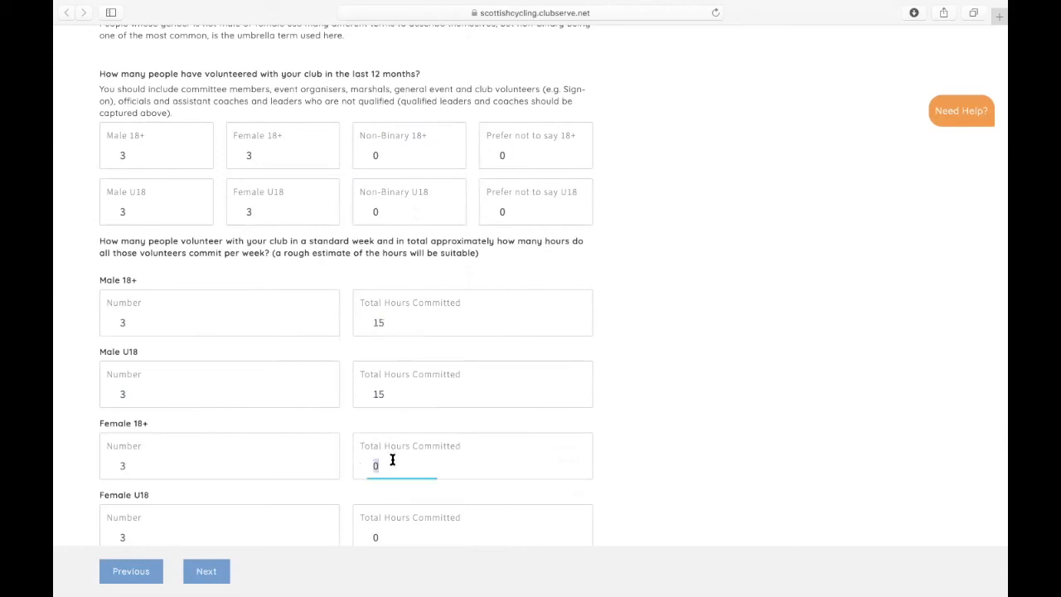
scroll(down, 3)
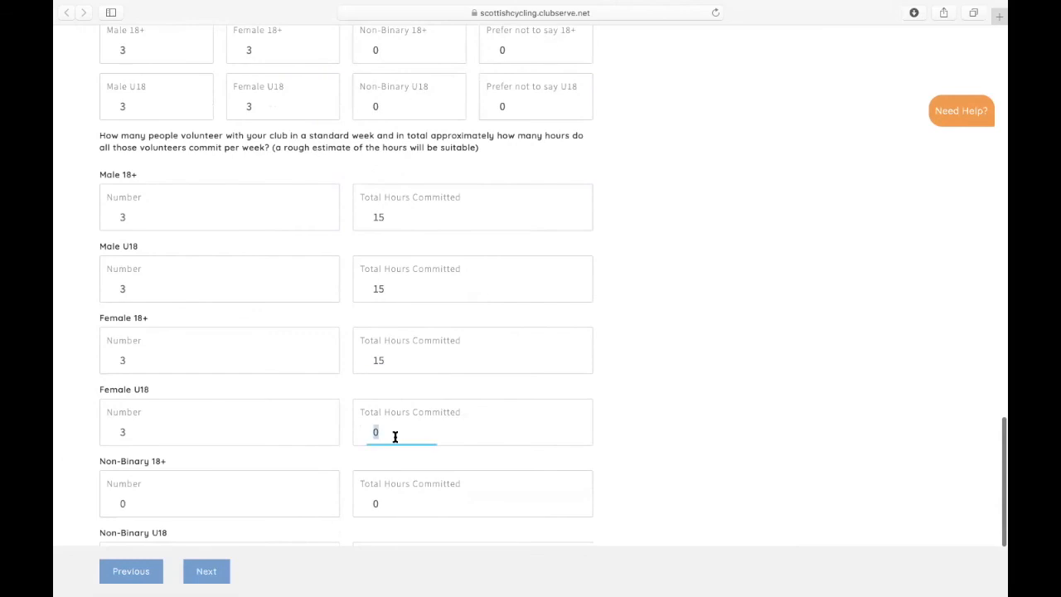
text(15)
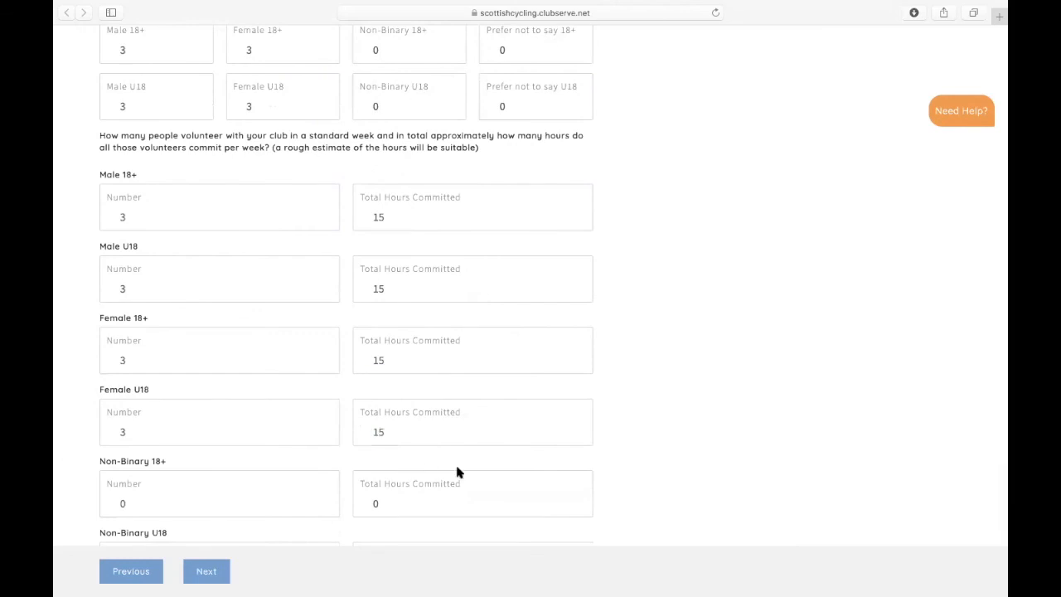
scroll(down, 3)
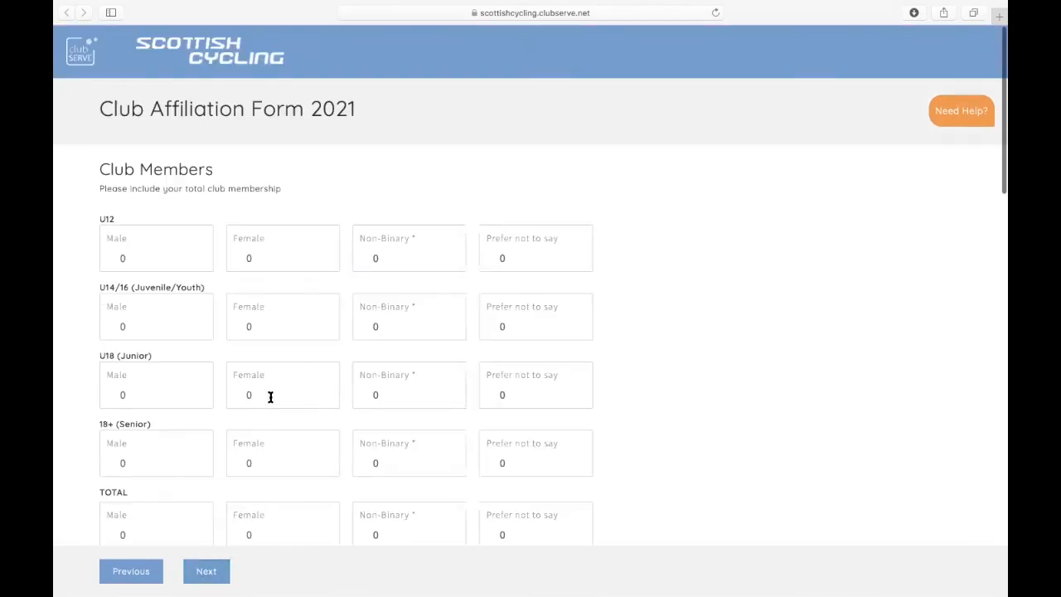
mouse_move(300, 211)
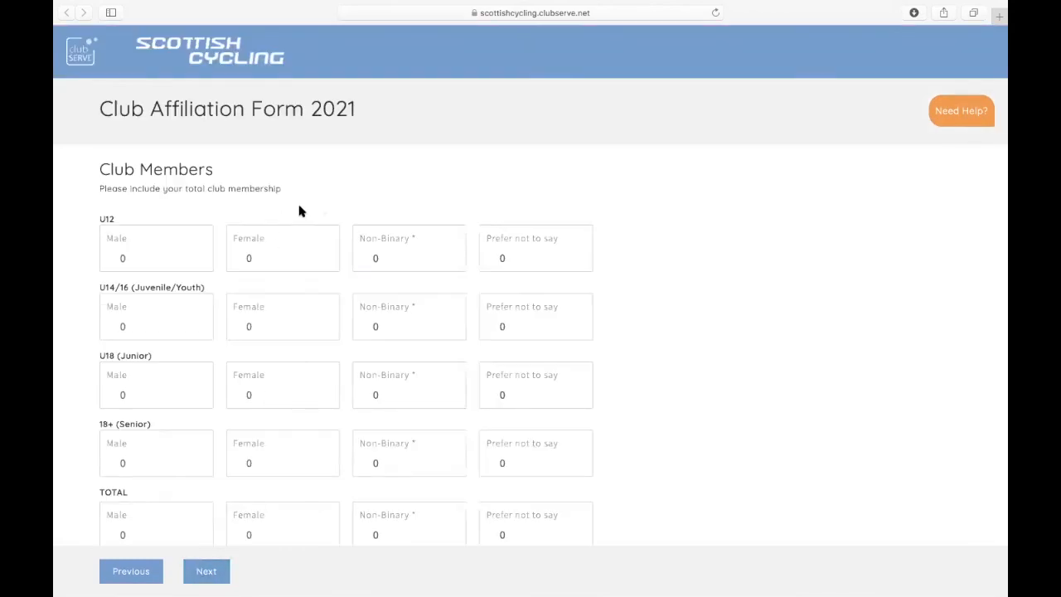
Step: Enter male/female member counts: U12 20/20, U14/16 35/20, U18 20/20
text(2)
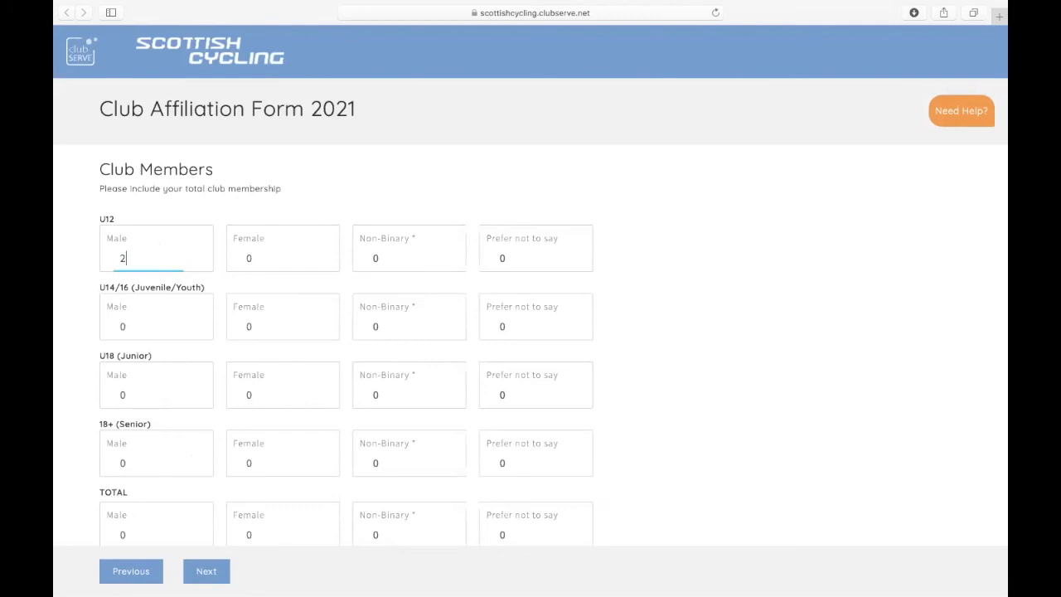
click(282, 258)
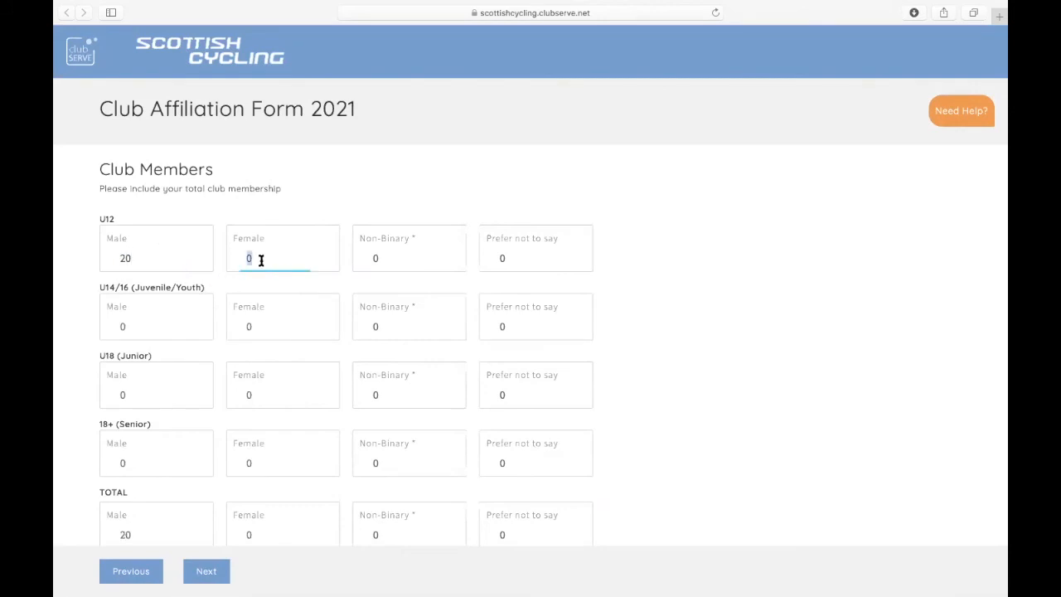
text(20)
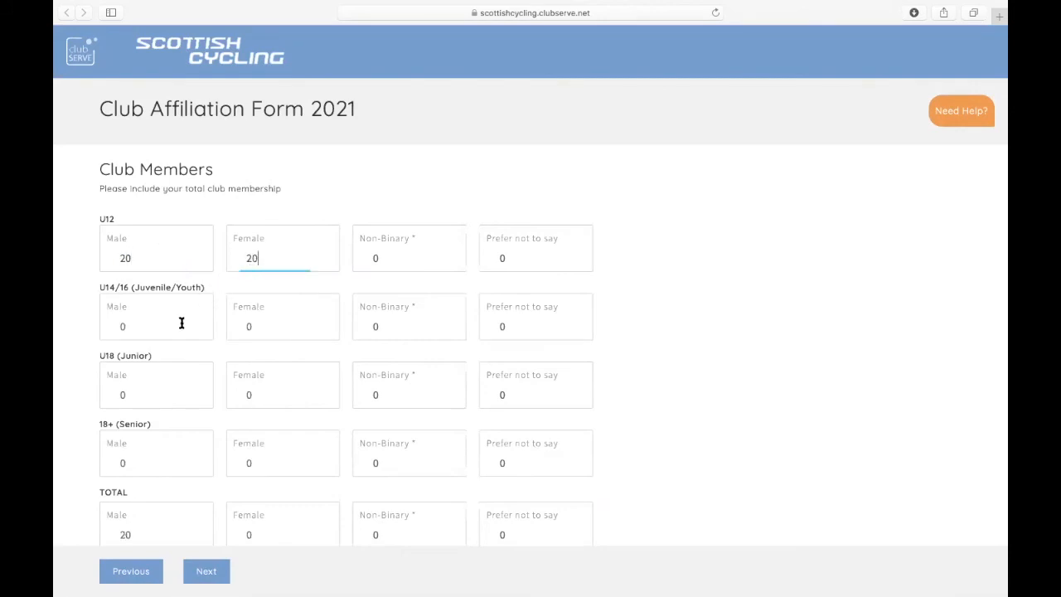
click(156, 325)
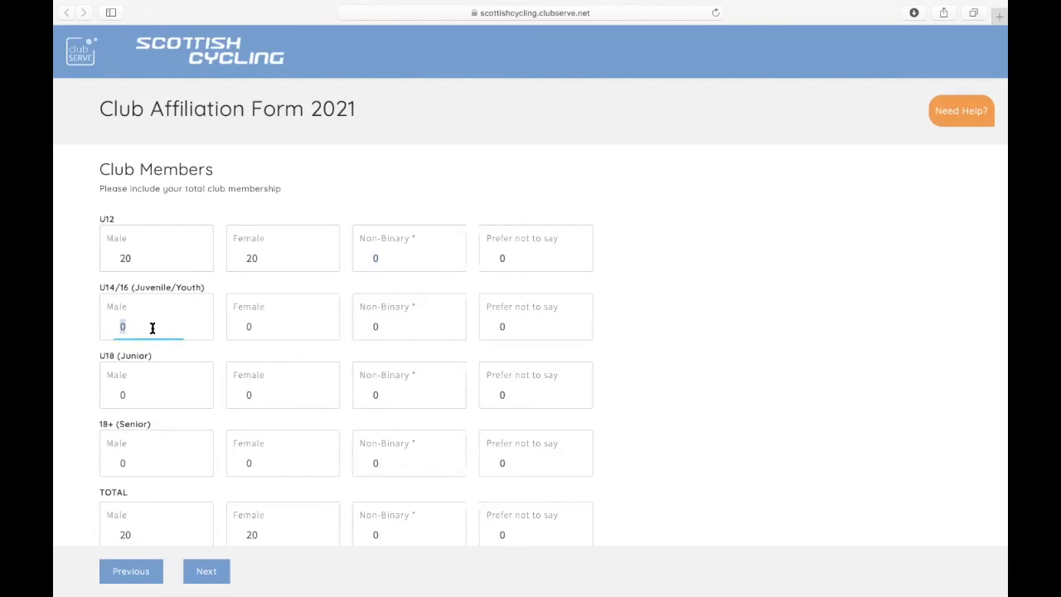
text(35)
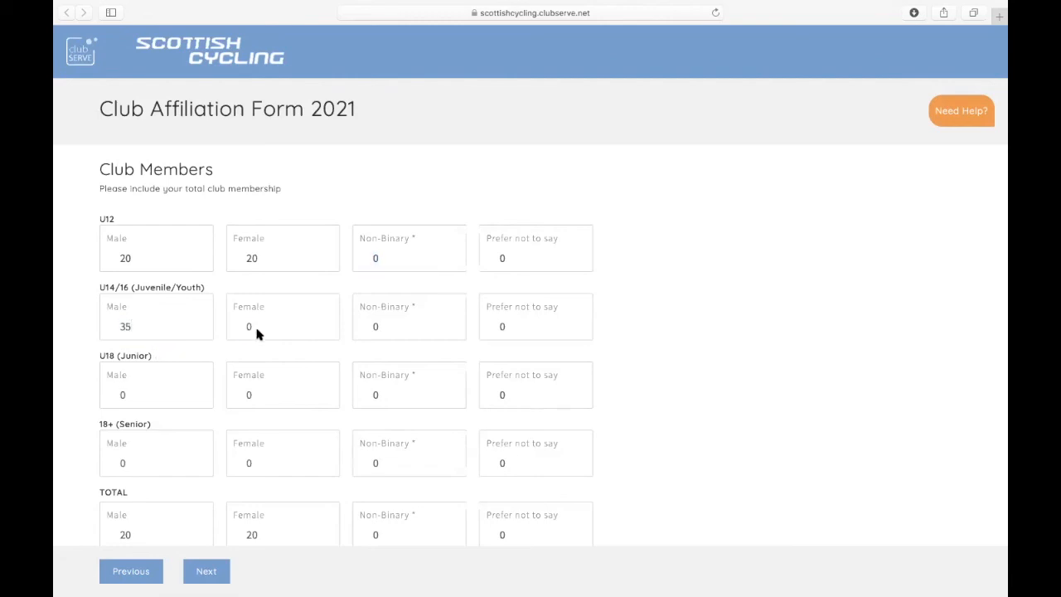
text(20)
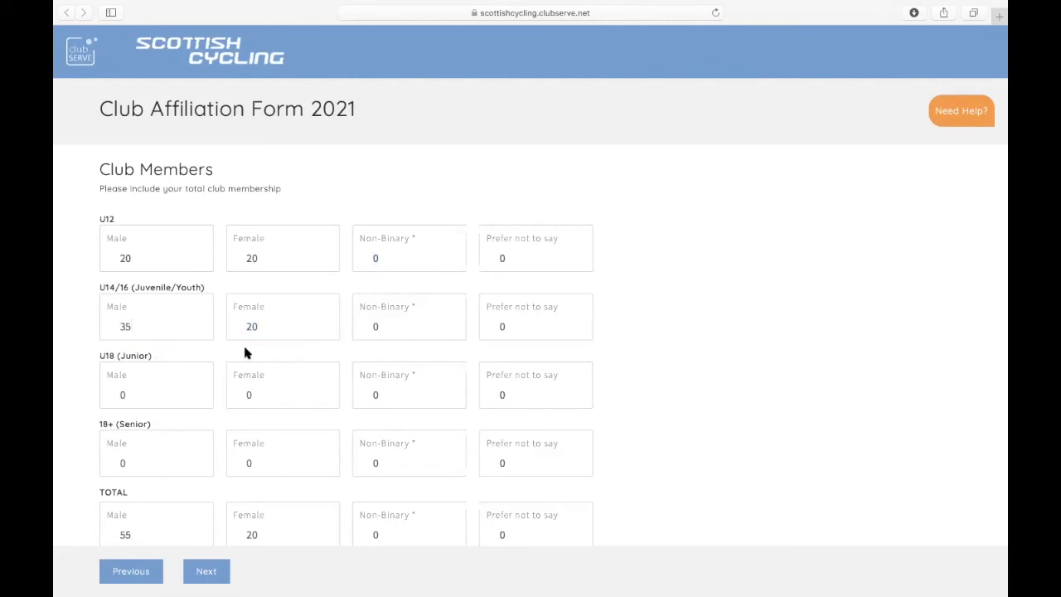
click(156, 394)
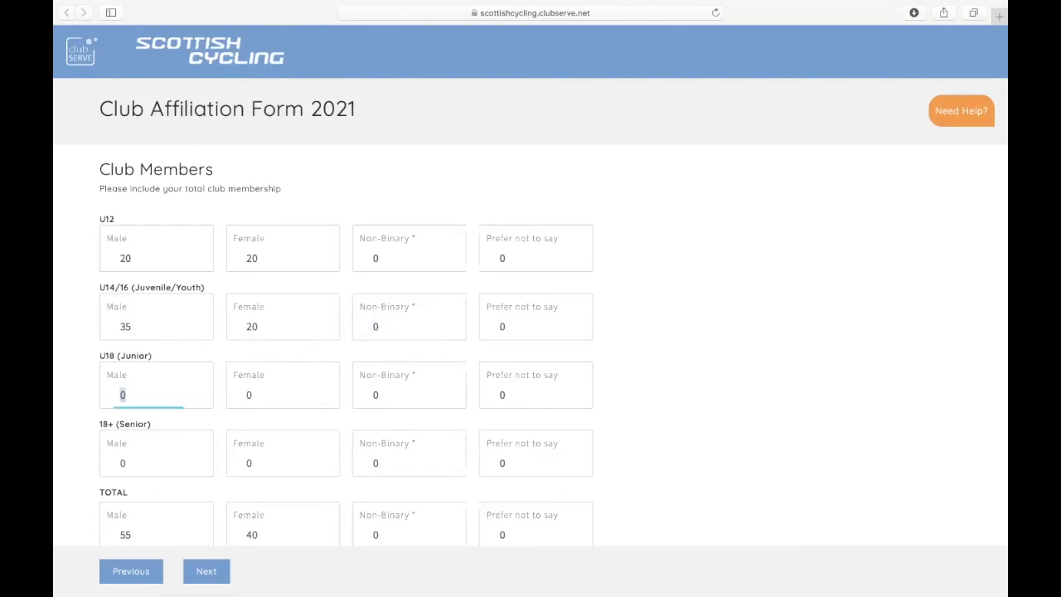
click(282, 394)
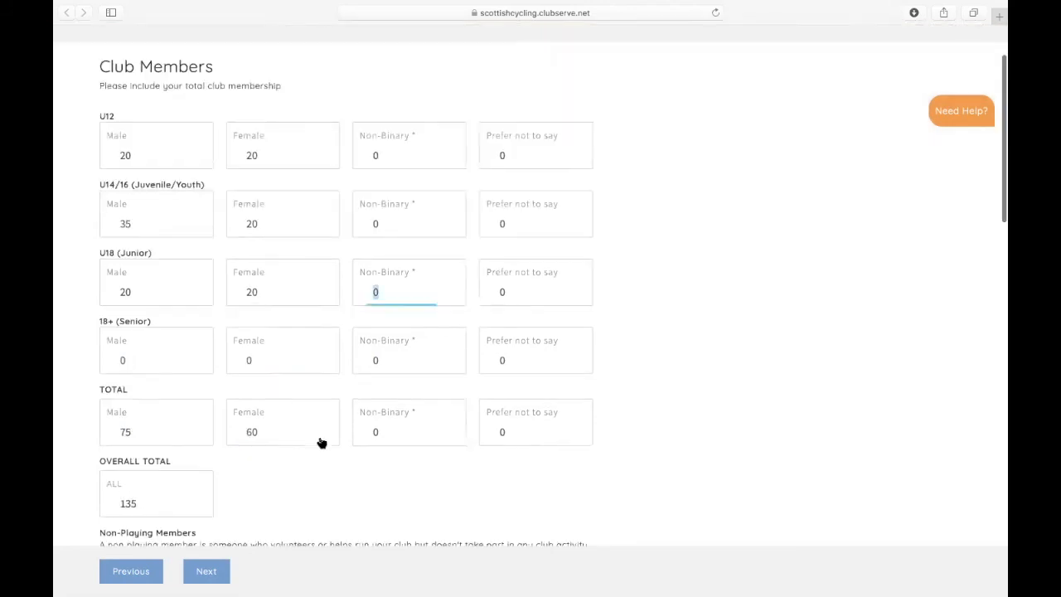
Step: Record 10 male, 10 female and 2 non-binary non-playing senior members
scroll(down, 3)
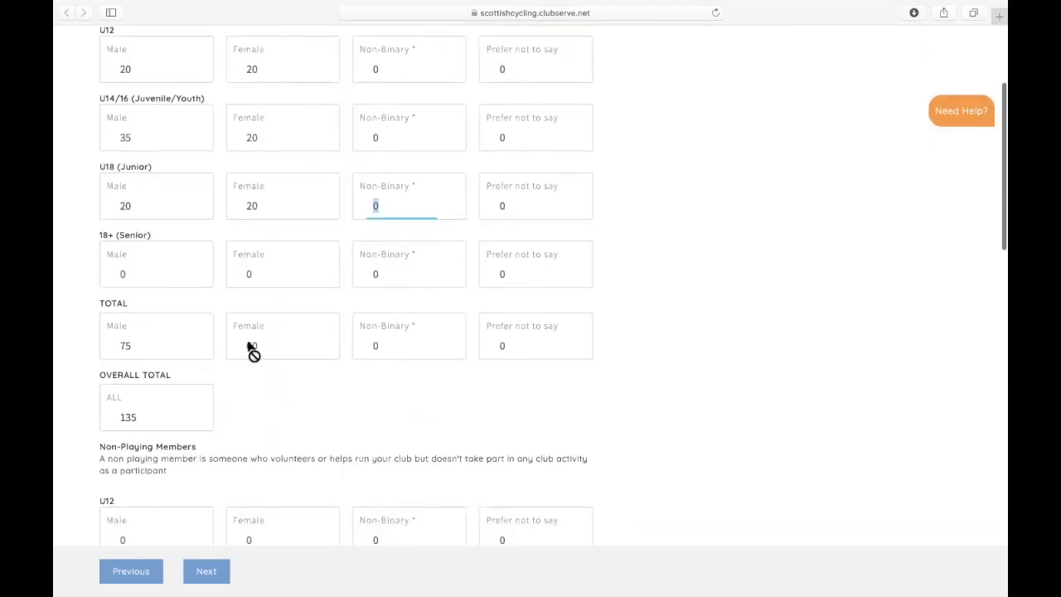
scroll(down, 3)
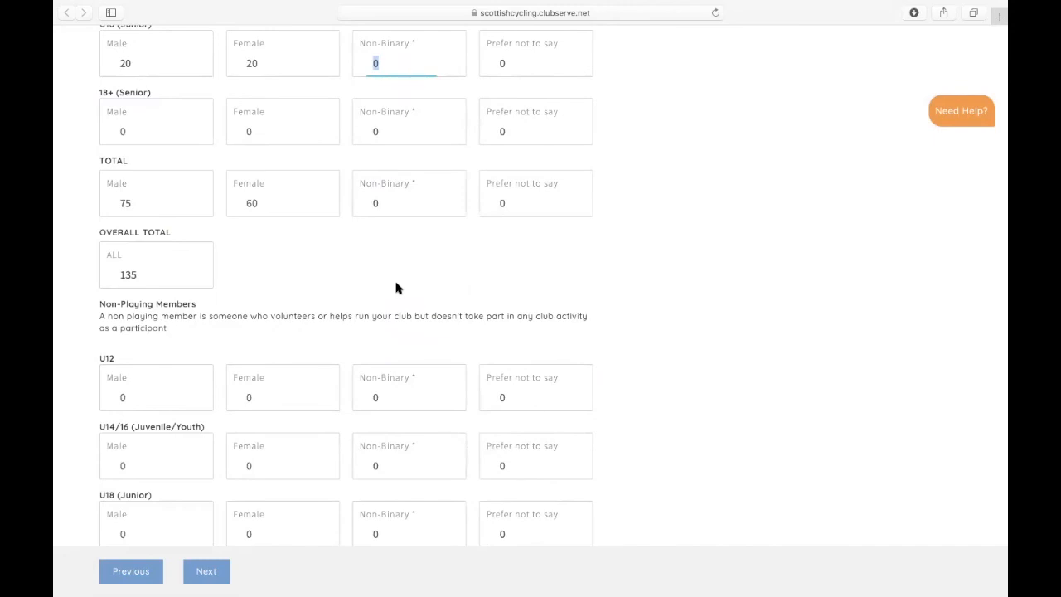
scroll(down, 3)
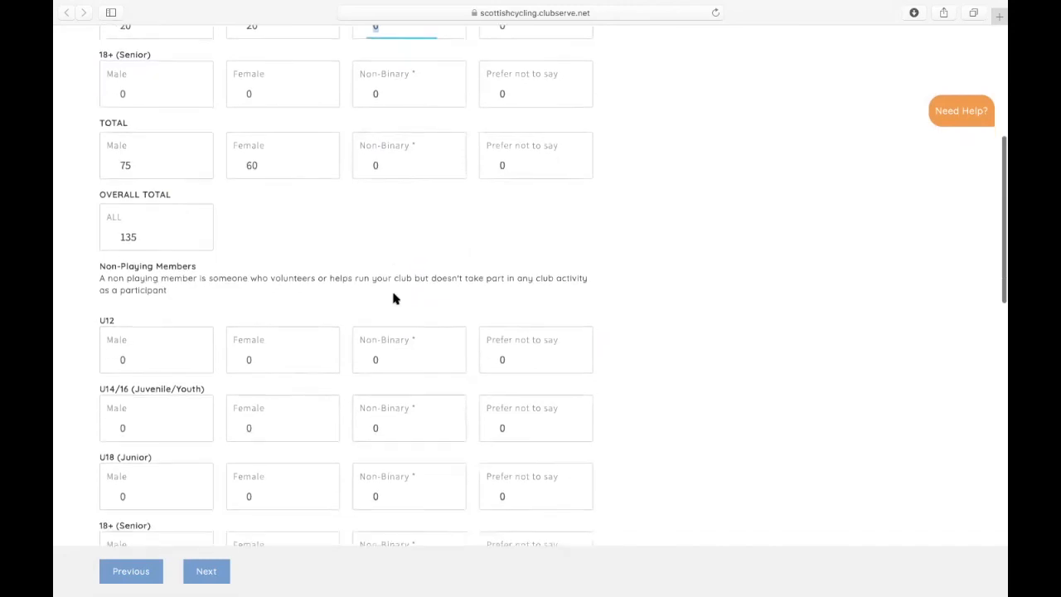
scroll(down, 3)
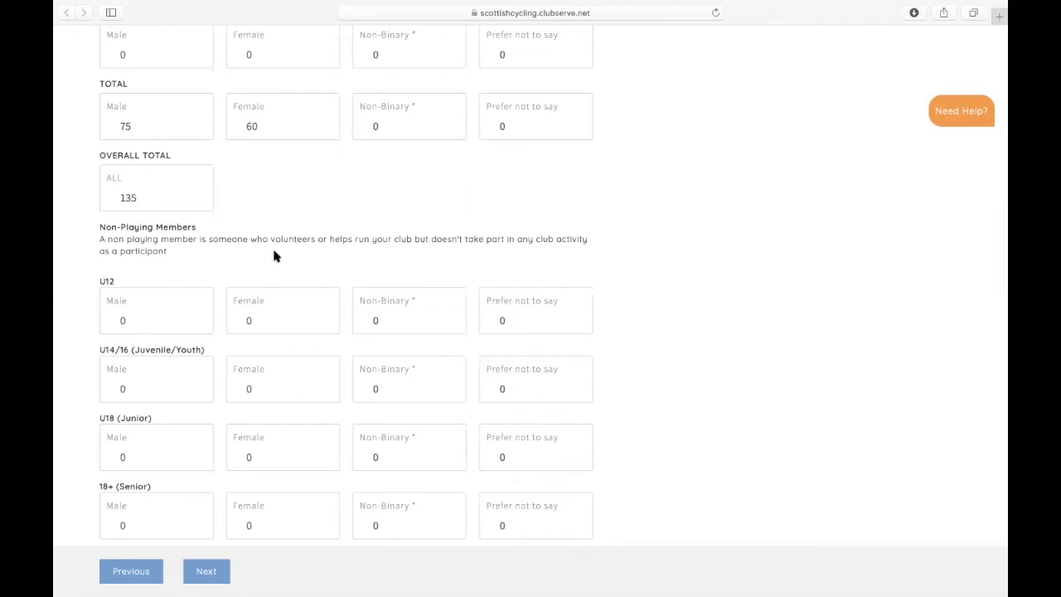
mouse_move(378, 249)
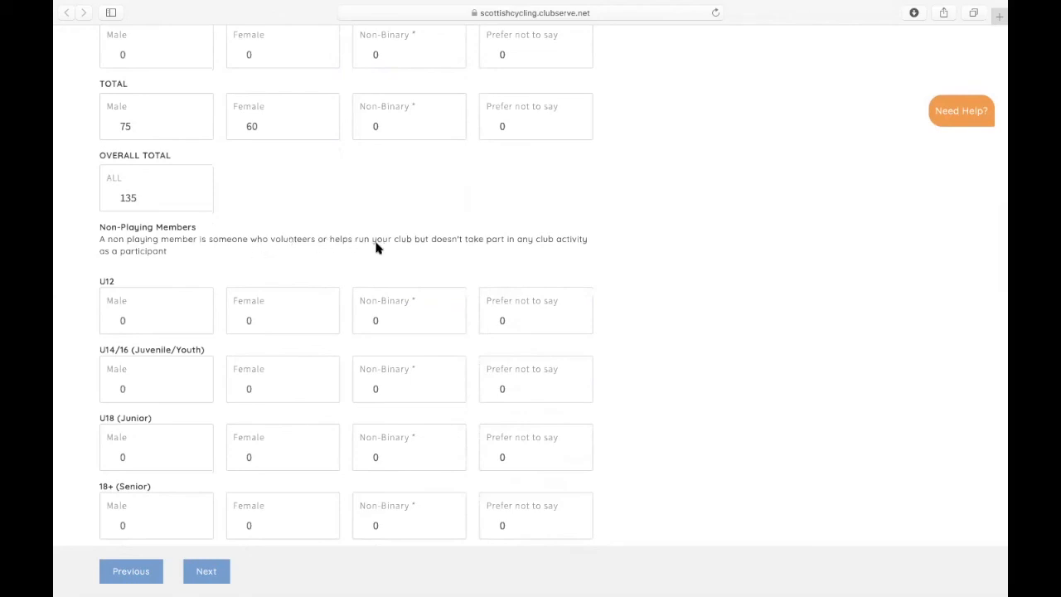
mouse_move(452, 263)
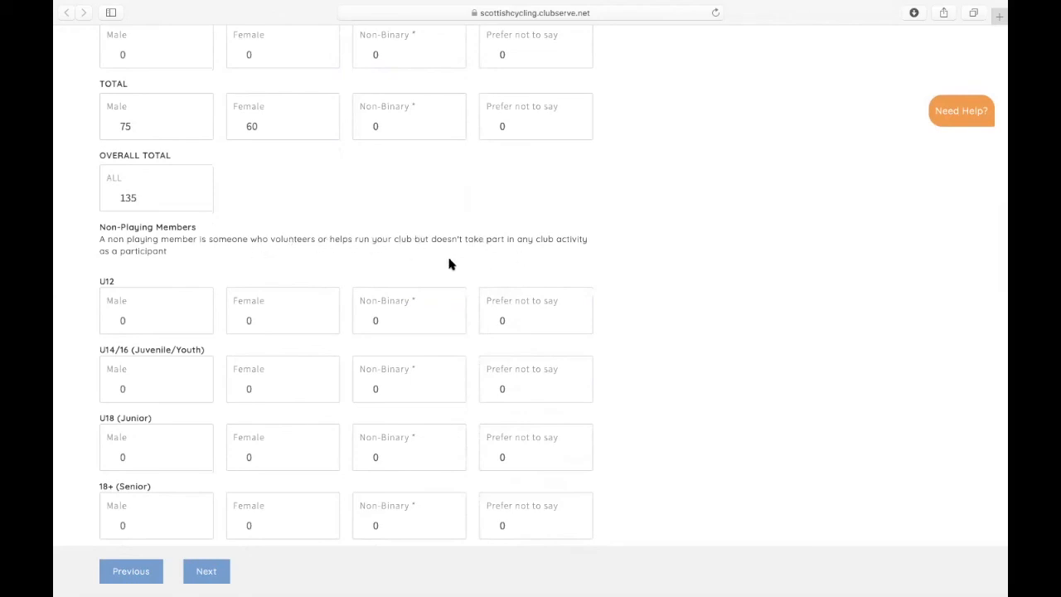
scroll(down, 3)
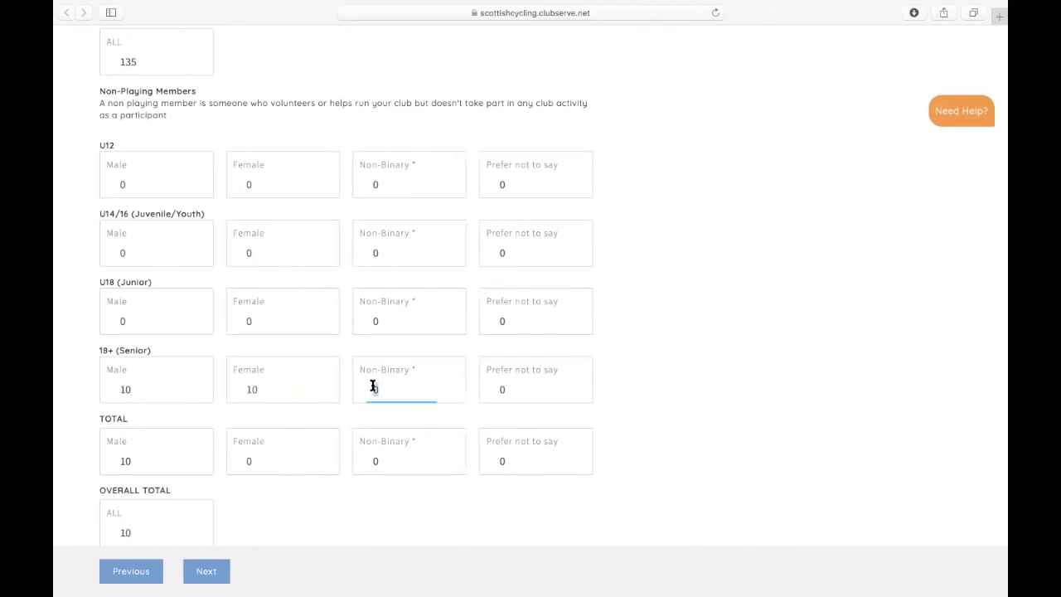
text(2)
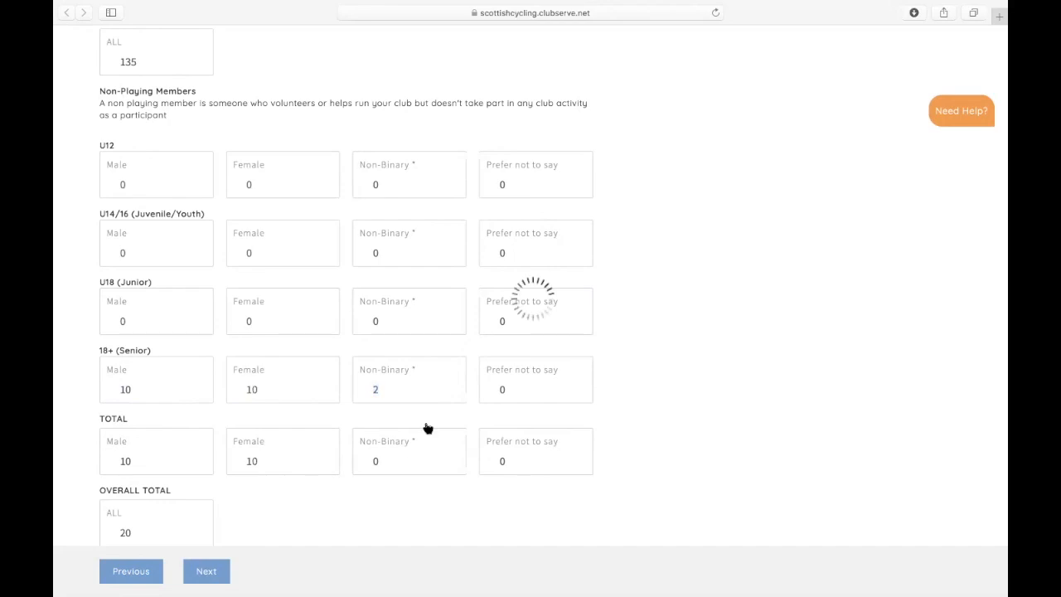
scroll(down, 3)
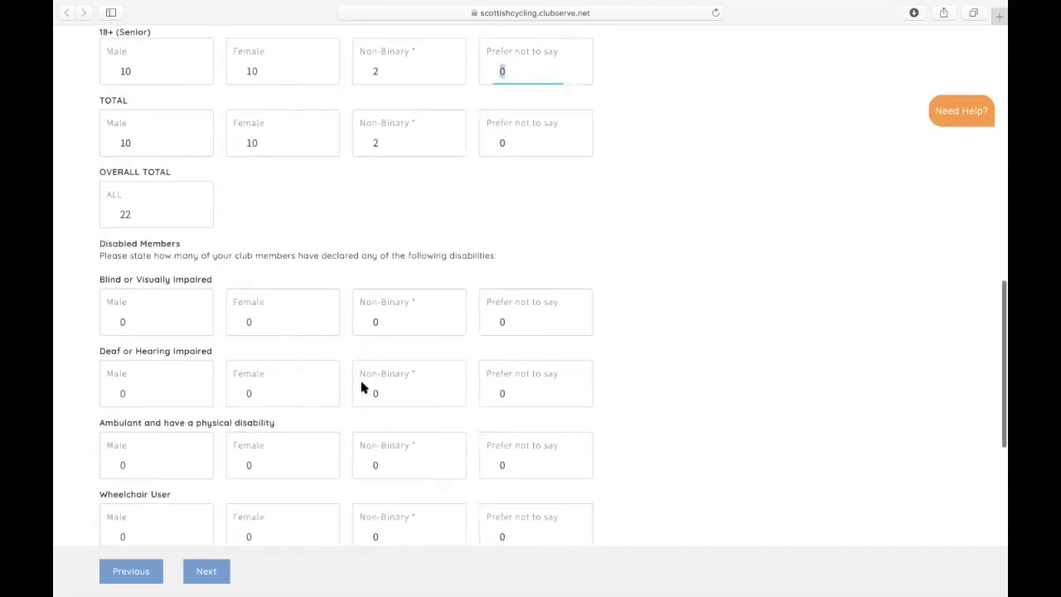
scroll(down, 3)
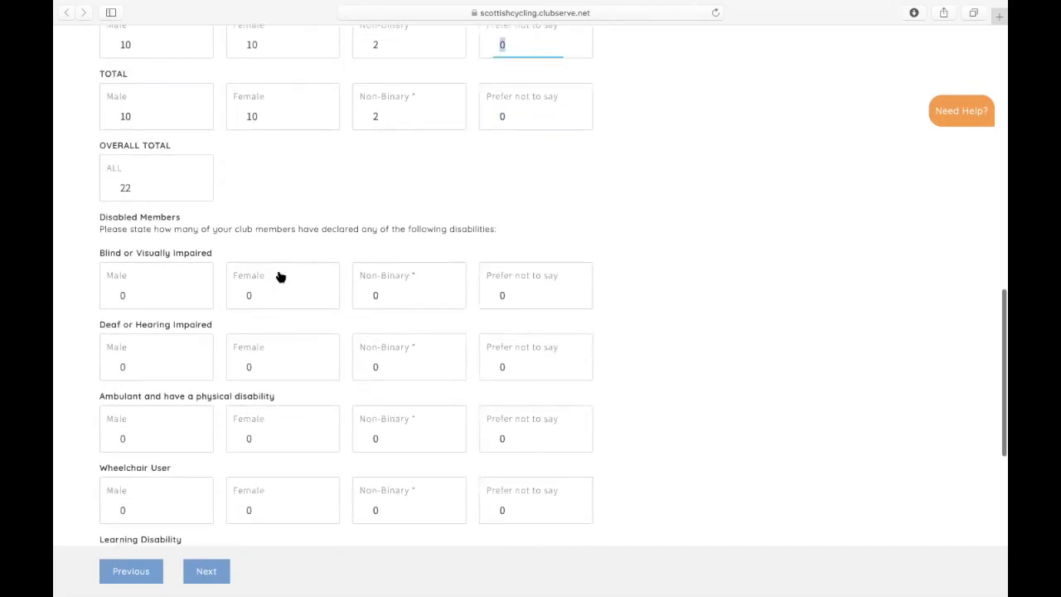
scroll(down, 3)
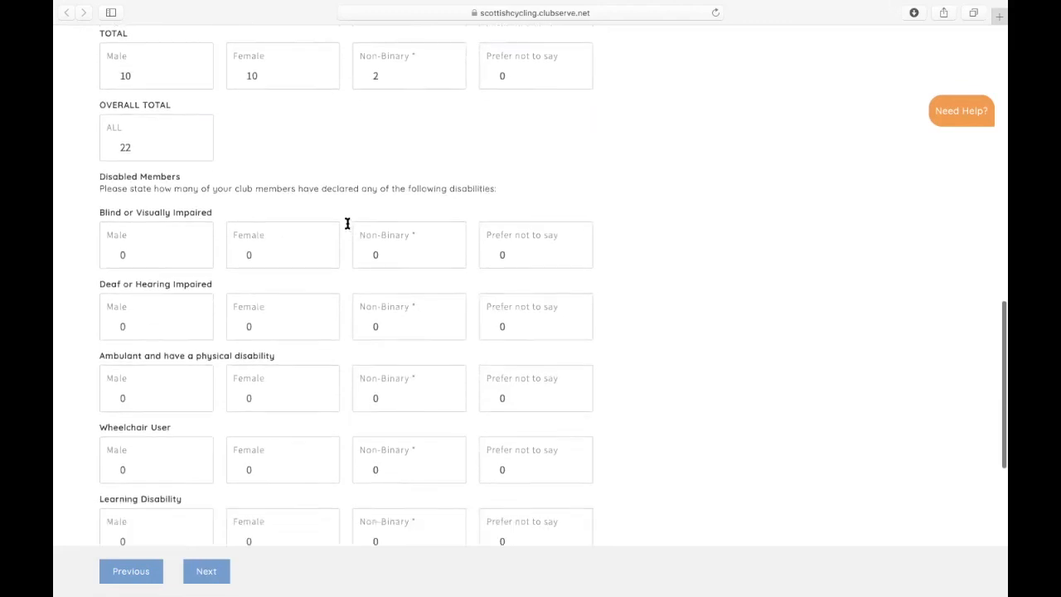
scroll(down, 3)
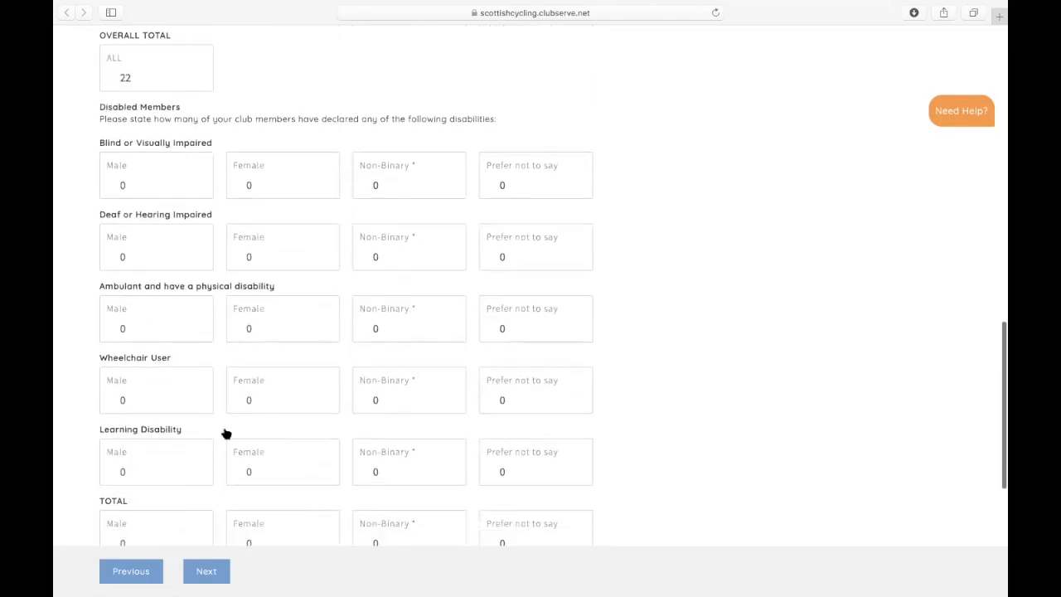
scroll(down, 3)
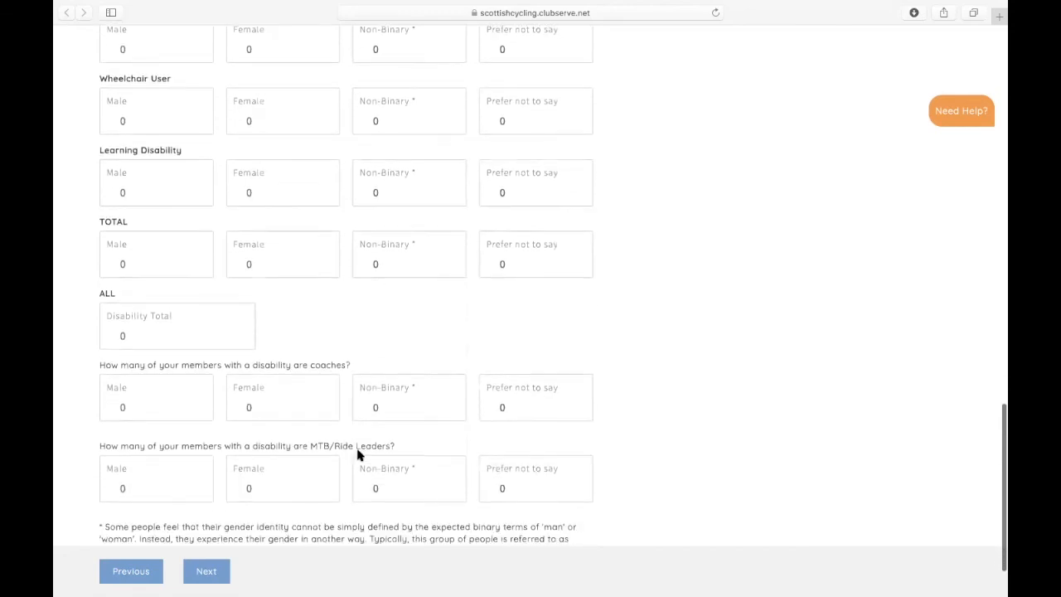
scroll(down, 3)
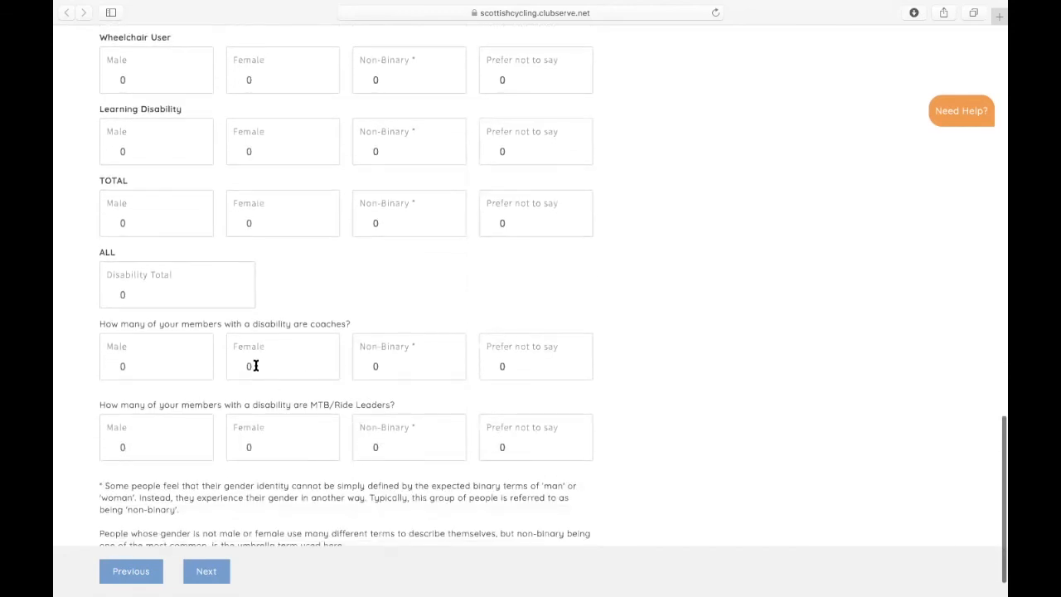
mouse_move(304, 331)
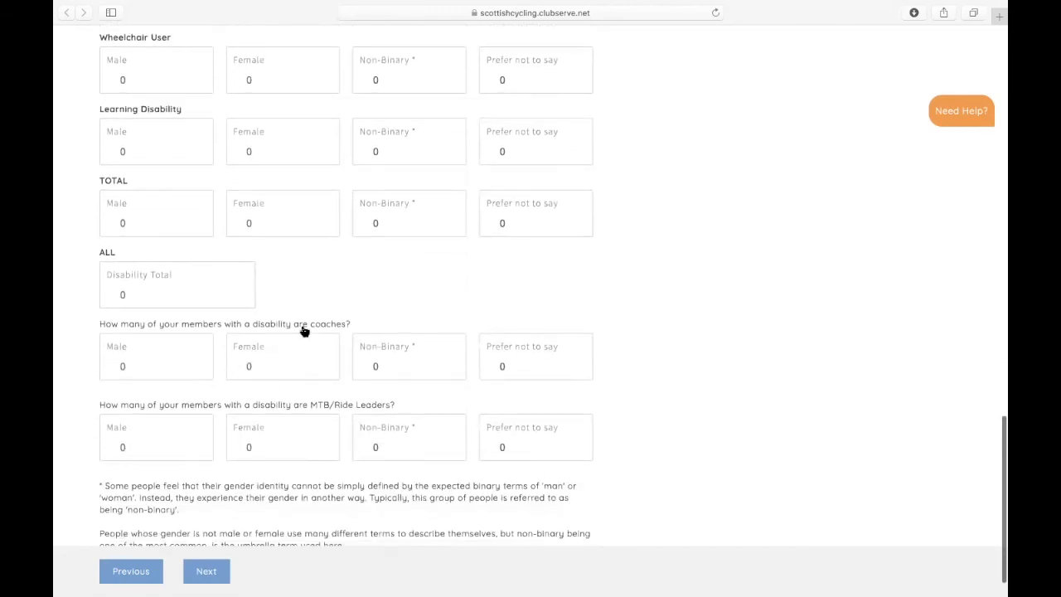
scroll(down, 3)
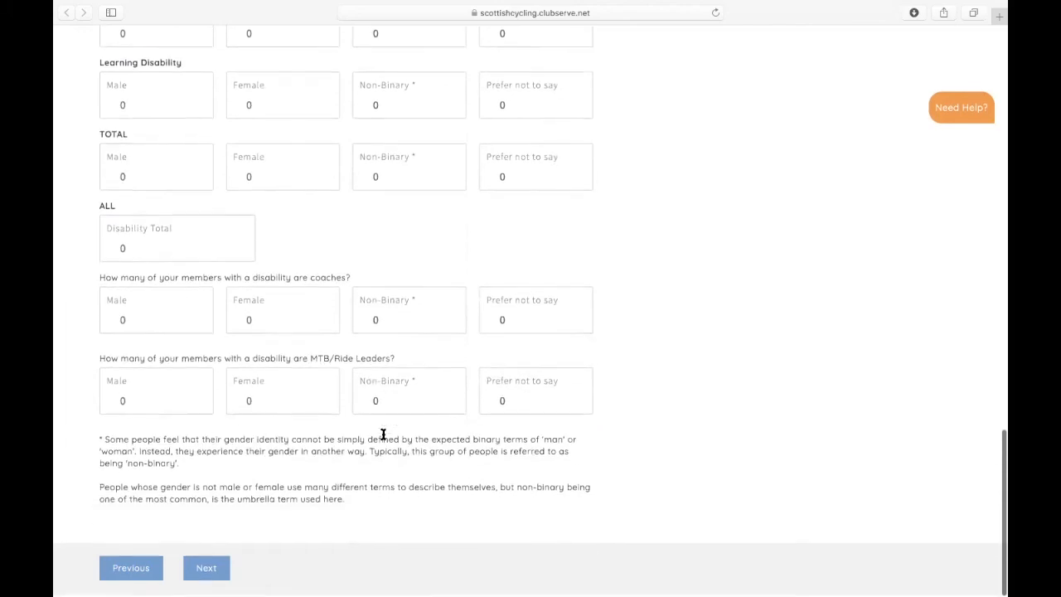
Step: Advance to Wider Community Impact and focus the Other - Please Specify box
click(206, 568)
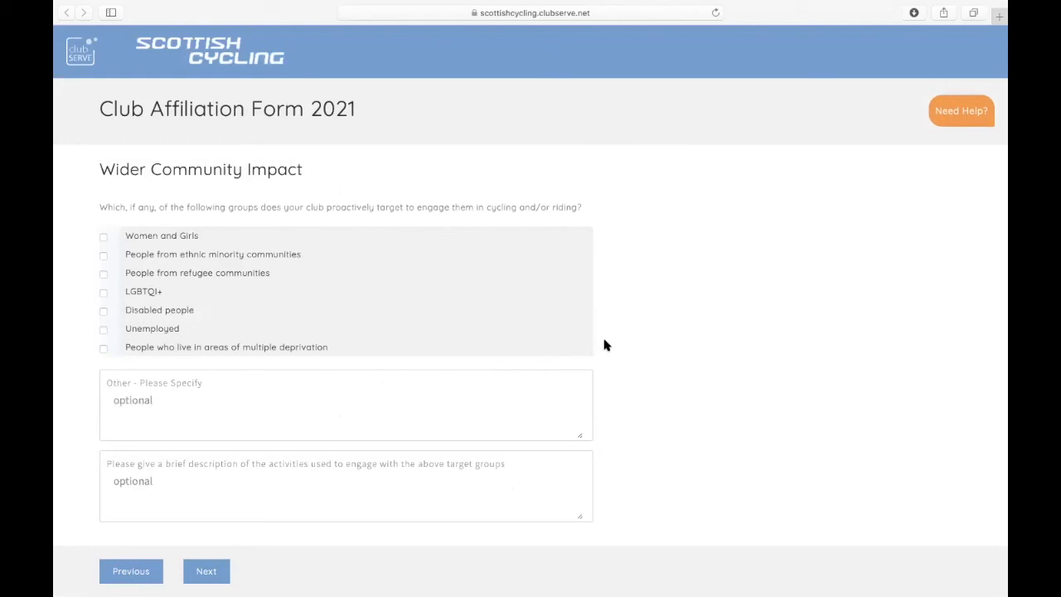
mouse_move(309, 288)
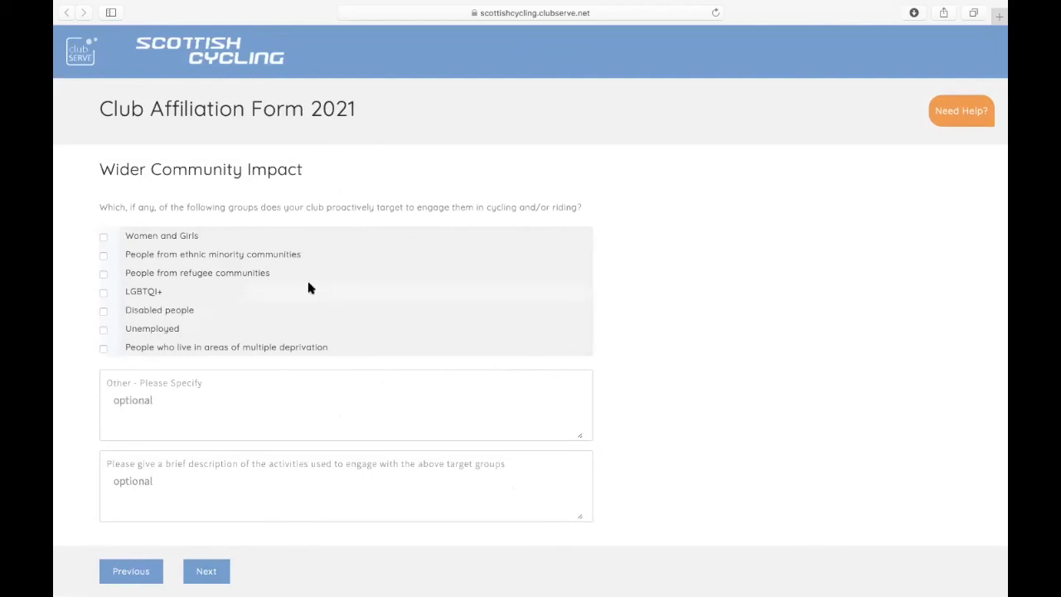
mouse_move(301, 290)
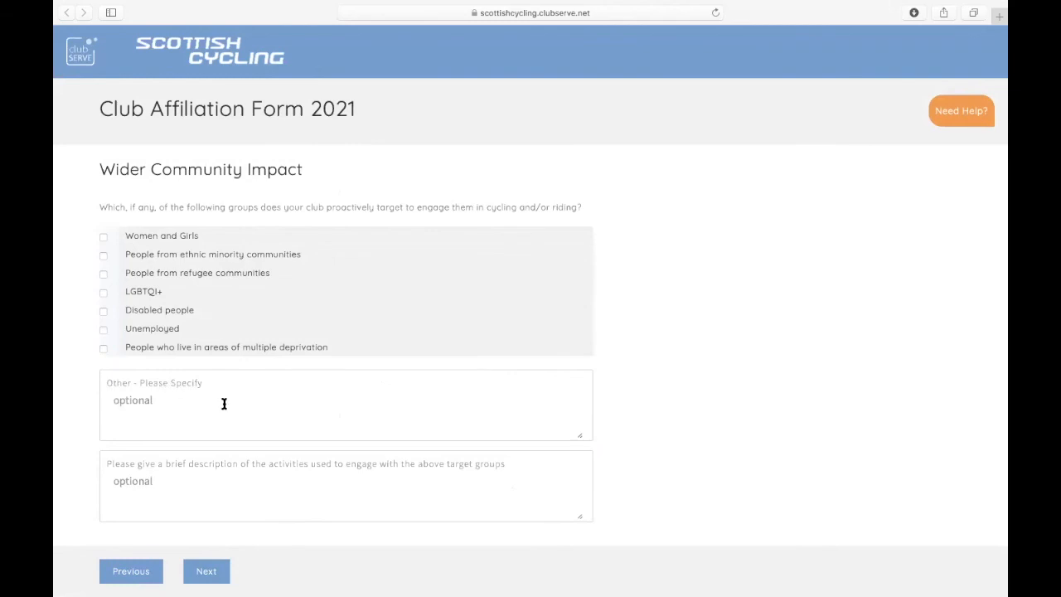
mouse_move(291, 415)
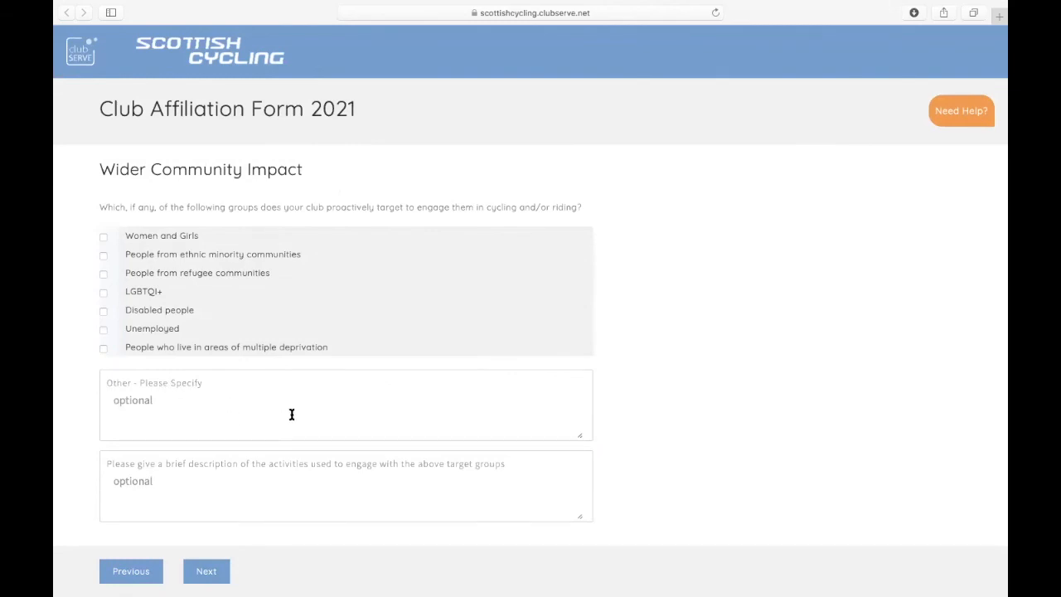
mouse_move(165, 388)
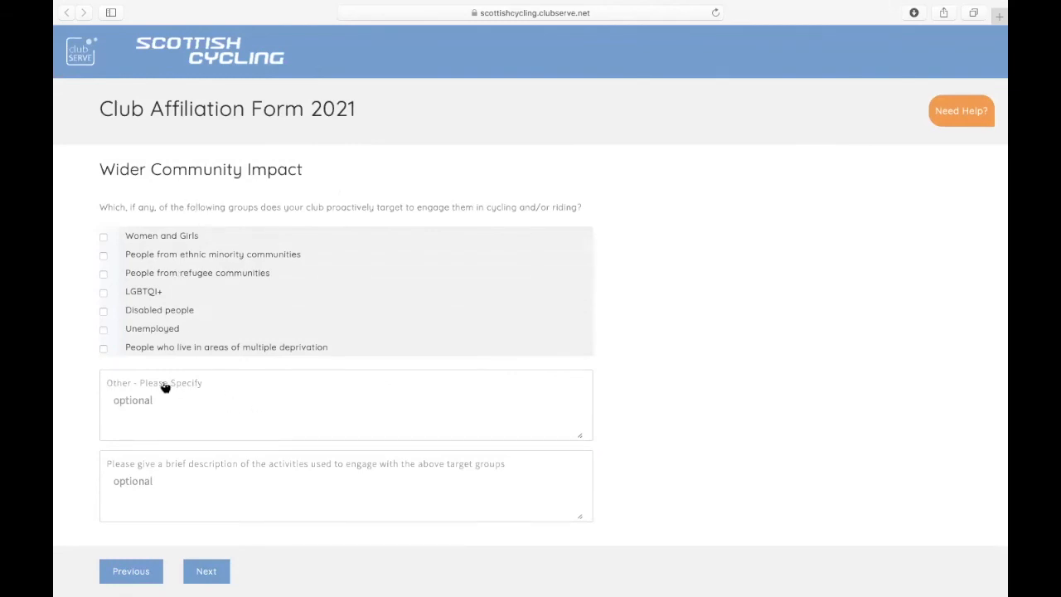
click(331, 406)
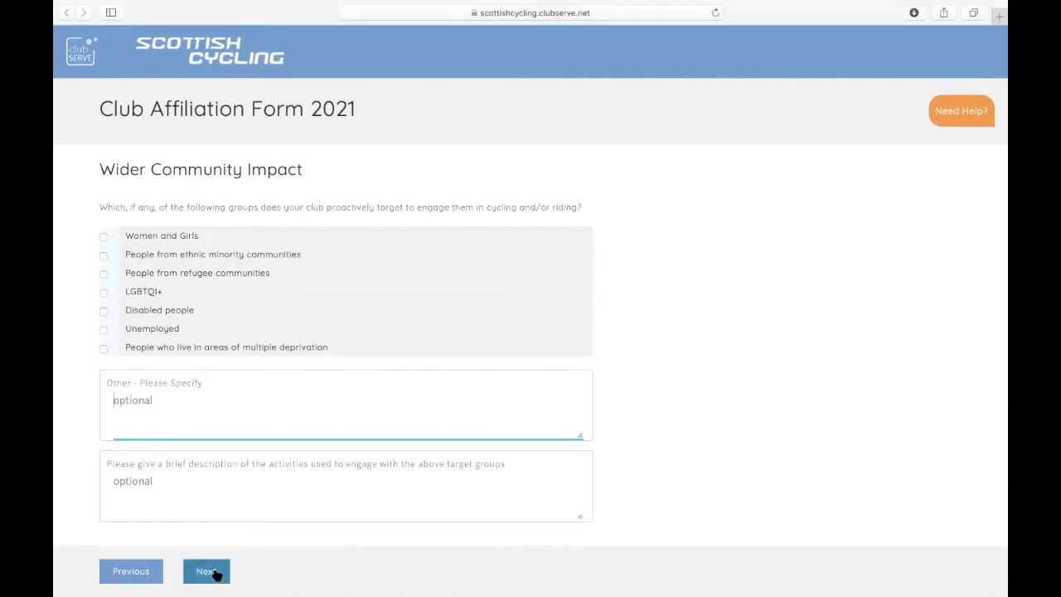
mouse_move(207, 570)
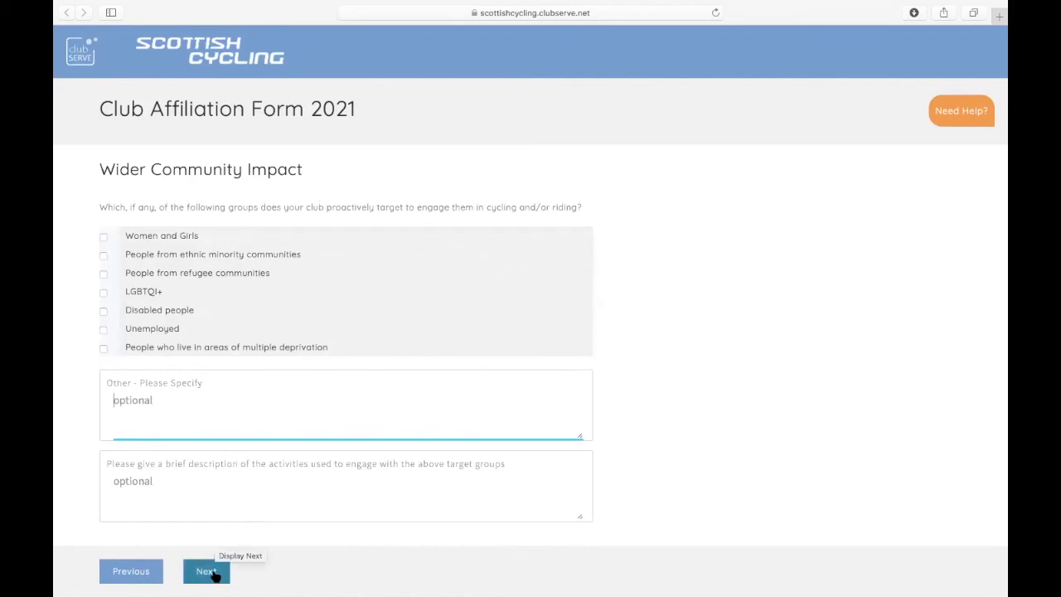
Step: Continue to Fees Payable to review the £98 Standard Club fee
click(205, 570)
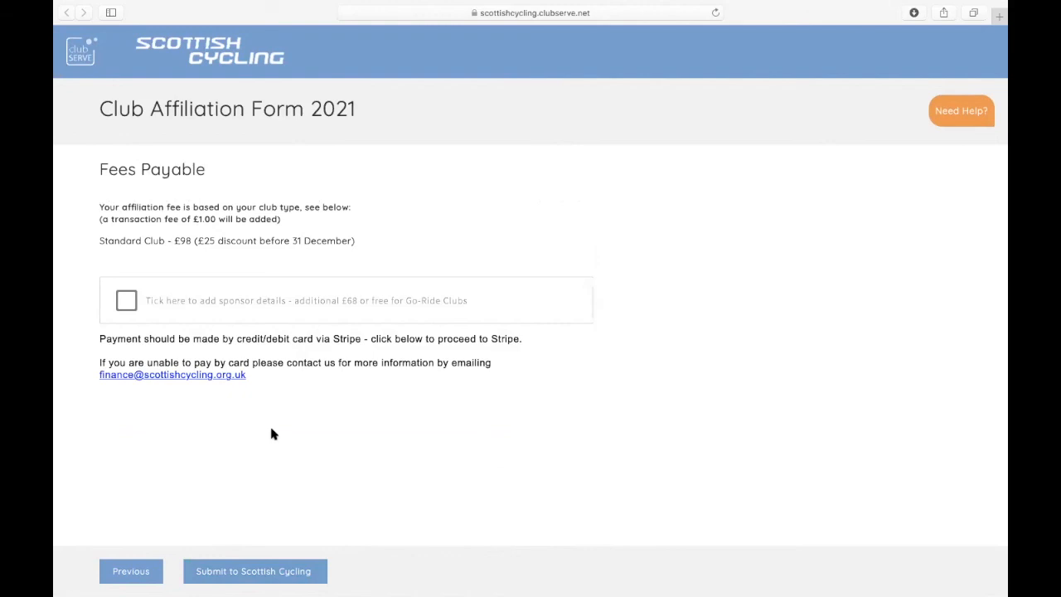
mouse_move(183, 279)
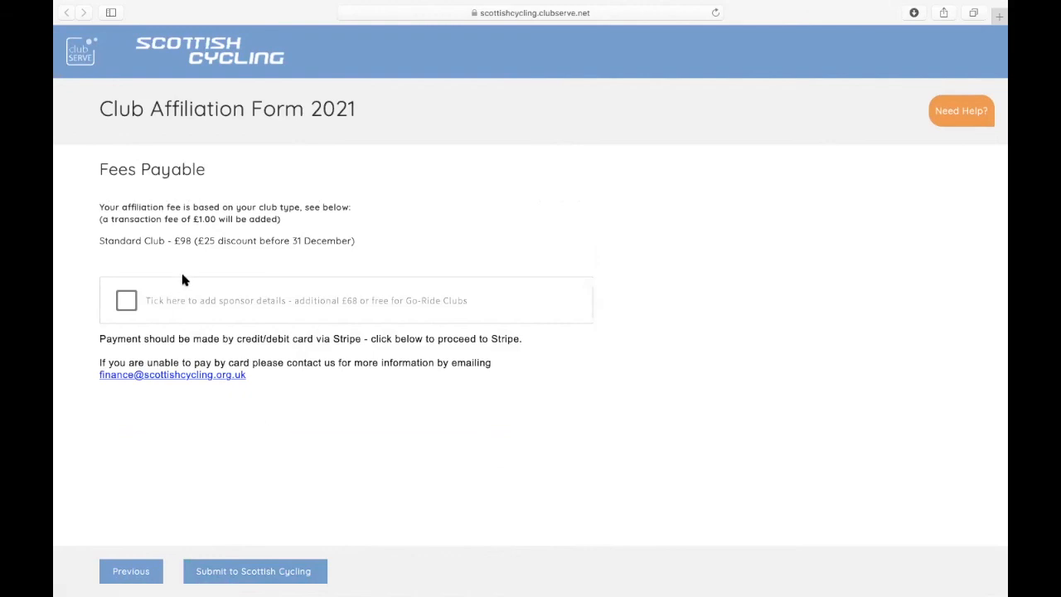
mouse_move(212, 248)
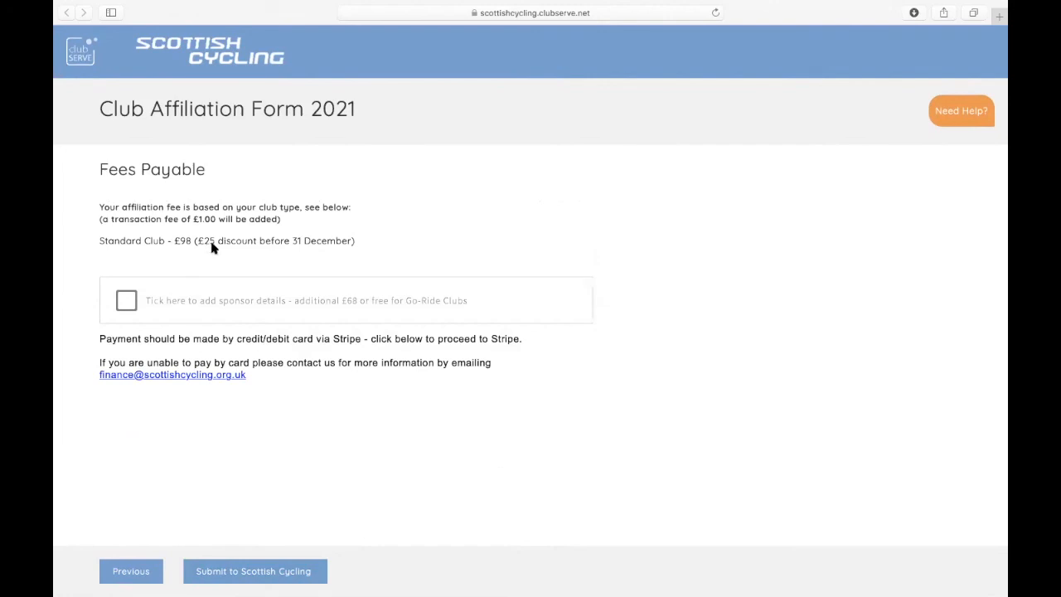
mouse_move(285, 244)
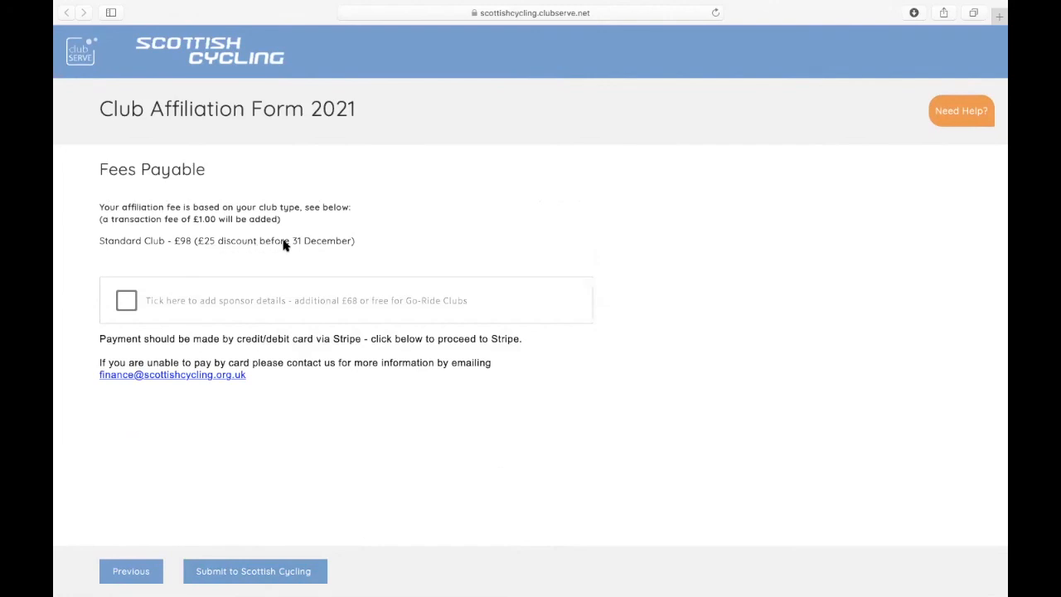
mouse_move(180, 311)
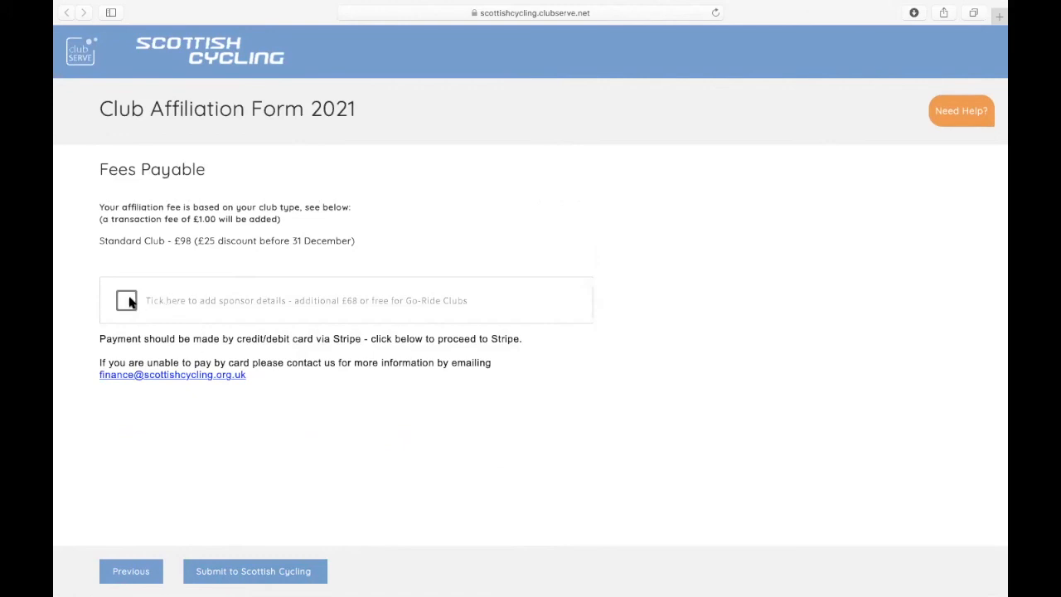
Step: Leave sponsor details unticked after toggling them, and submit the form to Scottish Cycling
click(126, 300)
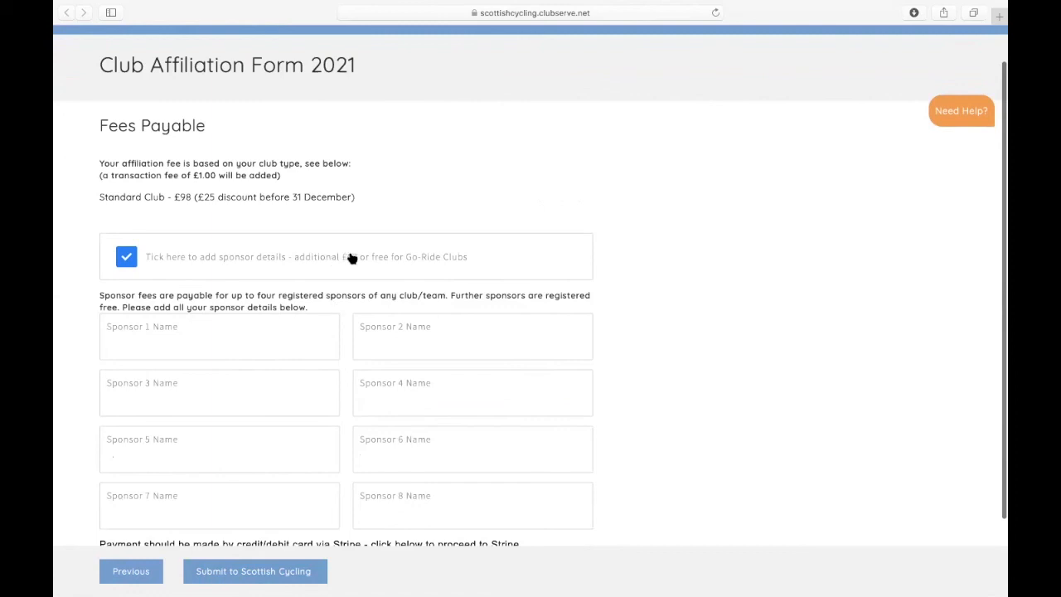
mouse_move(355, 367)
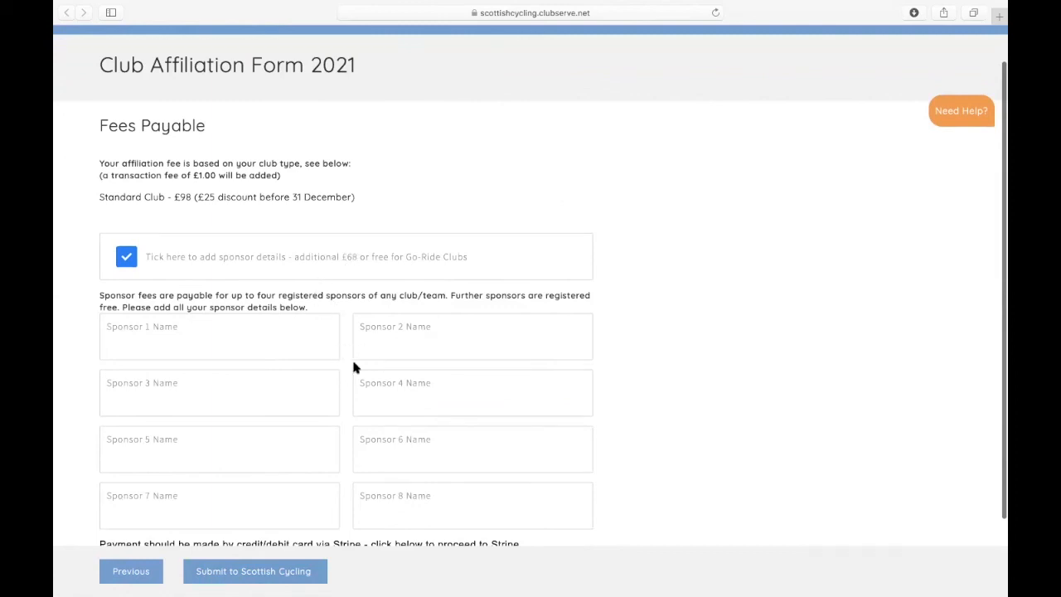
mouse_move(405, 276)
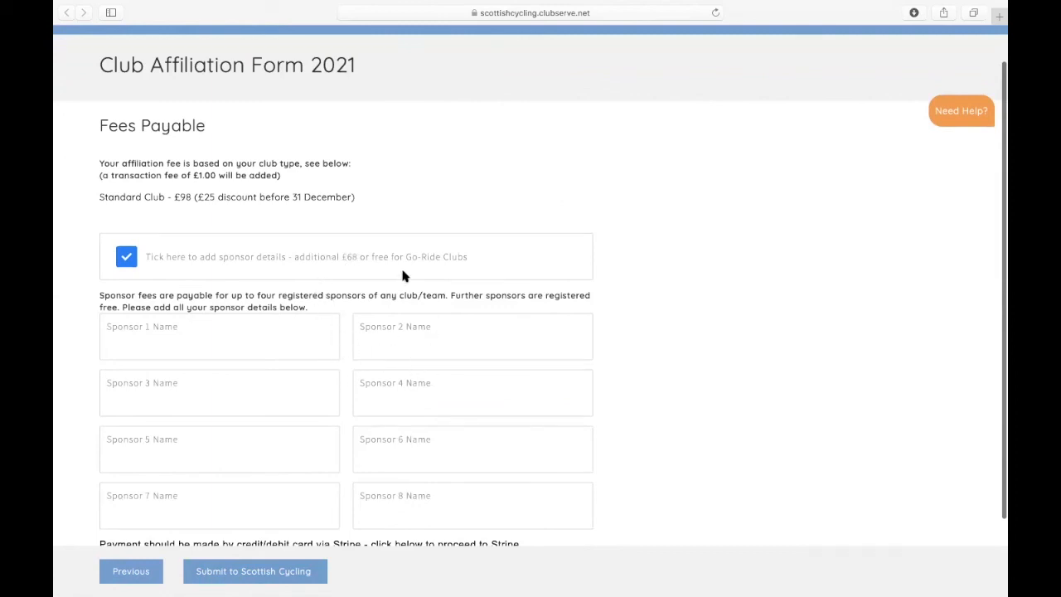
mouse_move(338, 251)
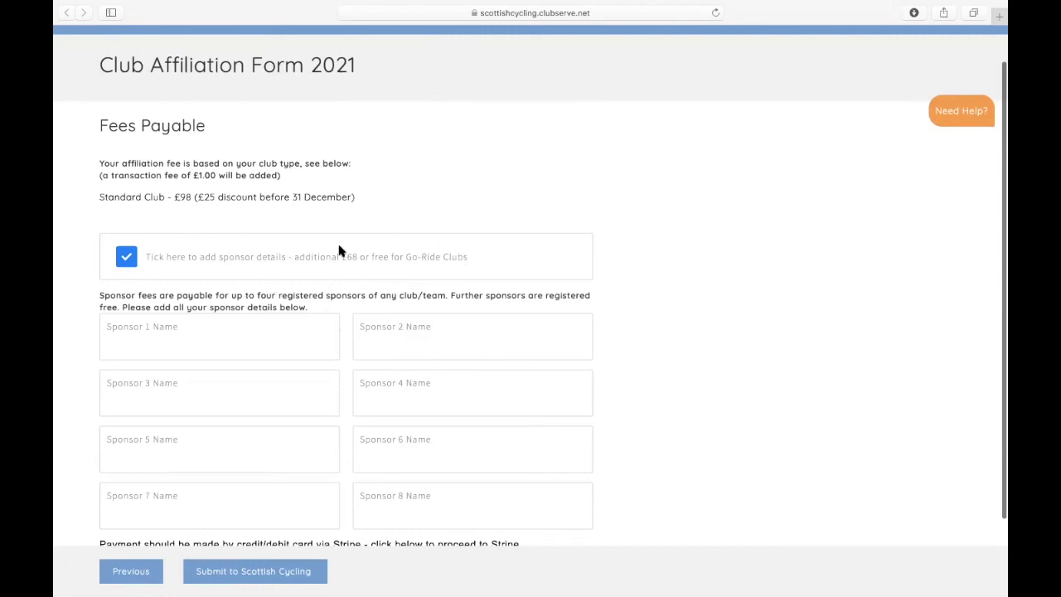
mouse_move(379, 406)
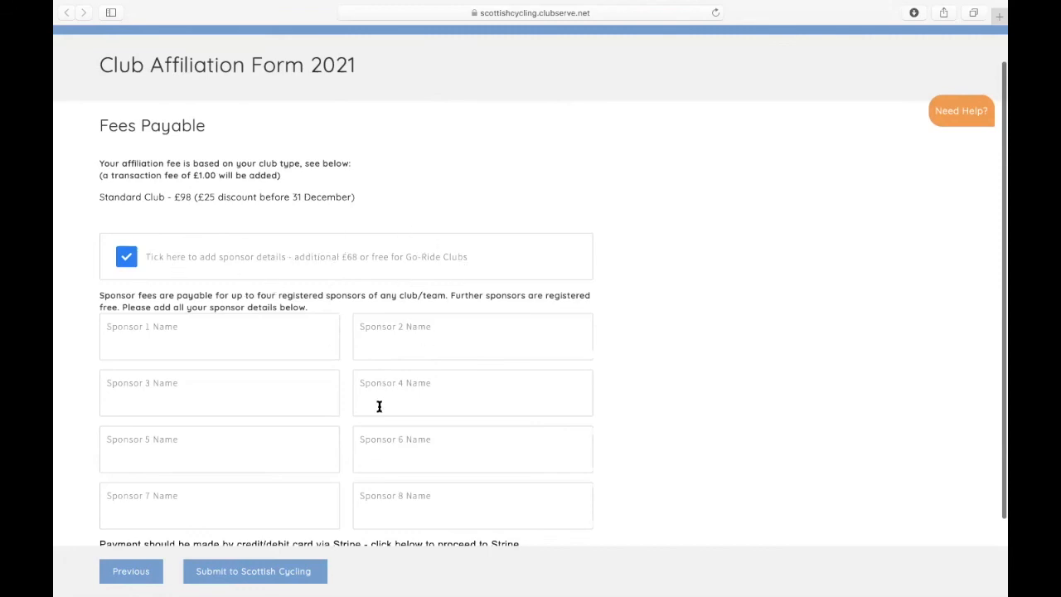
click(126, 256)
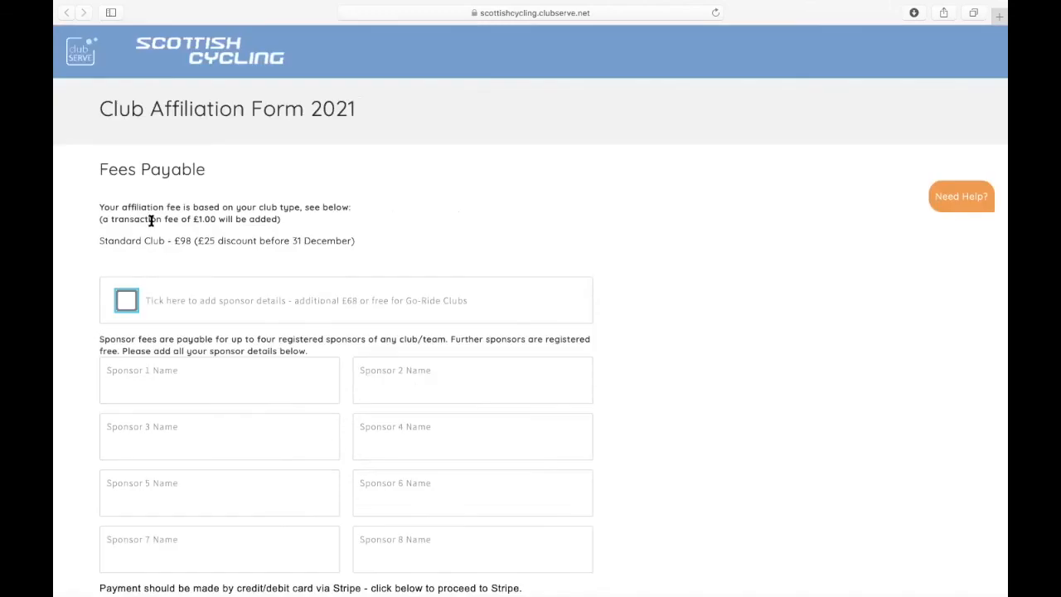
click(126, 300)
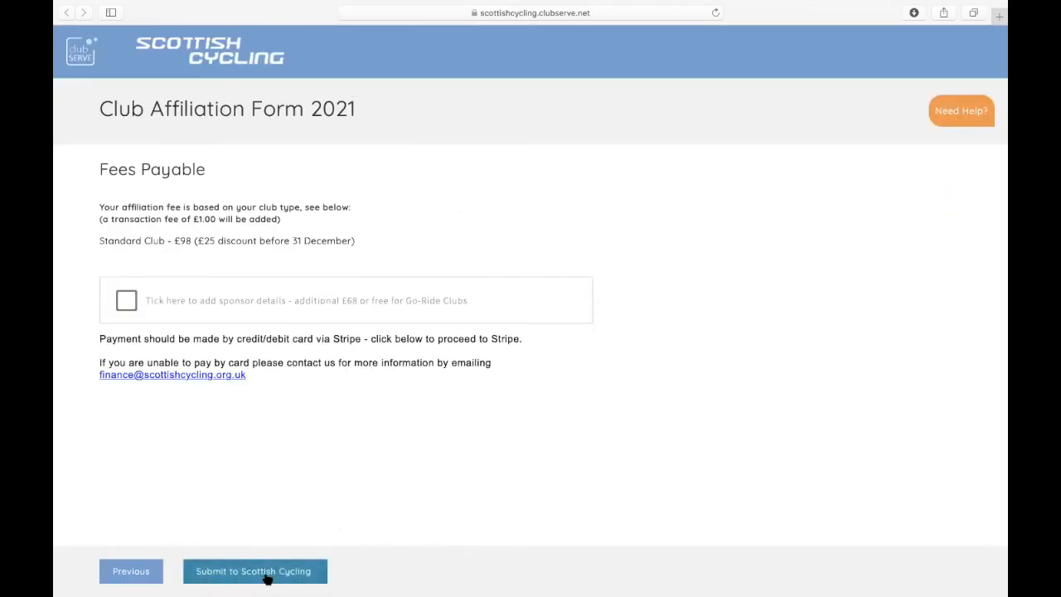
click(254, 571)
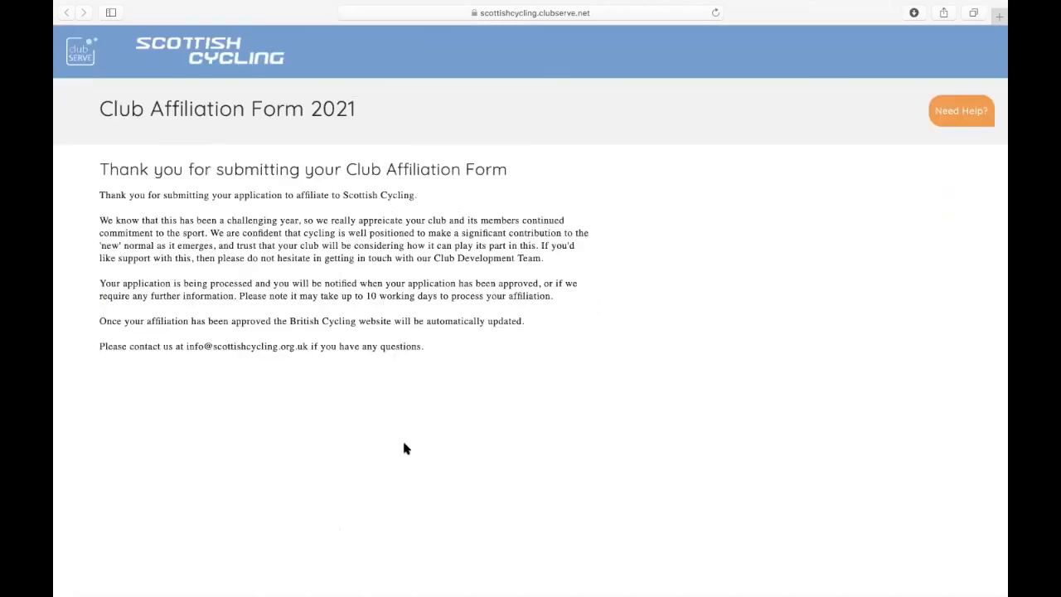